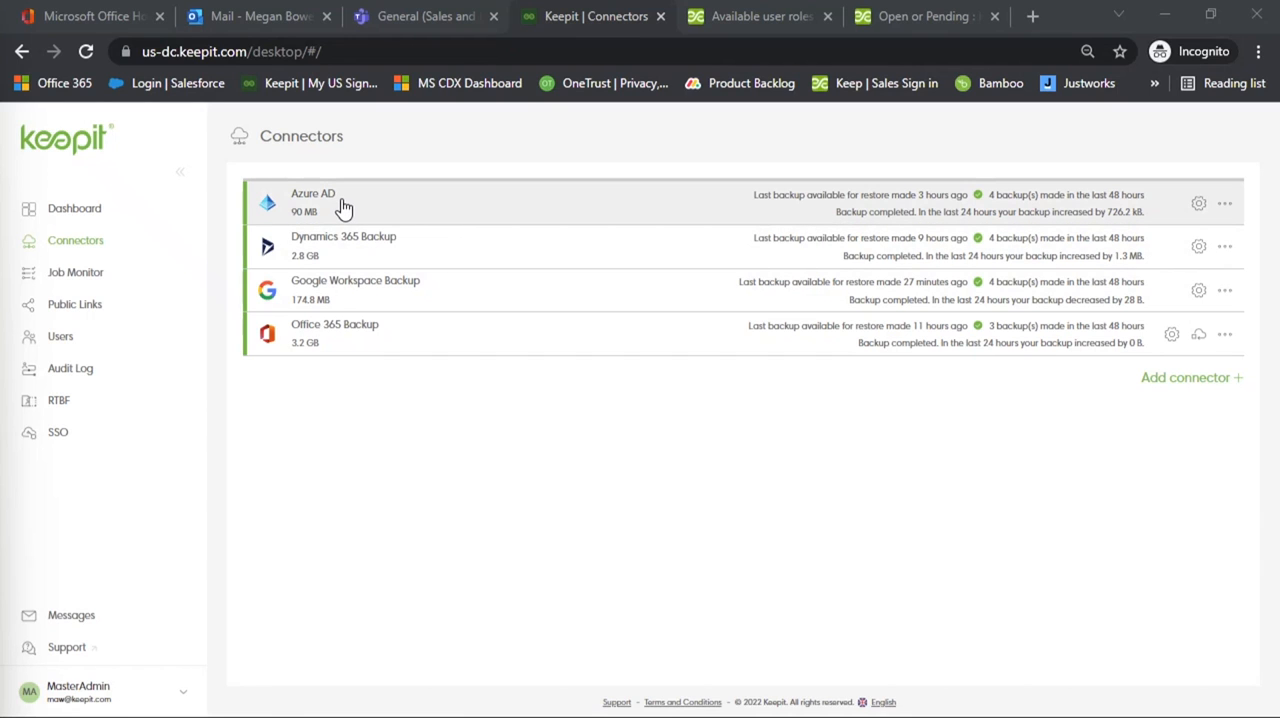
mouse_move(350, 234)
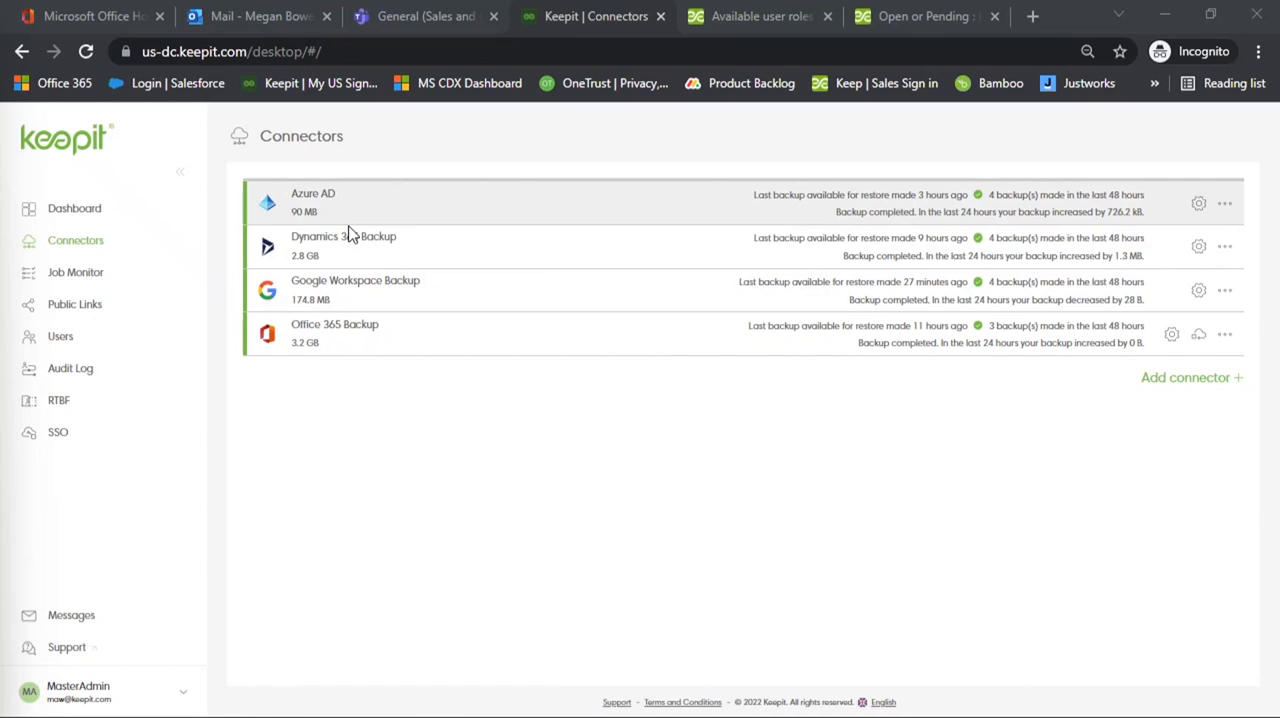
mouse_move(347, 343)
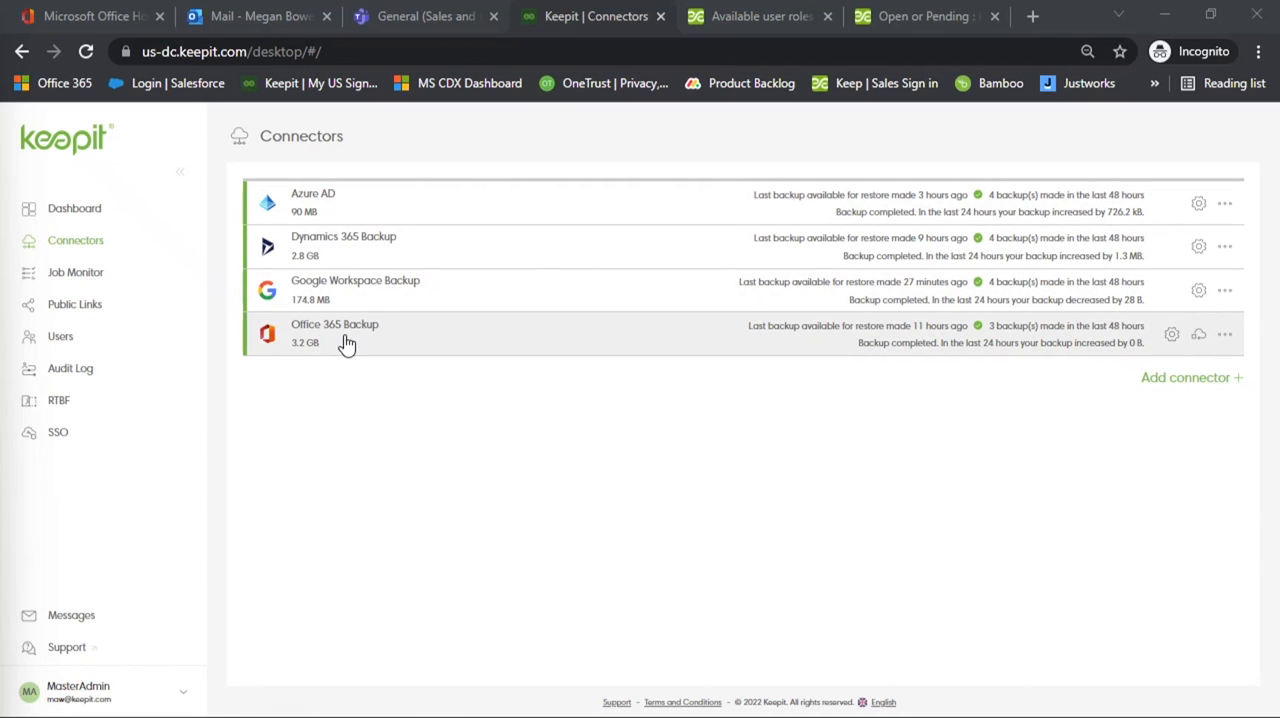
mouse_move(363, 374)
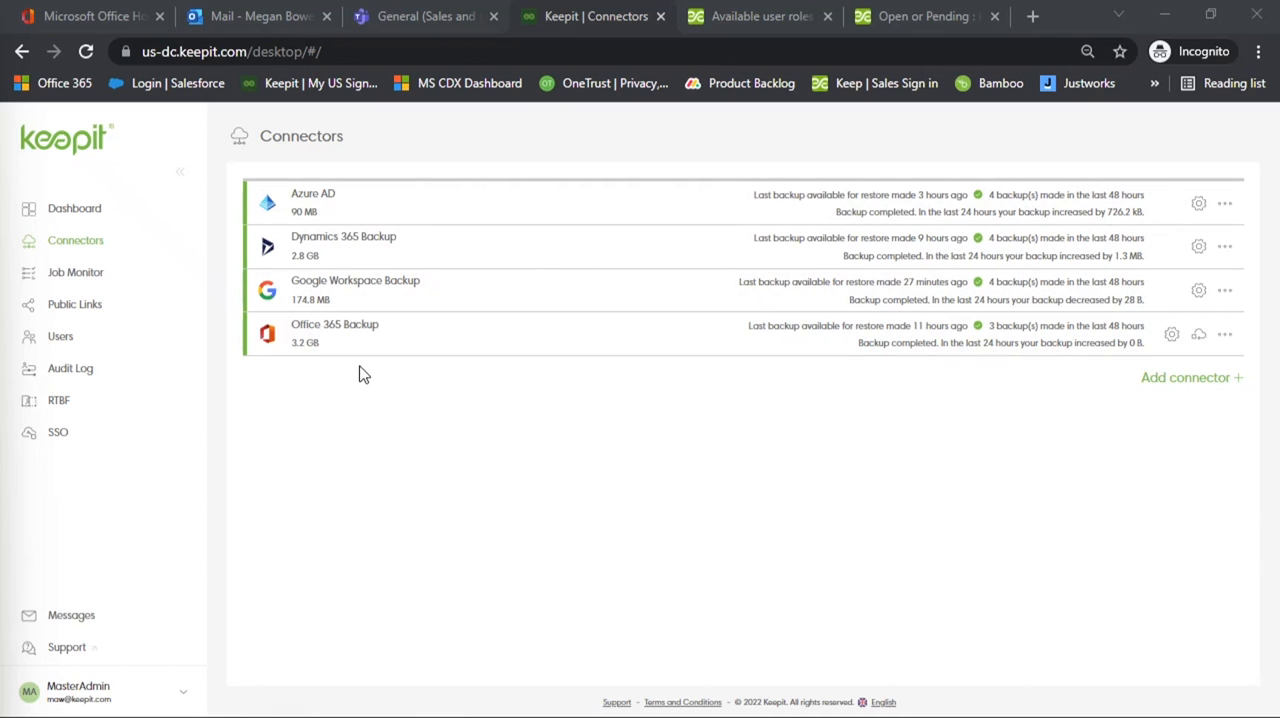
mouse_move(343, 250)
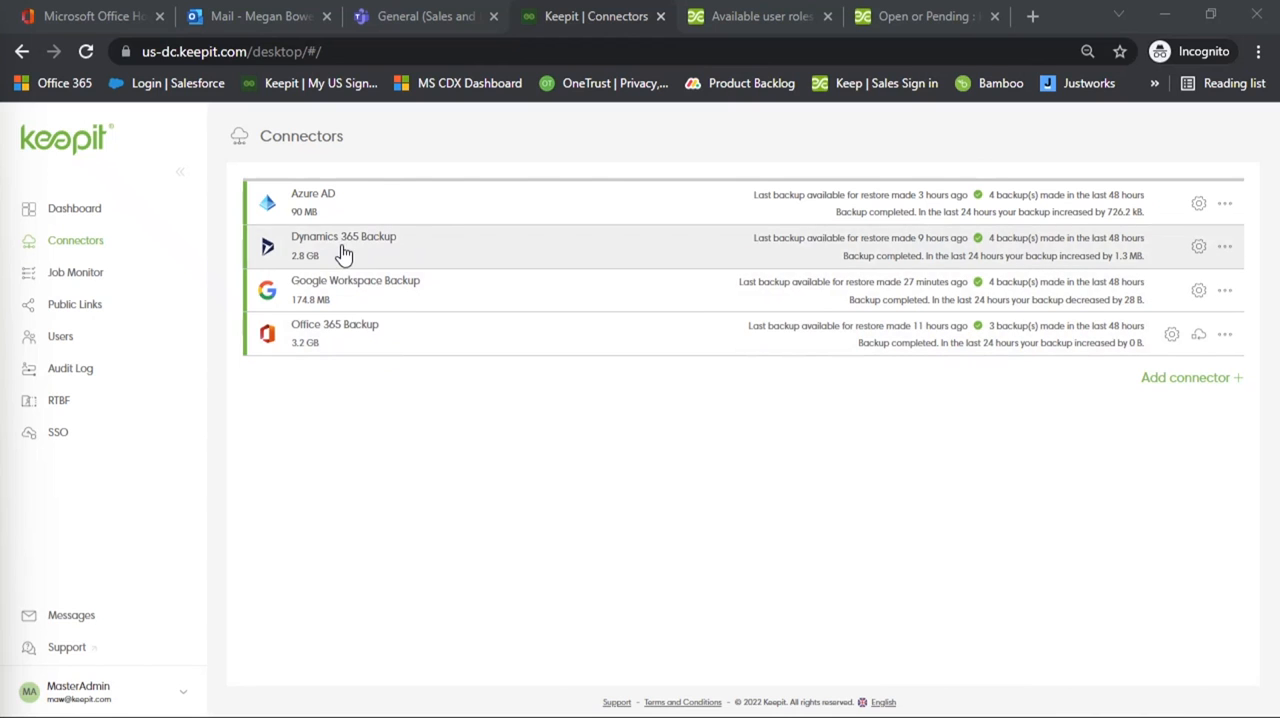
mouse_move(347, 400)
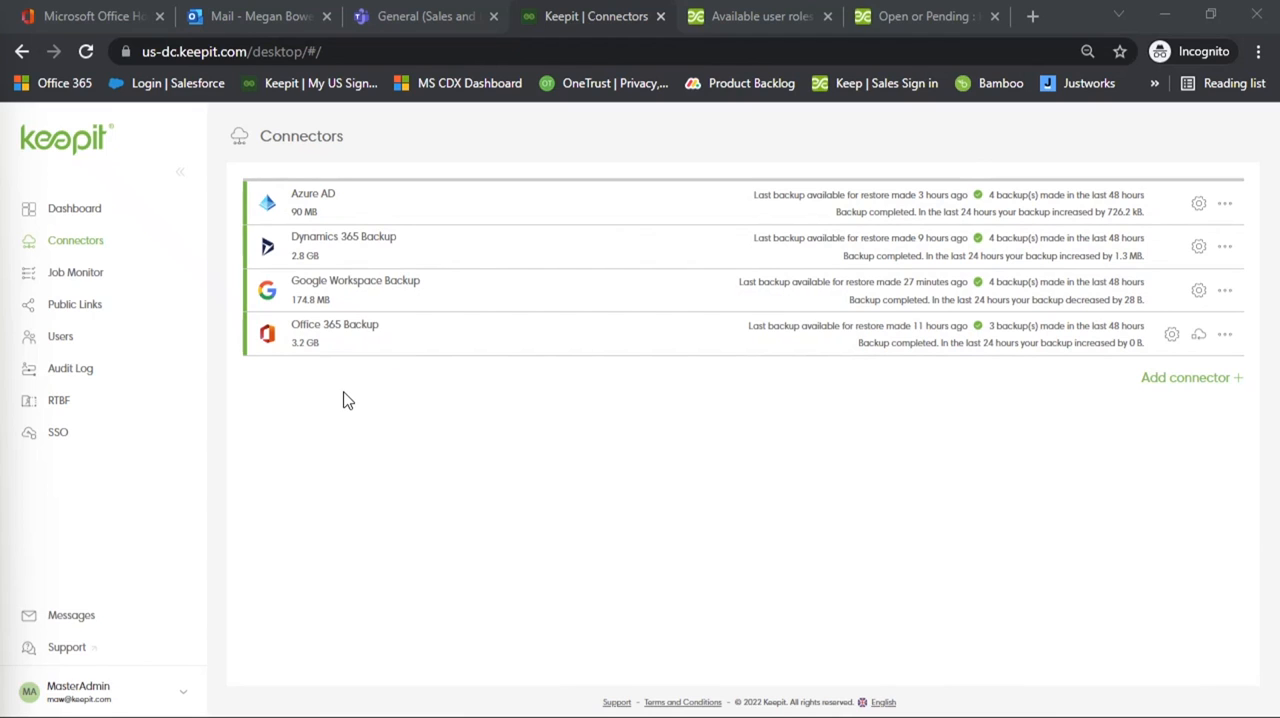
mouse_move(361, 410)
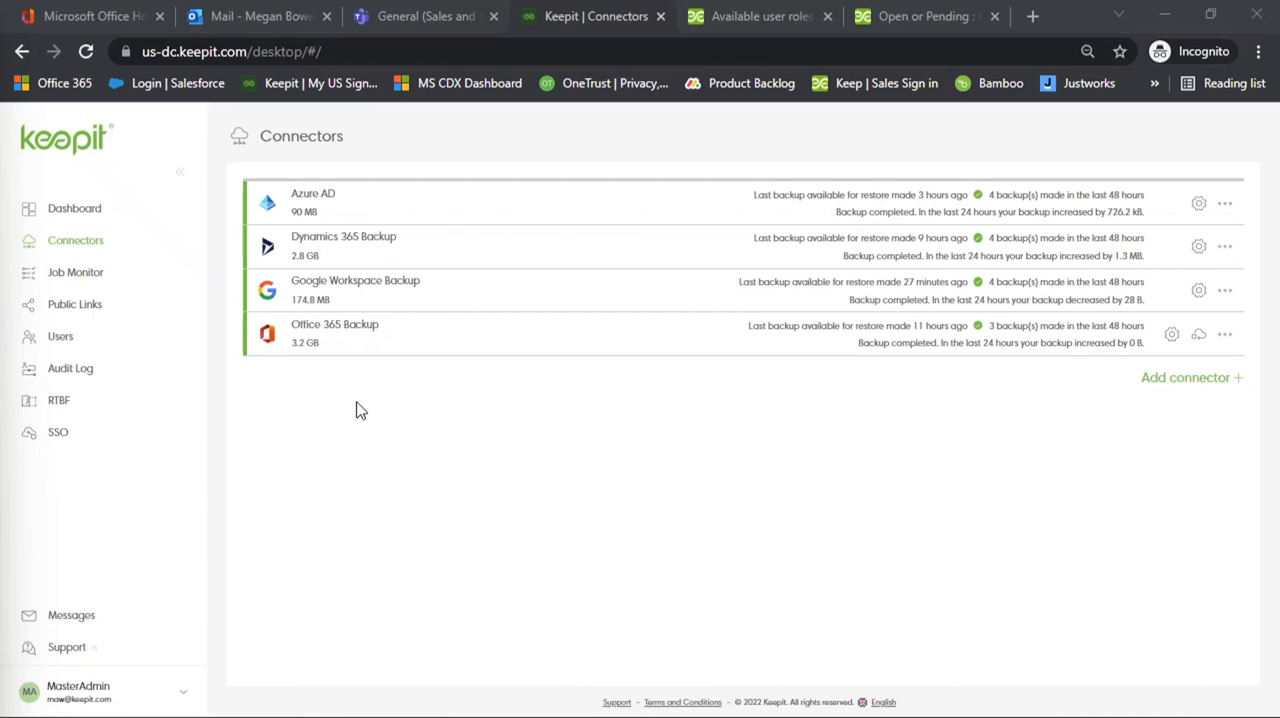
mouse_move(452, 450)
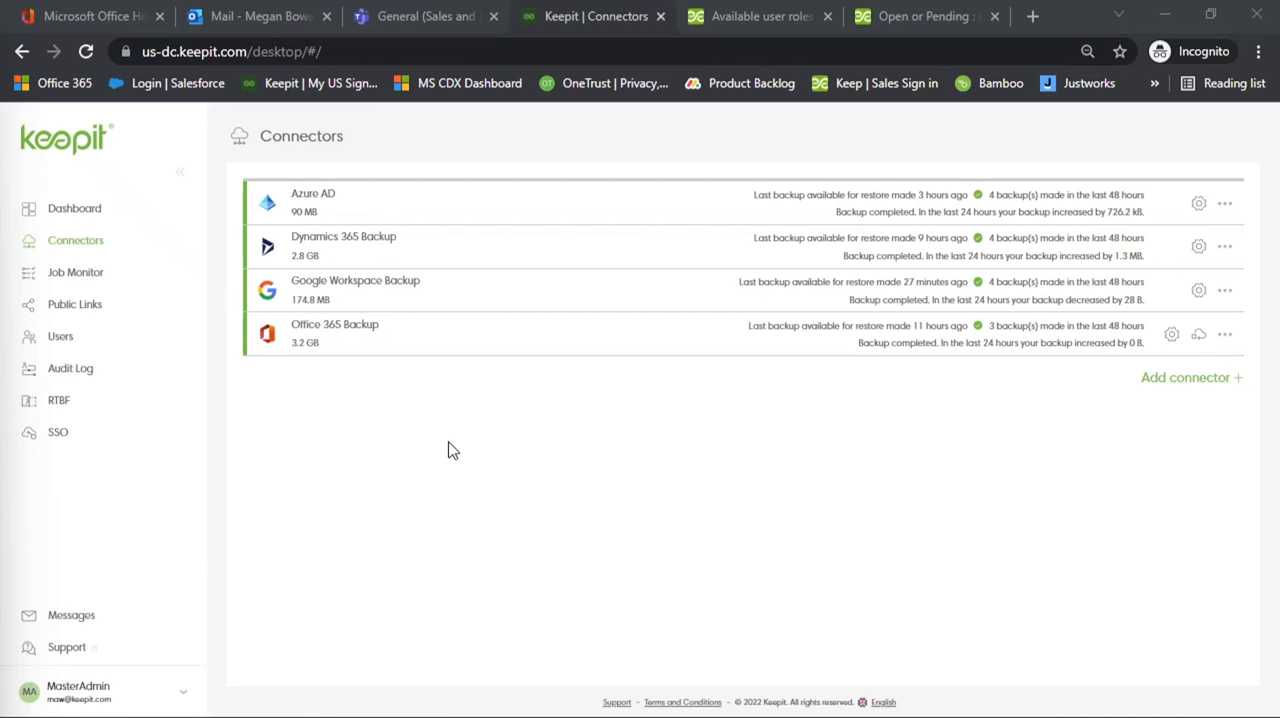
mouse_move(413, 369)
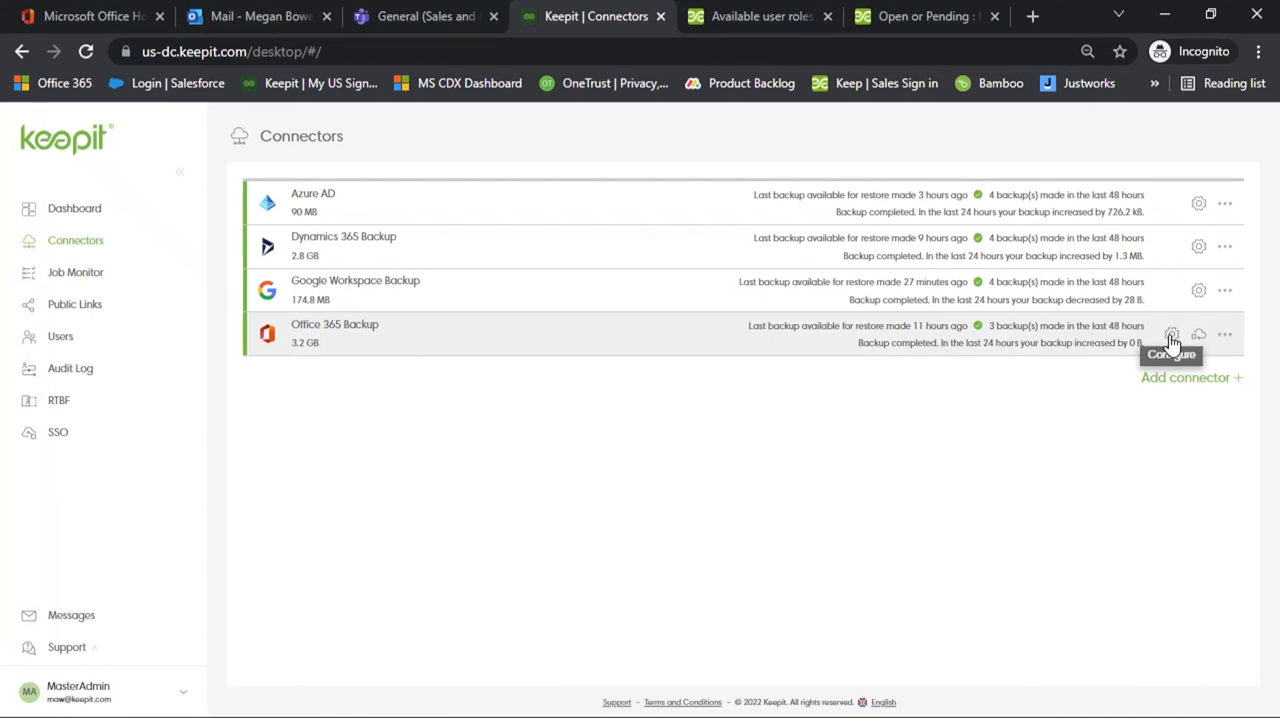
Review Exchange backup settings: expand All groups and Unified groups, refresh users, show data types.
click(1171, 335)
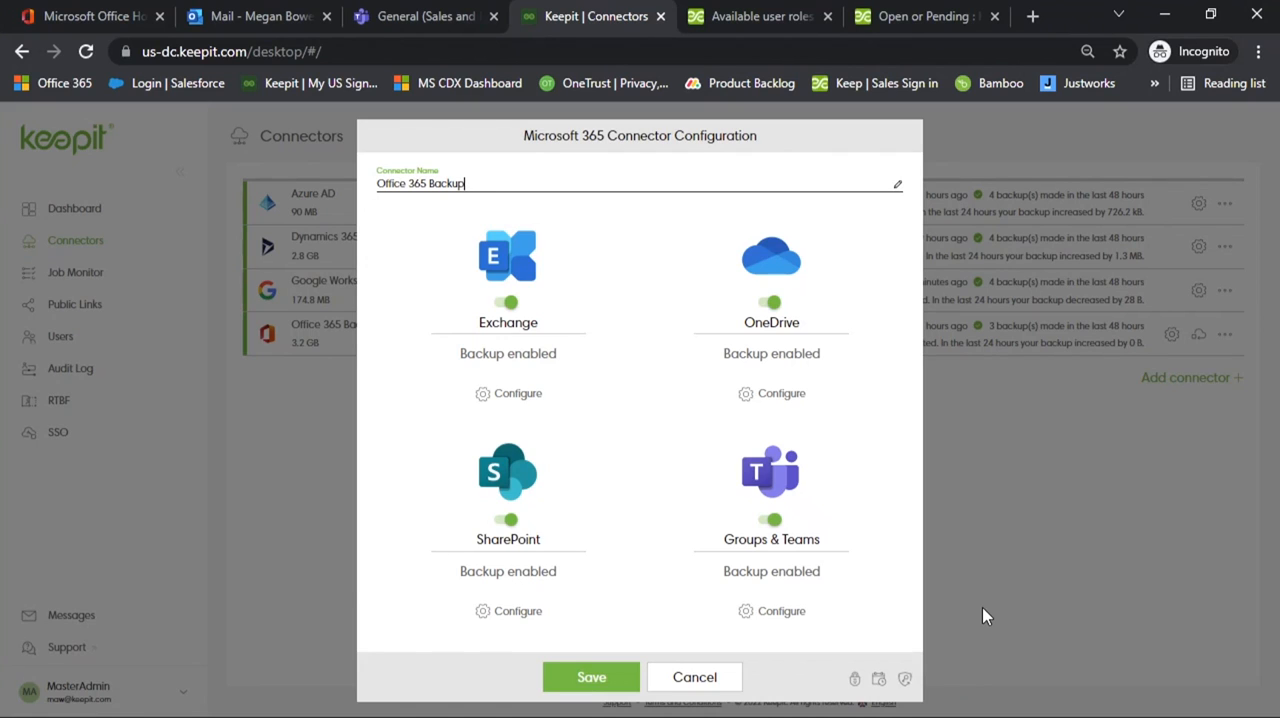
click(518, 392)
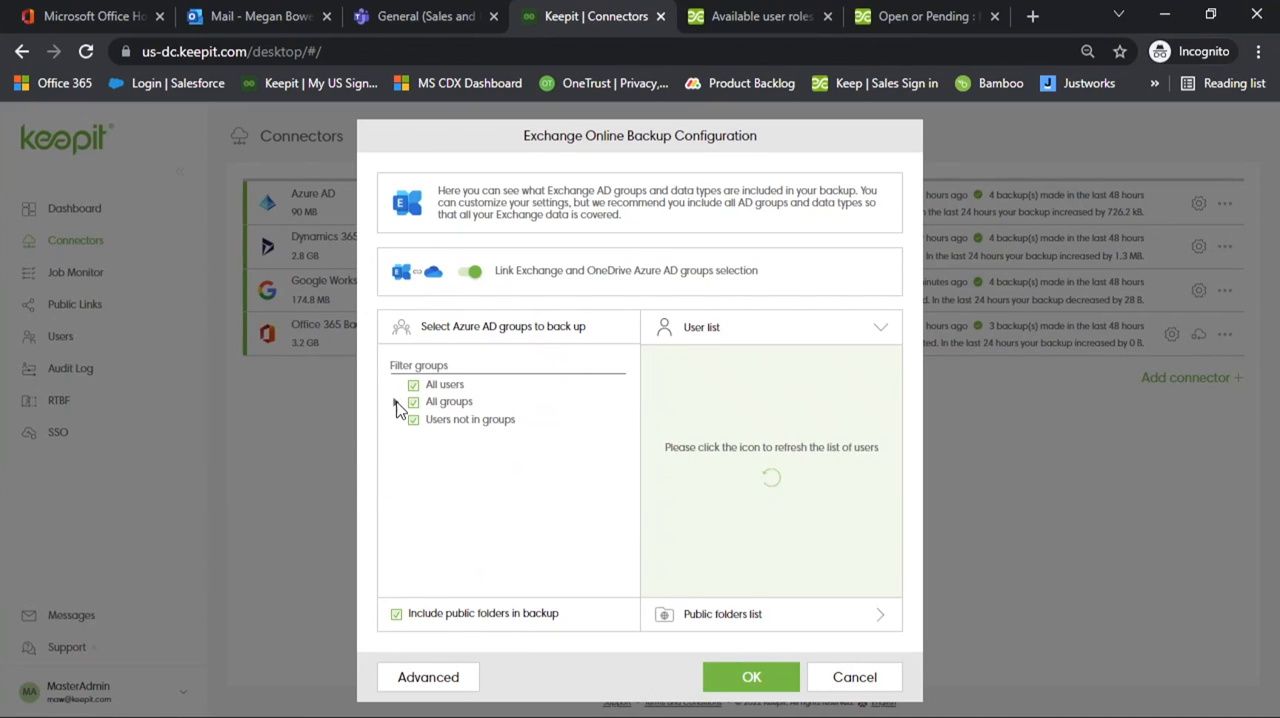
click(398, 401)
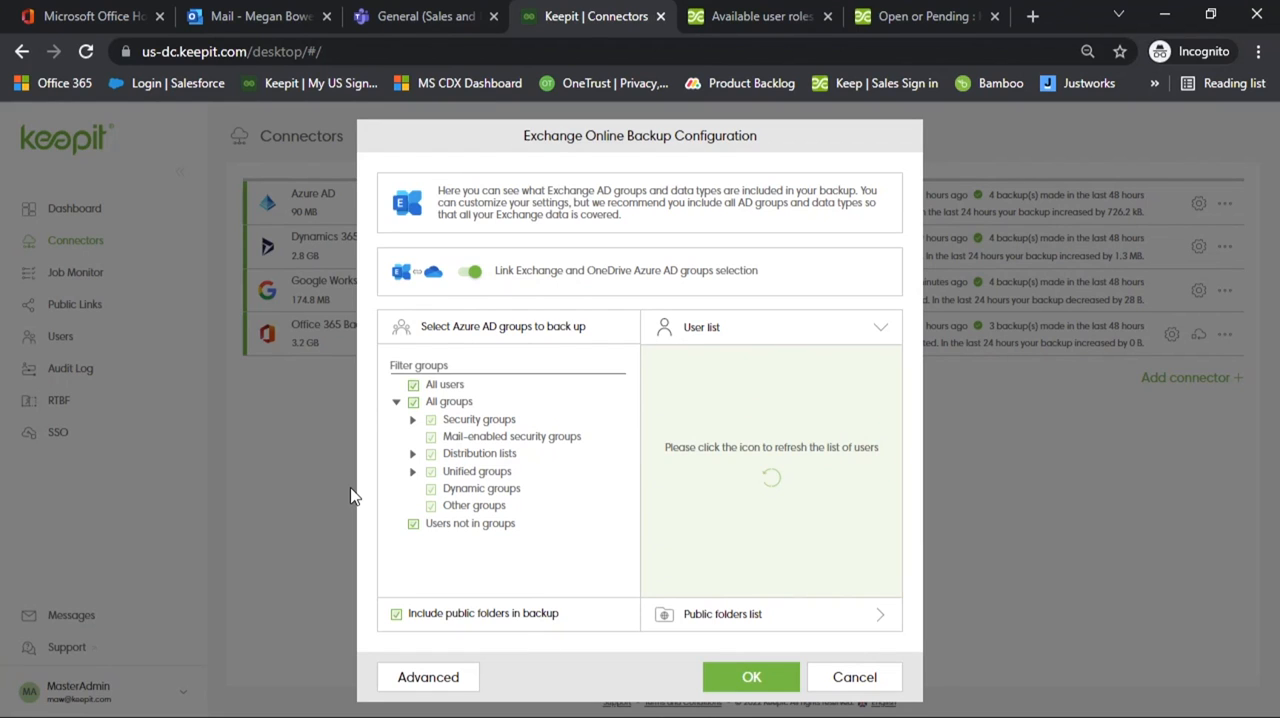
click(413, 471)
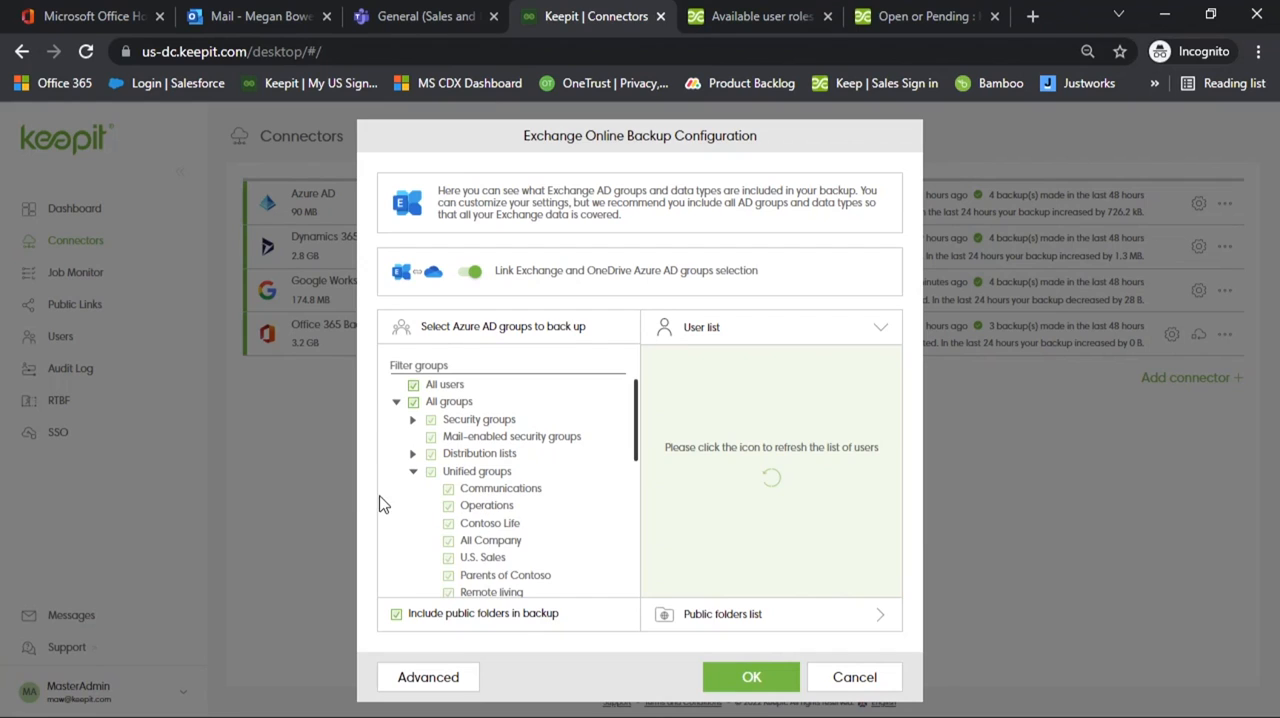
mouse_move(400, 538)
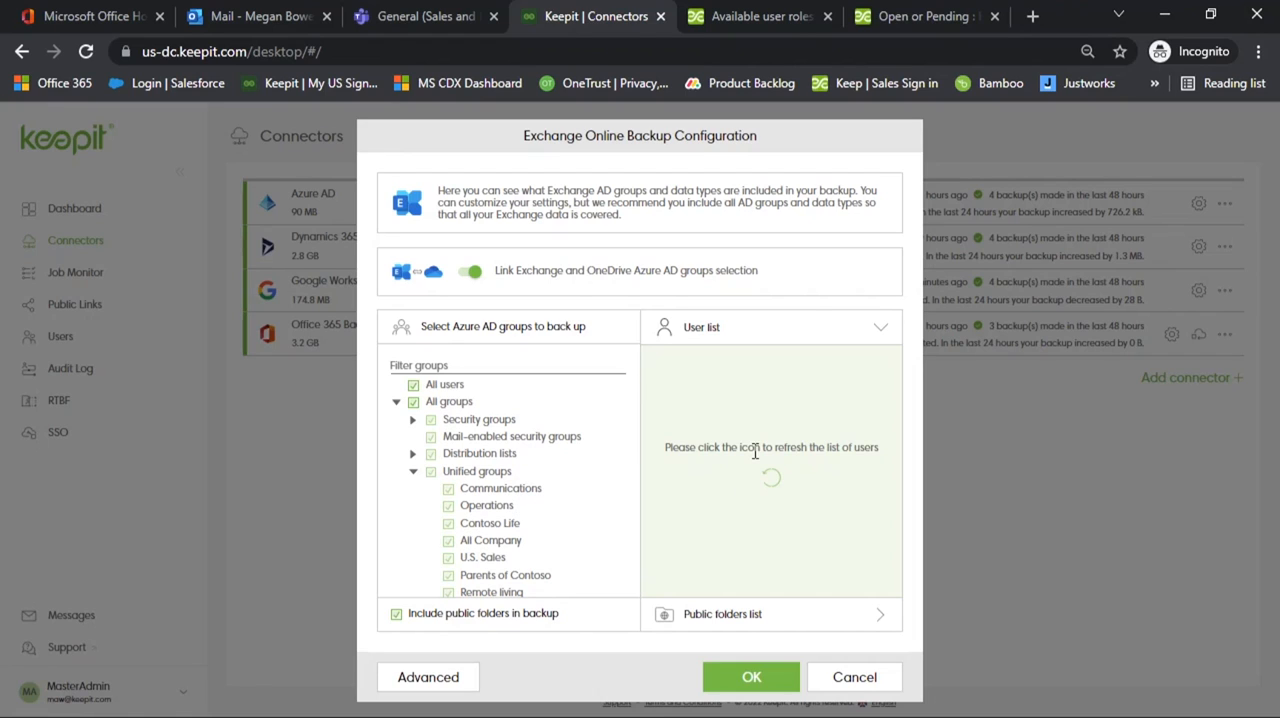
click(772, 477)
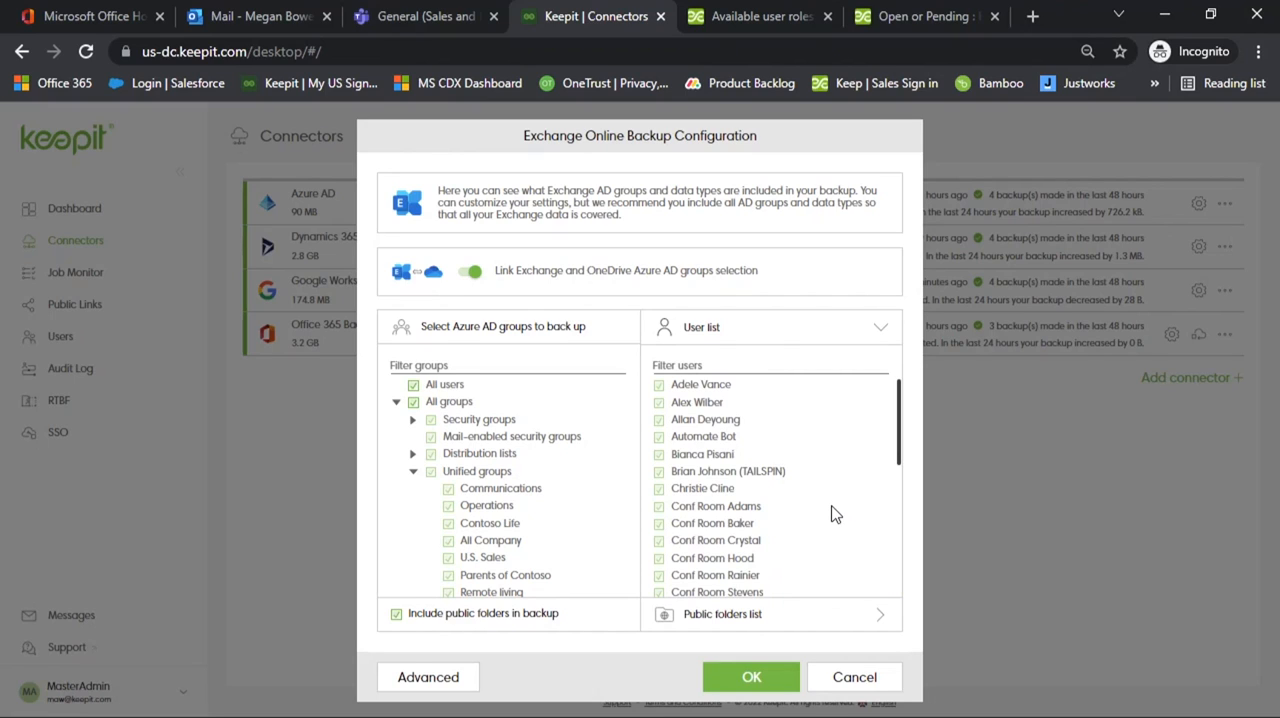
mouse_move(827, 527)
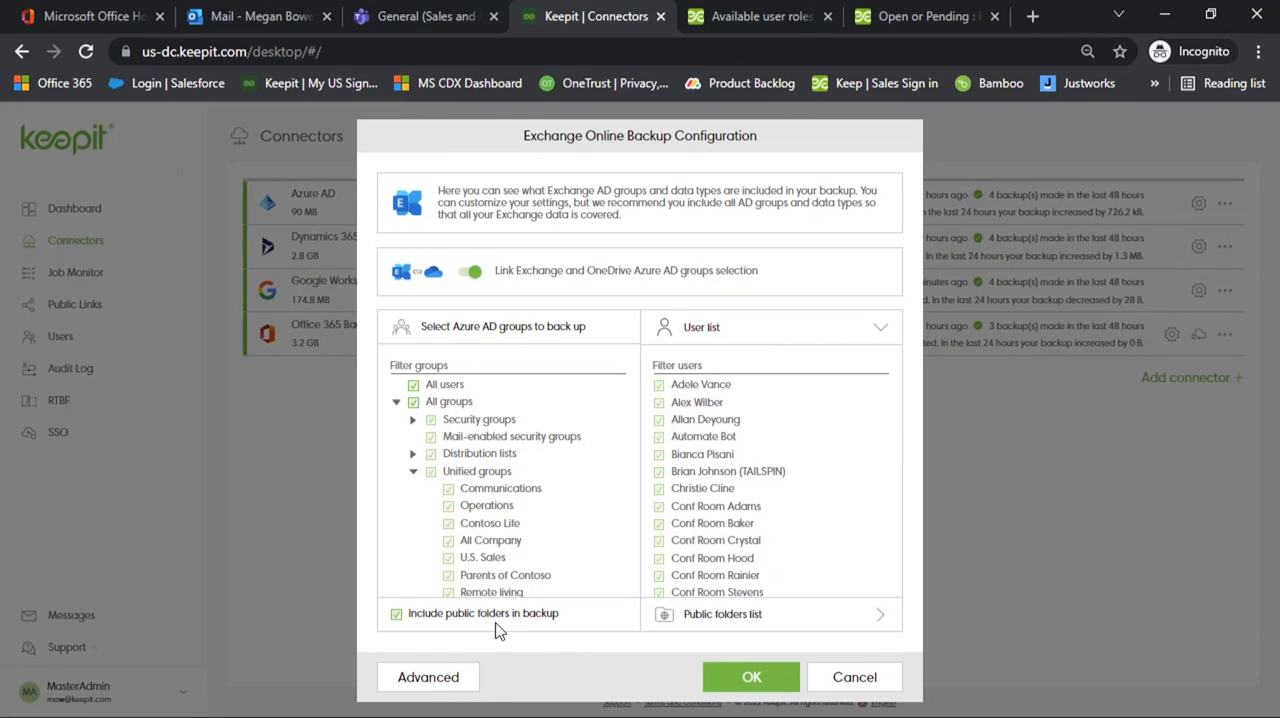
mouse_move(456, 681)
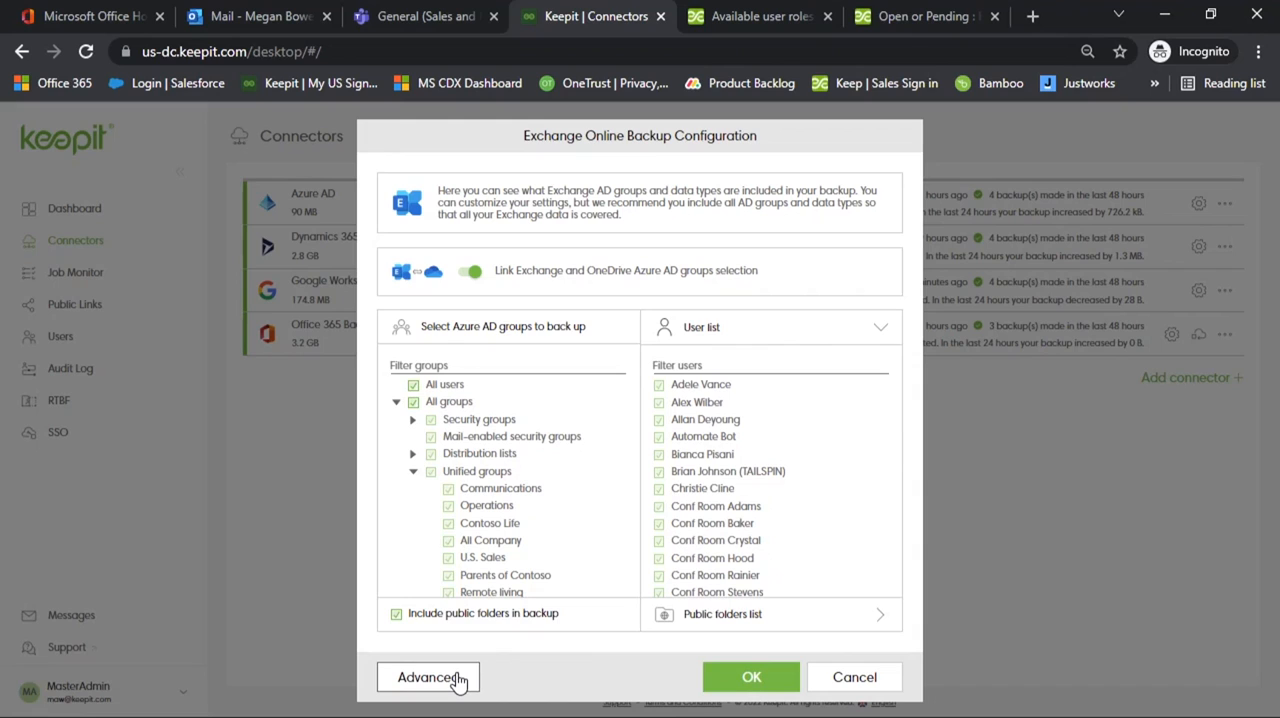
click(428, 677)
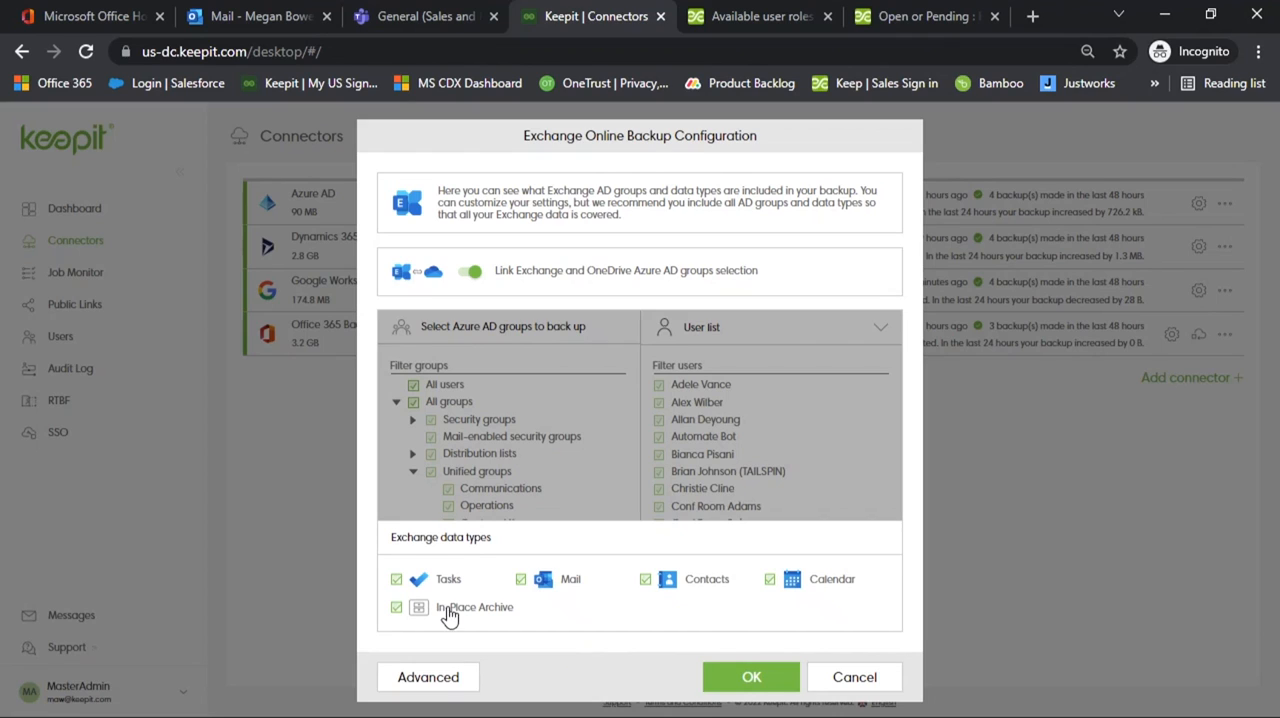
mouse_move(728, 598)
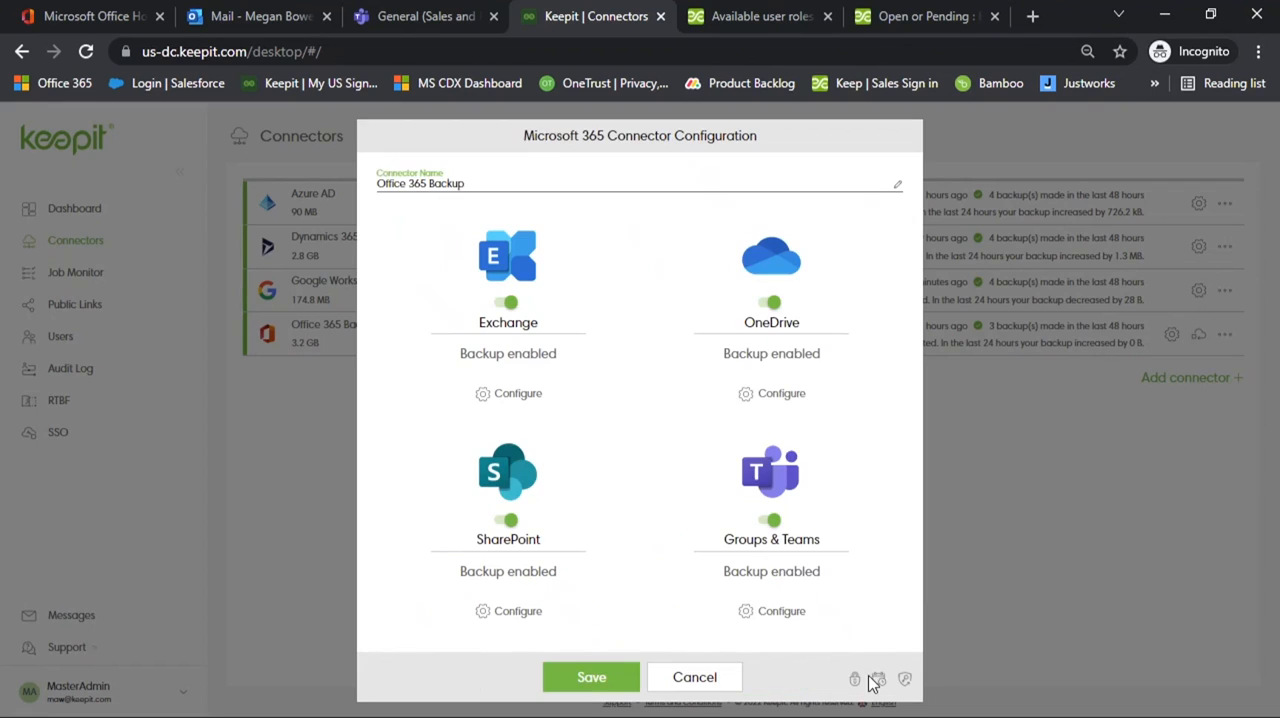
click(781, 393)
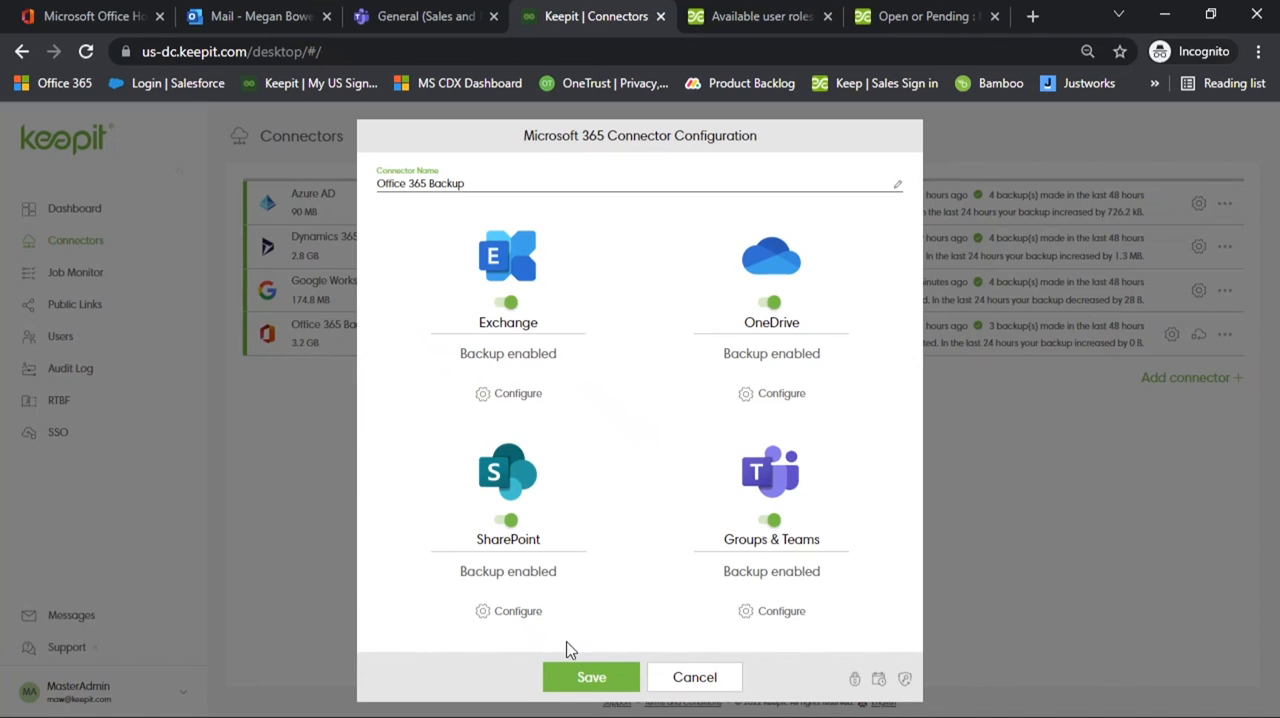
click(508, 611)
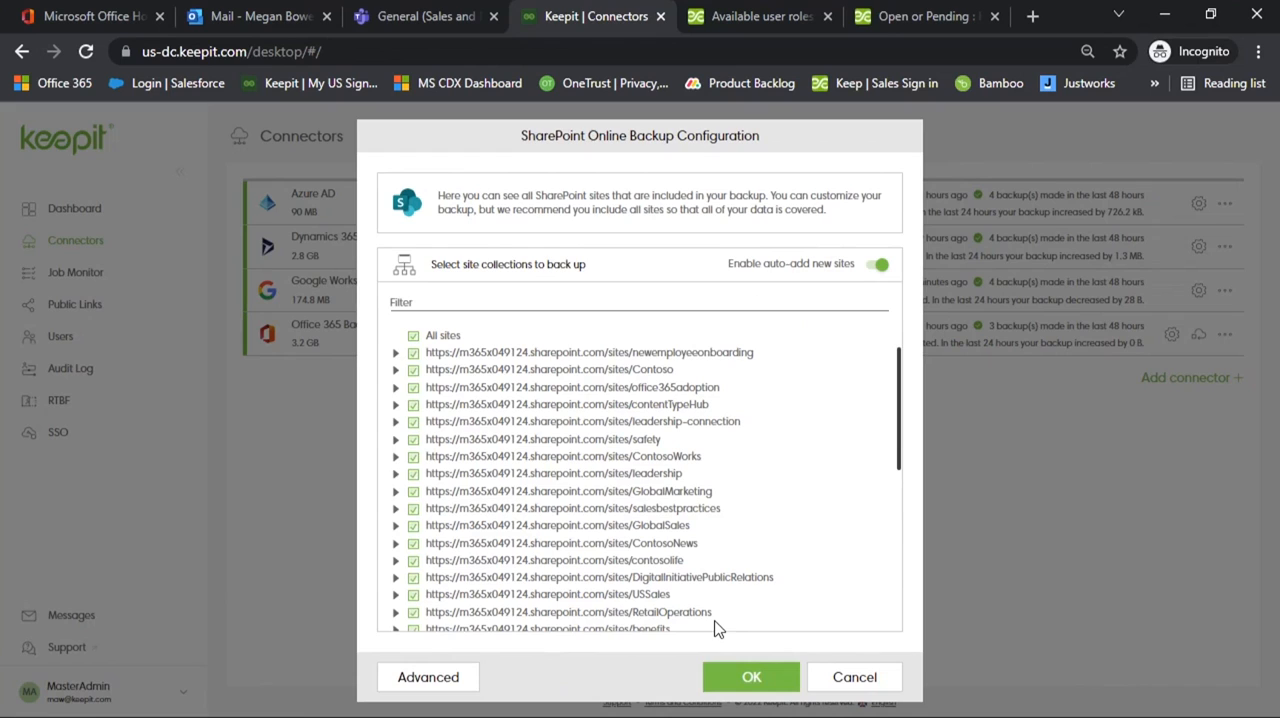
mouse_move(815, 292)
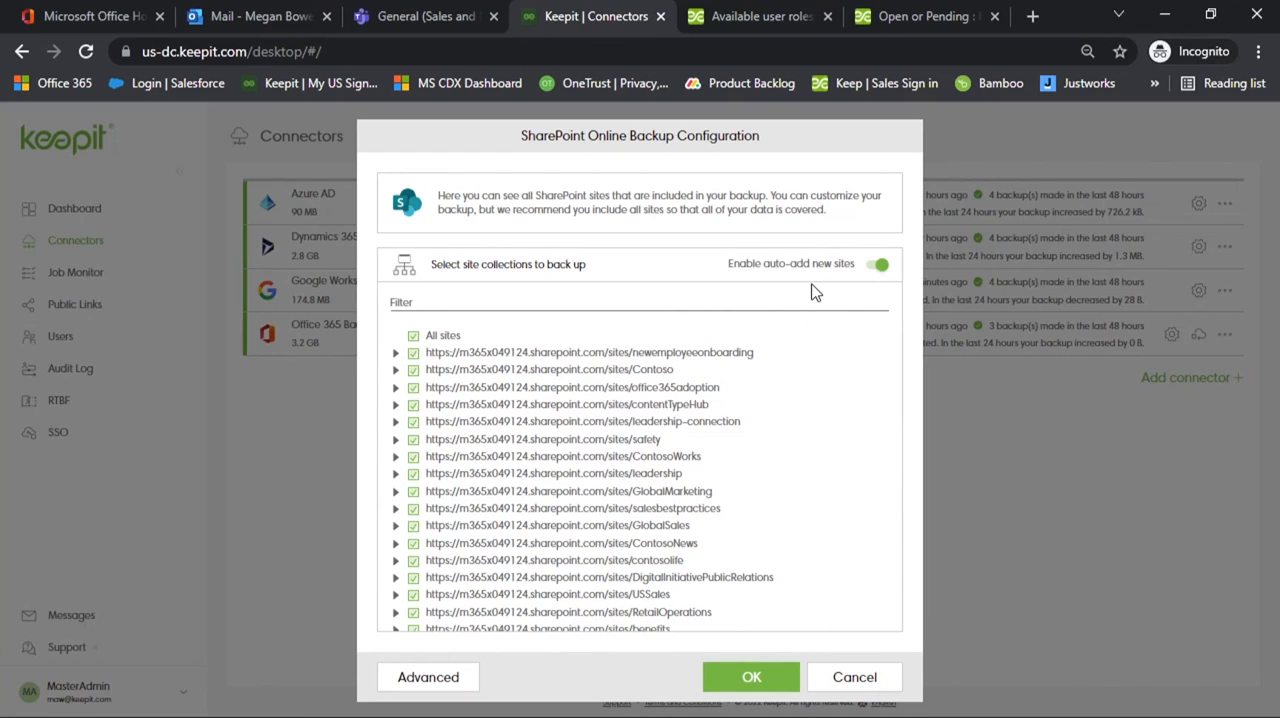
mouse_move(816, 299)
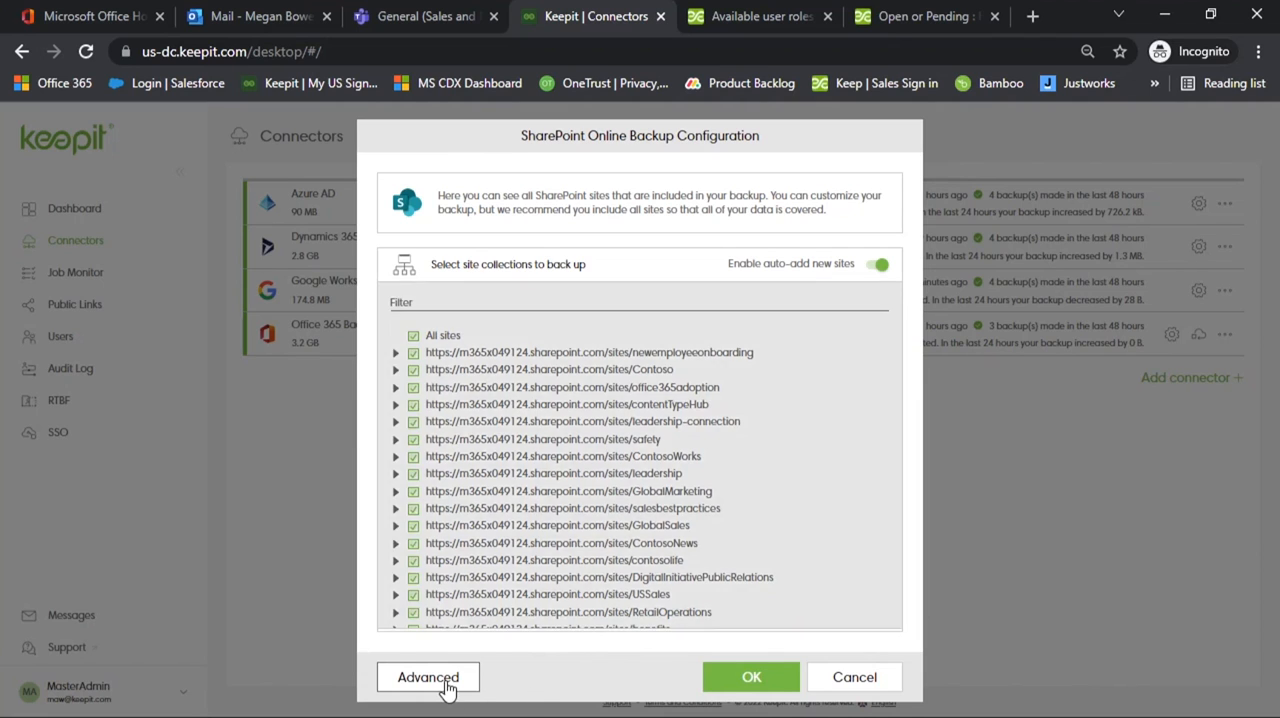
click(427, 677)
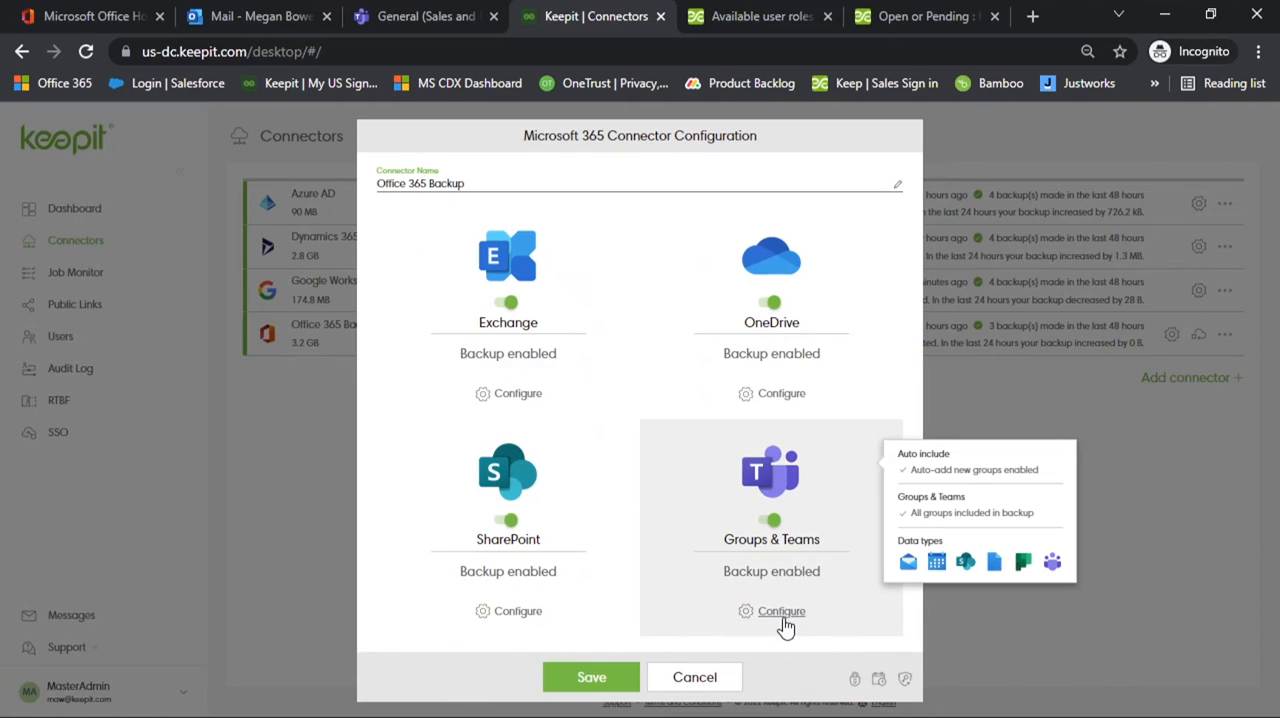
click(781, 611)
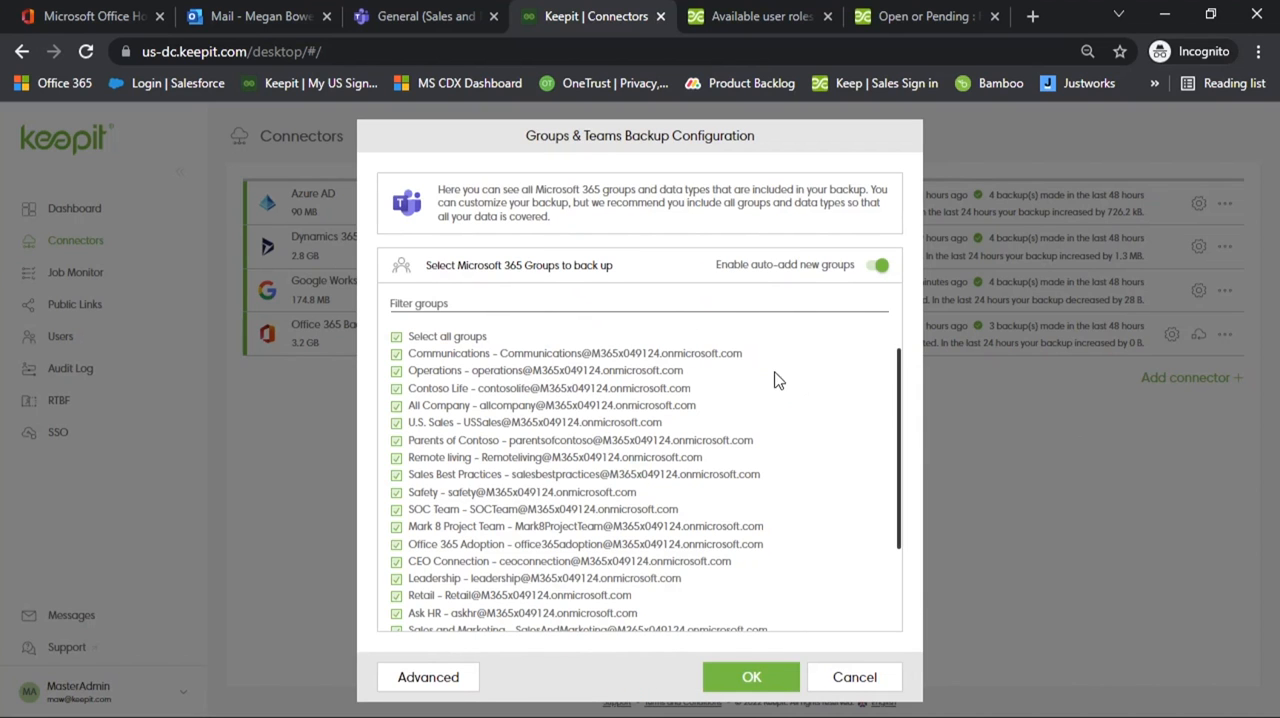
mouse_move(825, 300)
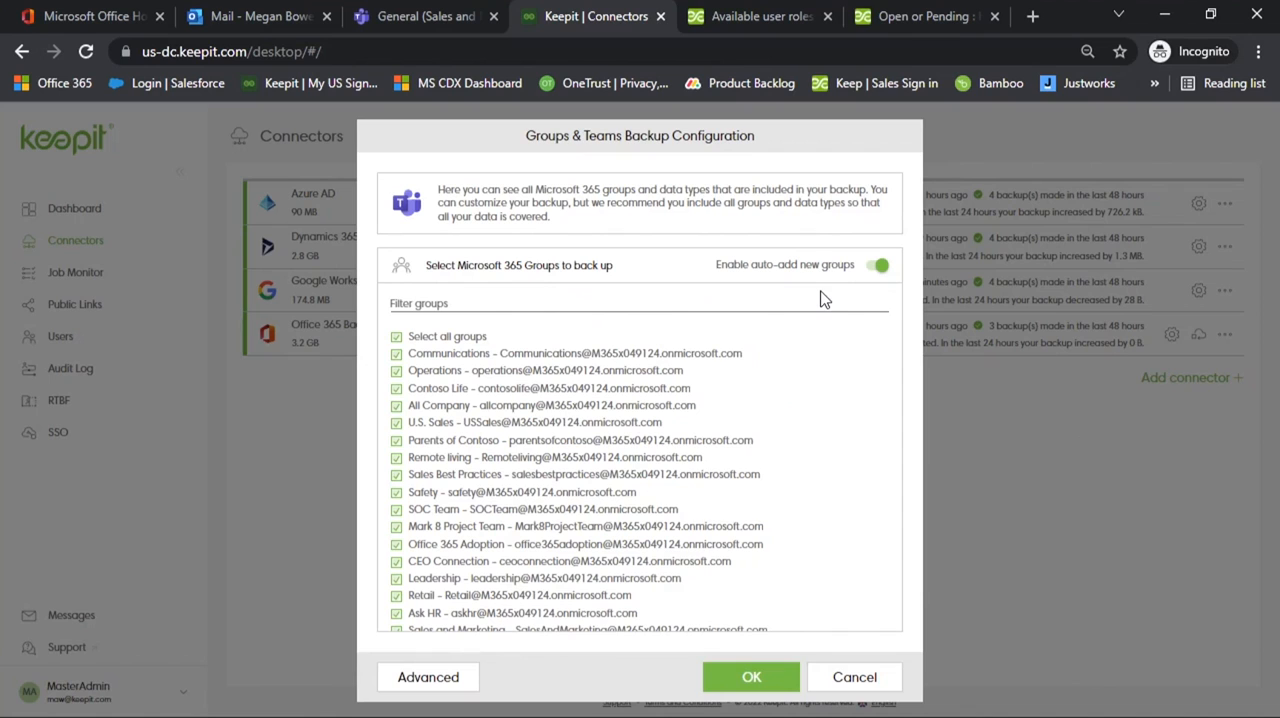
click(427, 677)
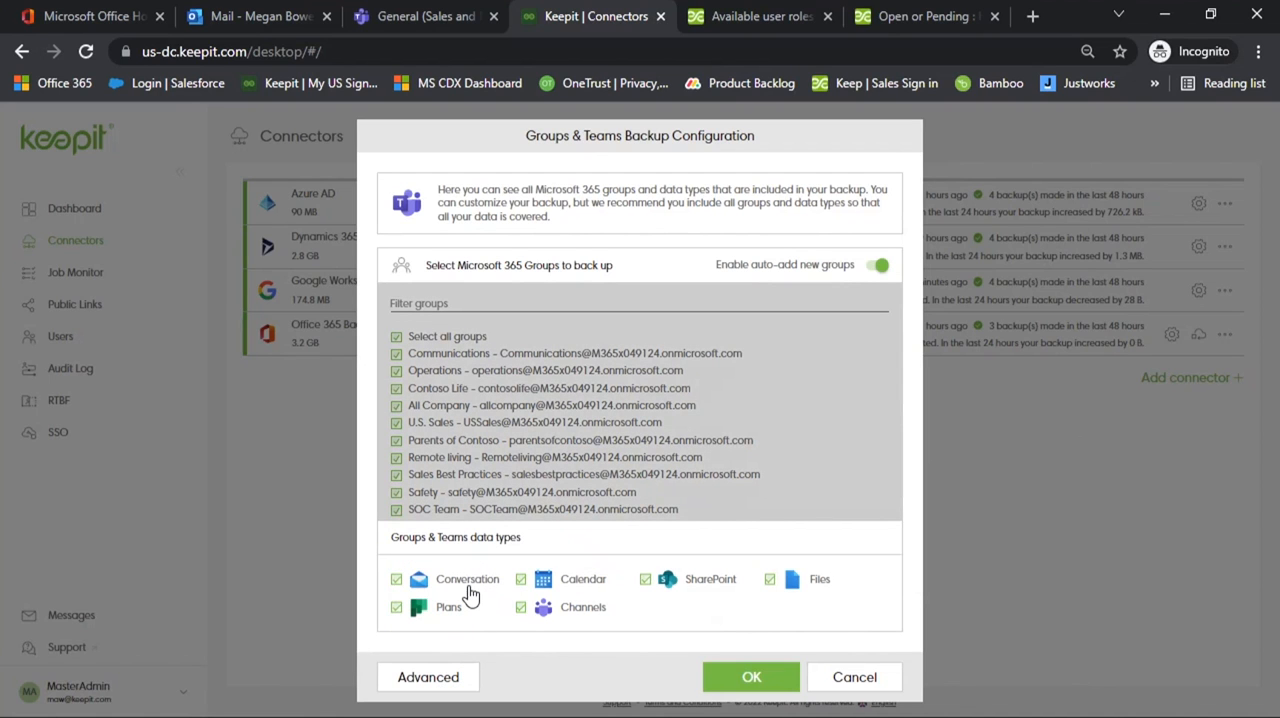
mouse_move(673, 646)
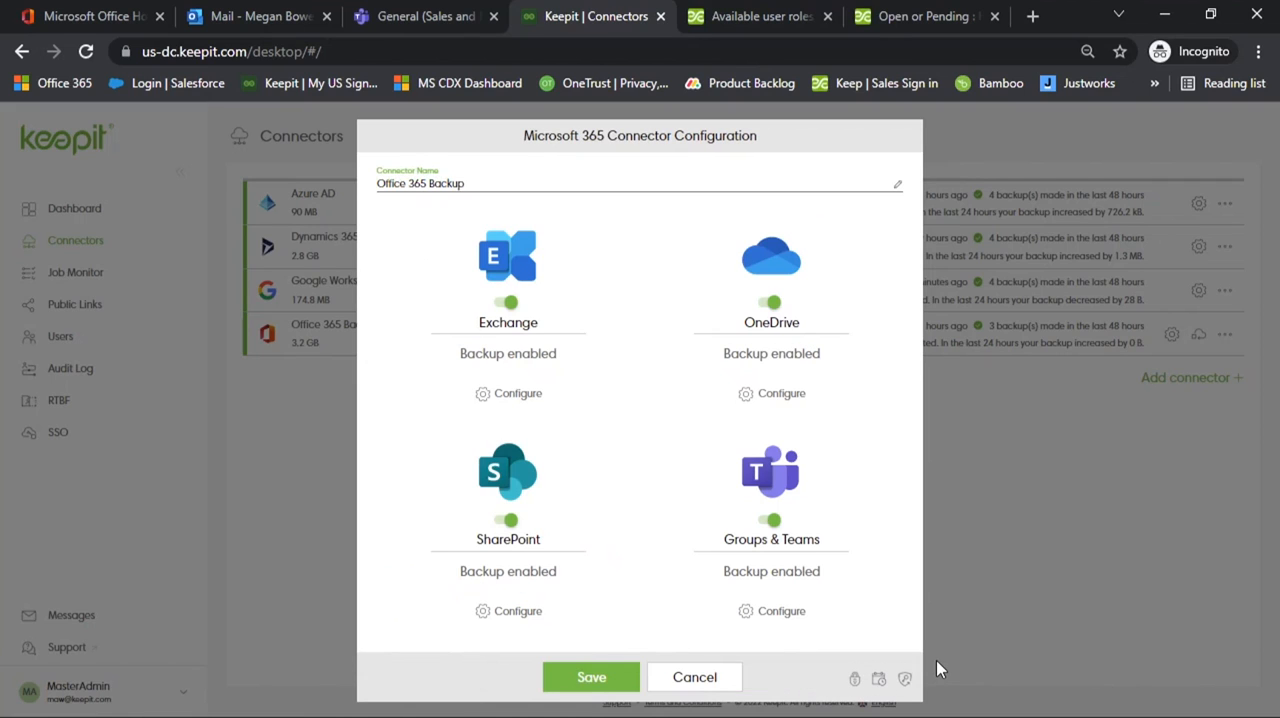
mouse_move(878, 679)
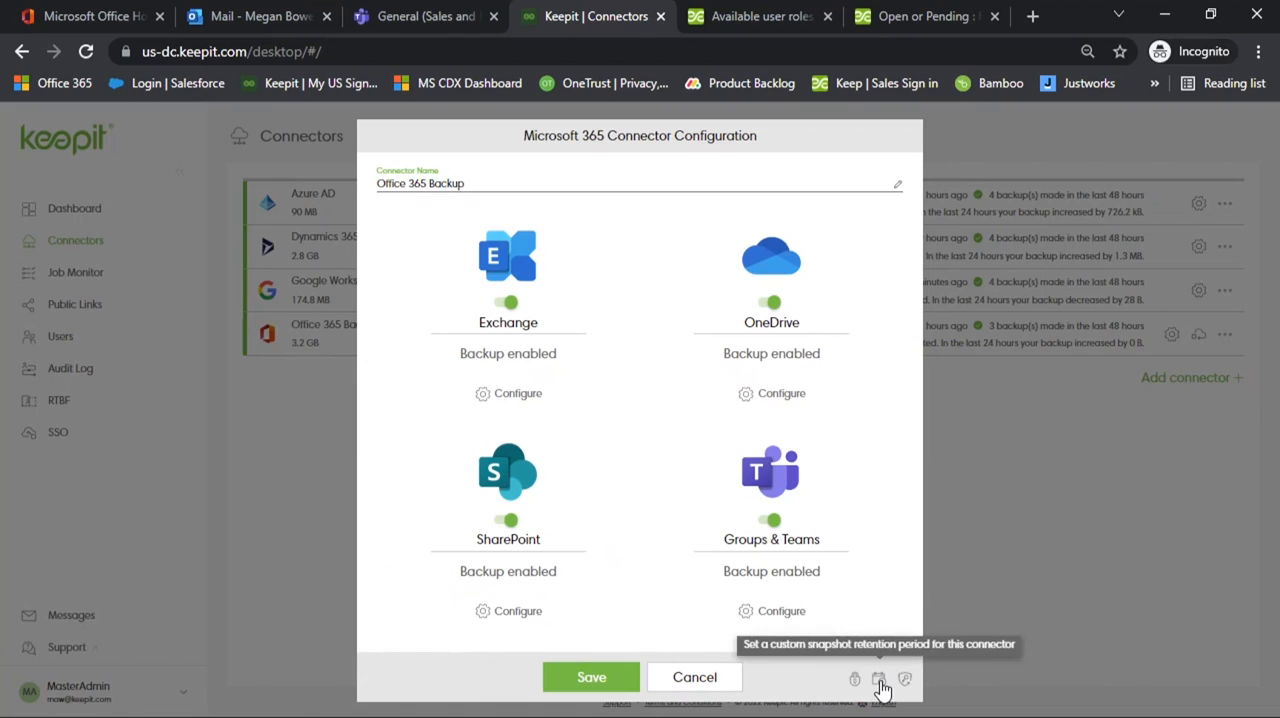
Turn on a limited connector snapshot retention period and enter 99 as its value.
click(879, 680)
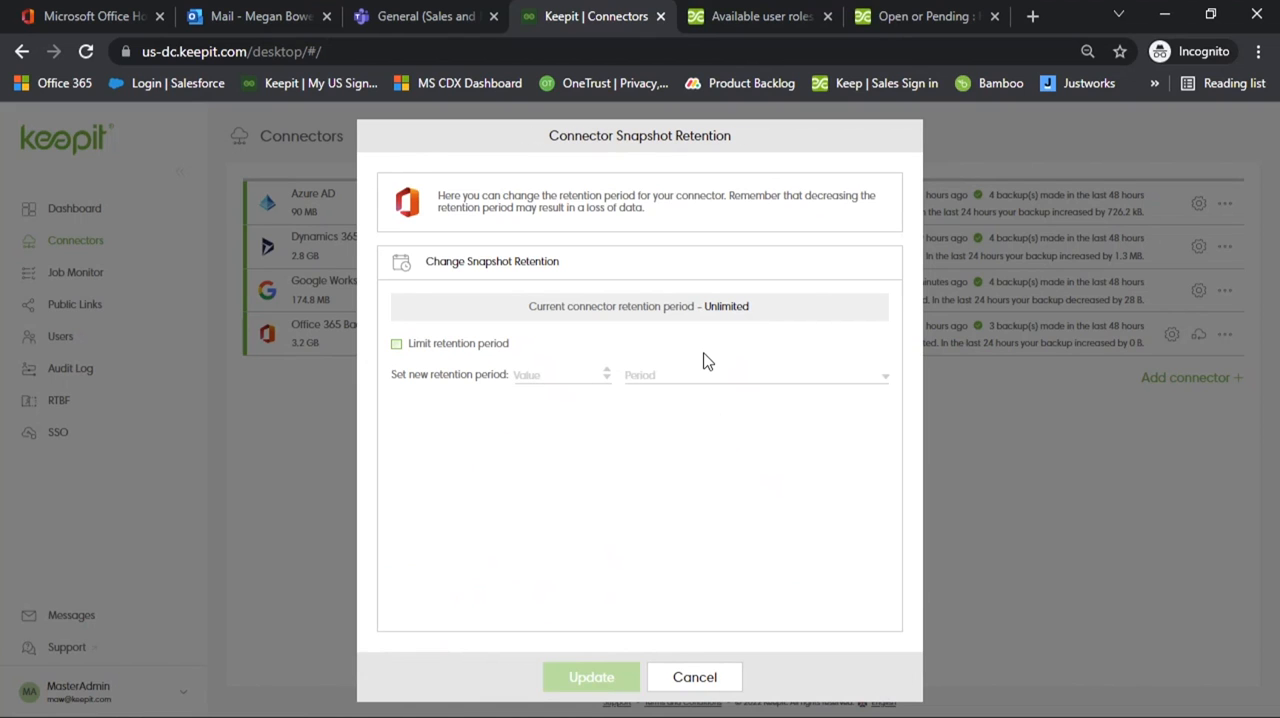
mouse_move(694, 368)
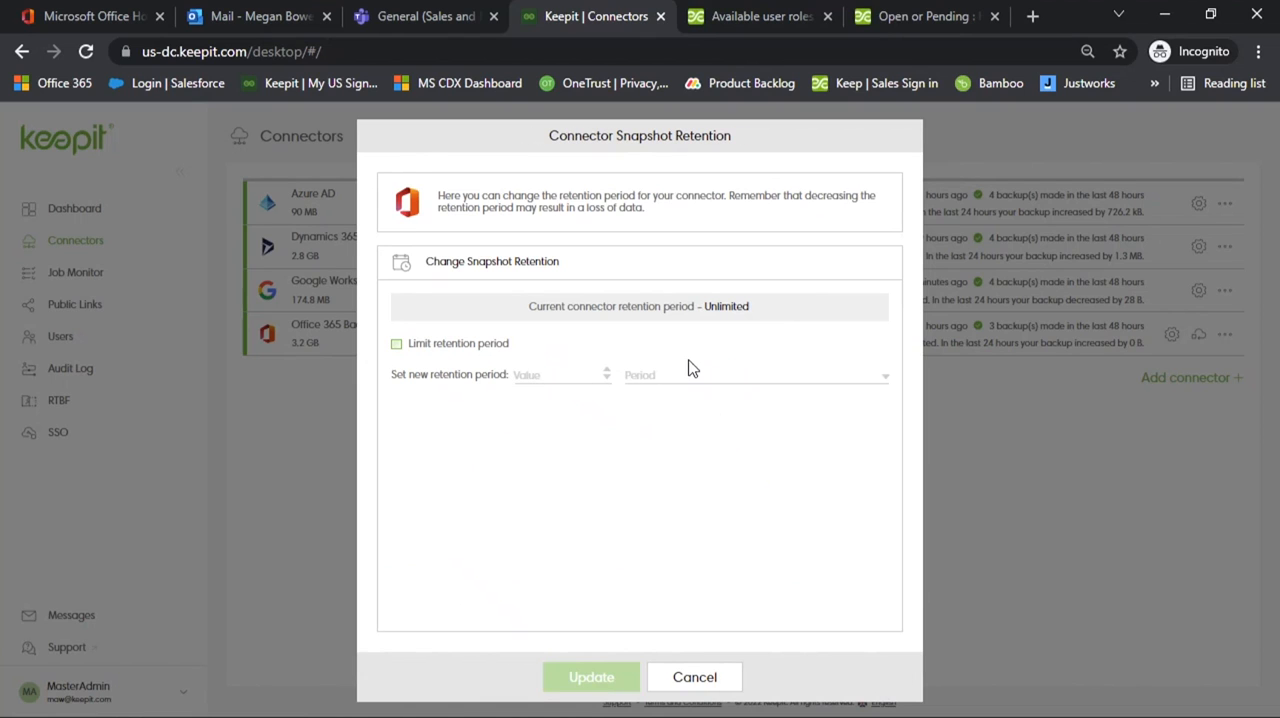
click(397, 343)
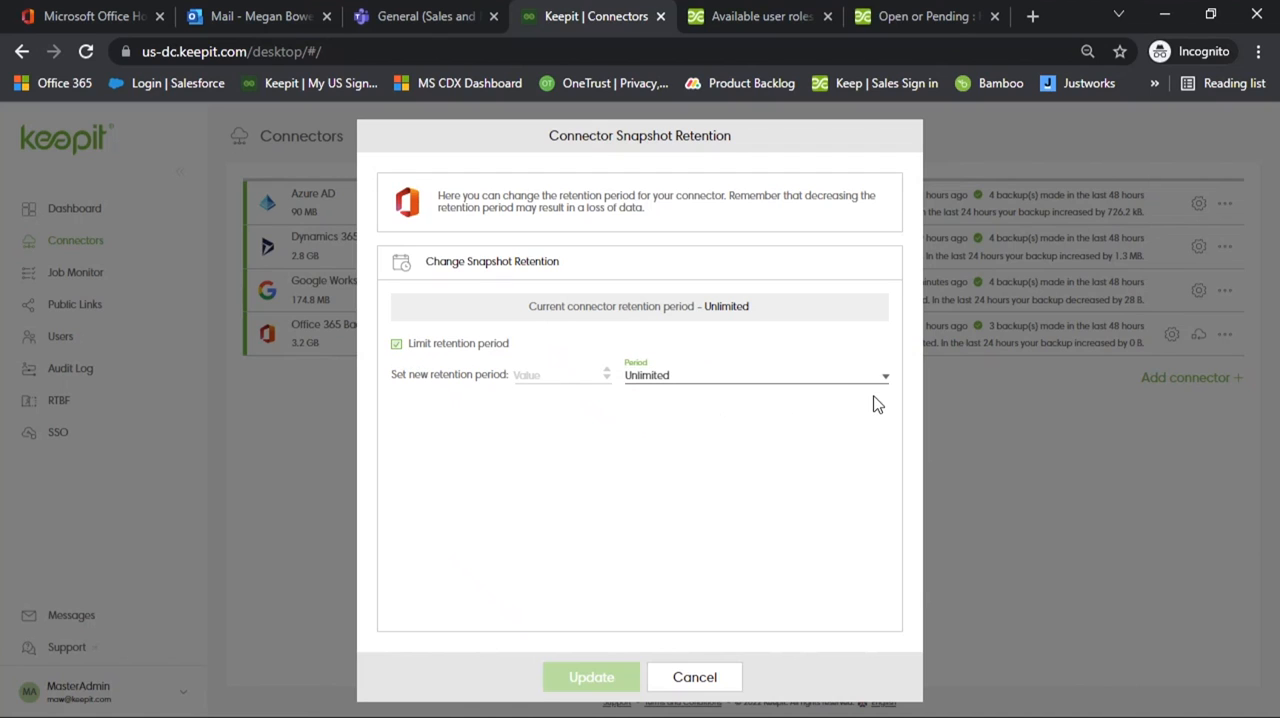
click(755, 375)
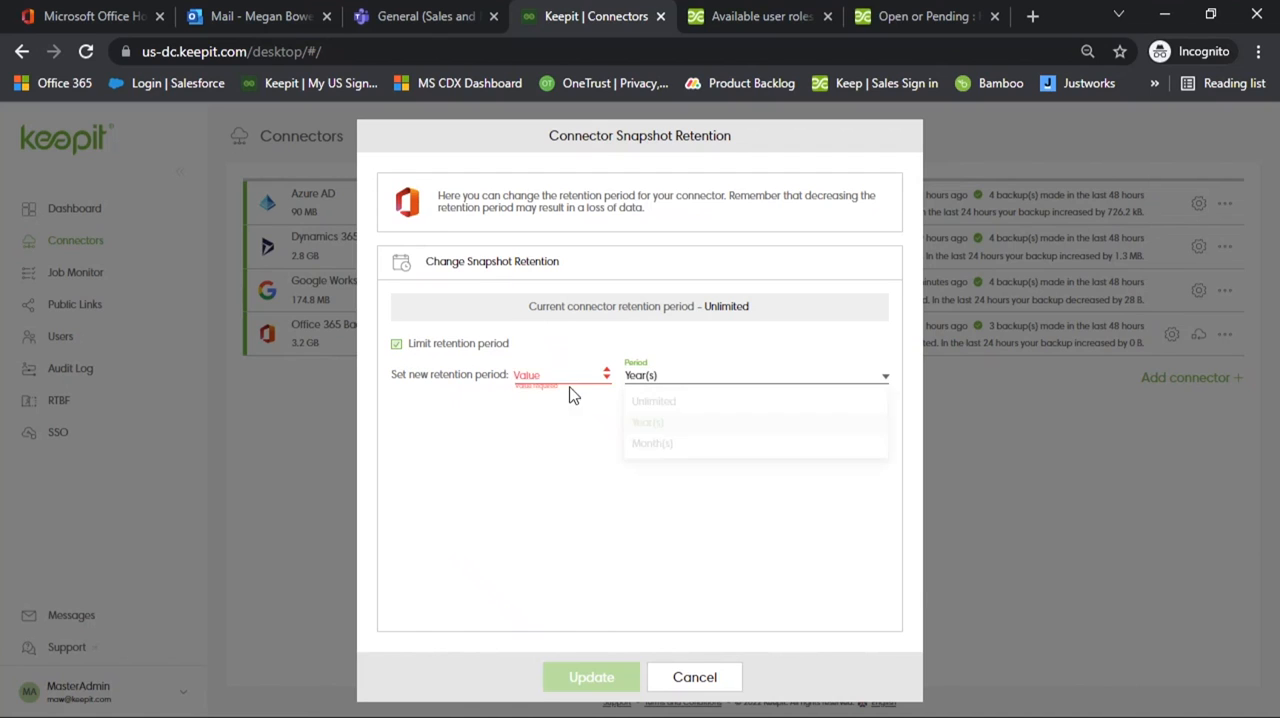
text(99)
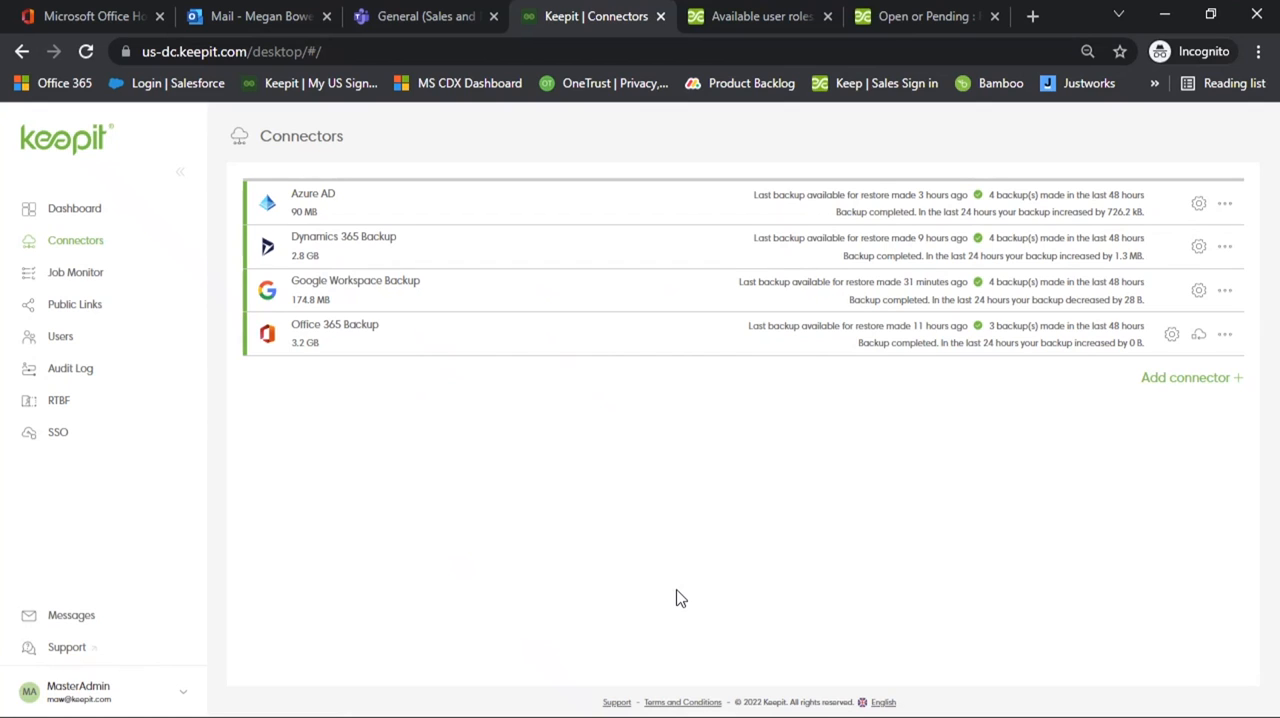
Browse Office 365 Backup Groups & Teams into the Monthly Reports channel's Posts backup.
click(335, 330)
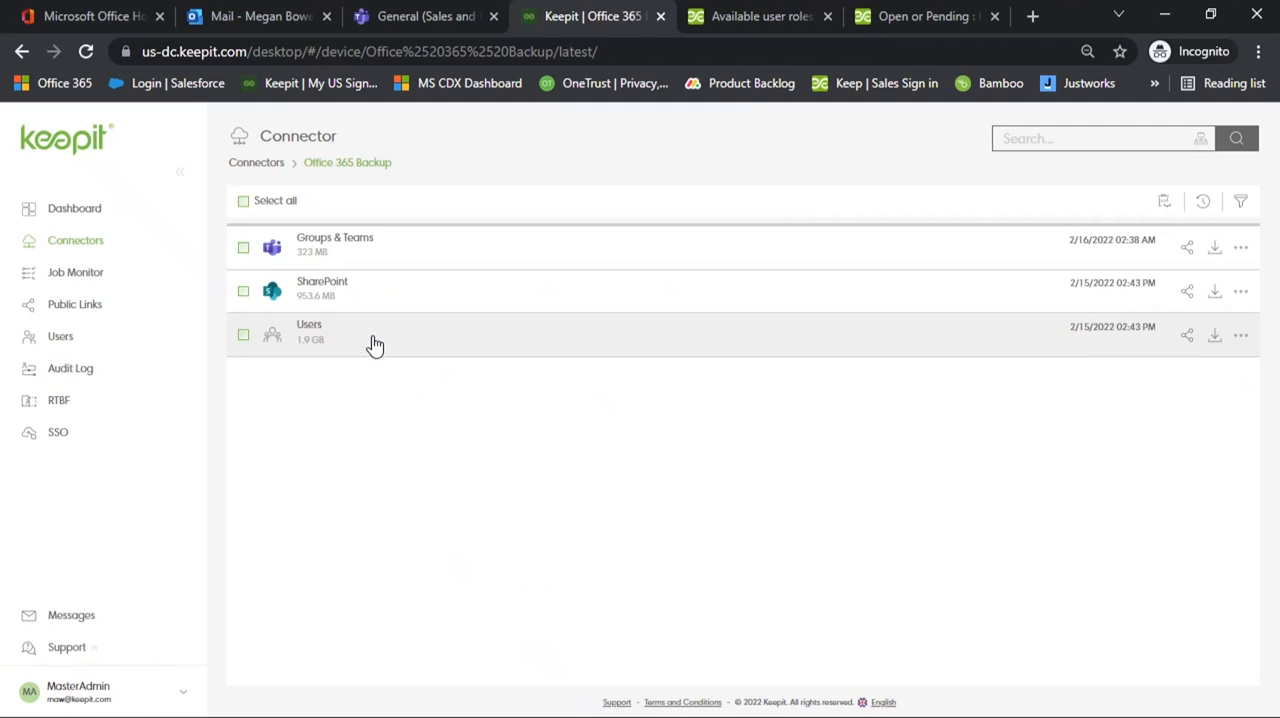
mouse_move(474, 546)
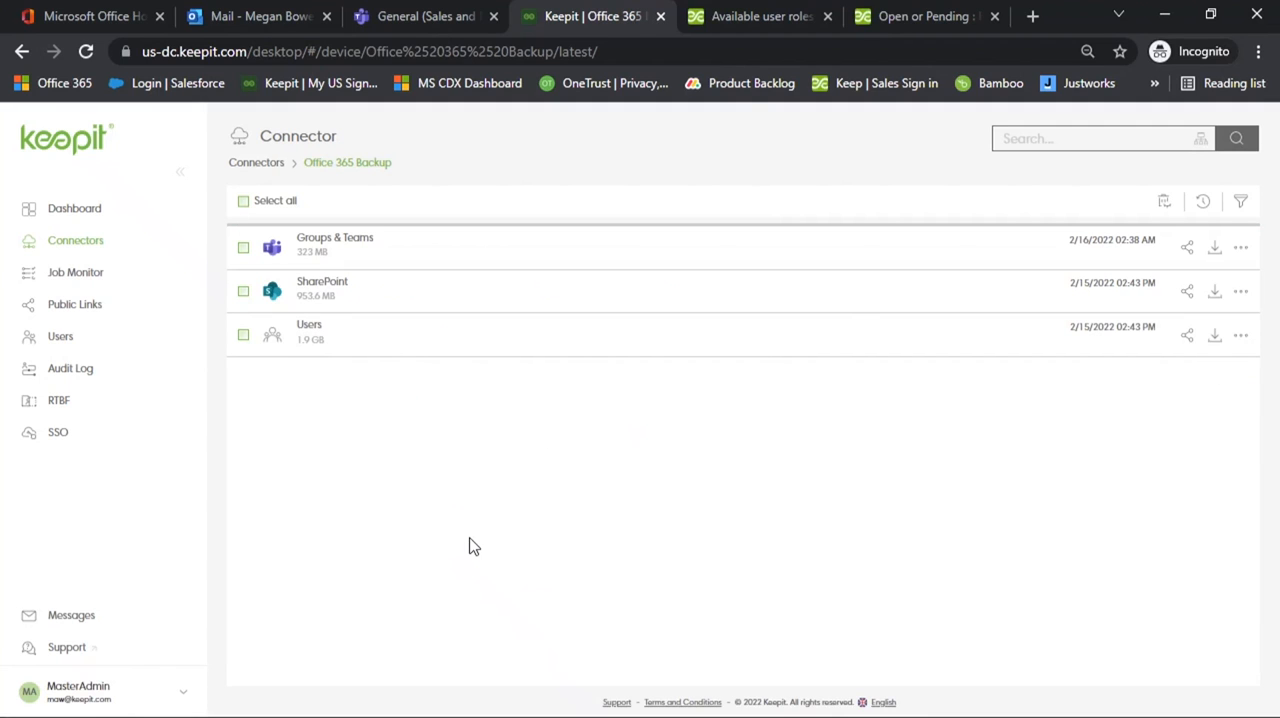
mouse_move(363, 289)
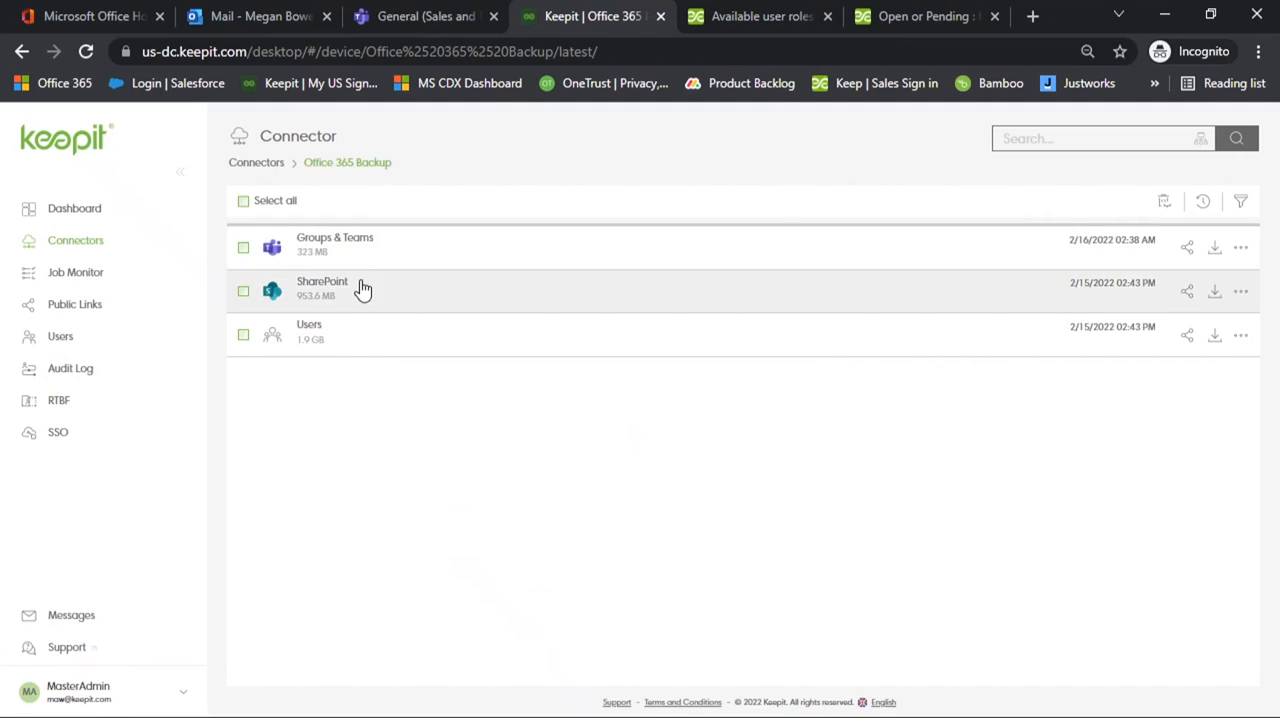
mouse_move(371, 340)
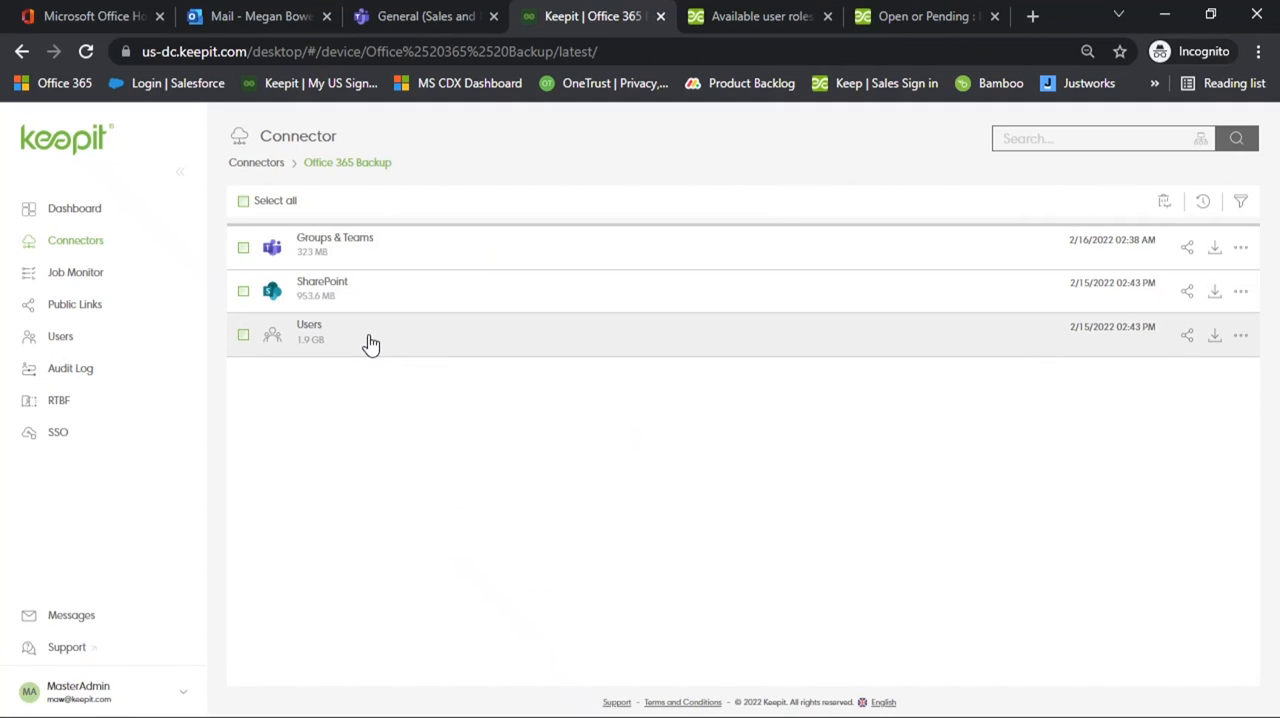
mouse_move(350, 245)
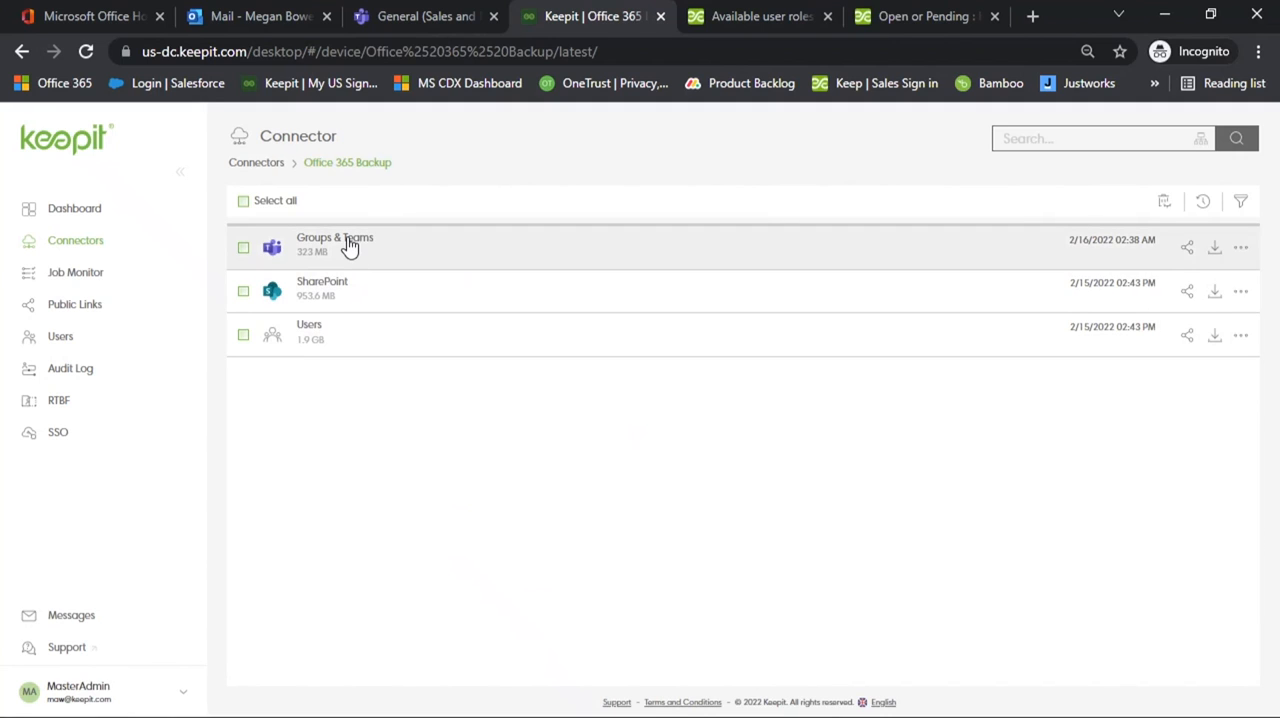
click(334, 239)
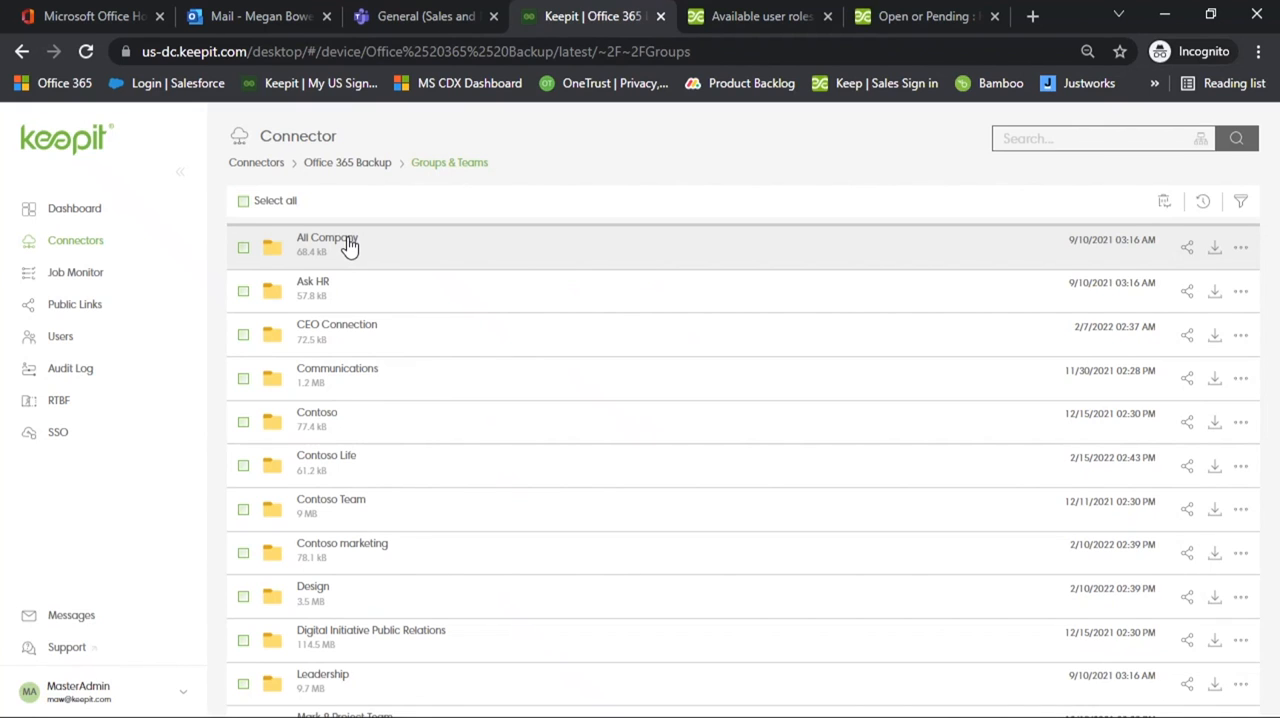
mouse_move(447, 299)
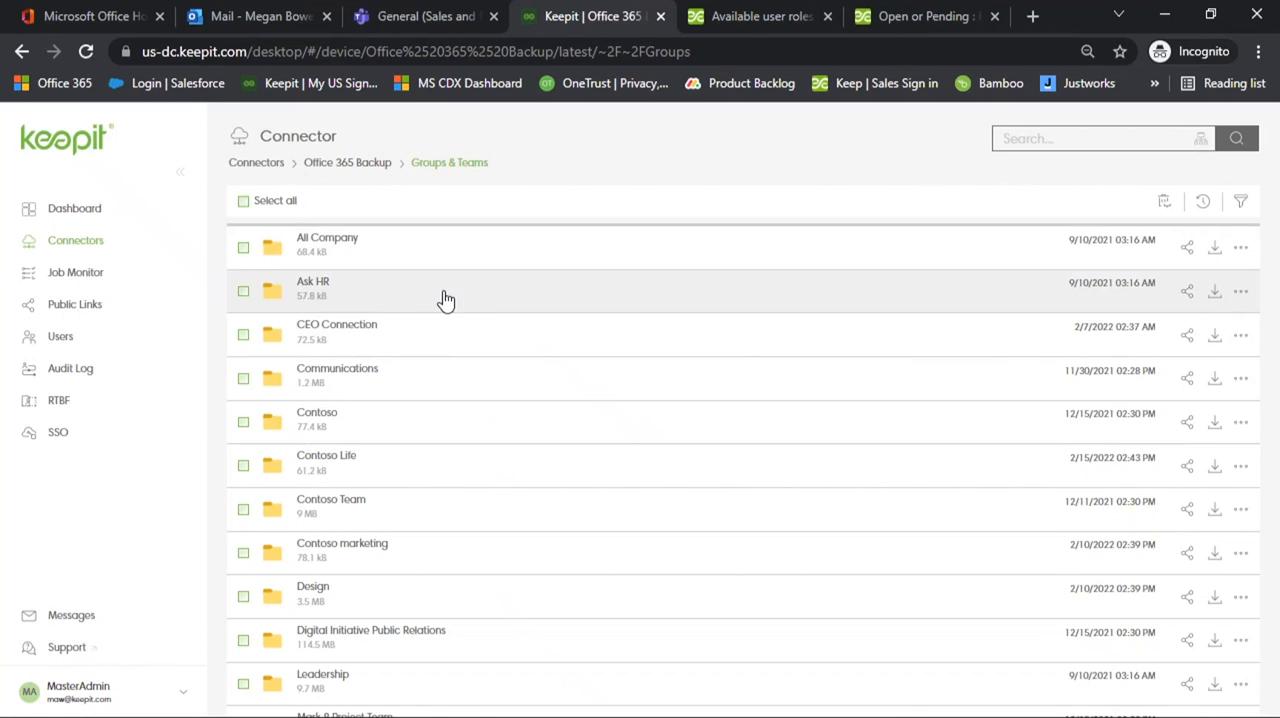
scroll(down, 3)
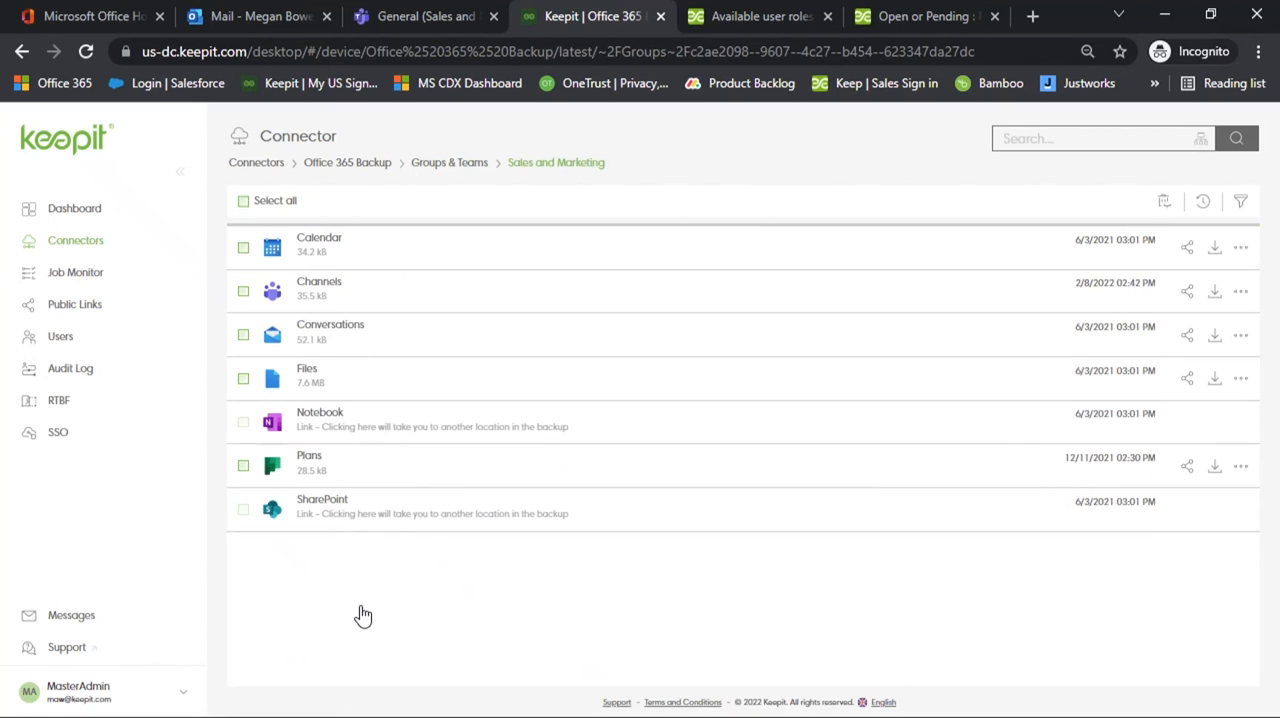
click(319, 288)
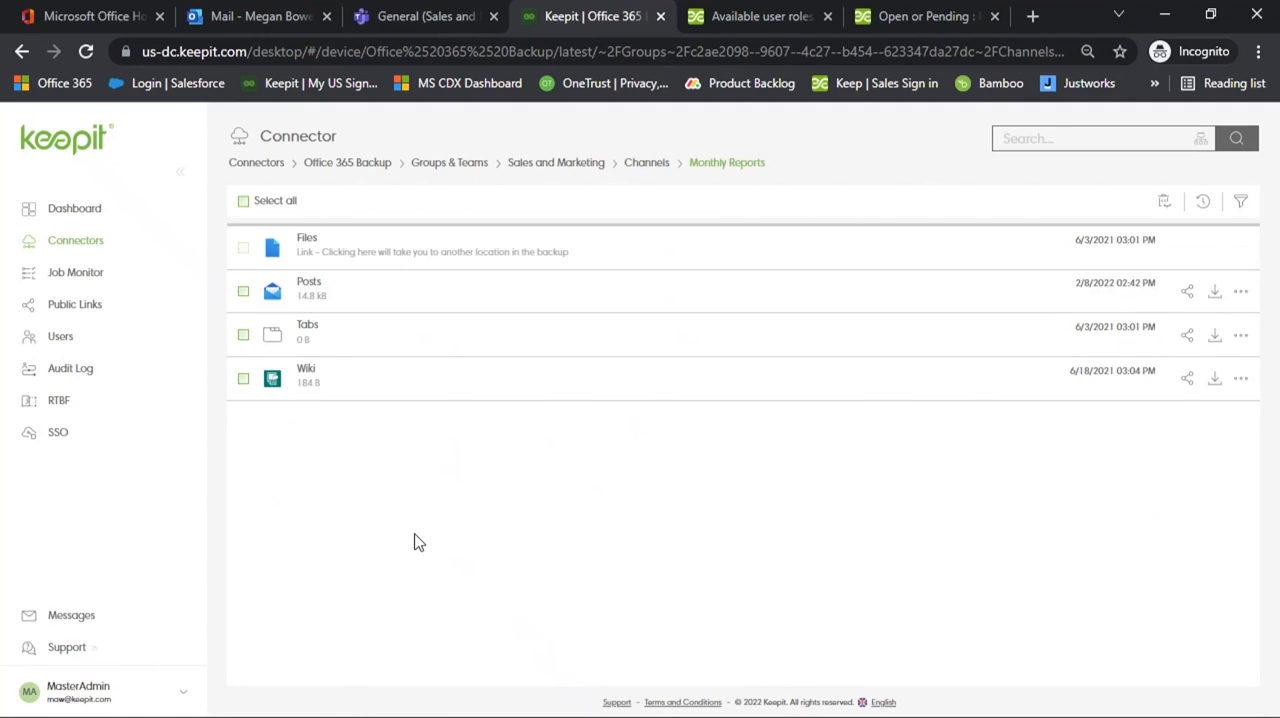
mouse_move(330, 291)
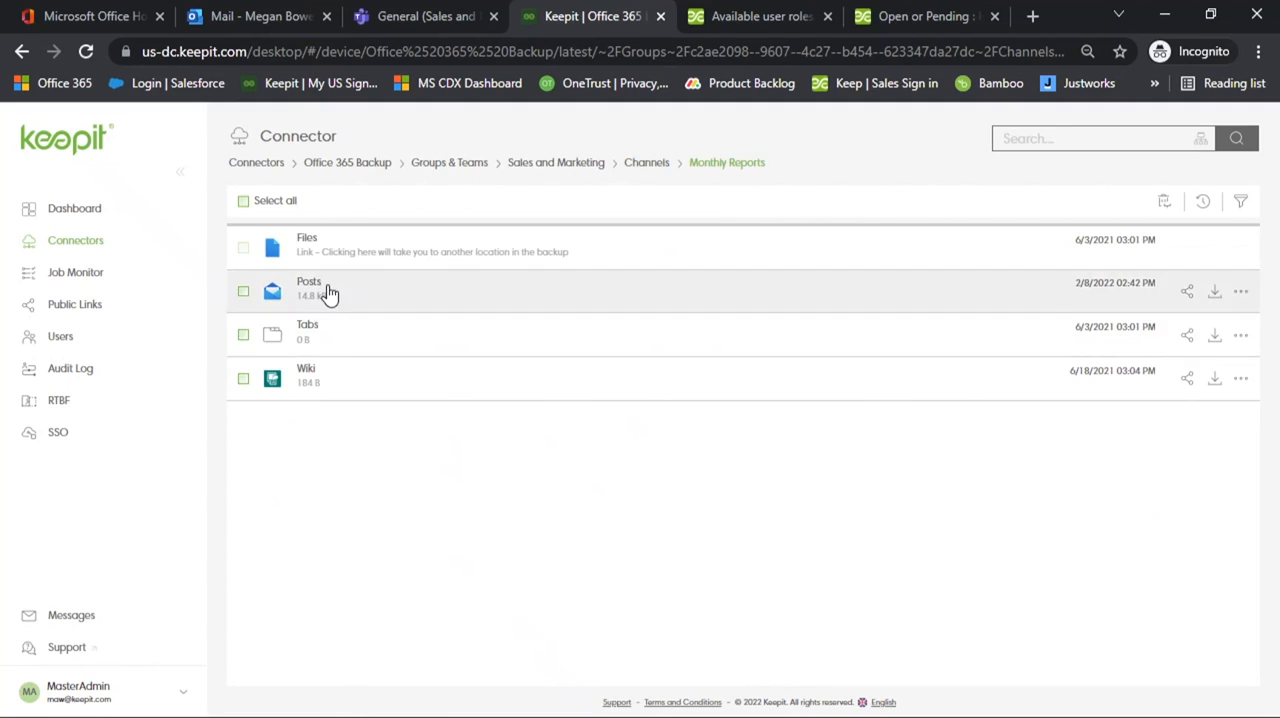
click(309, 285)
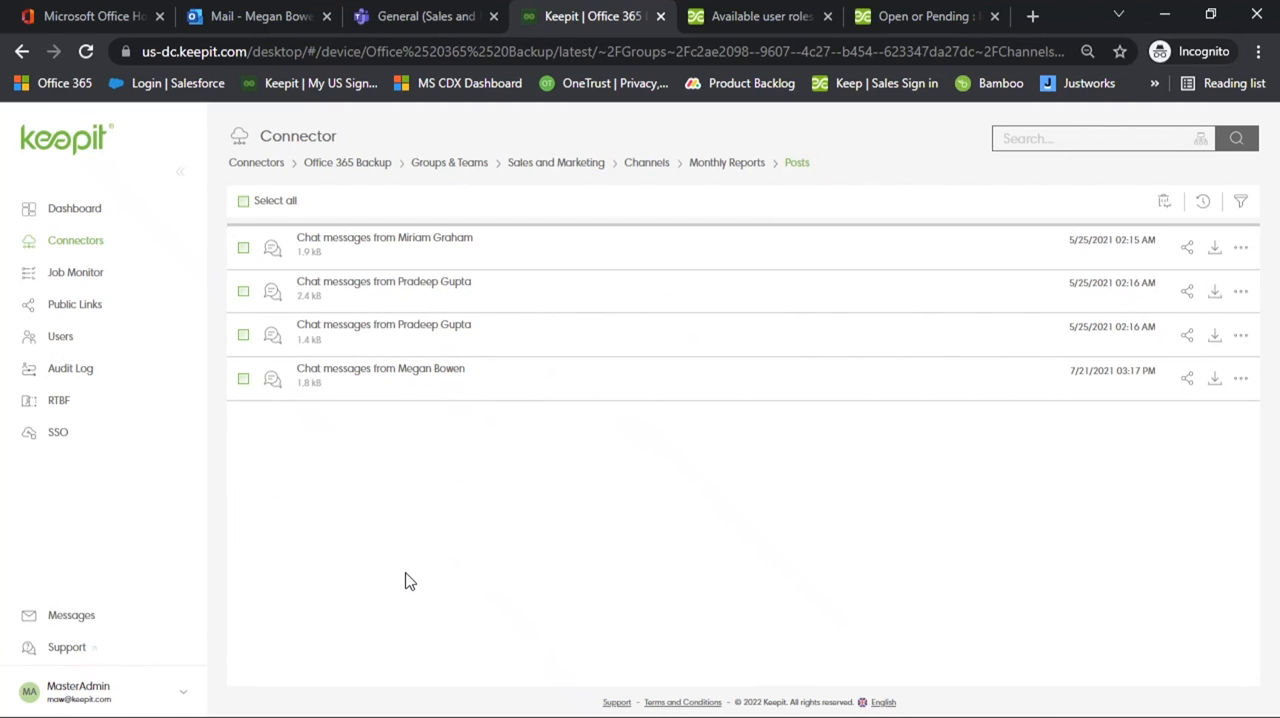
Preview the first chat message, then select the last two chat message items.
click(384, 237)
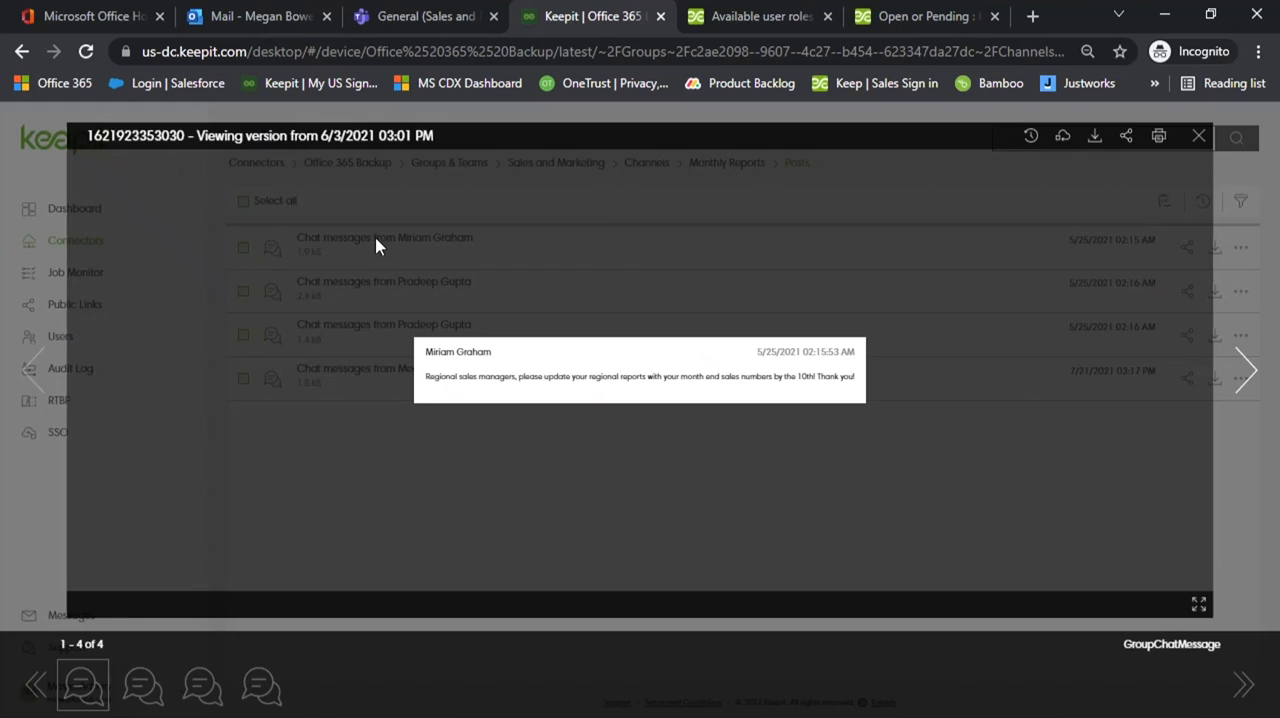
mouse_move(1240, 380)
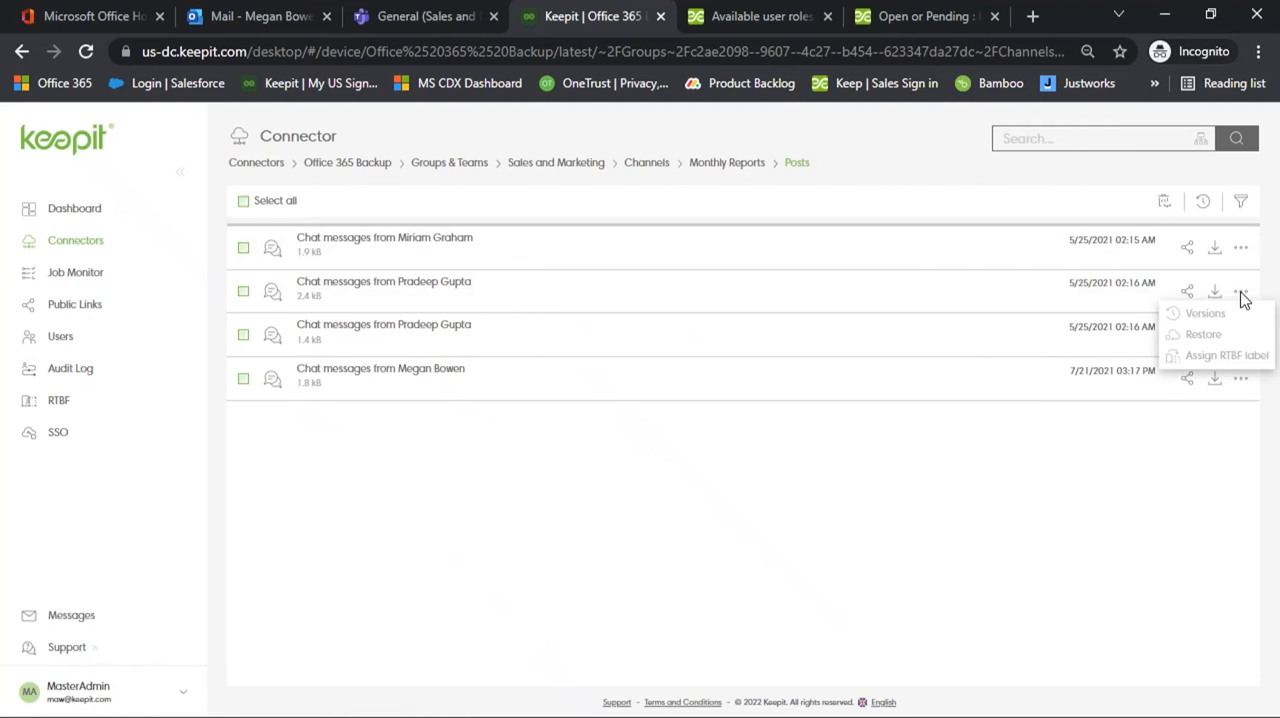
mouse_move(1203, 334)
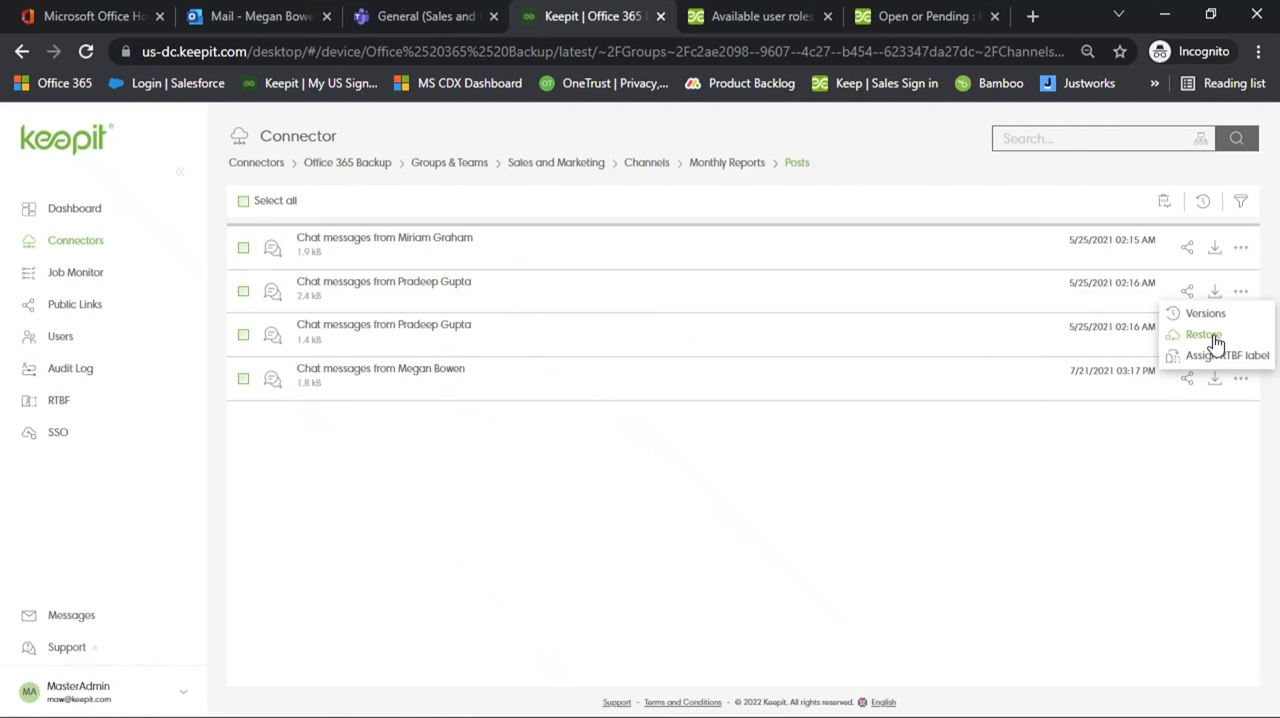
mouse_move(1210, 337)
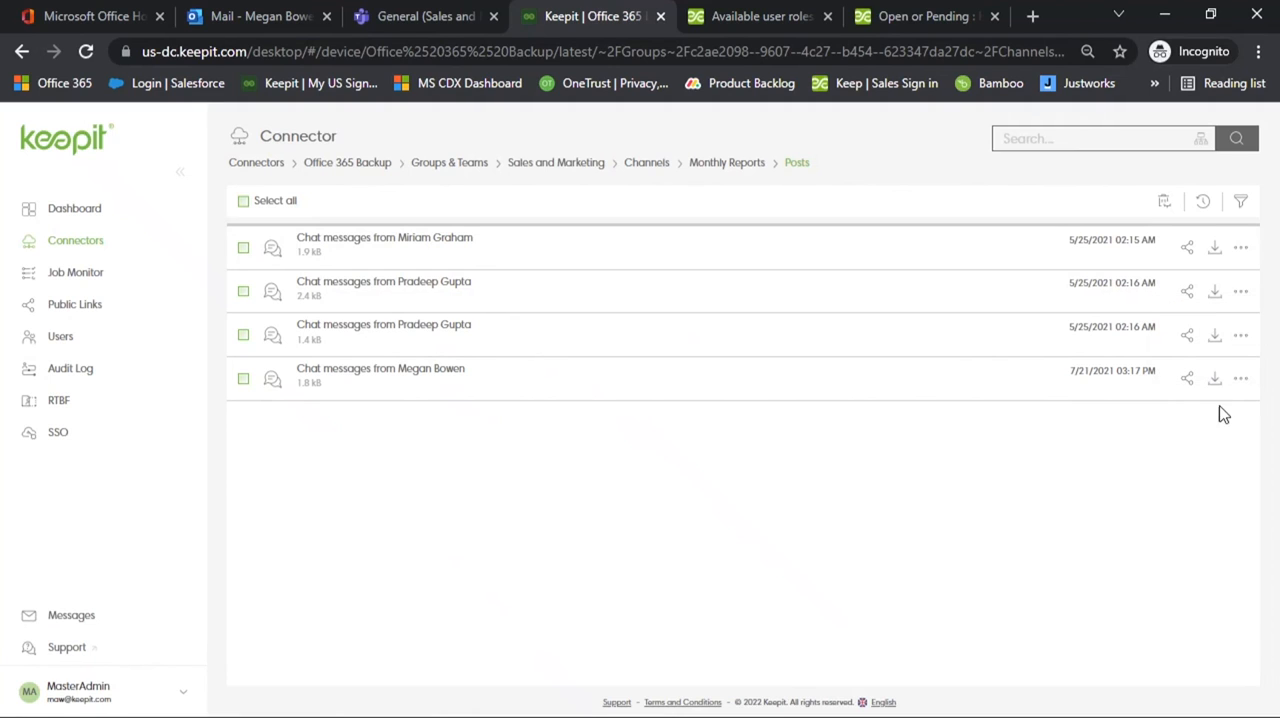
mouse_move(1177, 493)
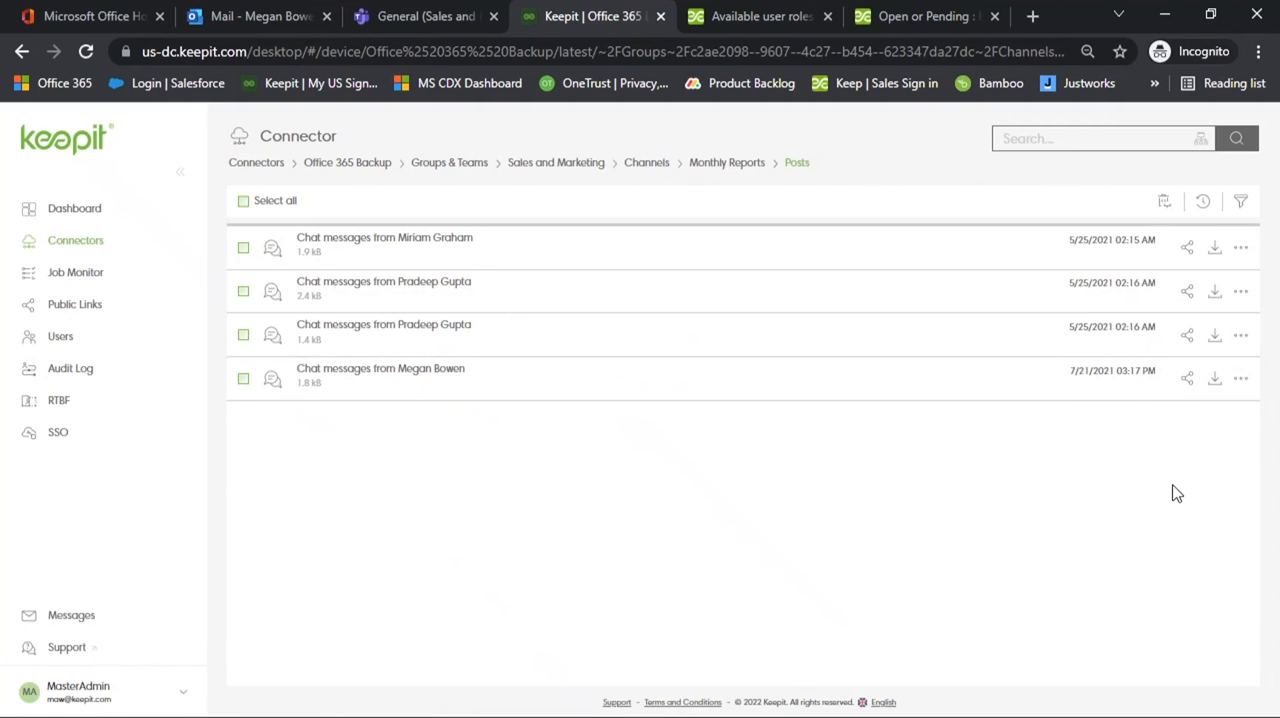
click(243, 378)
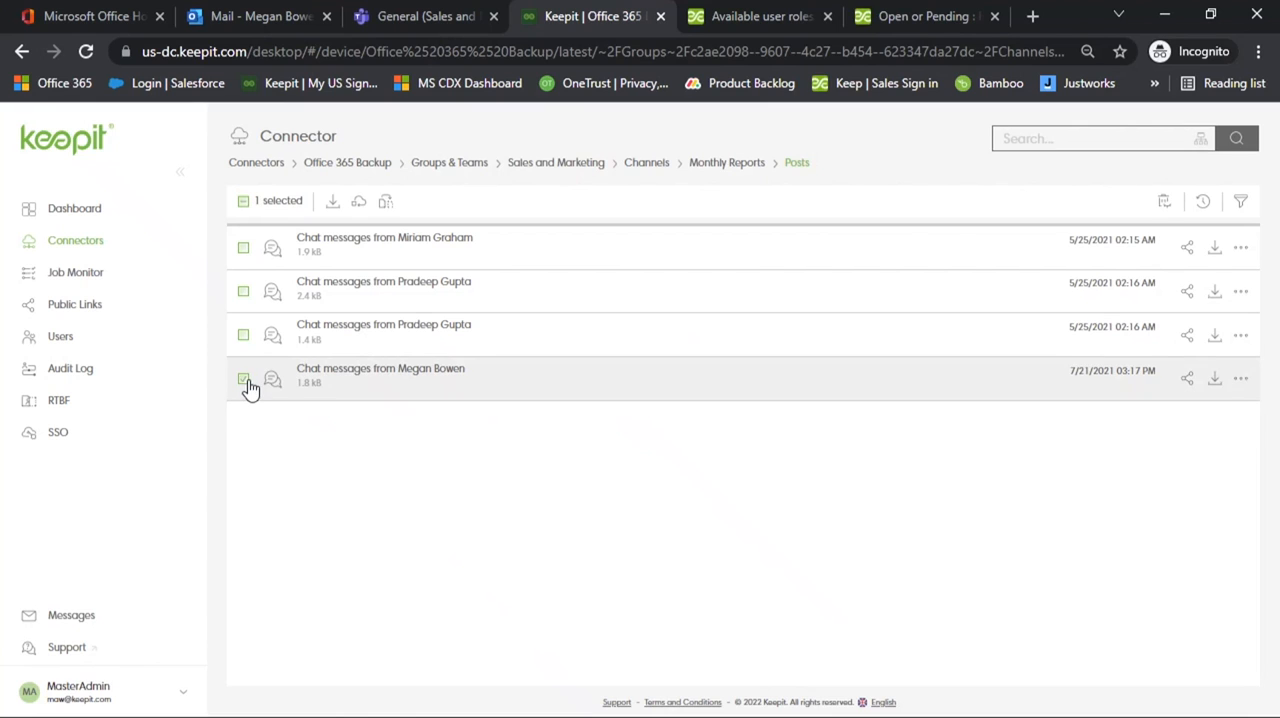
click(243, 334)
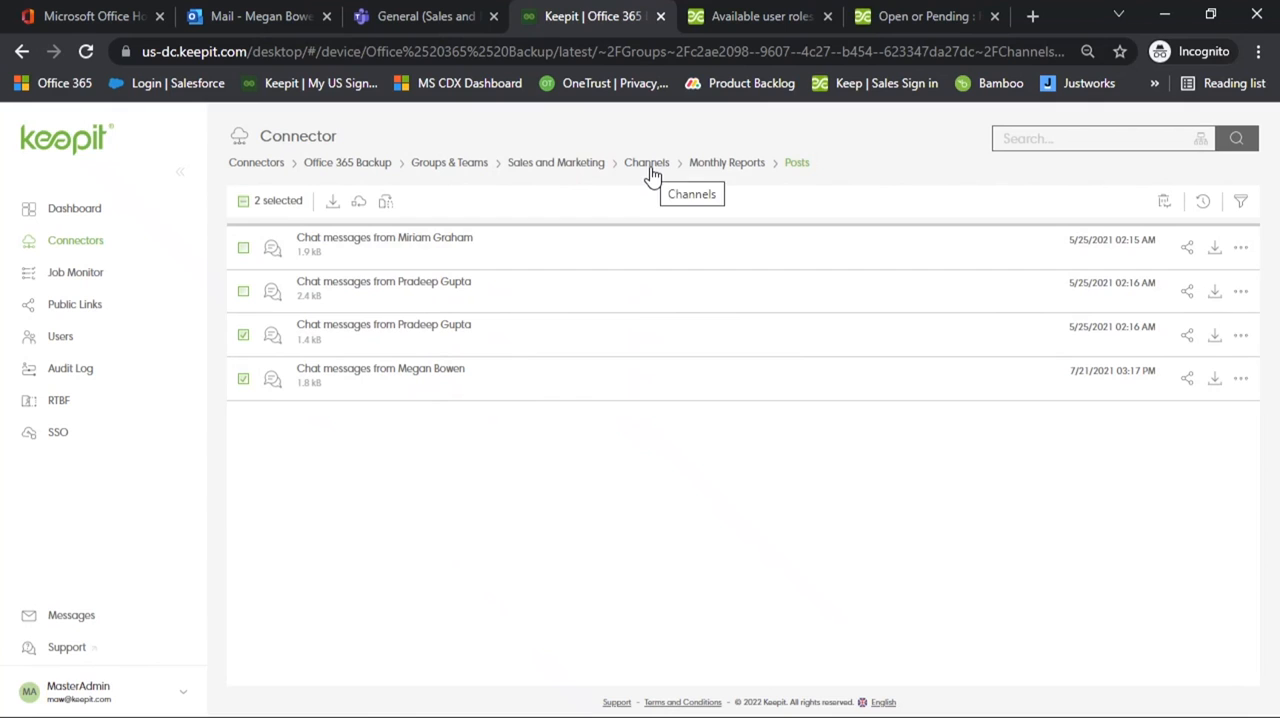
mouse_move(449, 162)
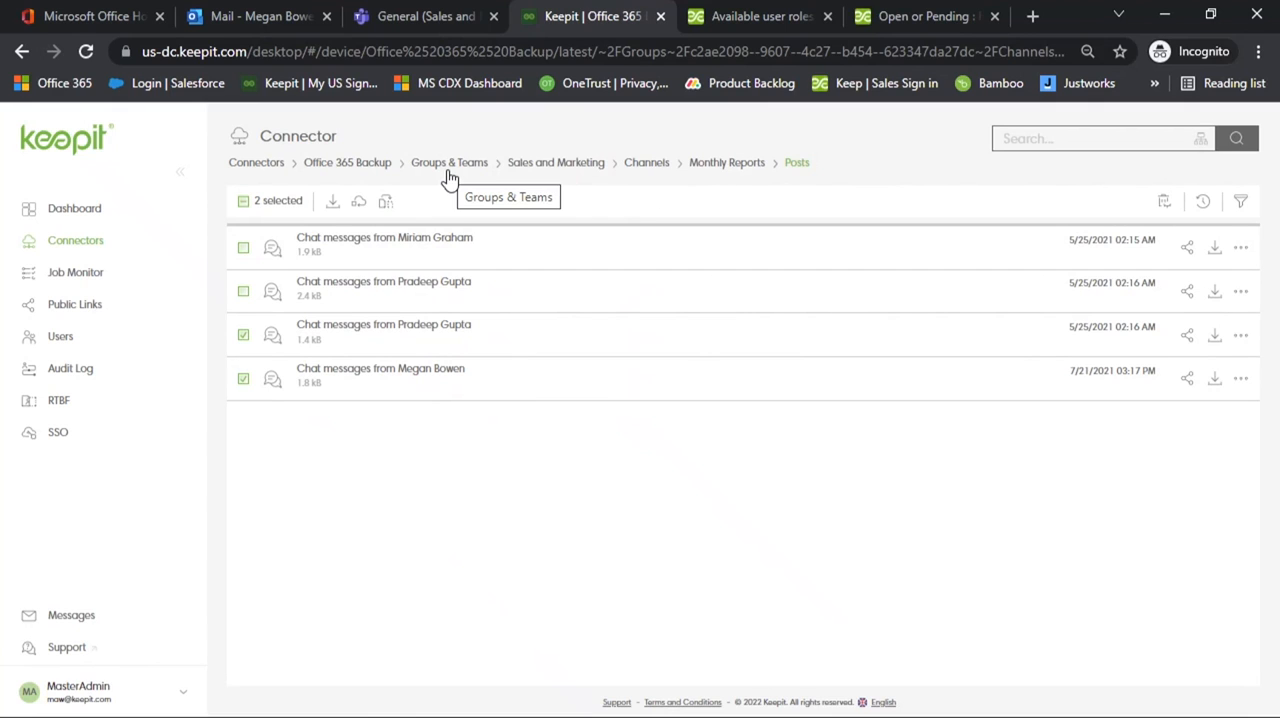
mouse_move(303, 301)
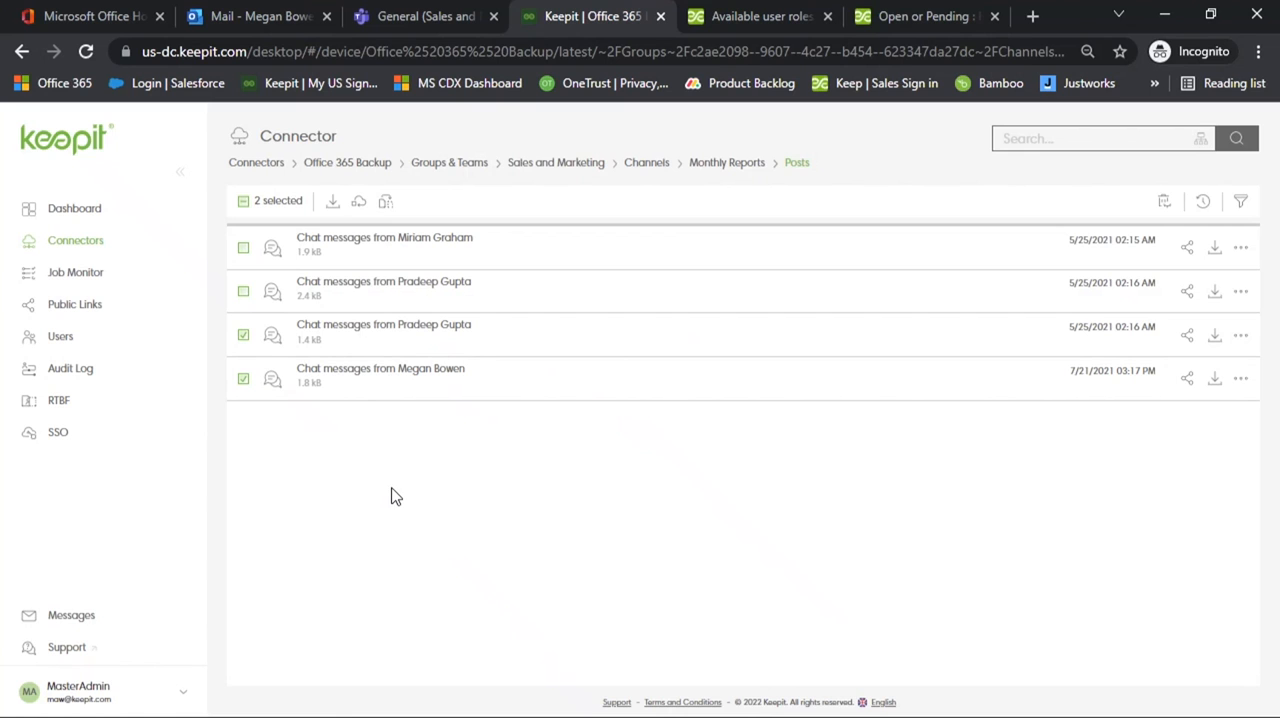
In Teams, open the Monthly Reports channel and open a reply box on the restored post.
click(425, 16)
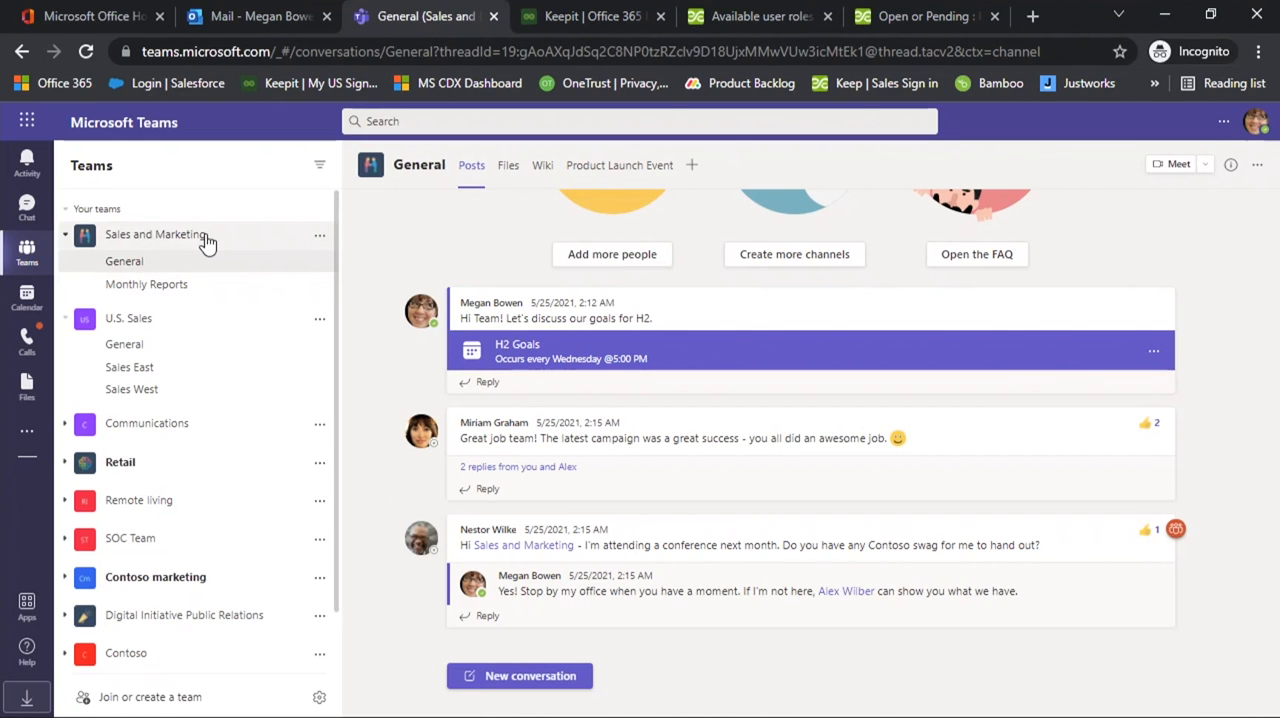
click(146, 284)
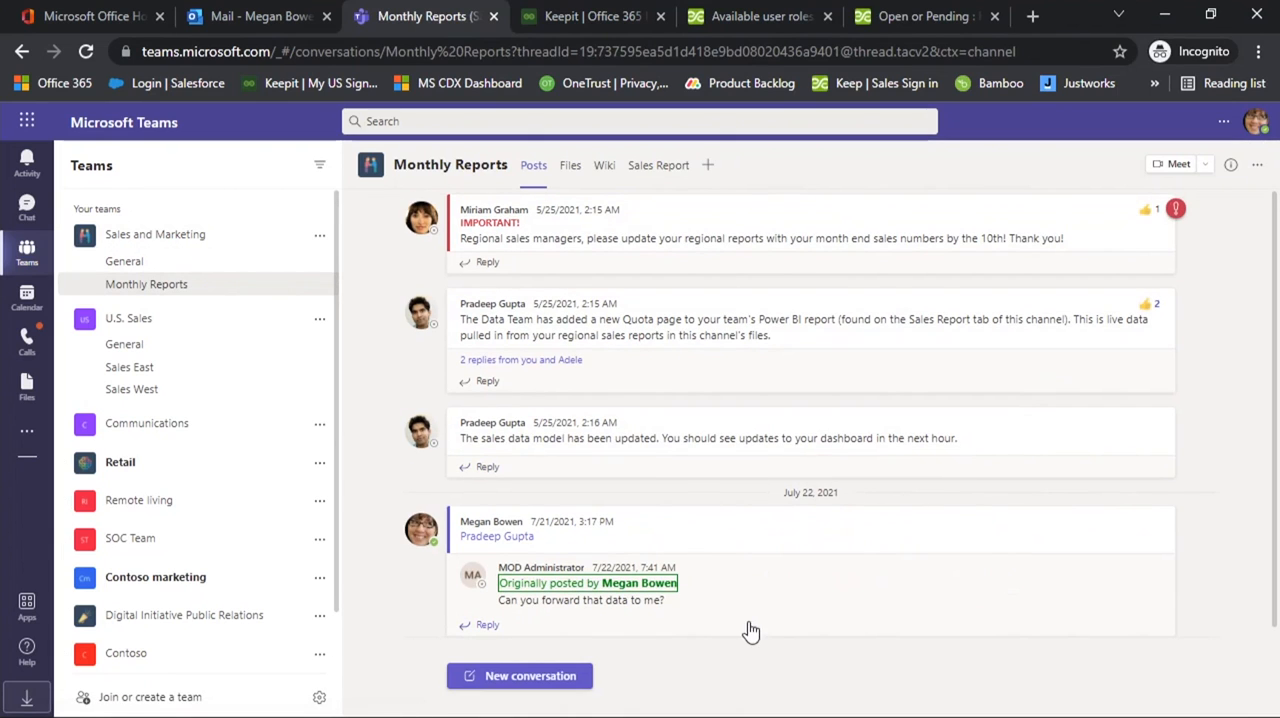
mouse_move(773, 632)
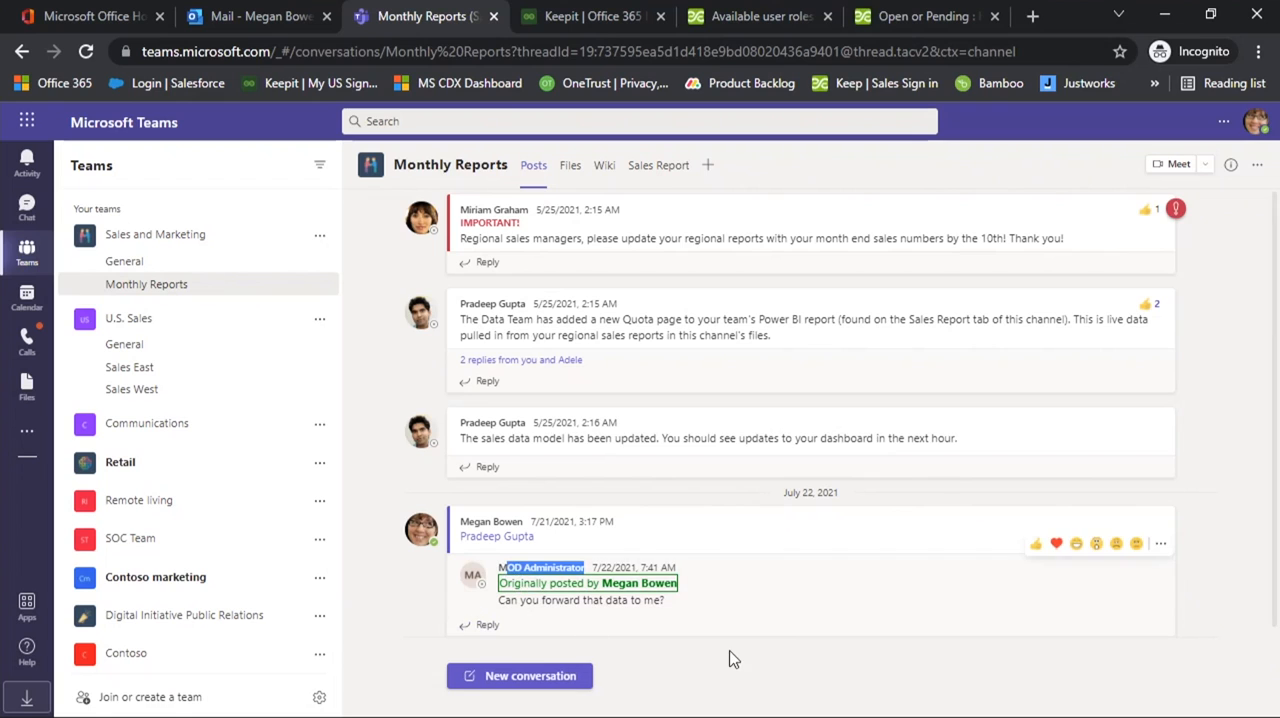
mouse_move(805, 610)
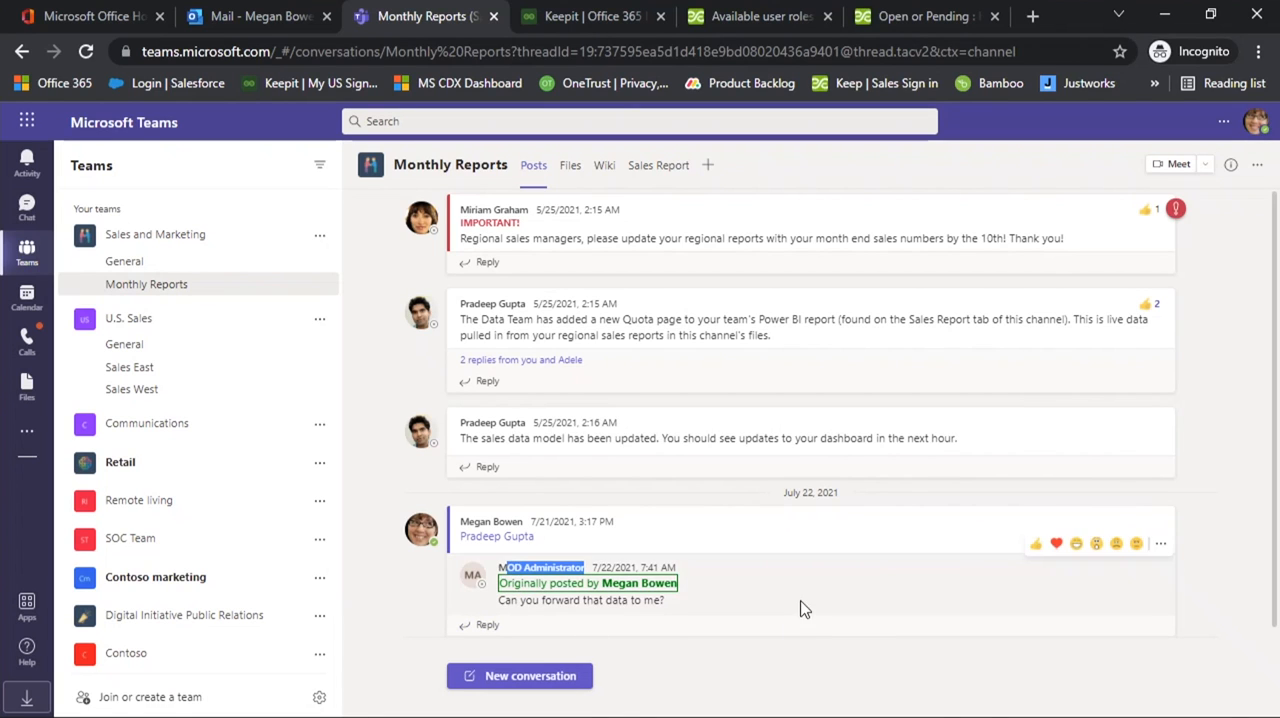
mouse_move(775, 673)
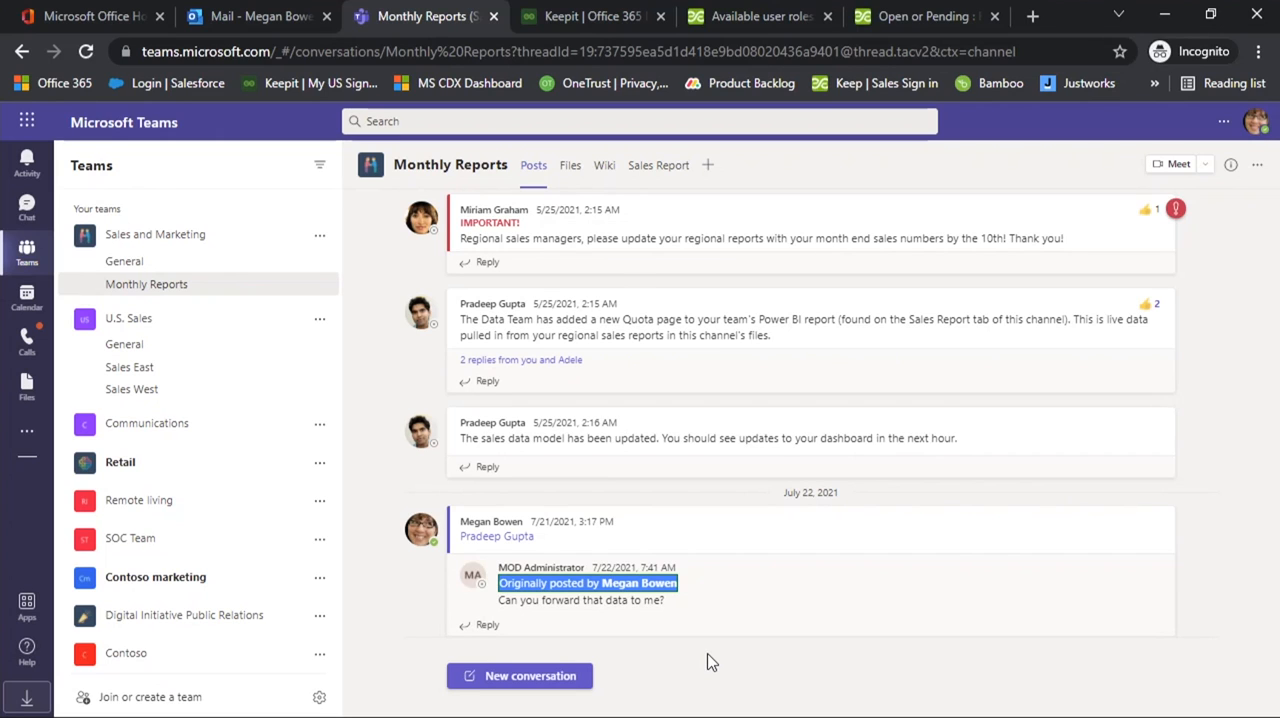
mouse_move(695, 288)
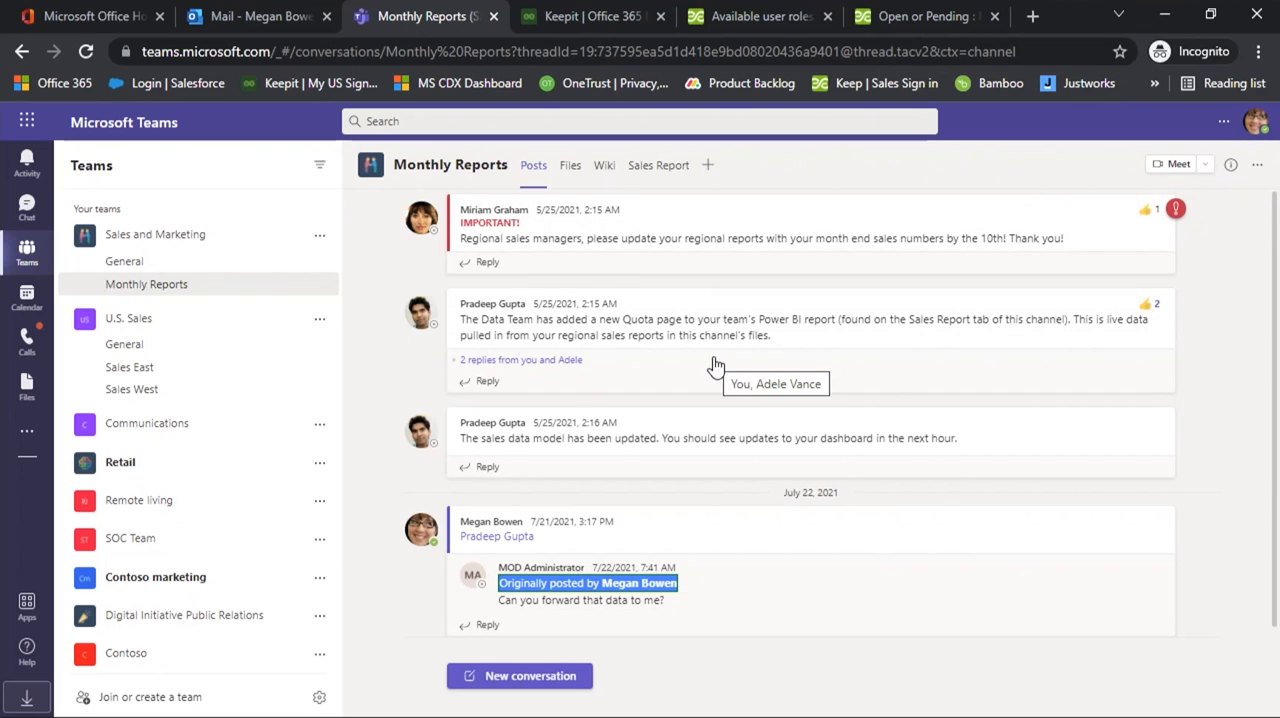
mouse_move(668, 680)
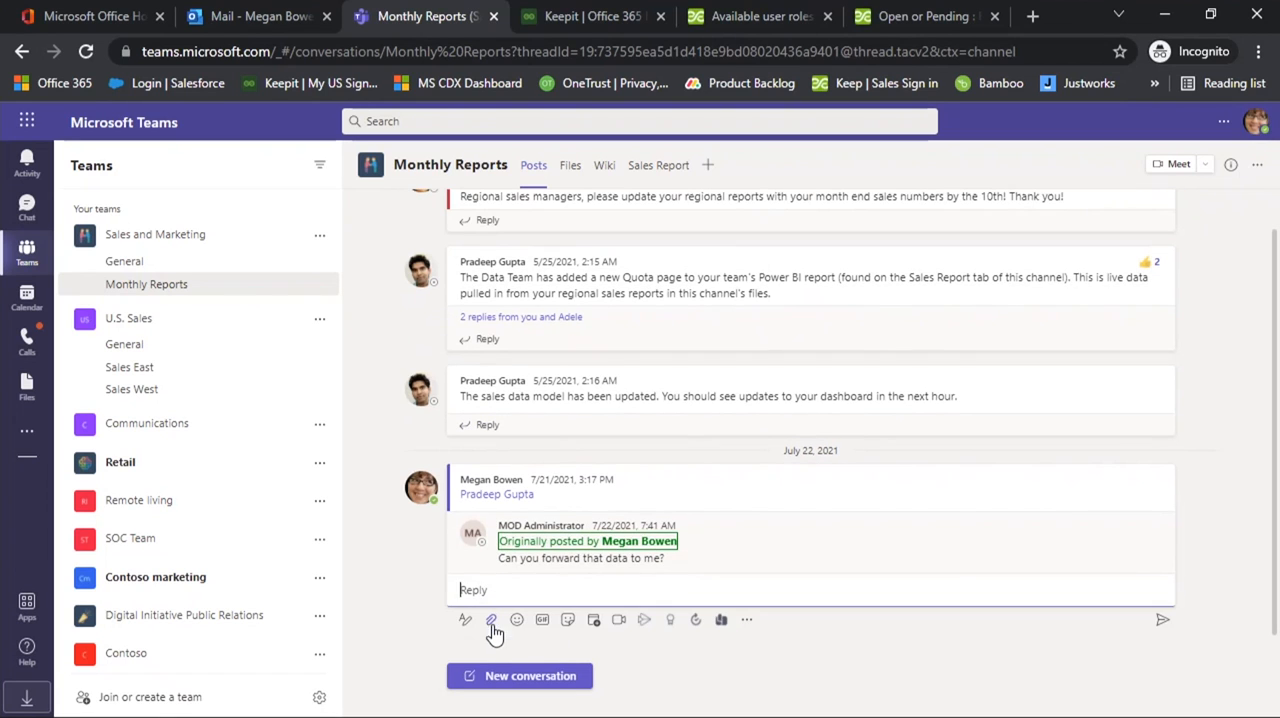
mouse_move(835, 668)
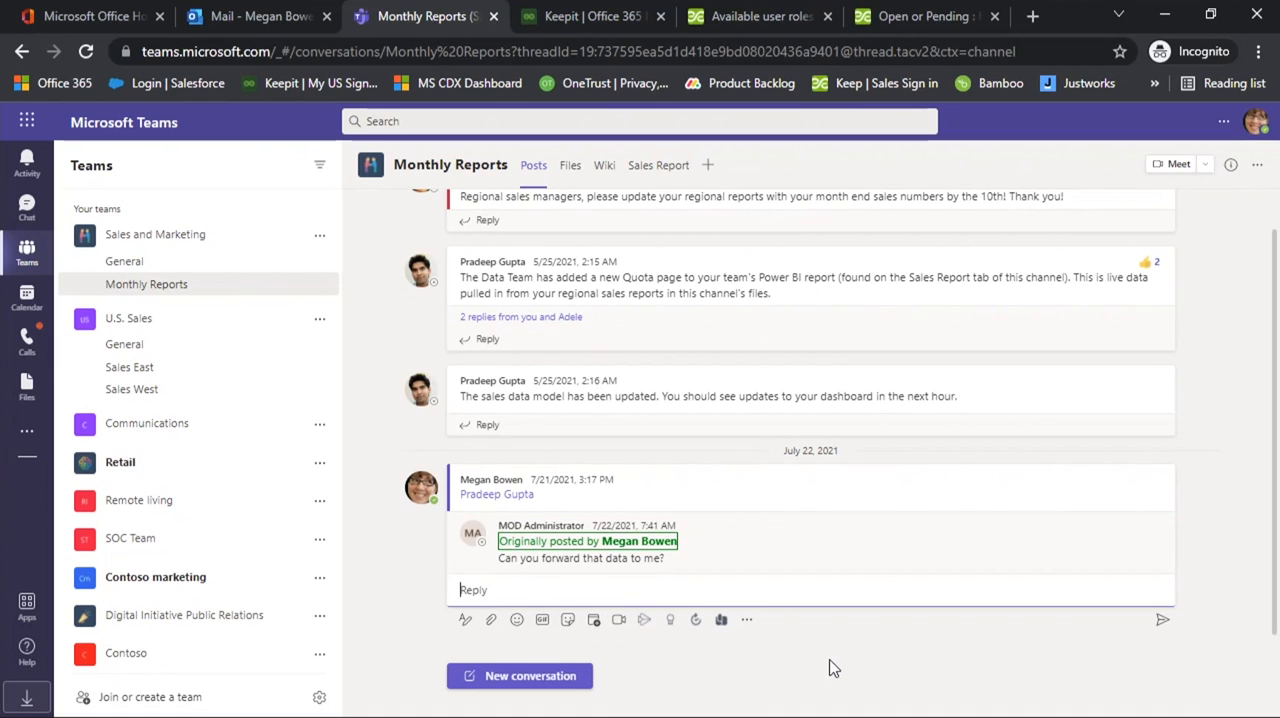
click(473, 589)
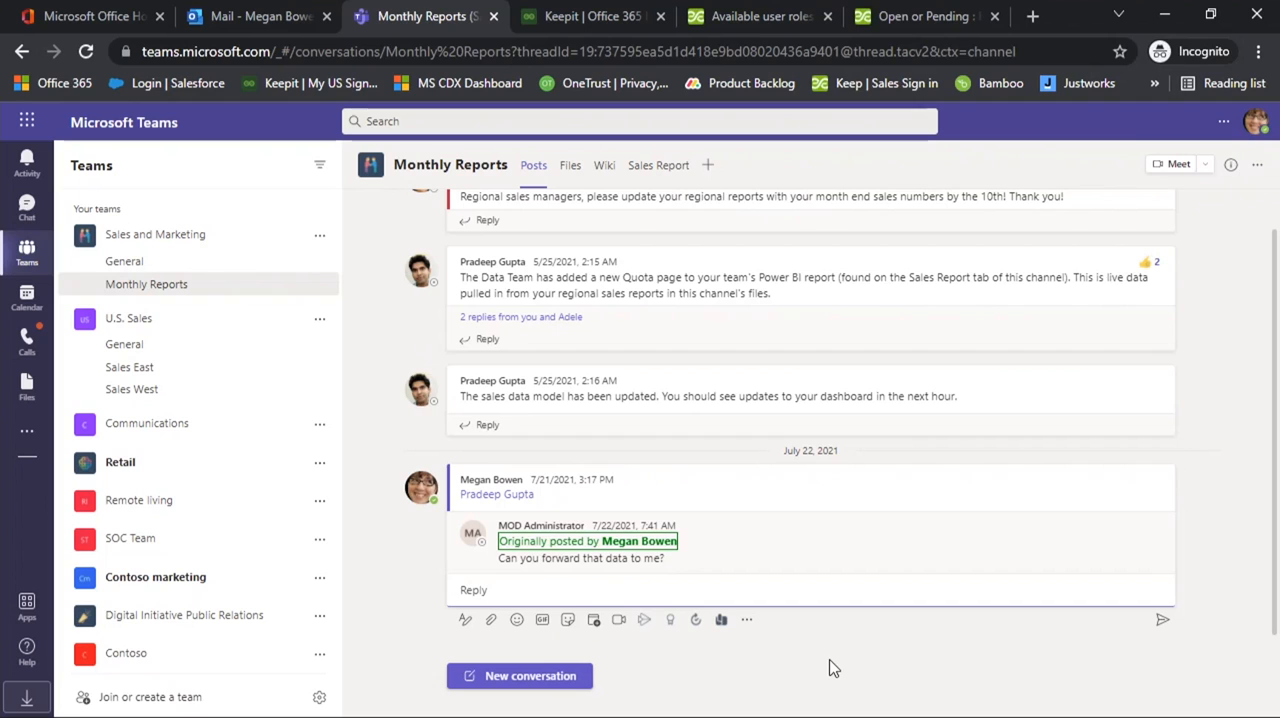
click(473, 589)
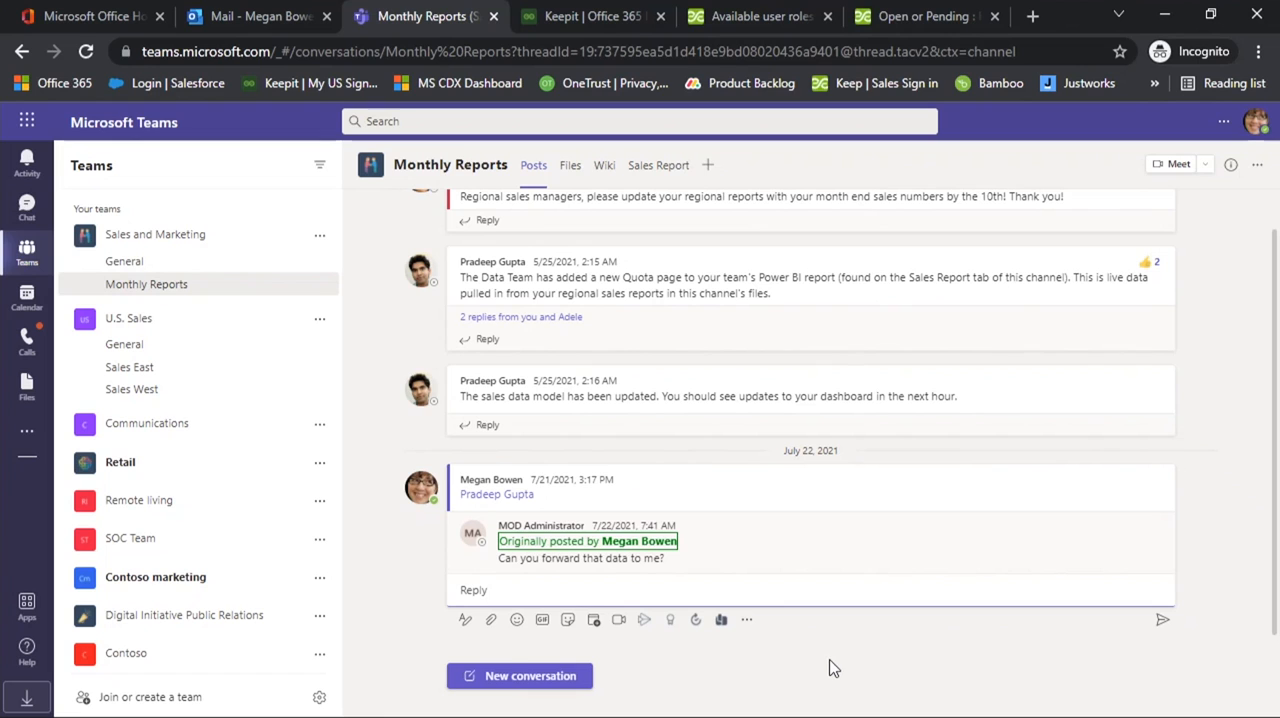
mouse_move(590, 16)
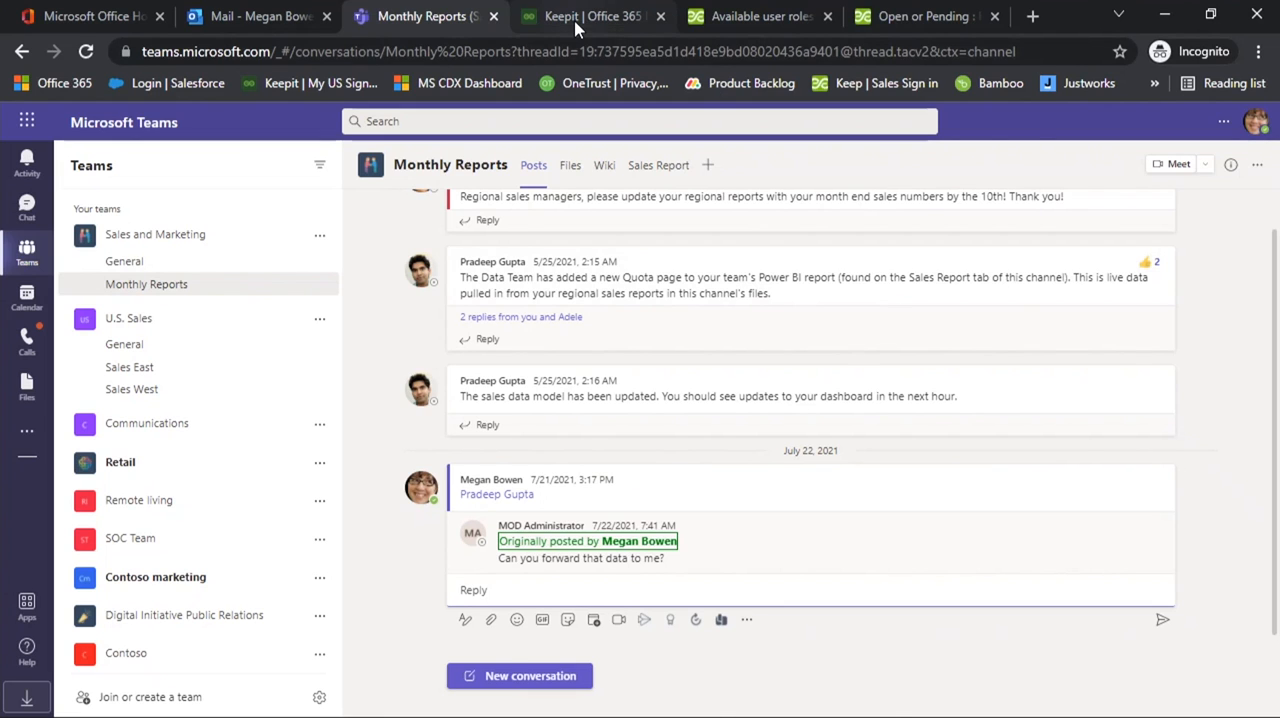
Back in Keepit, open Megan Bowen's backed-up Outlook Inbox from the Users list.
click(593, 16)
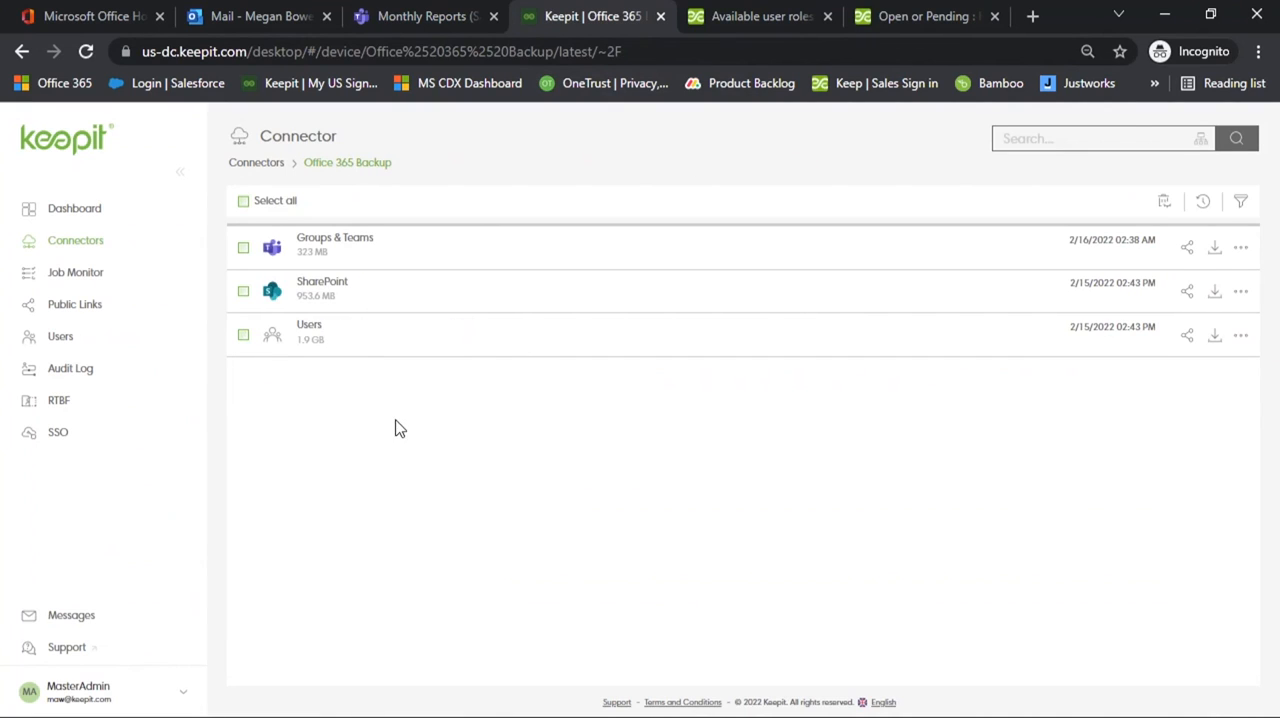
mouse_move(408, 465)
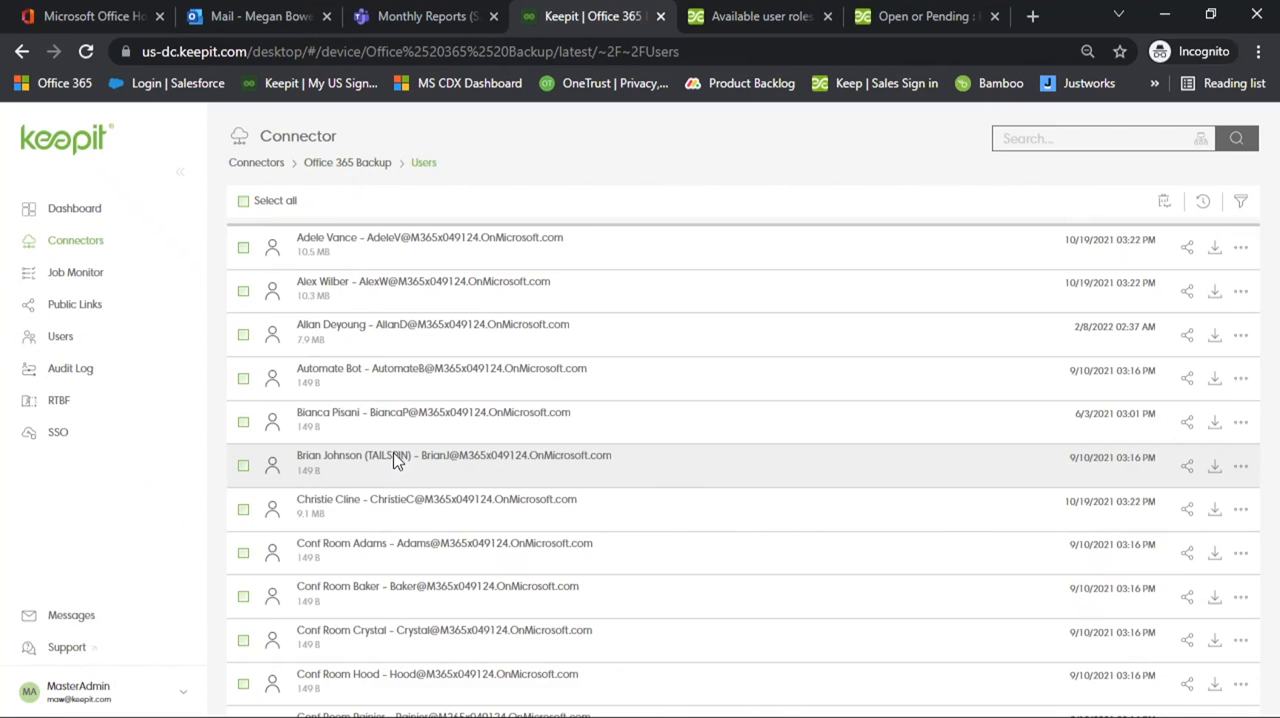
mouse_move(696, 497)
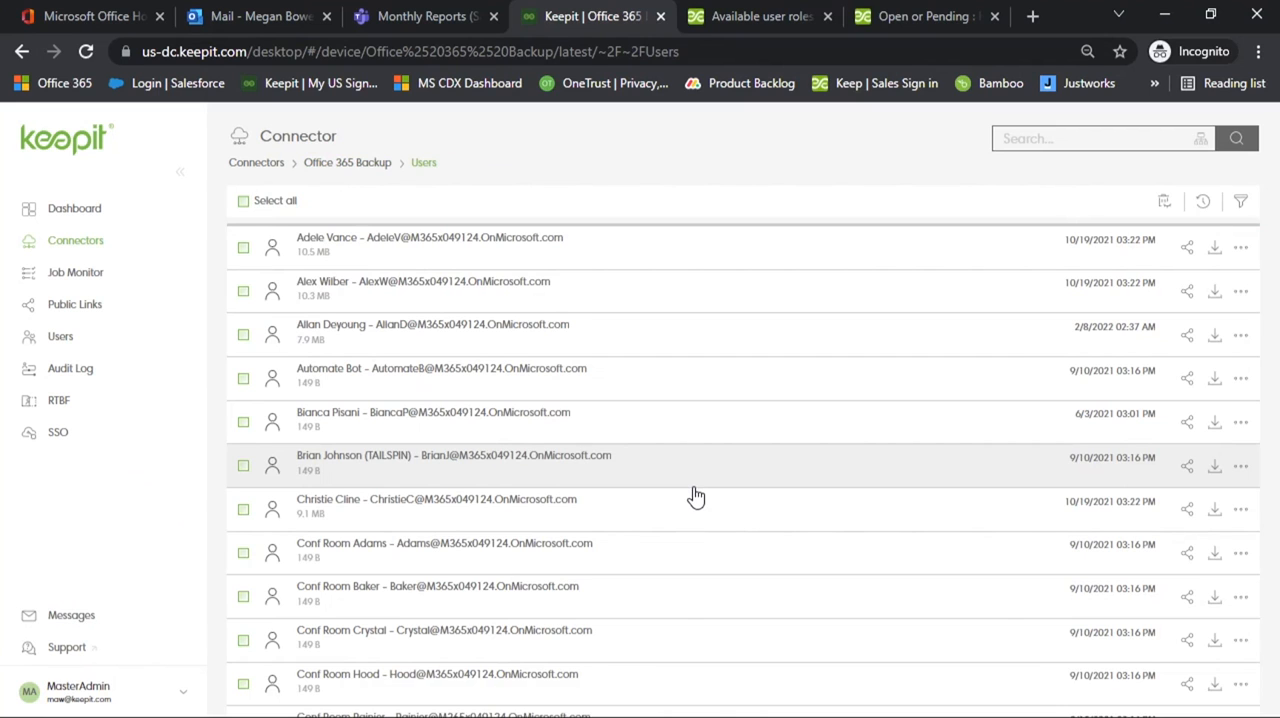
scroll(down, 3)
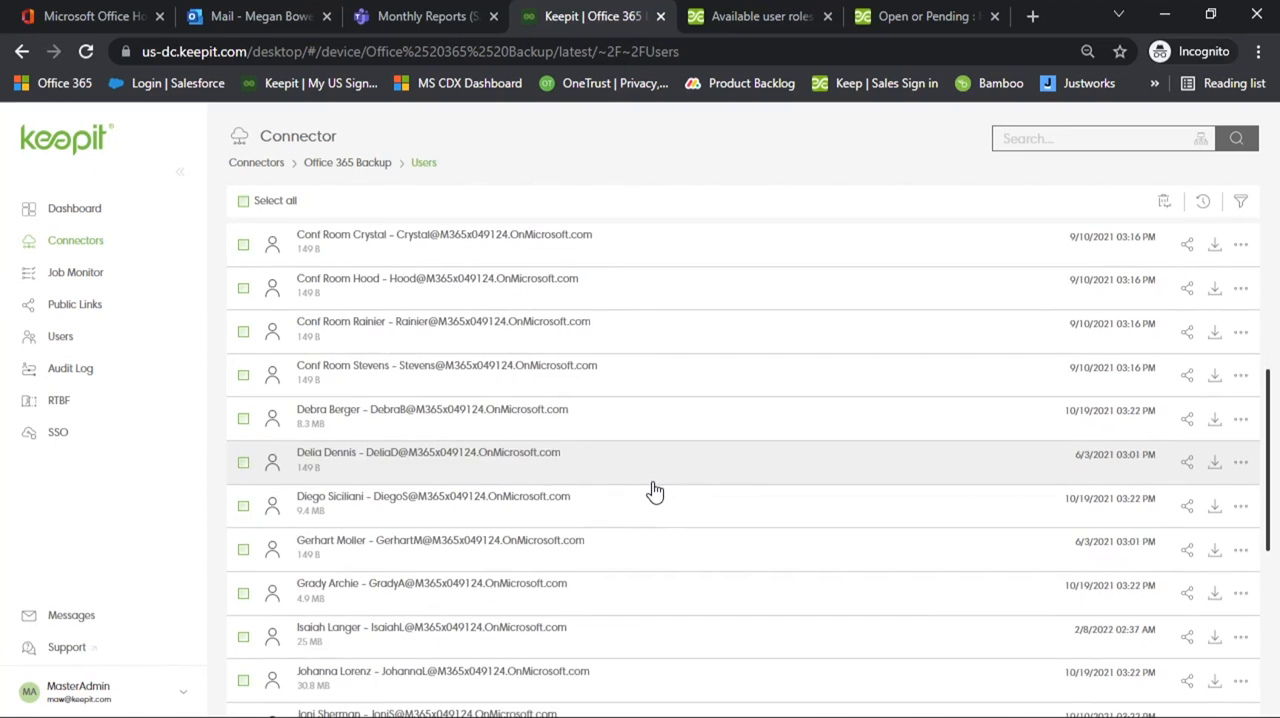
scroll(down, 3)
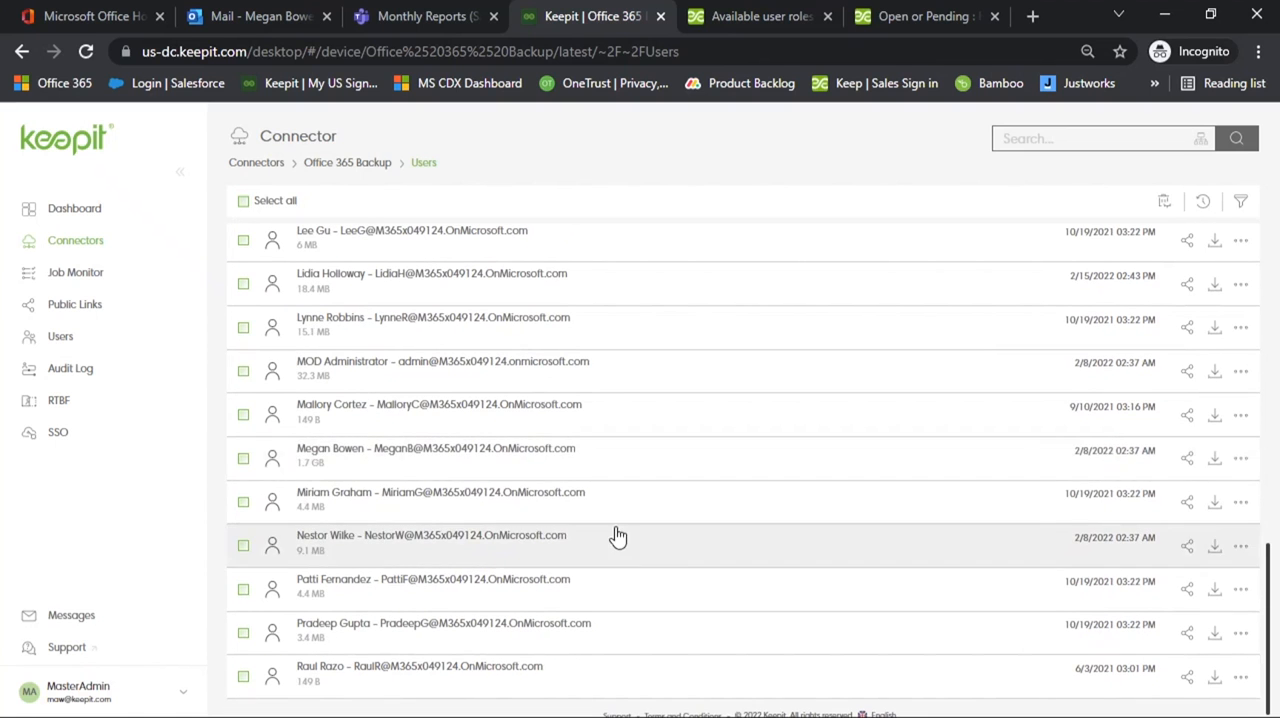
click(436, 448)
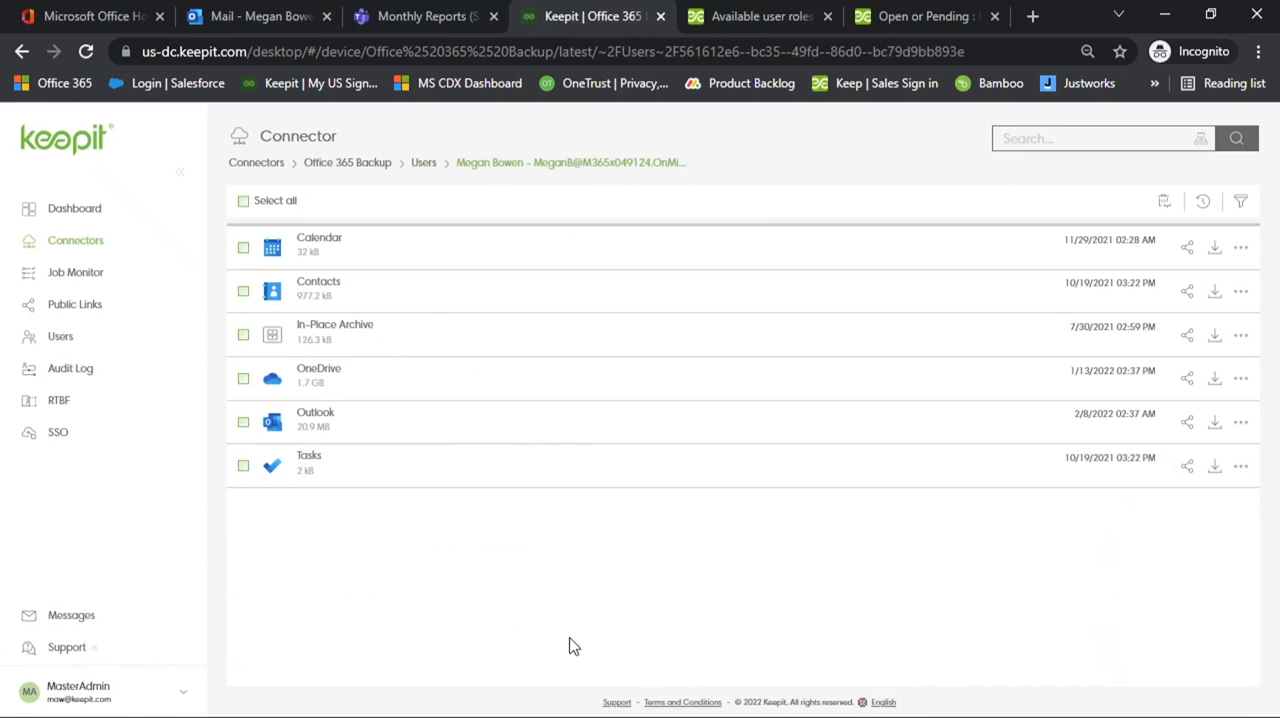
mouse_move(546, 660)
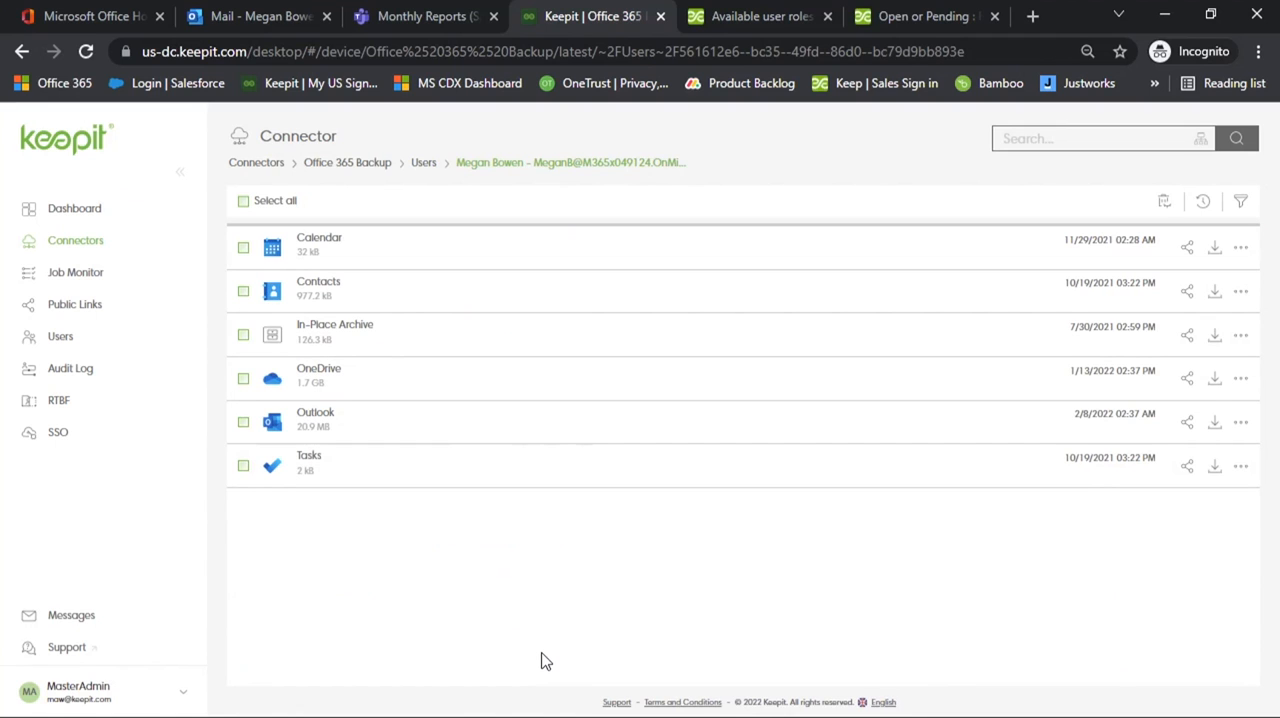
click(315, 412)
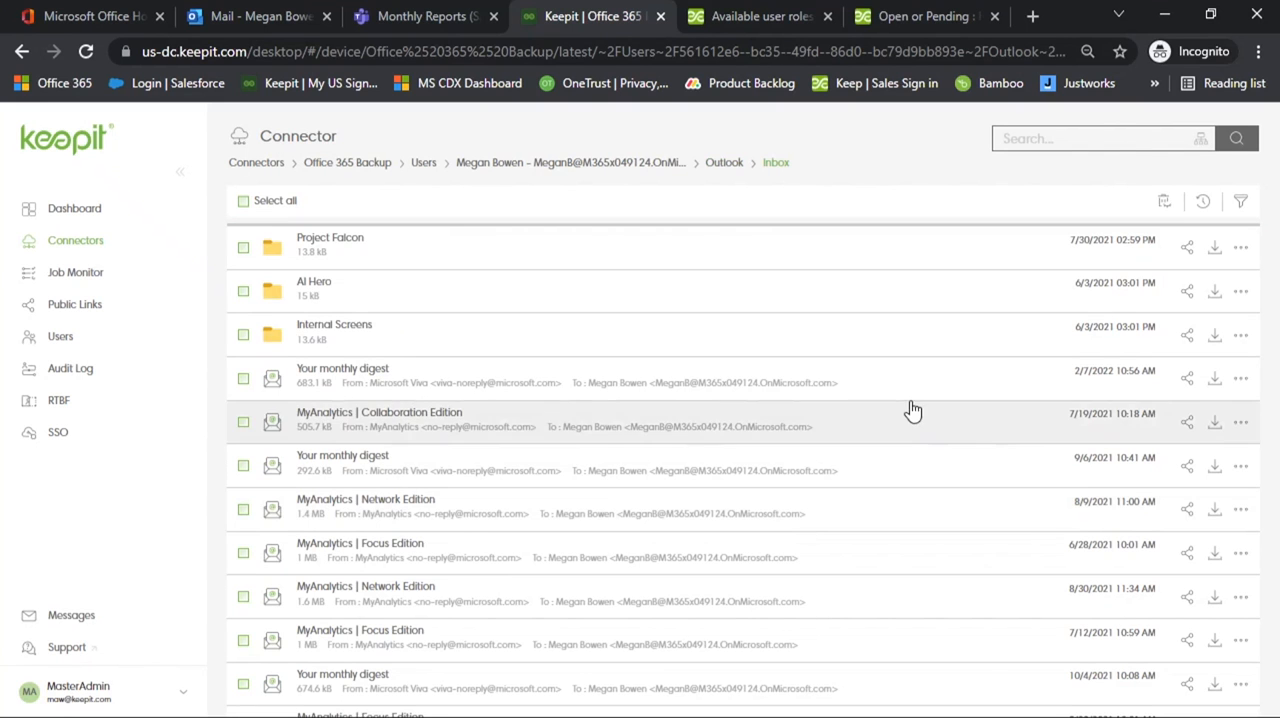
Sort the backed-up Inbox by Subject and search for 'Azure AA'.
click(1240, 201)
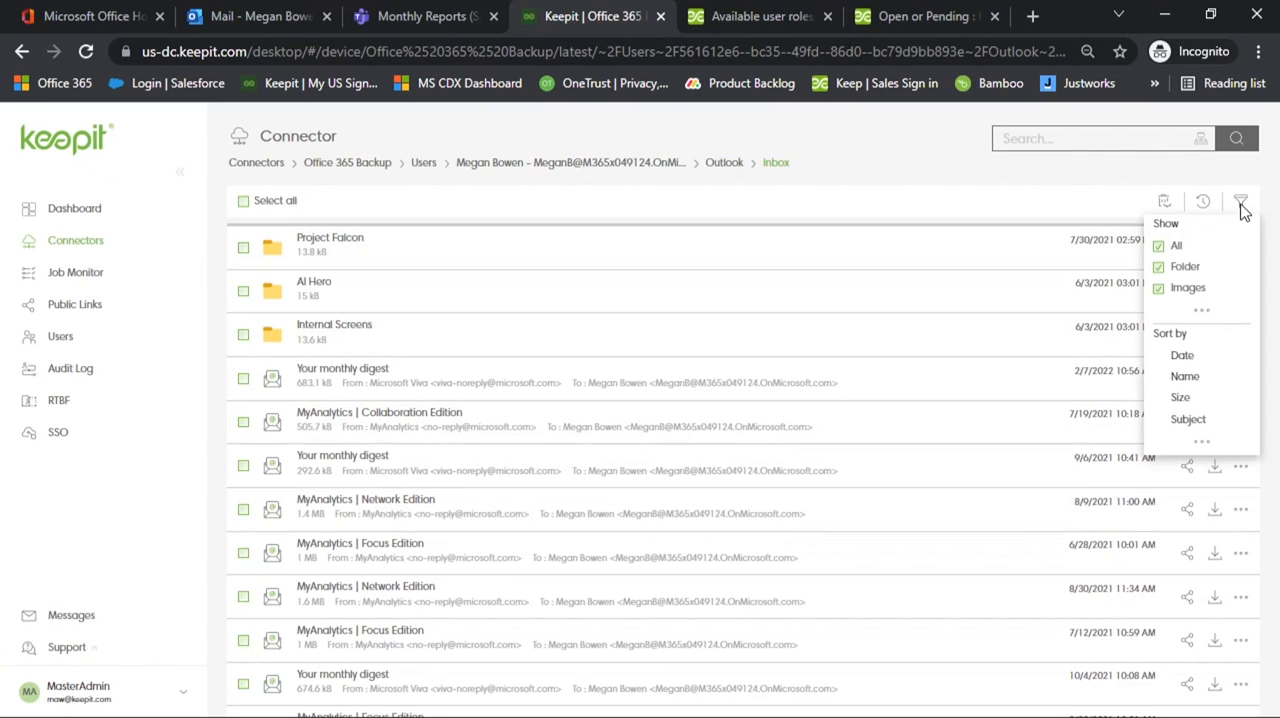
click(1188, 419)
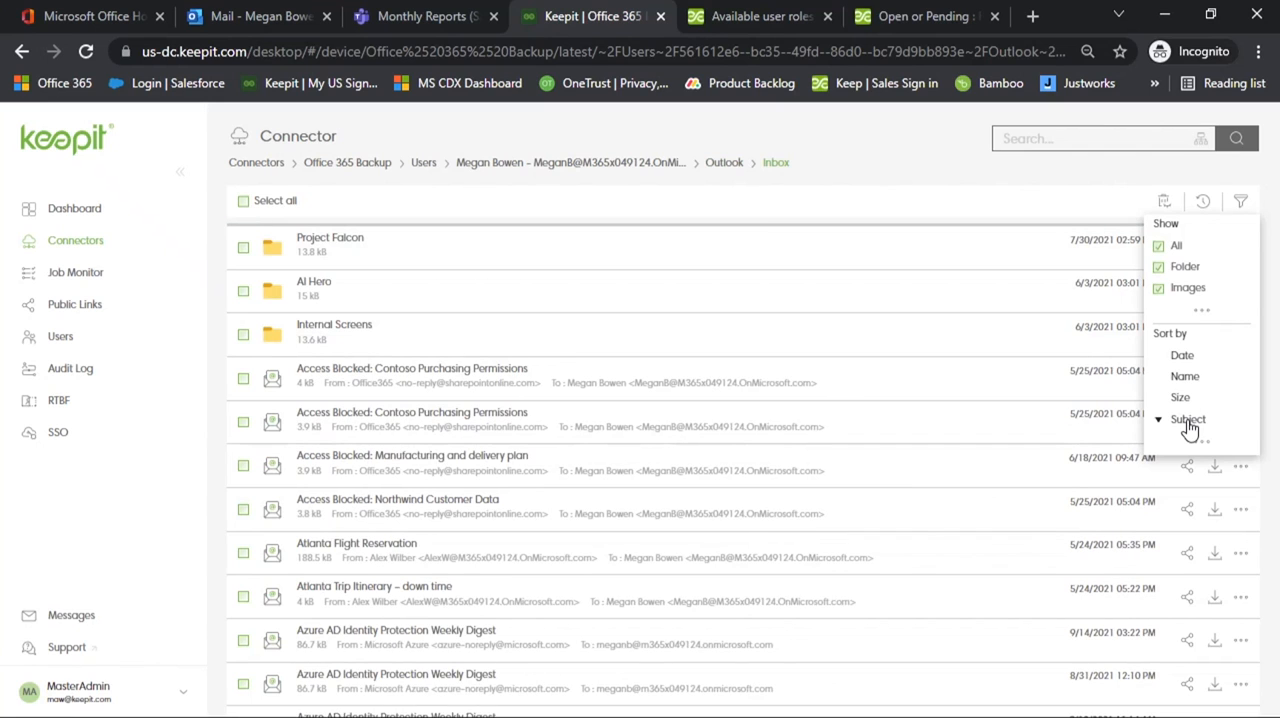
mouse_move(940, 210)
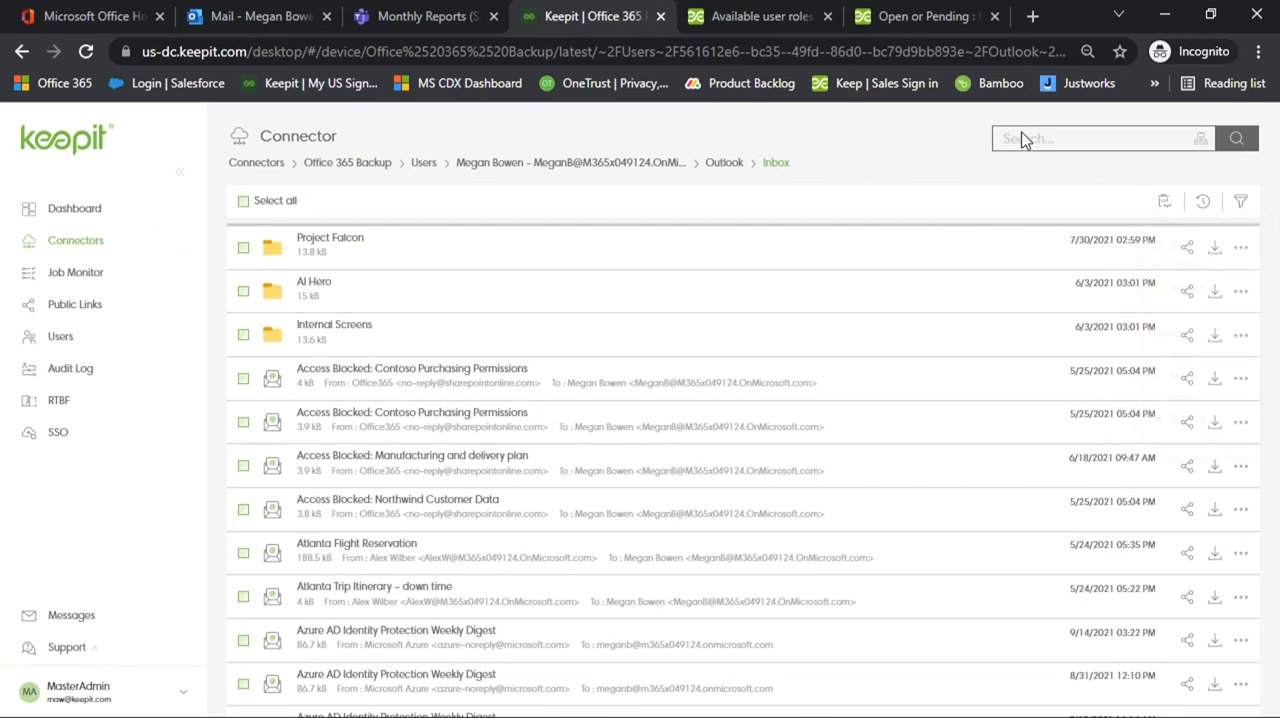
text(Az)
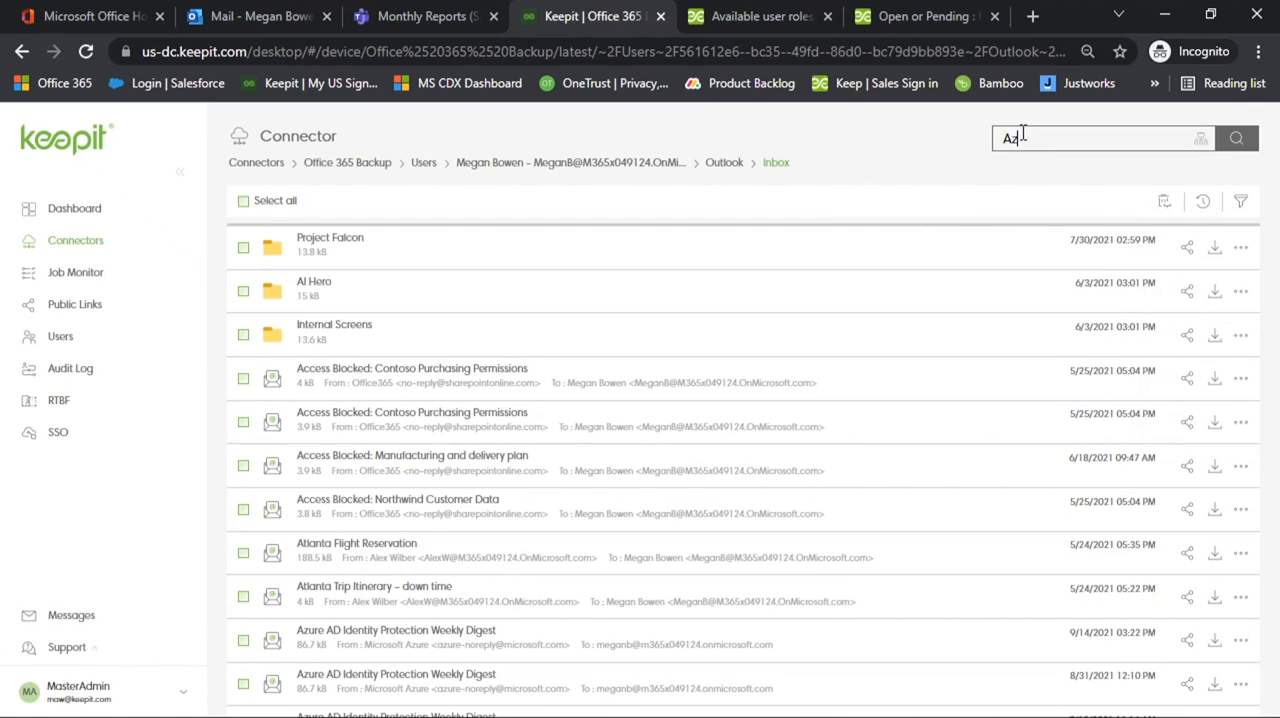
text(zure AA)
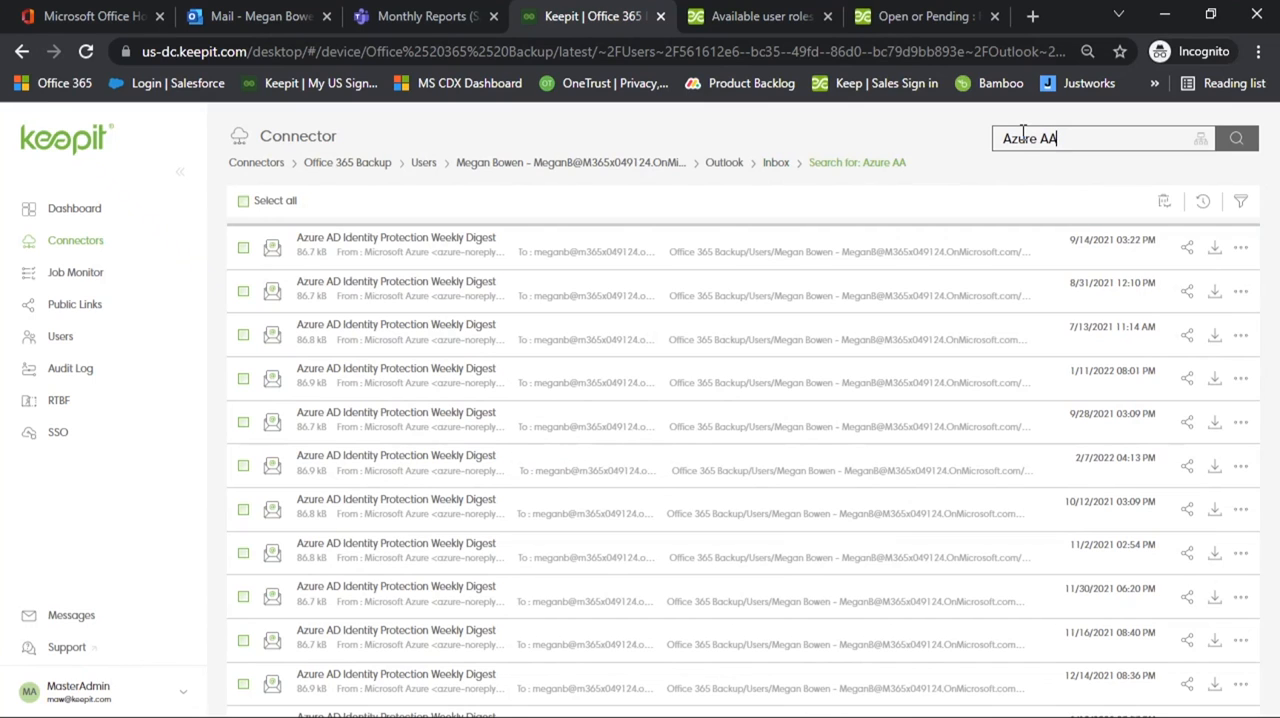
mouse_move(1028, 192)
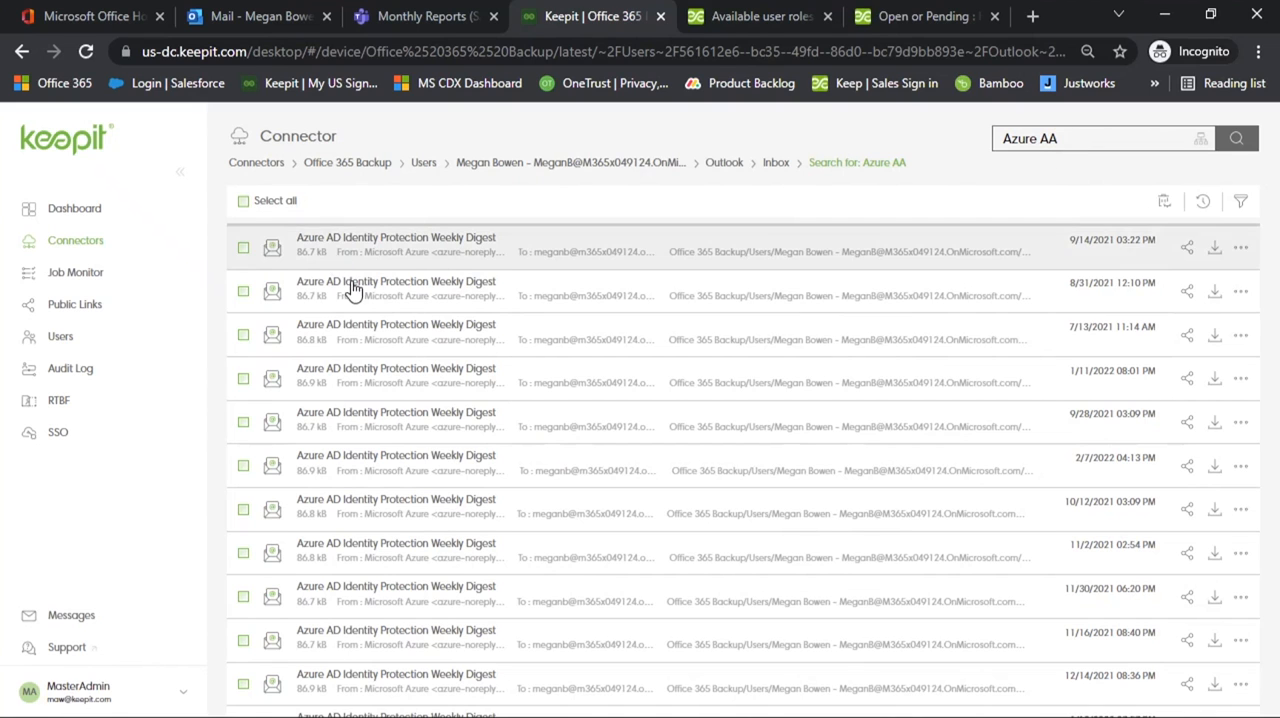
mouse_move(629, 382)
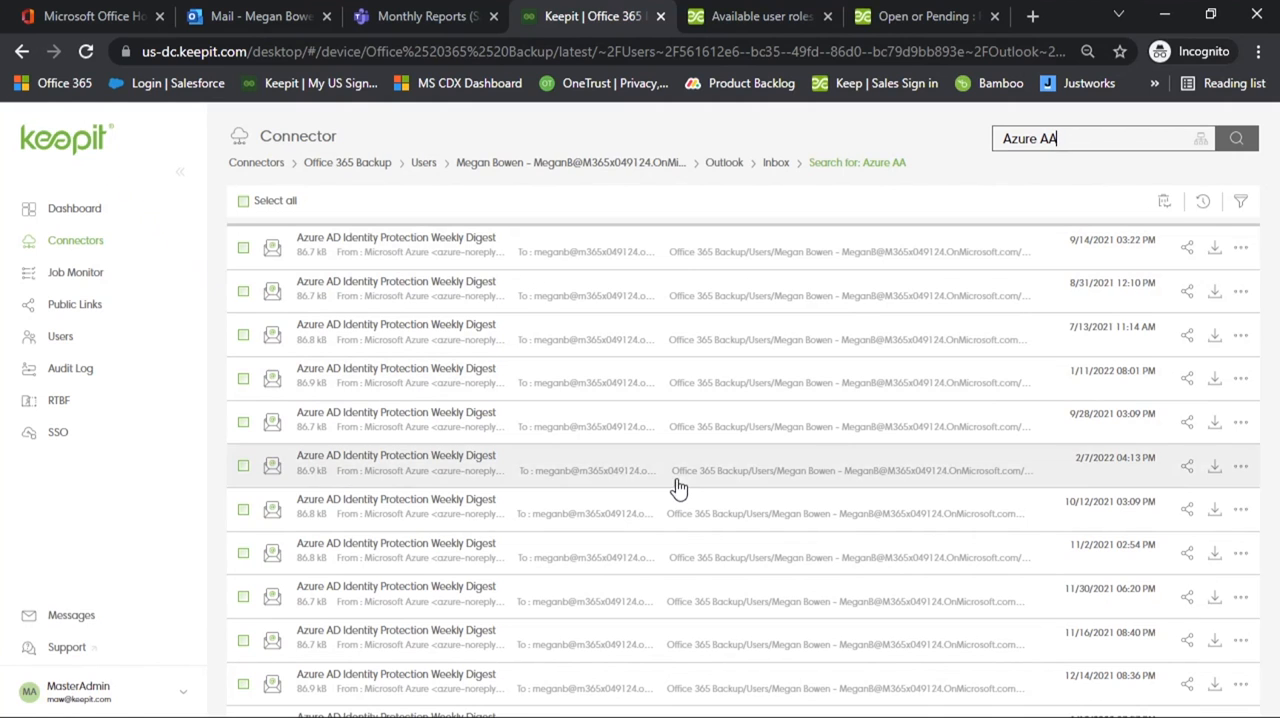
mouse_move(713, 560)
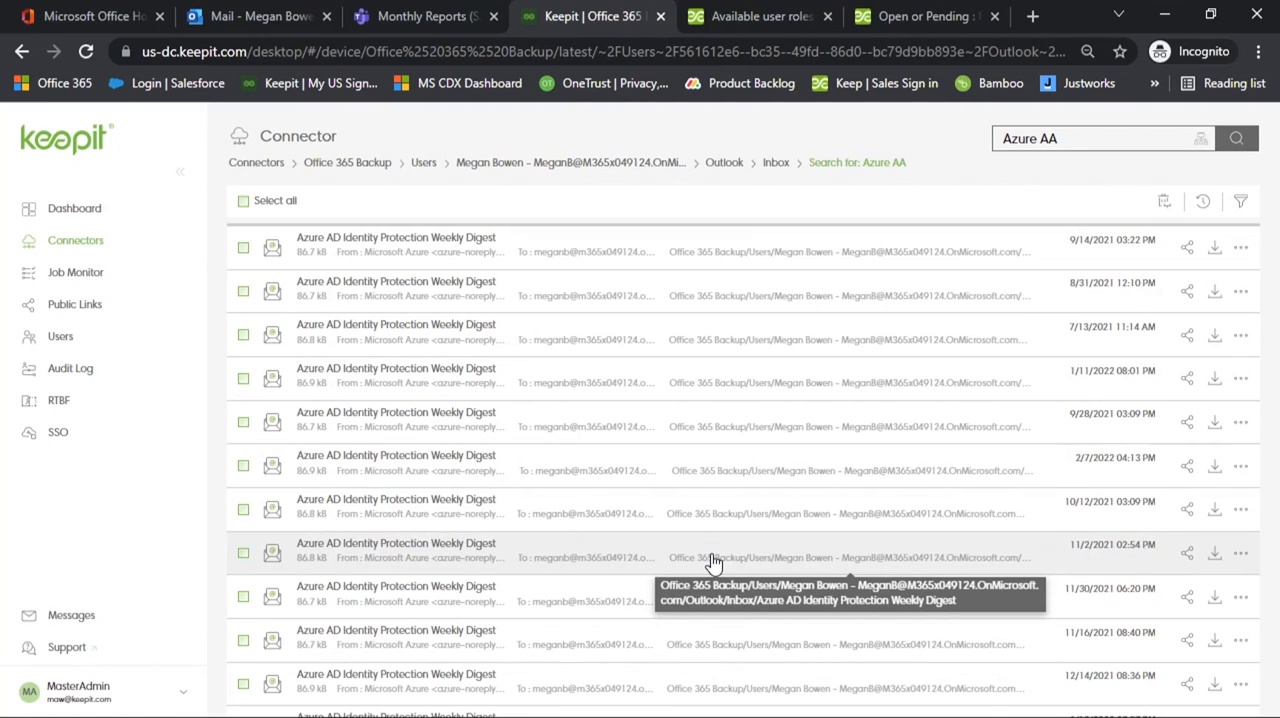
mouse_move(780, 440)
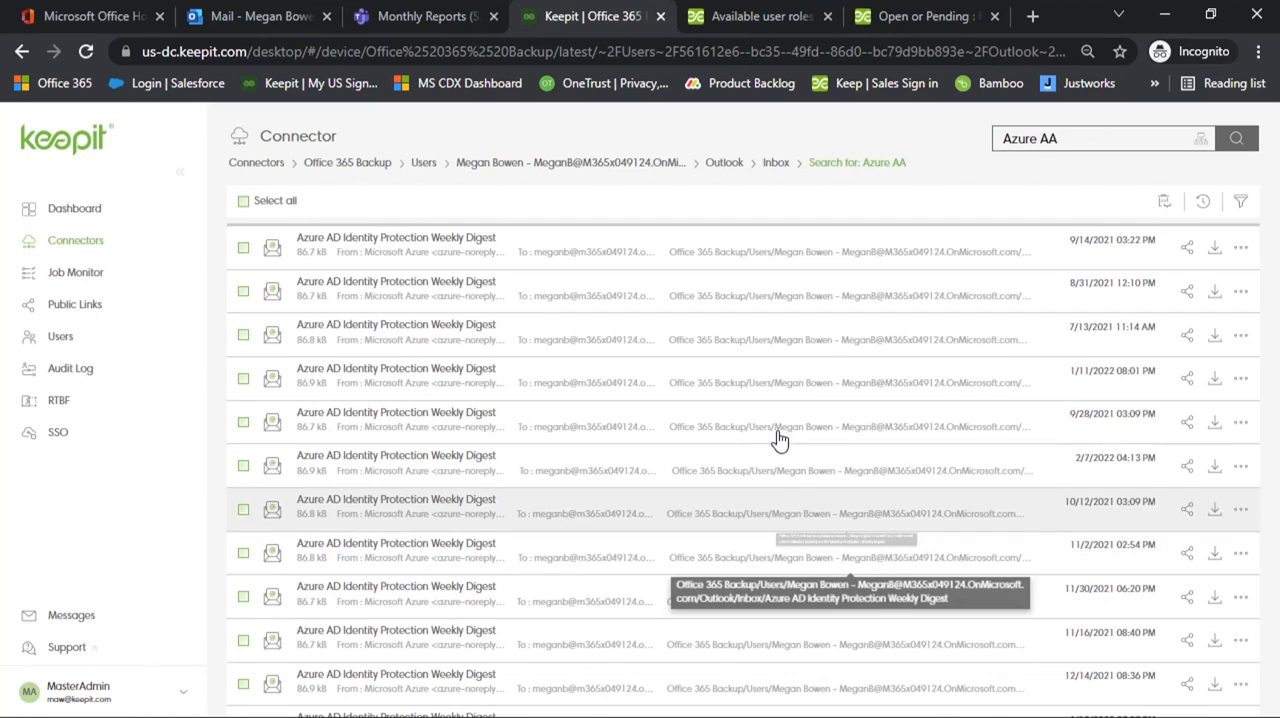
mouse_move(1165, 201)
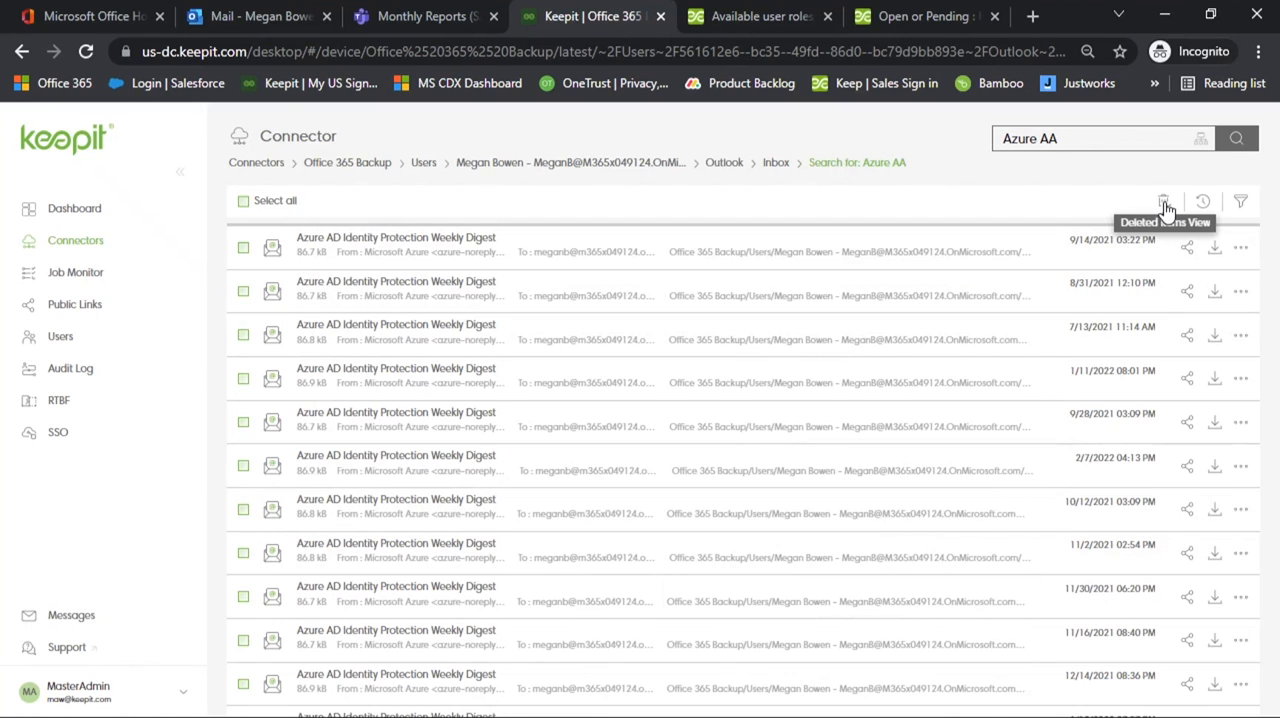
Include deleted items, preview a deleted Azure AD digest email, and open its actions menu.
click(1164, 201)
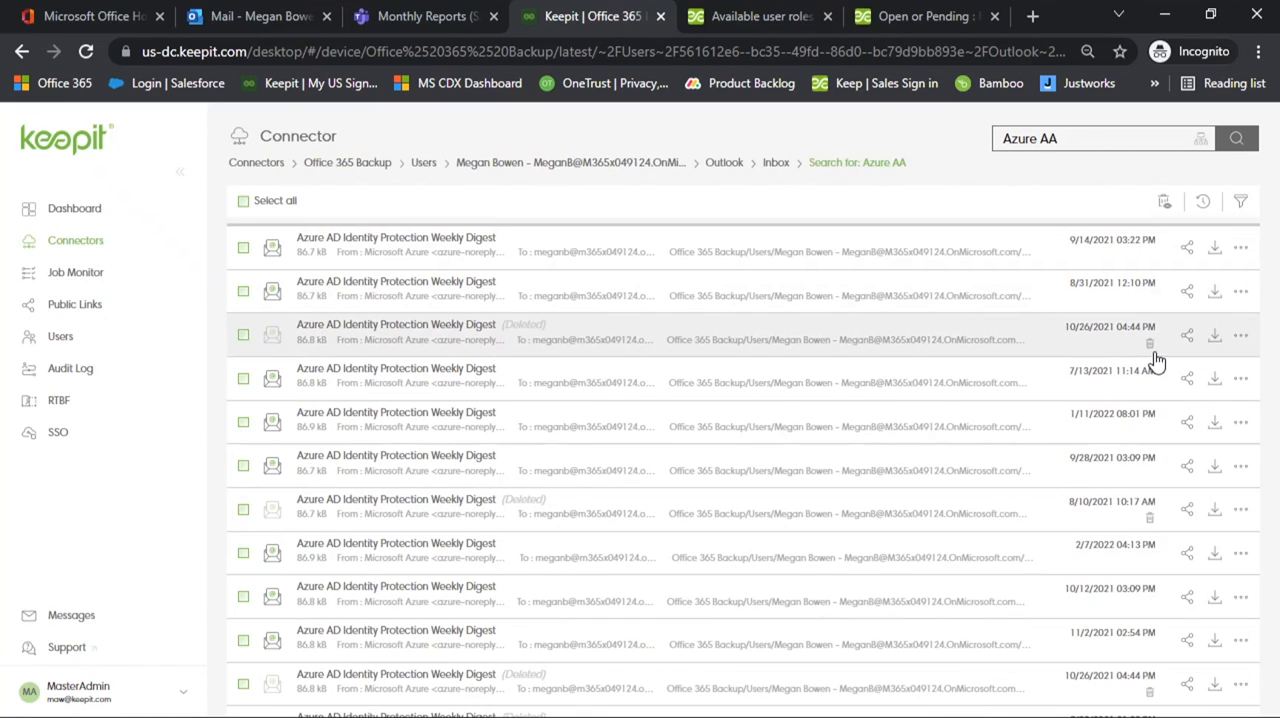
mouse_move(555, 336)
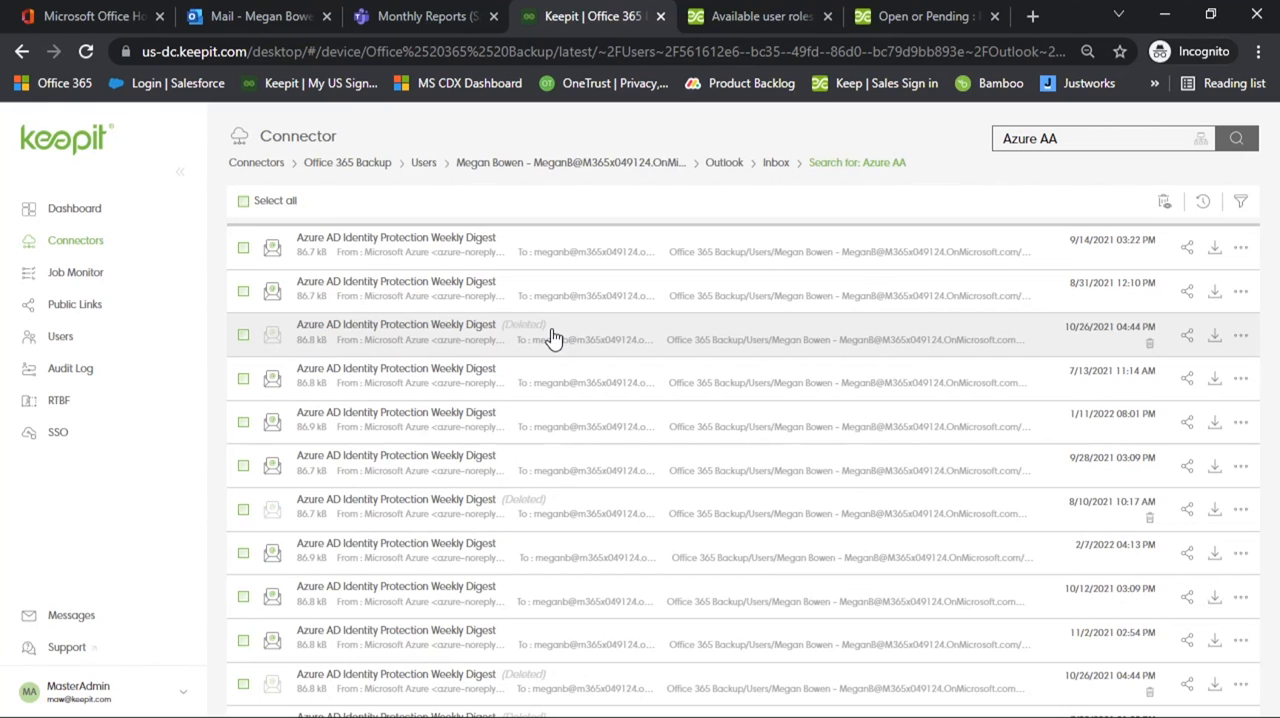
mouse_move(462, 338)
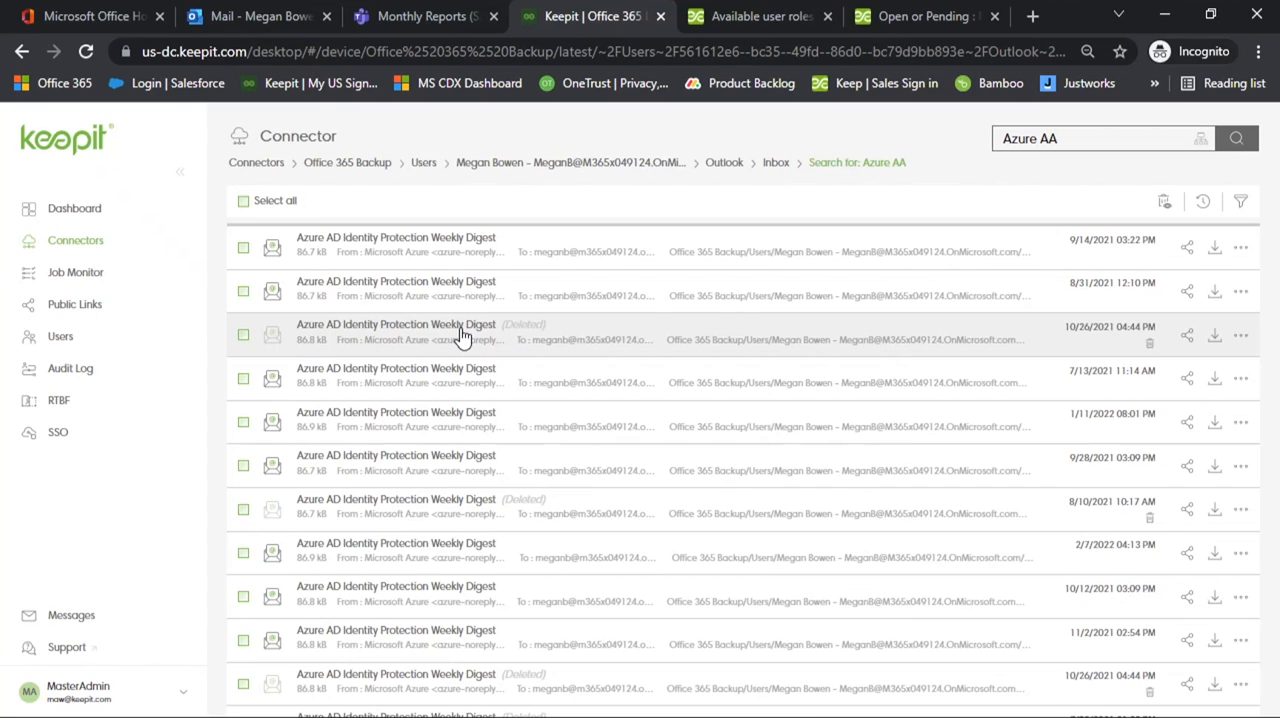
double_click(396, 334)
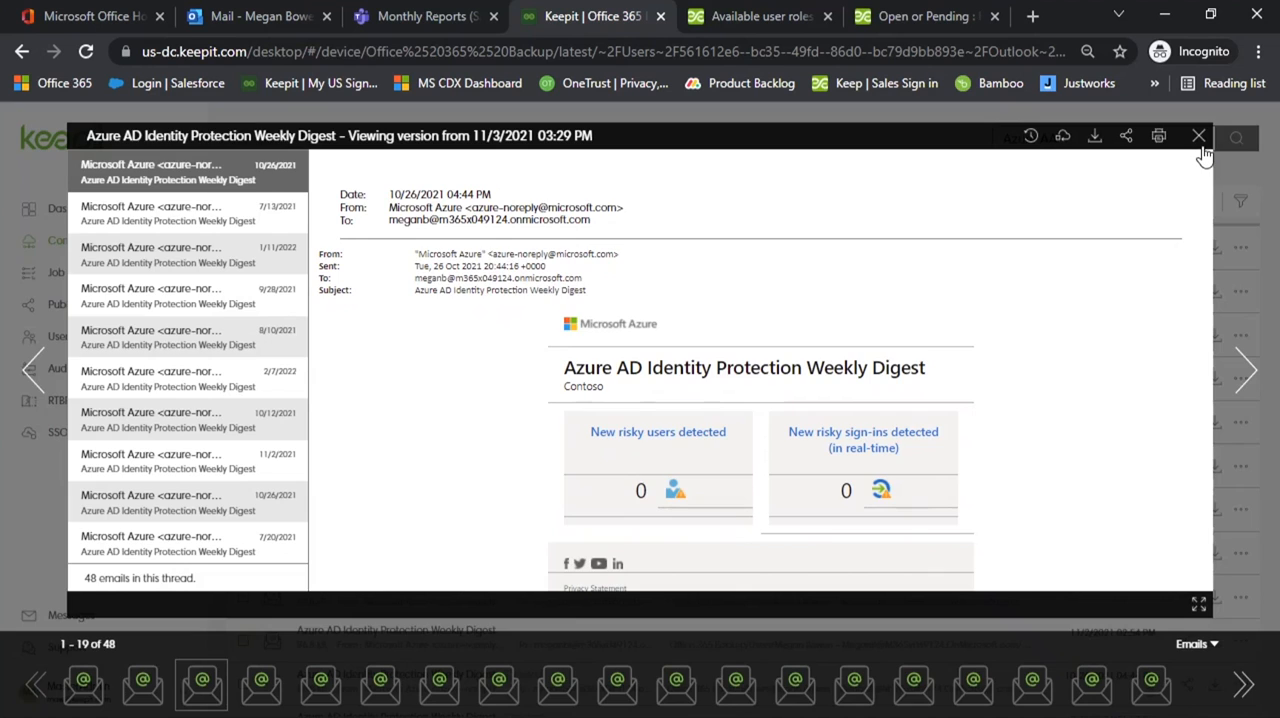
click(1199, 135)
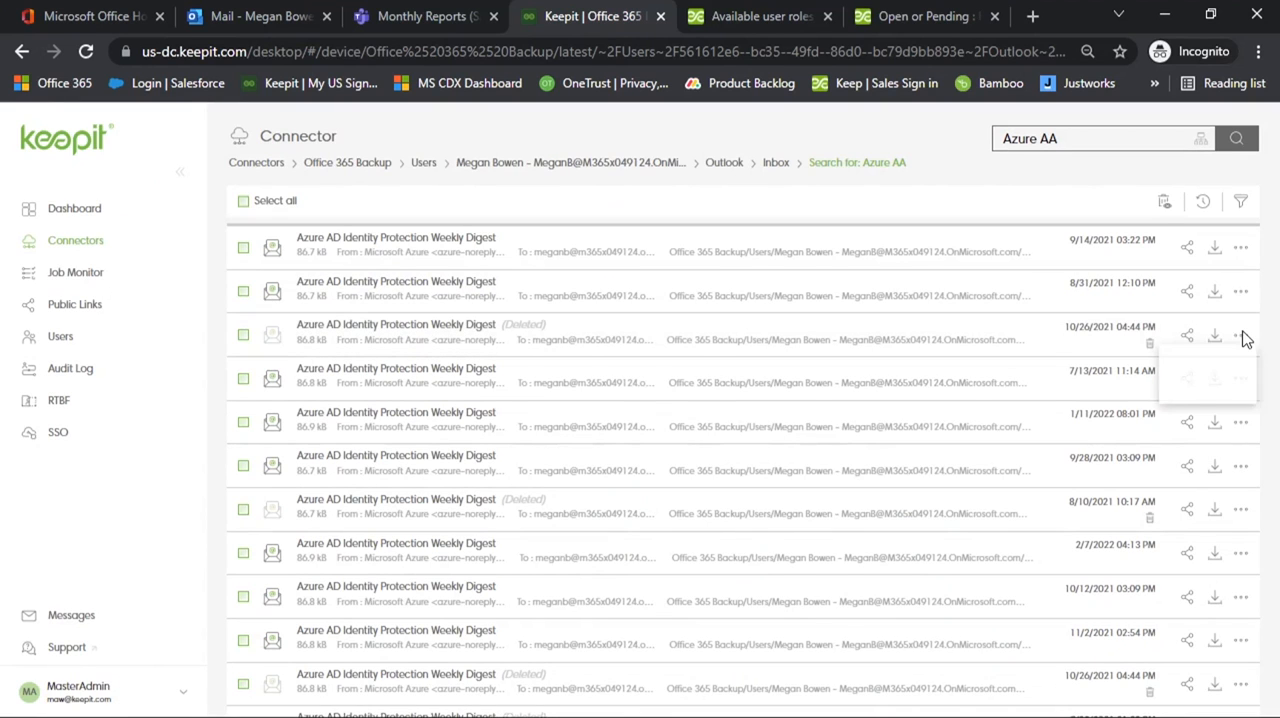
click(1240, 335)
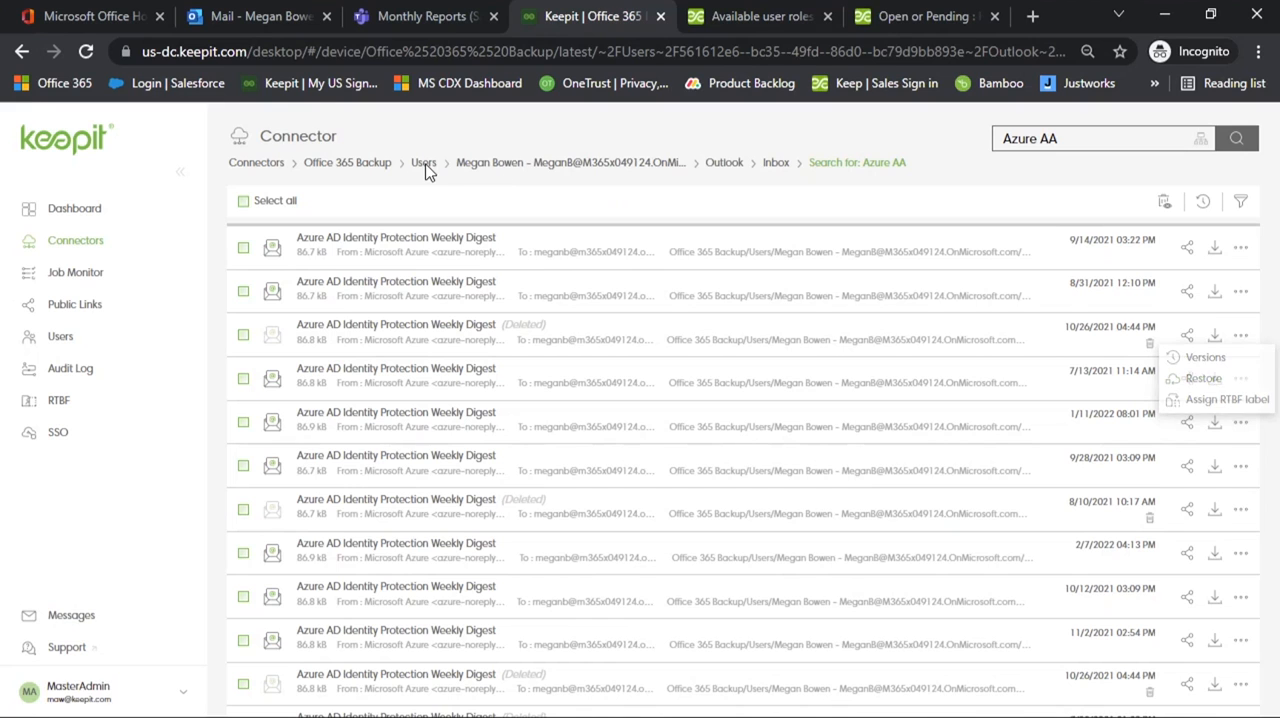
Return to the Office 365 Backup user list through the Users breadcrumb.
click(424, 162)
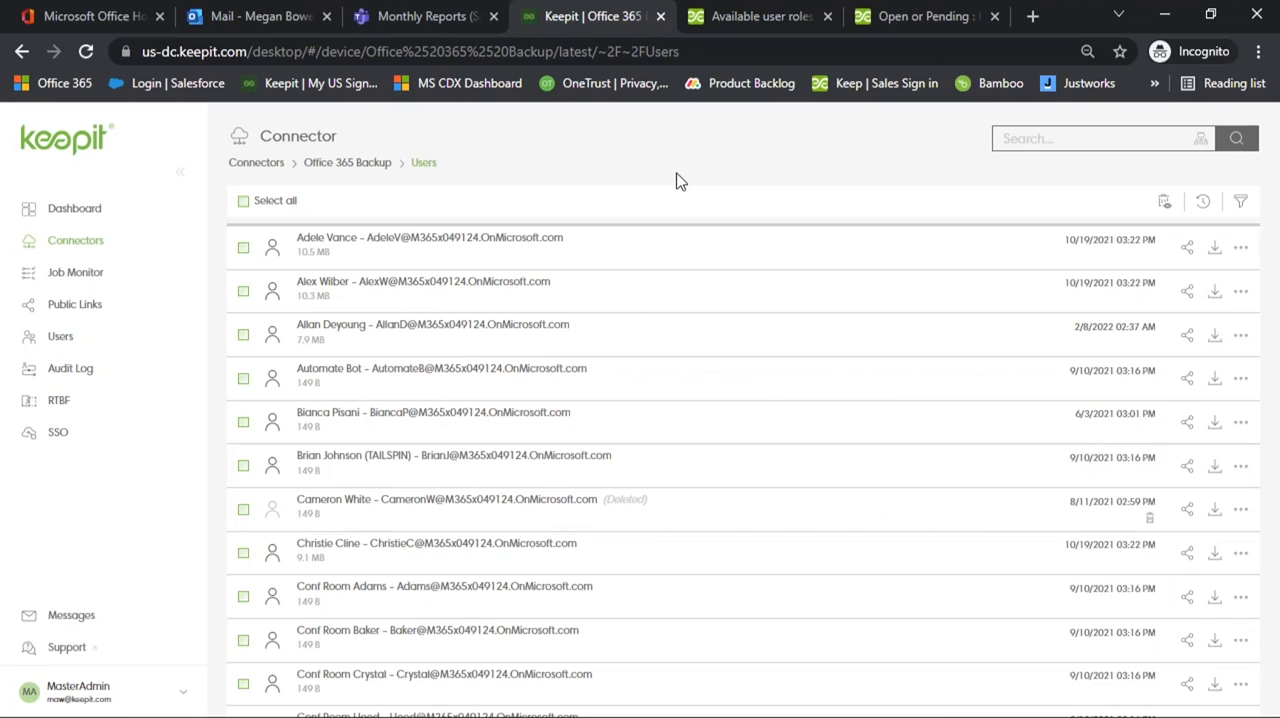
mouse_move(1158, 213)
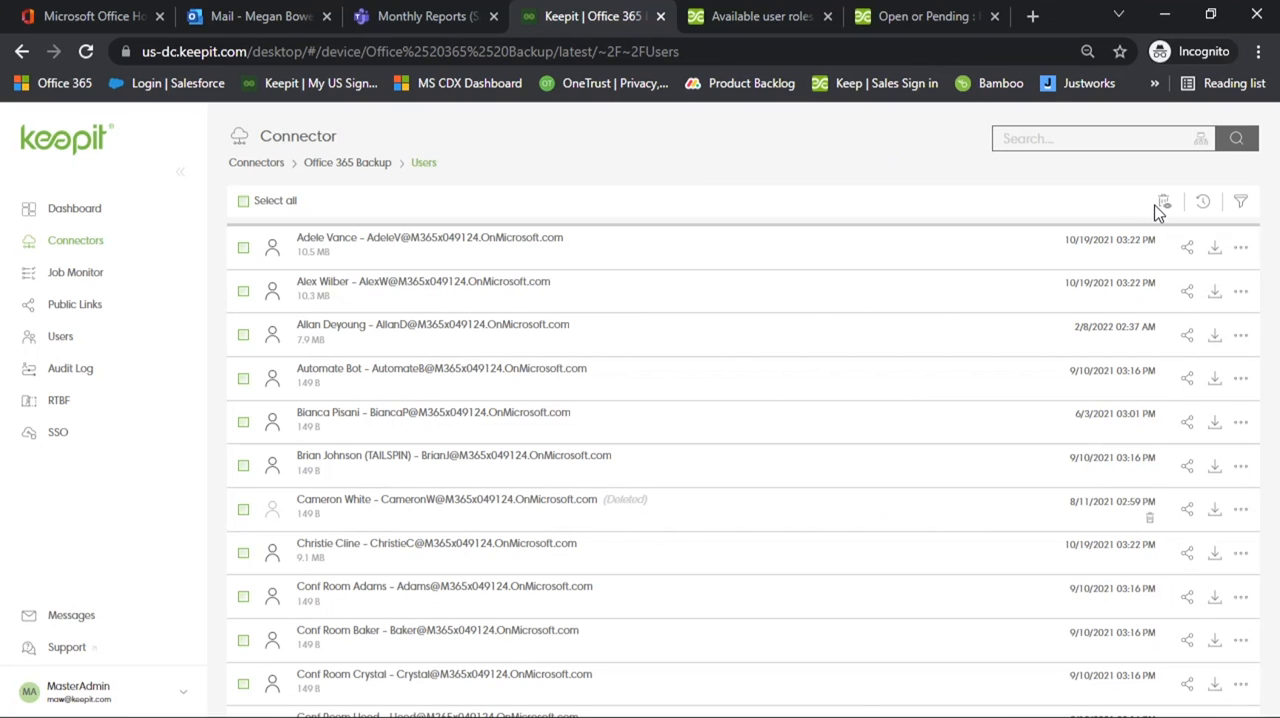
mouse_move(997, 217)
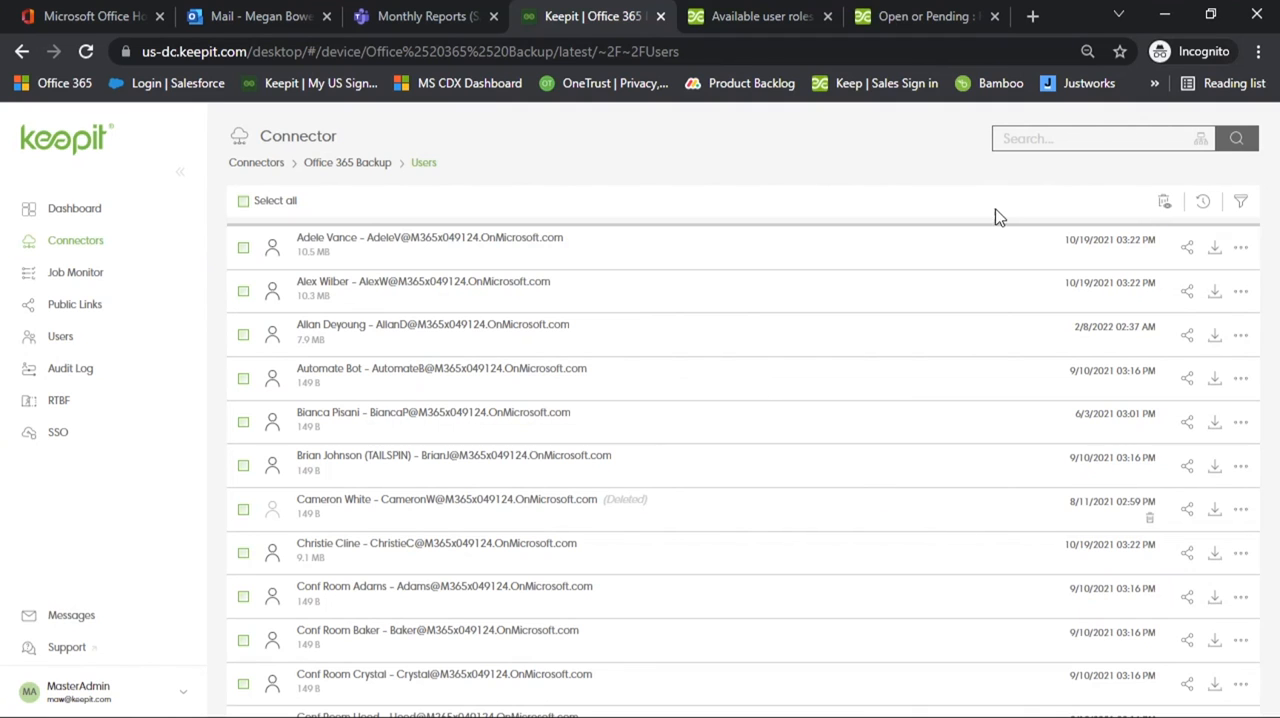
mouse_move(455, 413)
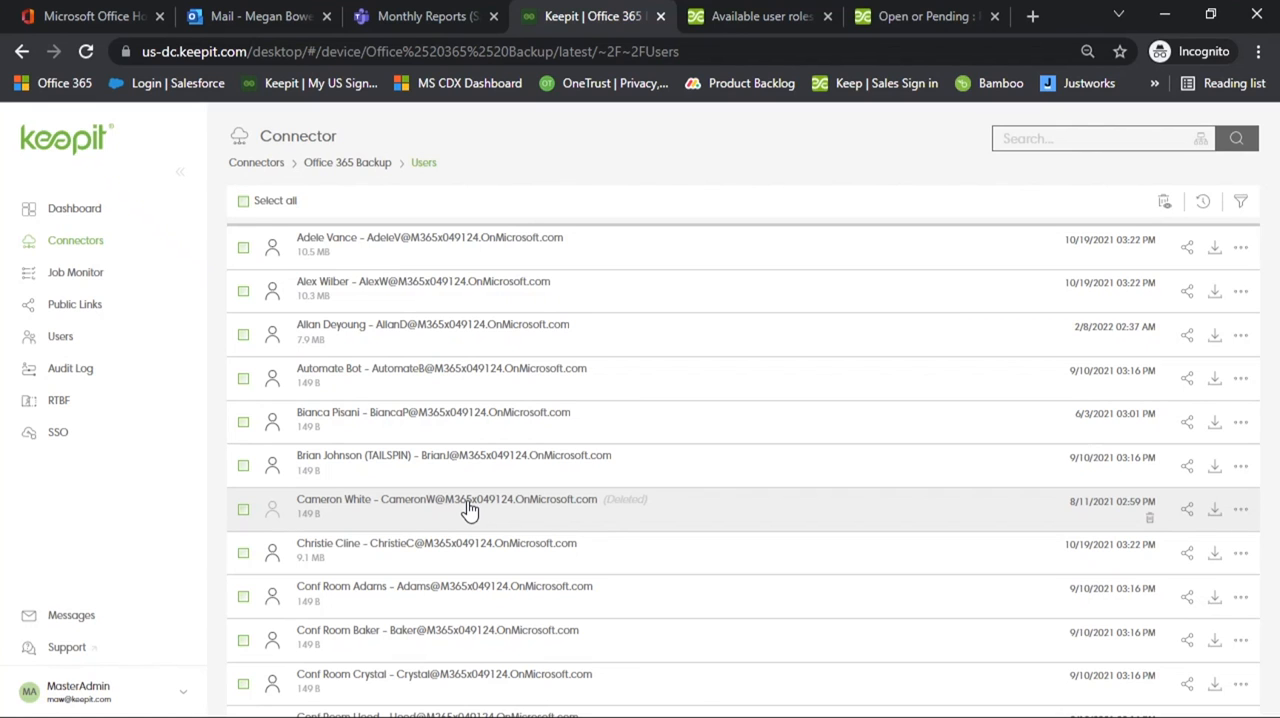
scroll(down, 3)
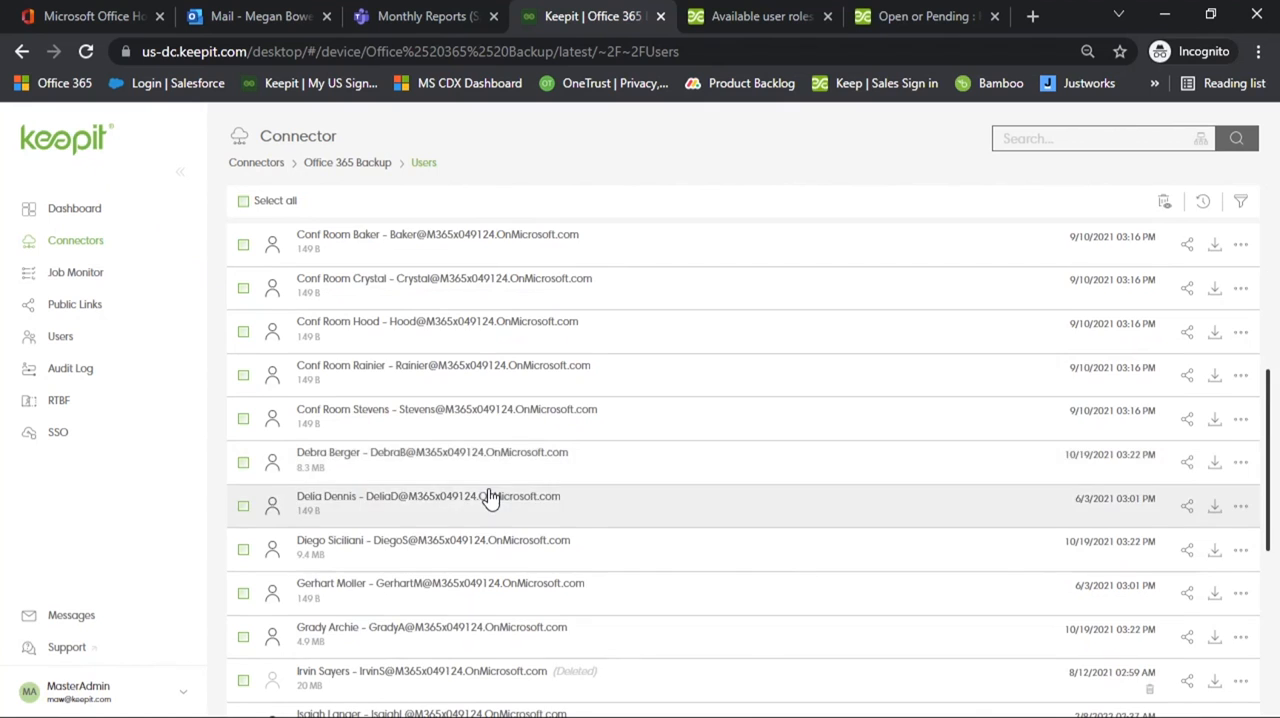
click(421, 671)
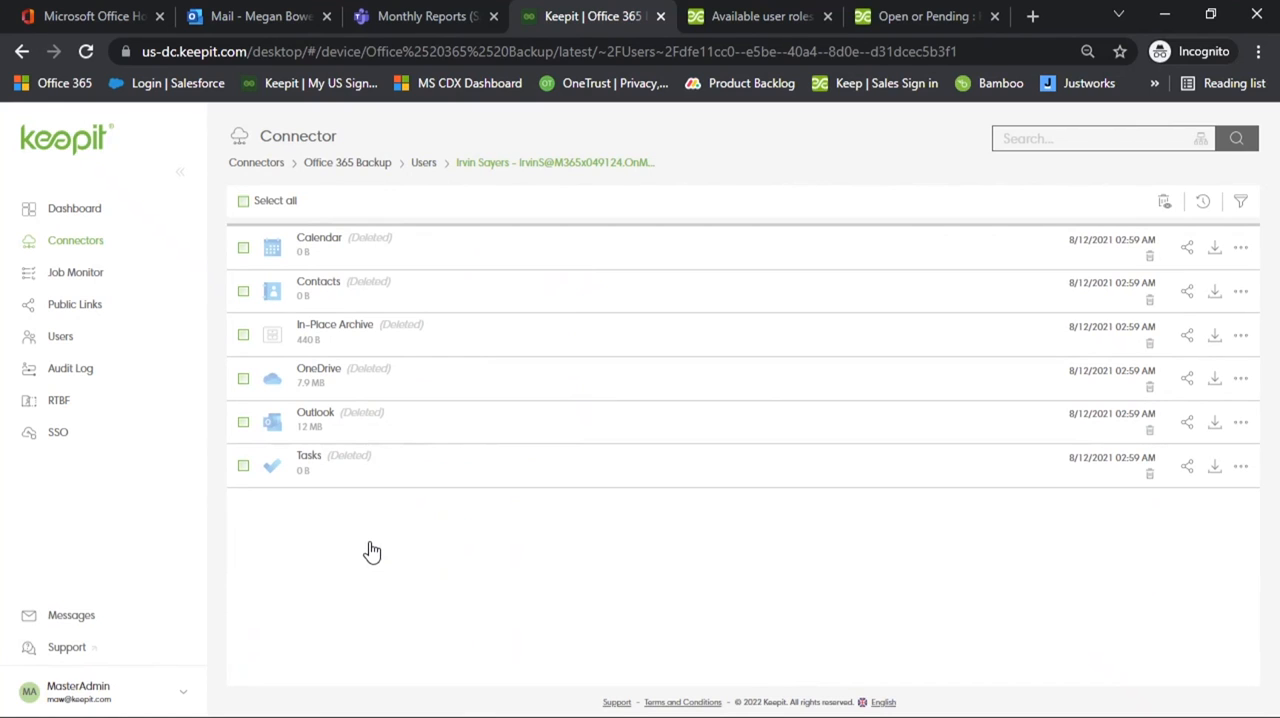
mouse_move(330, 378)
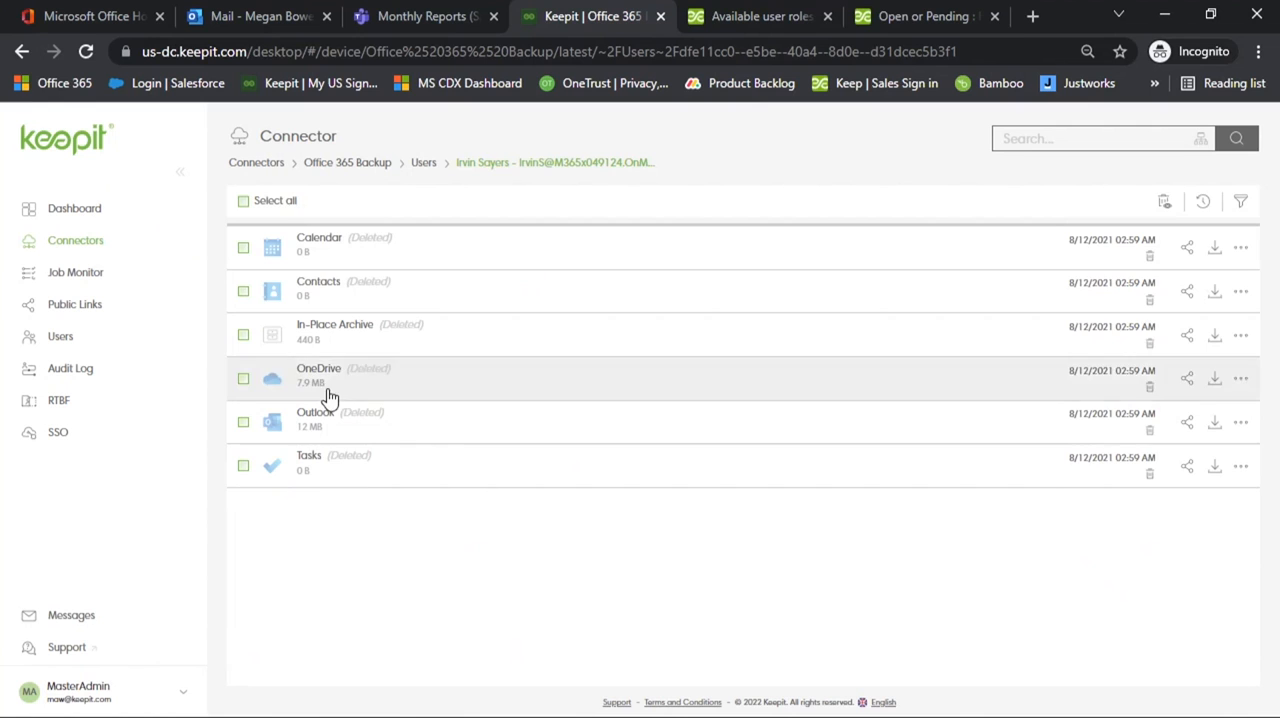
click(318, 368)
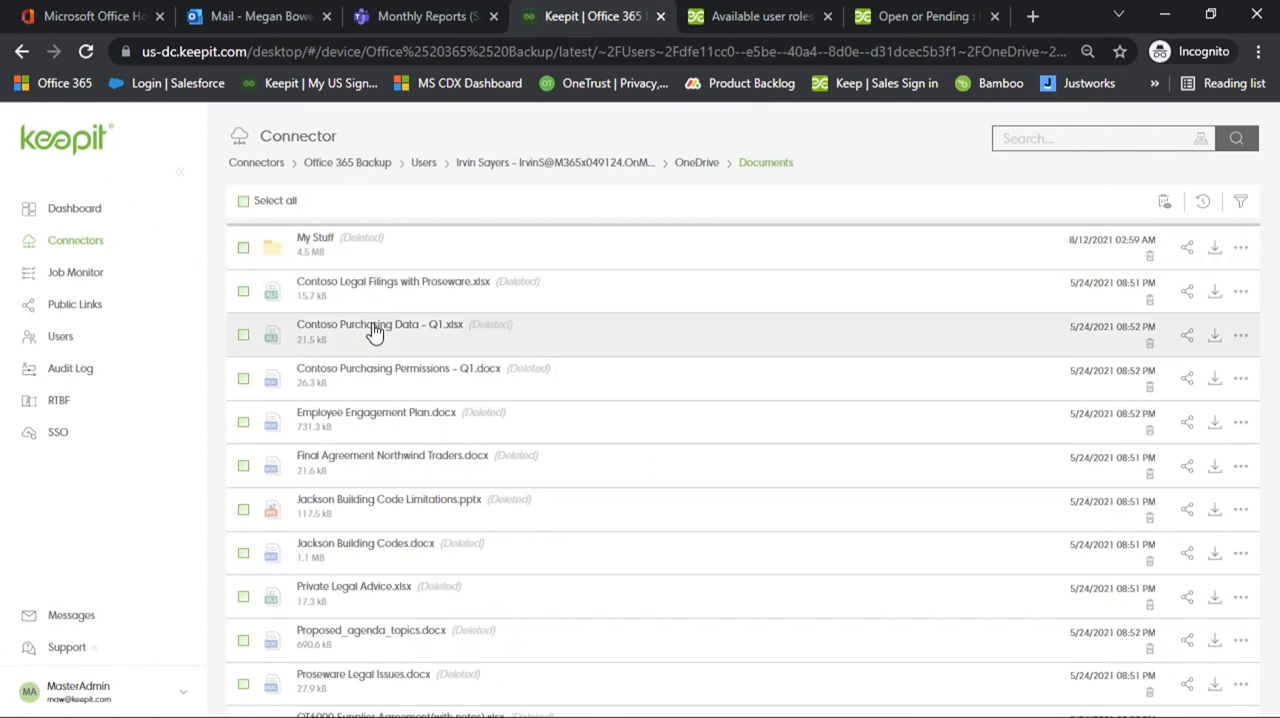
click(378, 324)
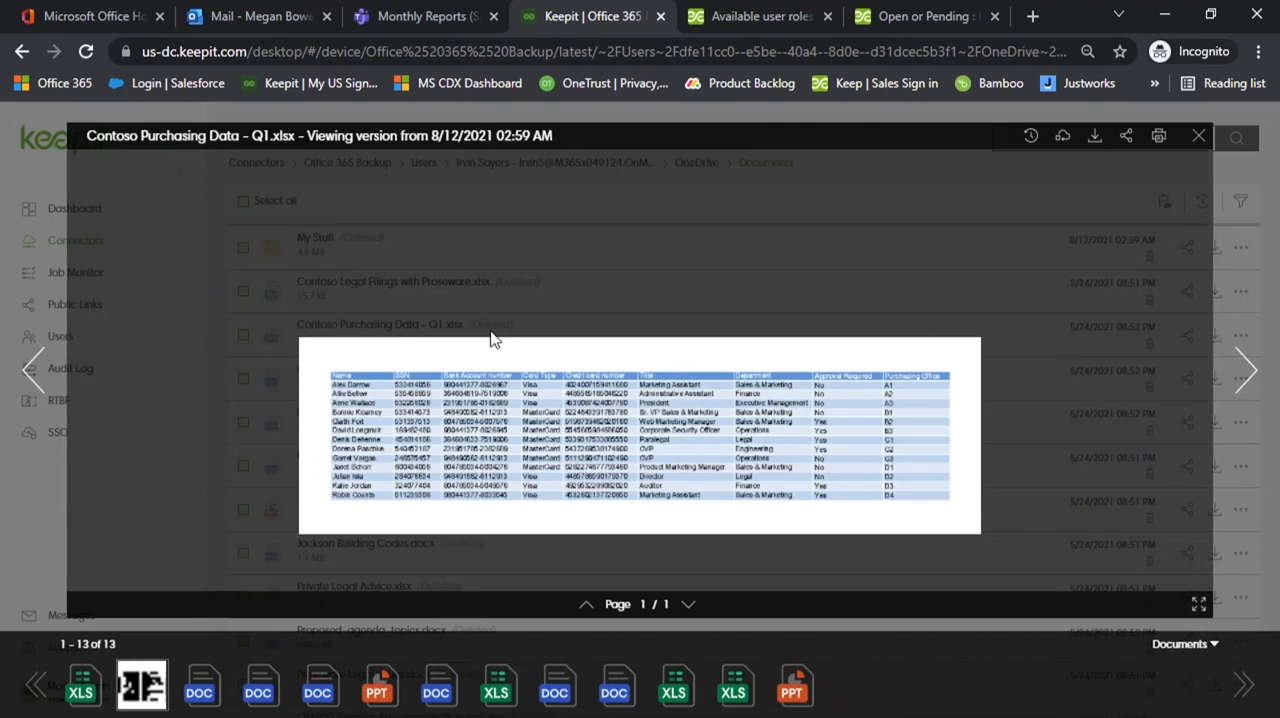
mouse_move(1199, 158)
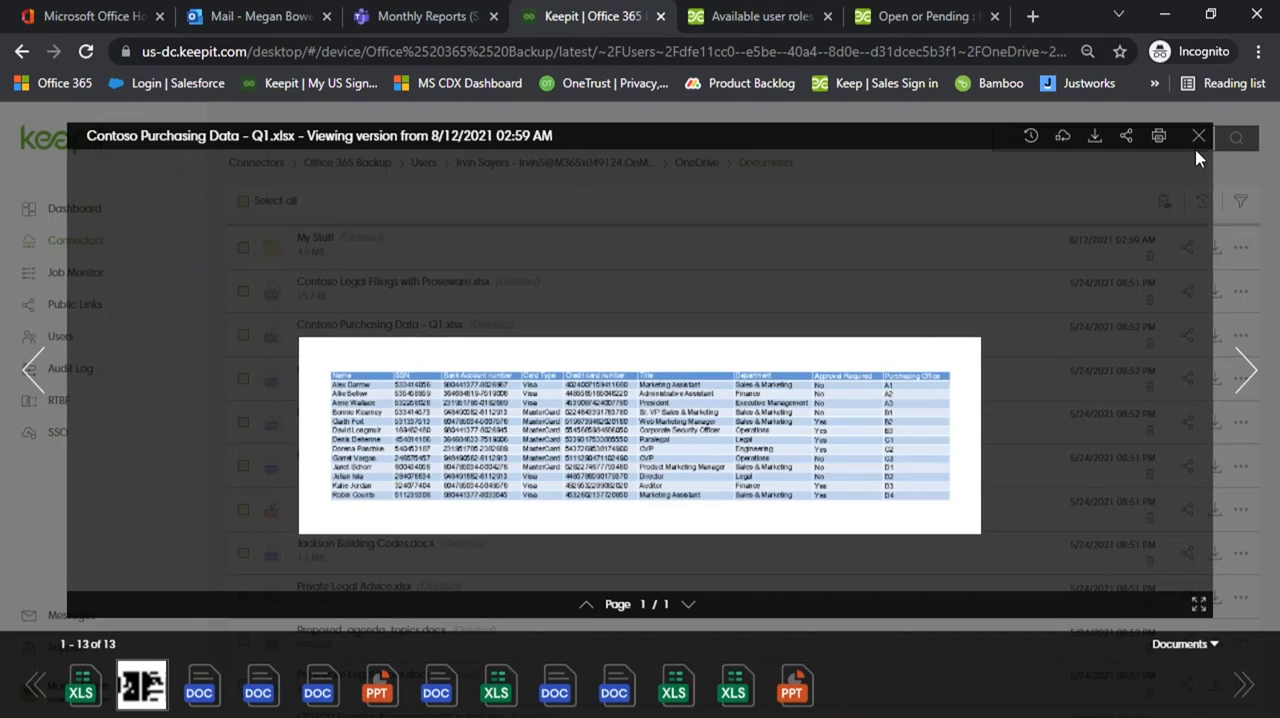
click(1198, 136)
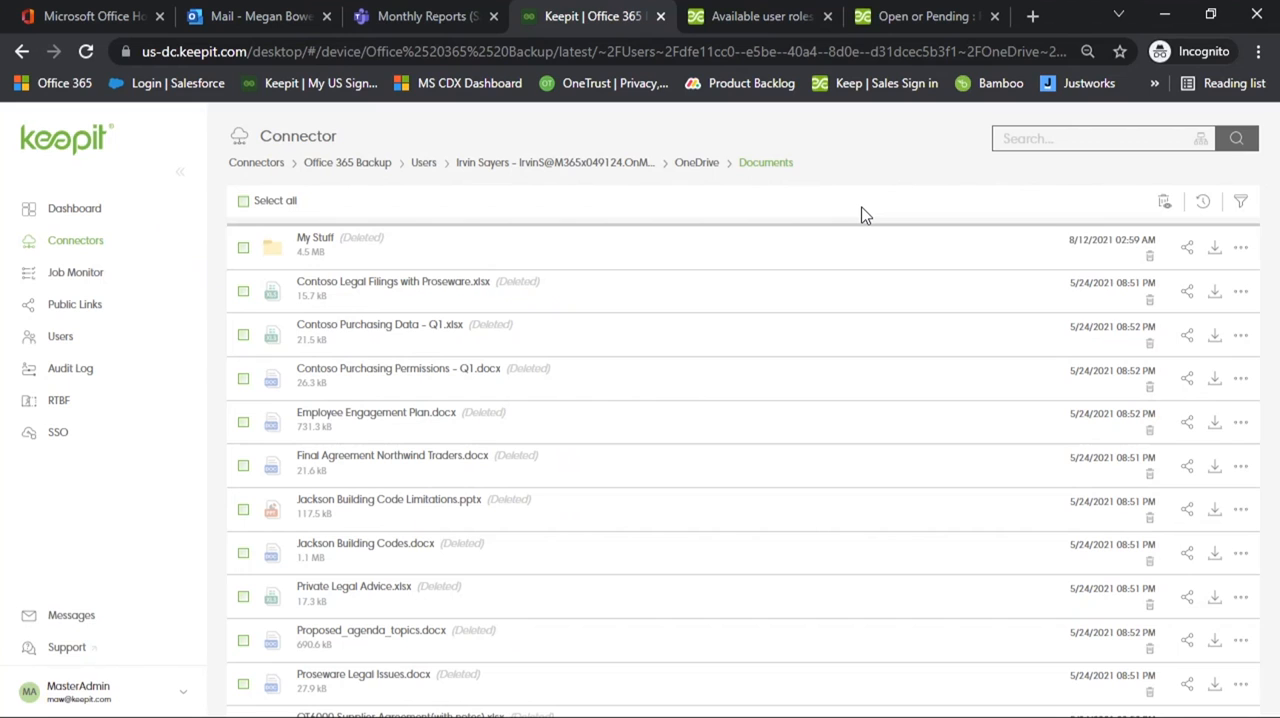
mouse_move(700, 177)
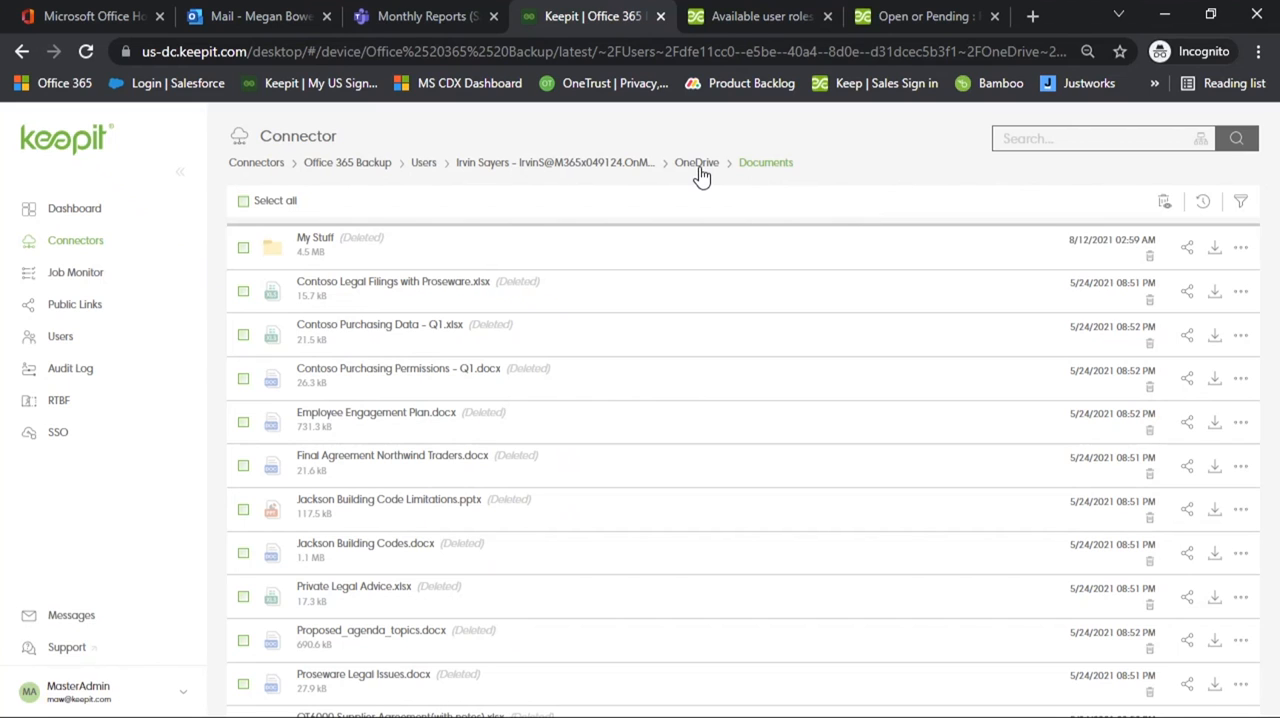
Create and copy a public link to the OneDrive Documents folder with a time limit enabled.
click(696, 162)
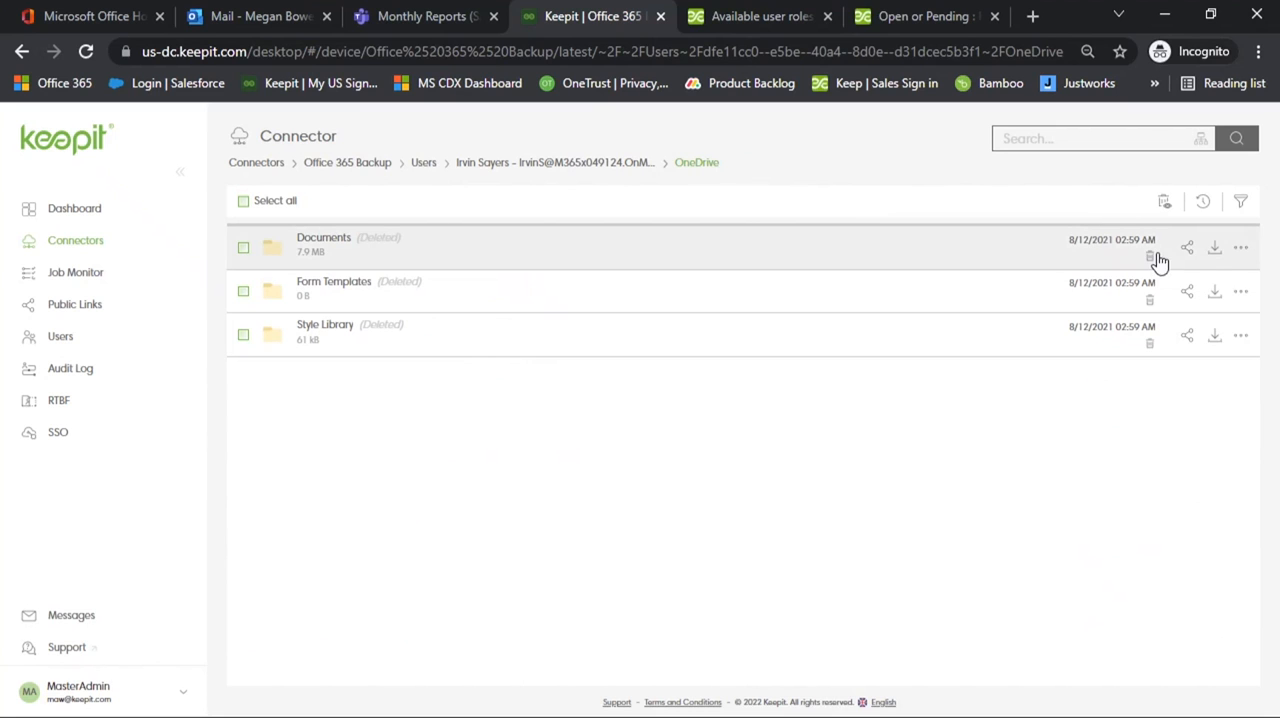
click(1186, 247)
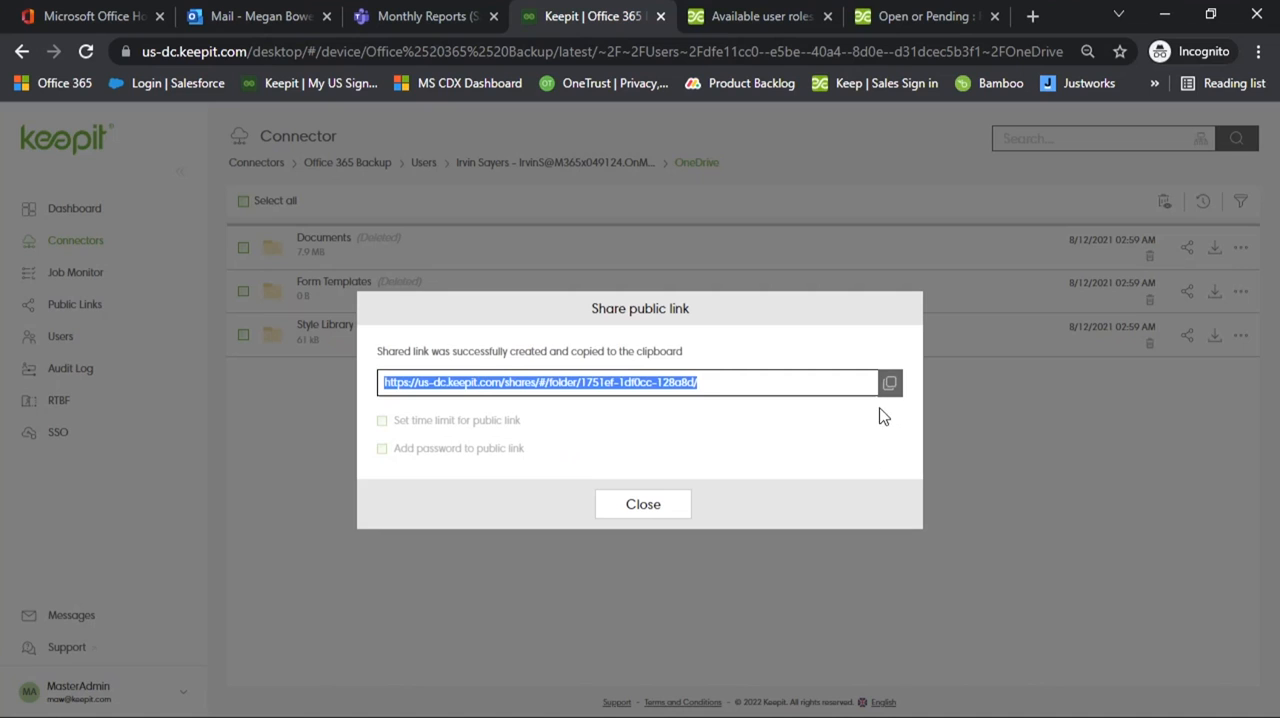
click(889, 382)
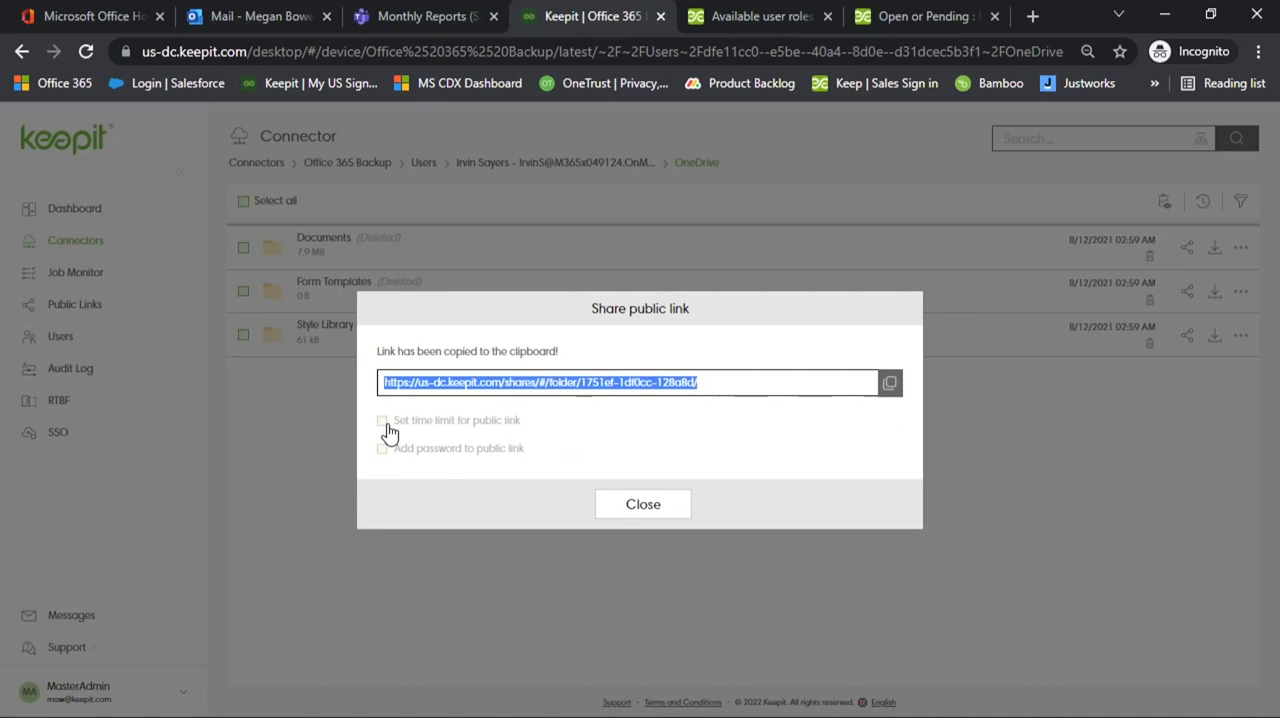
click(382, 420)
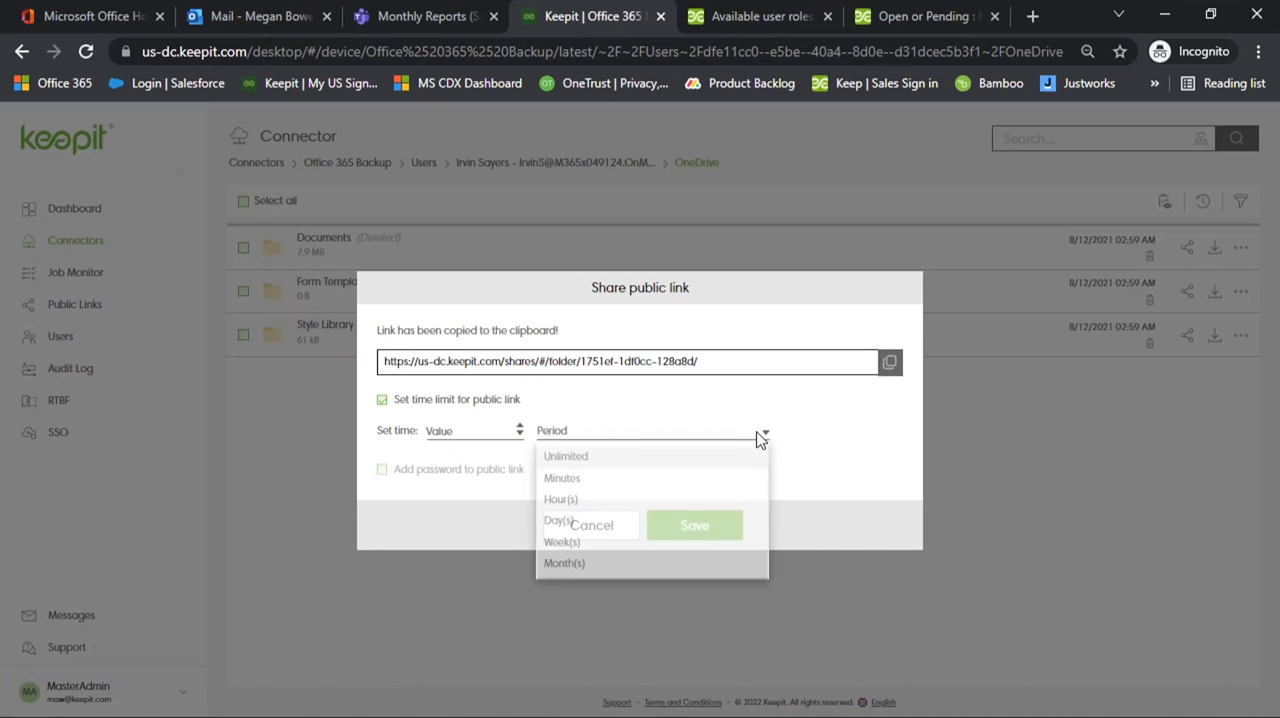
click(561, 499)
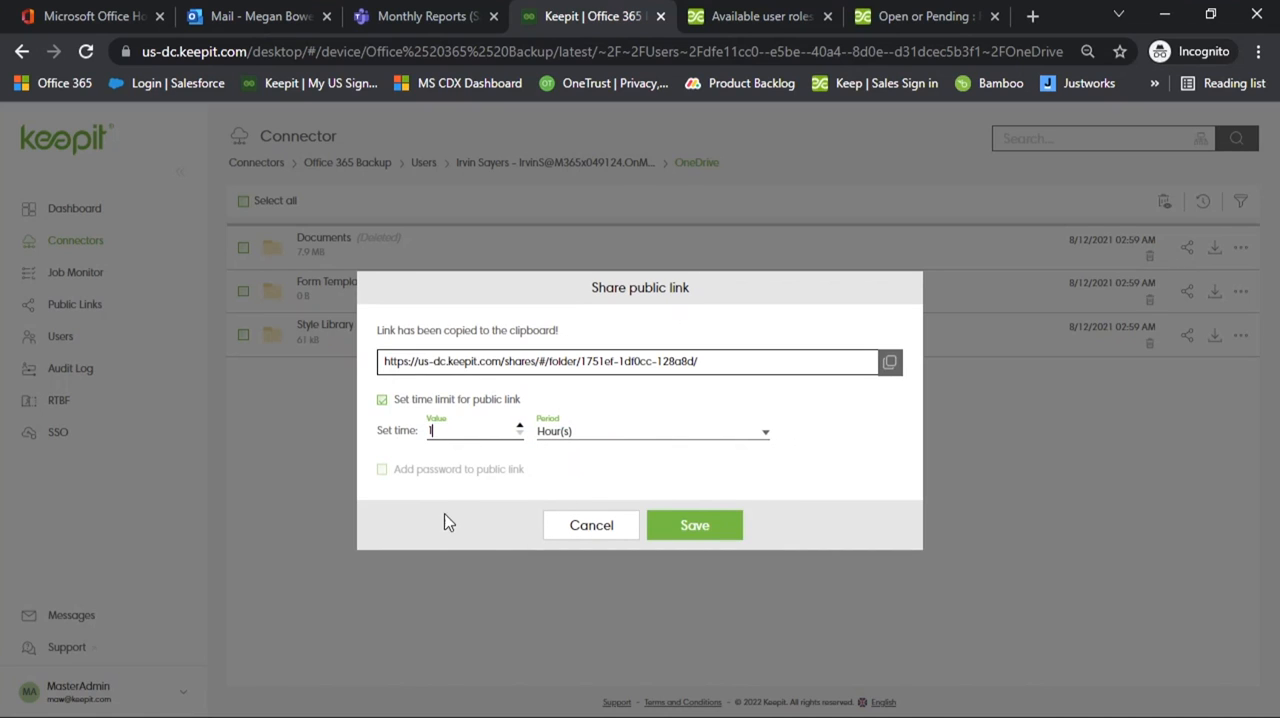
mouse_move(444, 490)
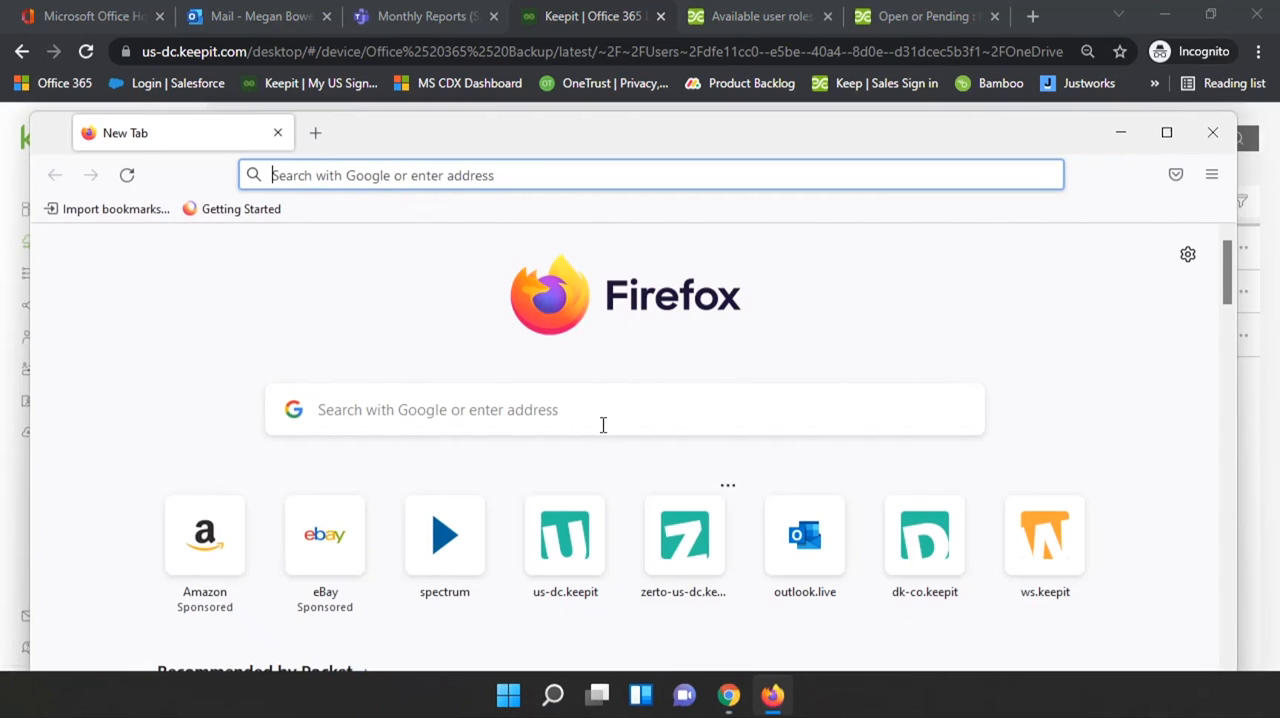
Open the copied share link in Firefox, preview a spreadsheet, and return to the folder top.
right_click(650, 175)
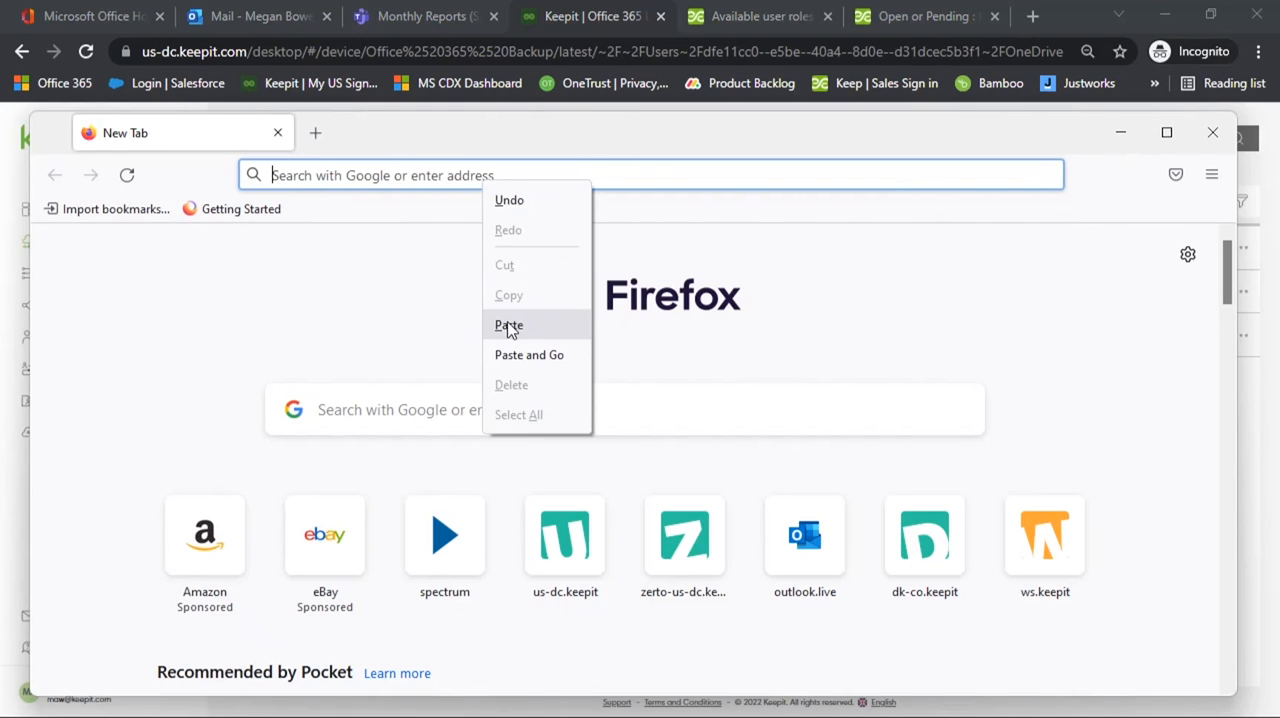
click(509, 325)
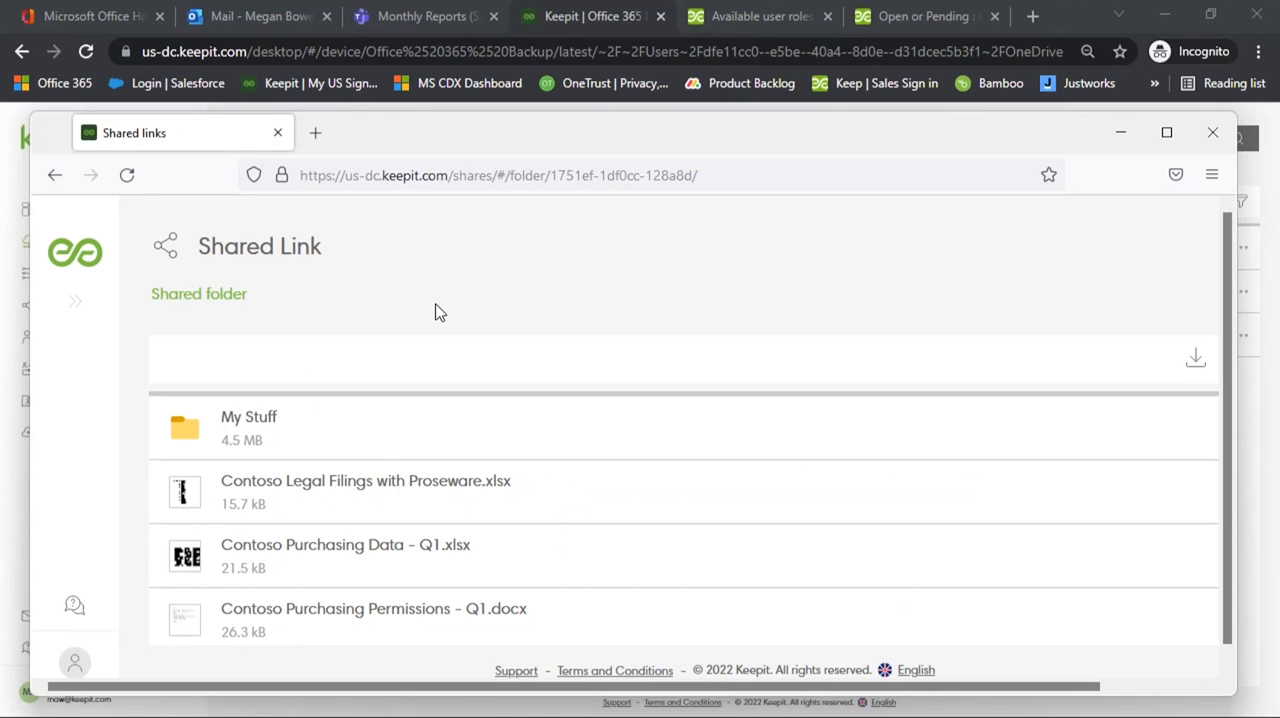
mouse_move(420, 492)
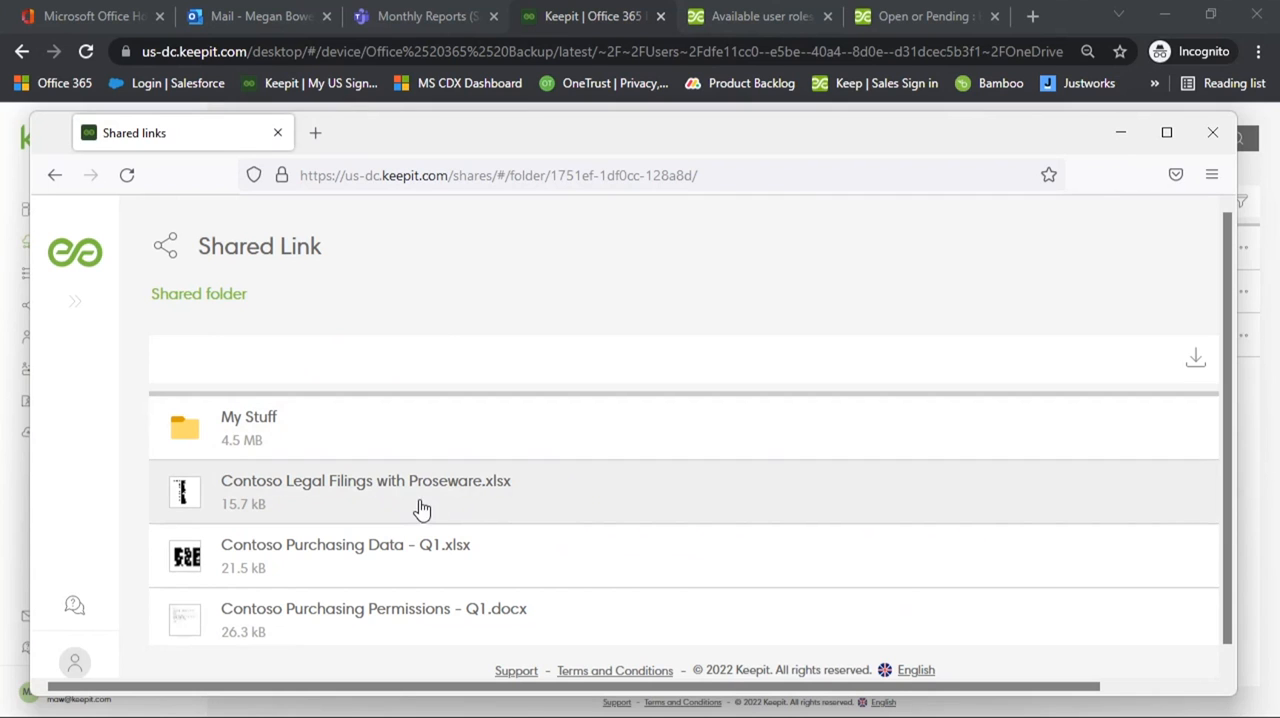
click(345, 544)
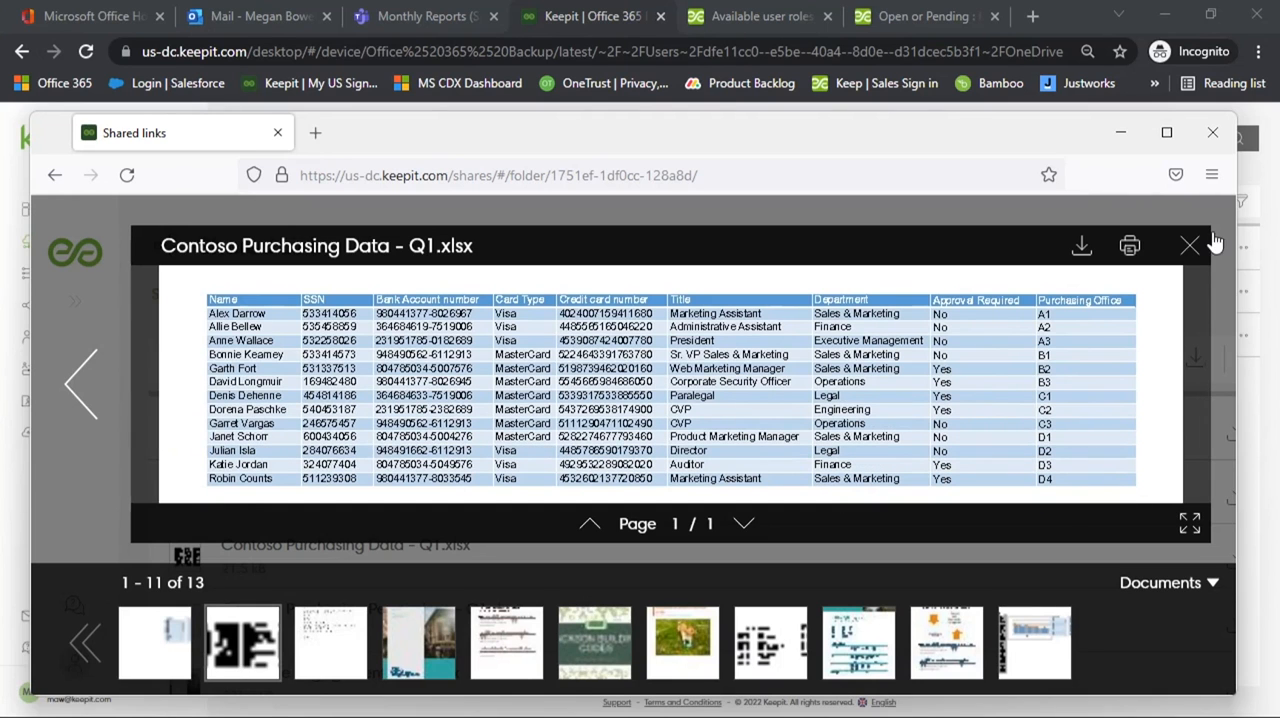
click(1189, 245)
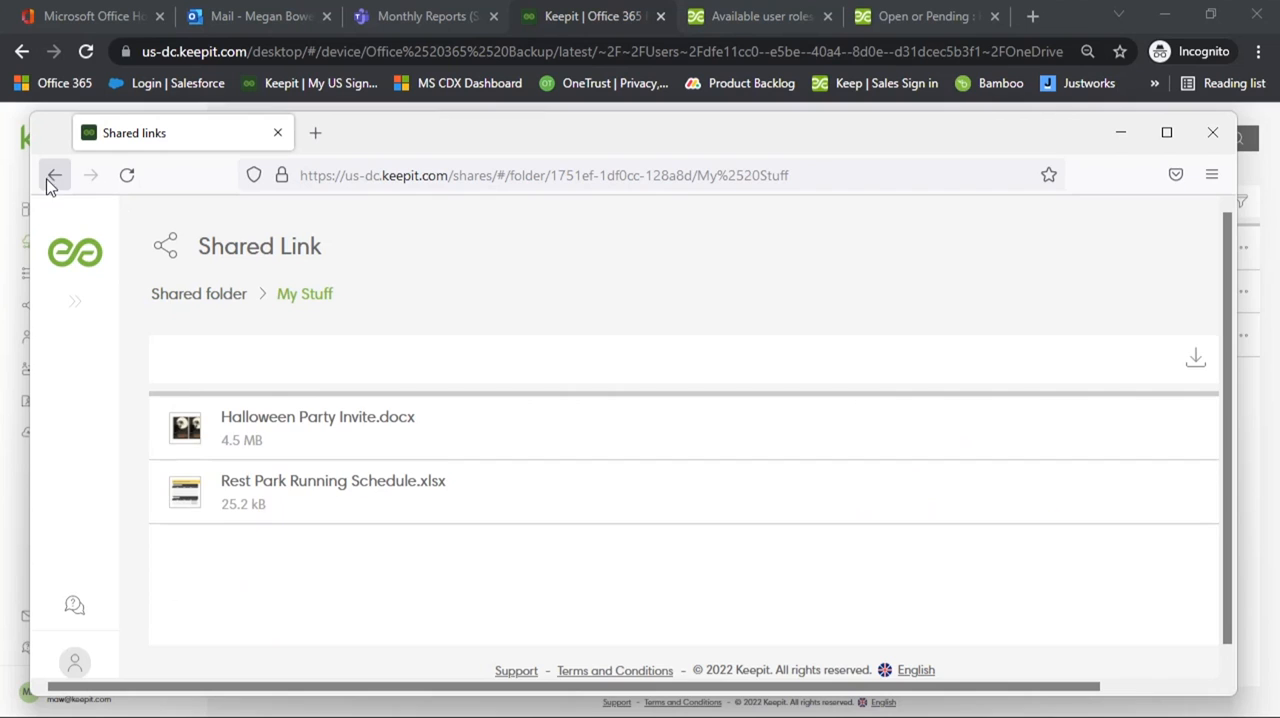
click(54, 175)
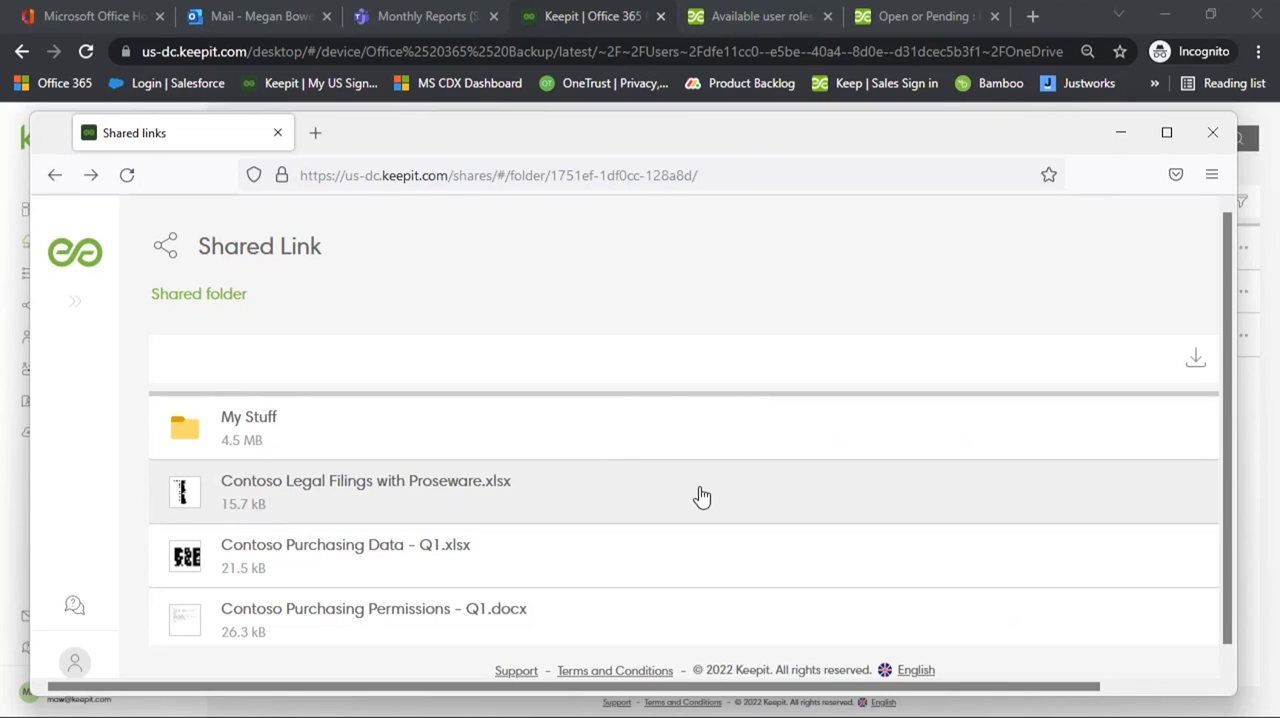
mouse_move(775, 346)
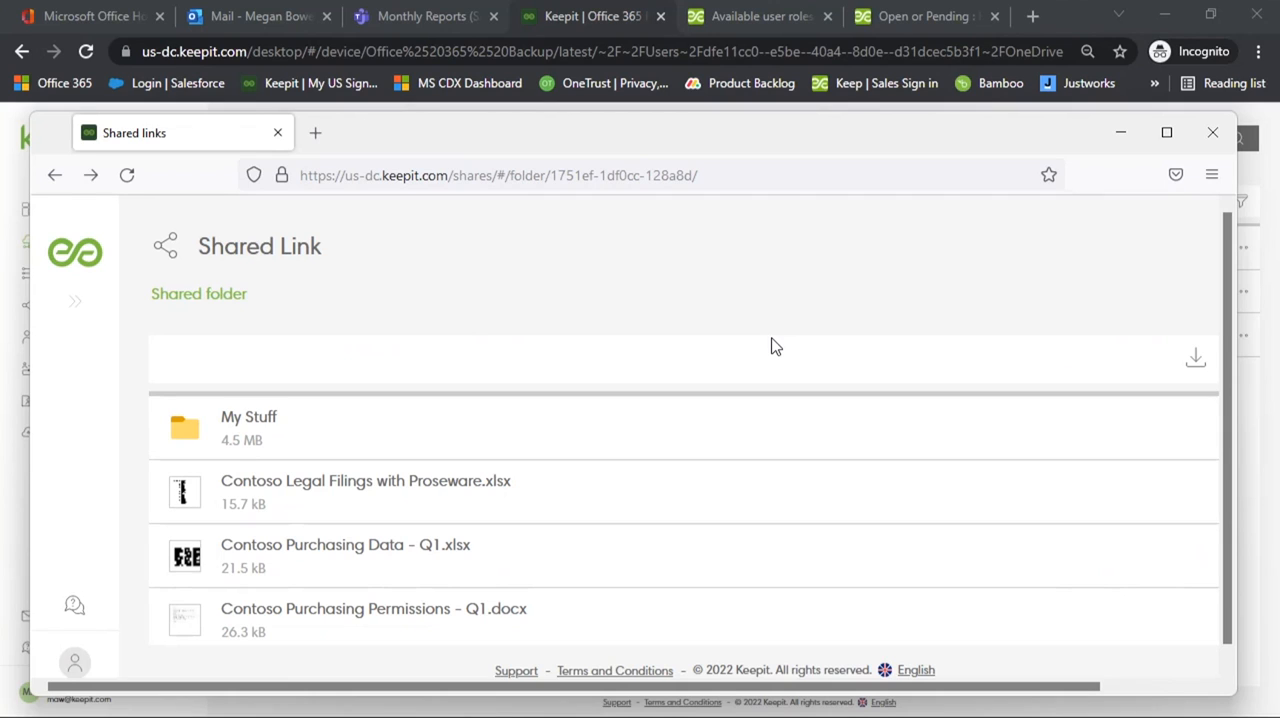
mouse_move(508, 261)
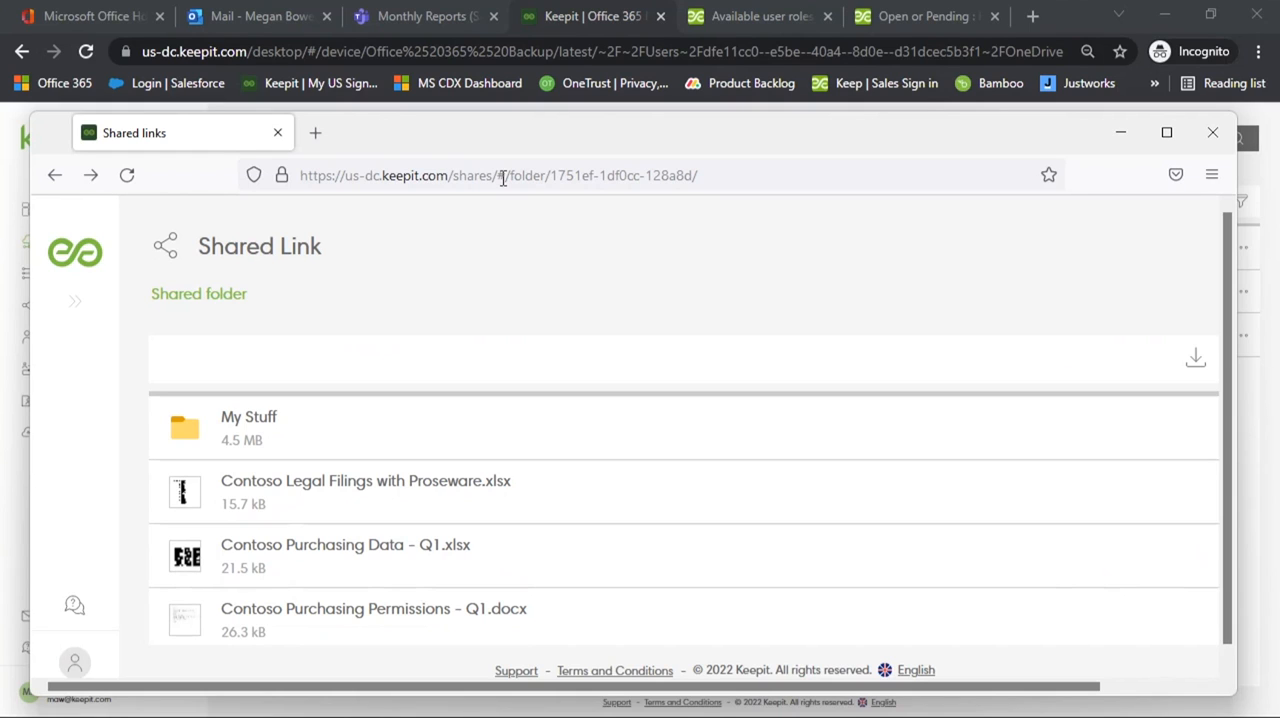
mouse_move(505, 178)
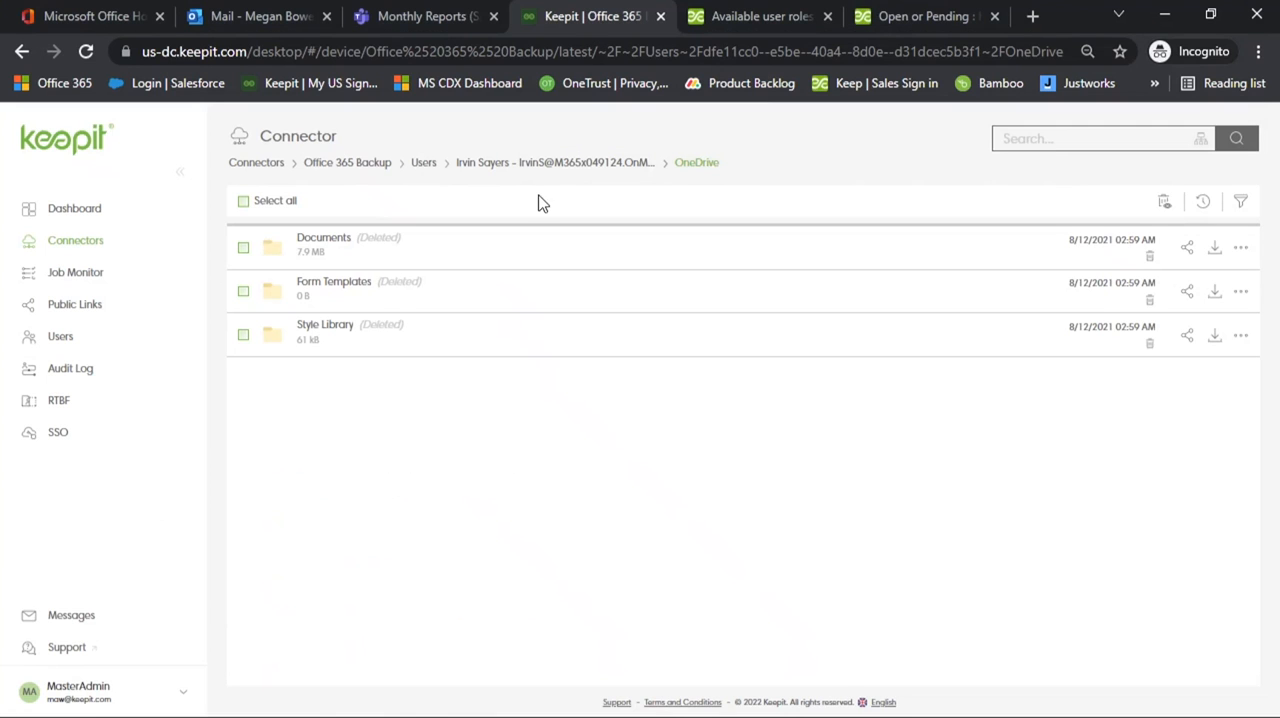
Browse the All Company site's permission groups, then return to the SharePoint site list.
click(347, 162)
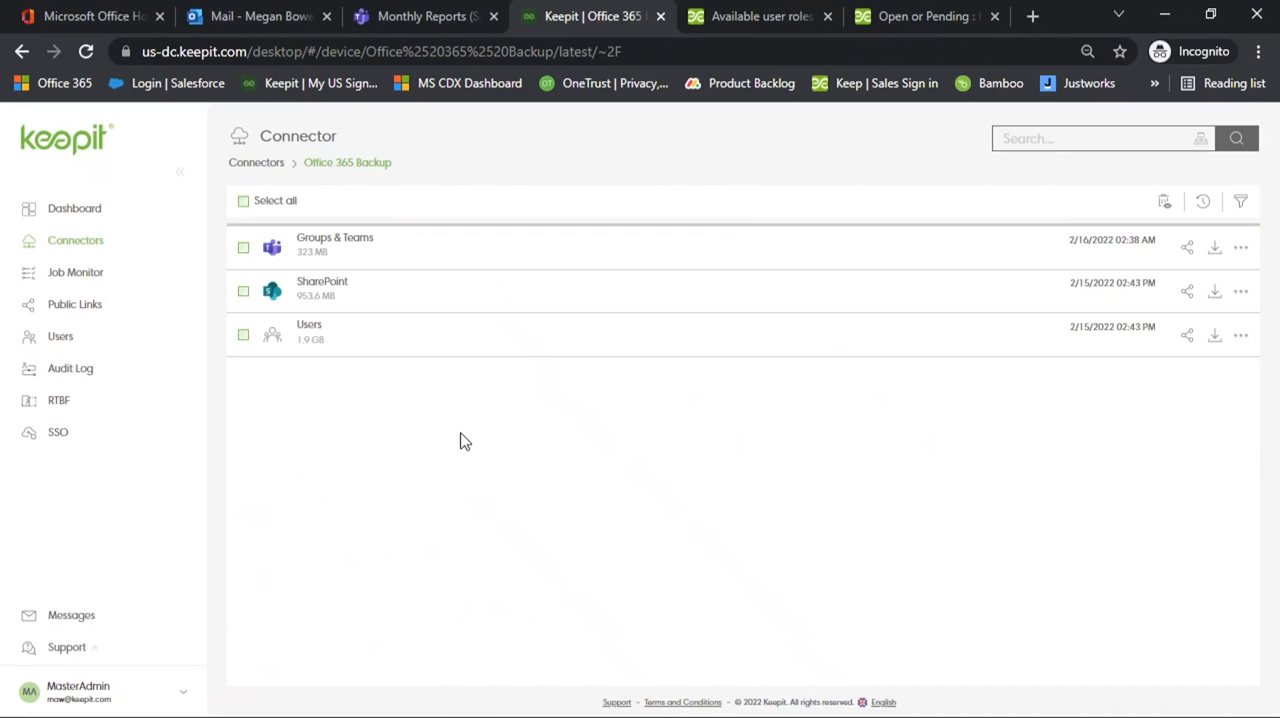
click(322, 287)
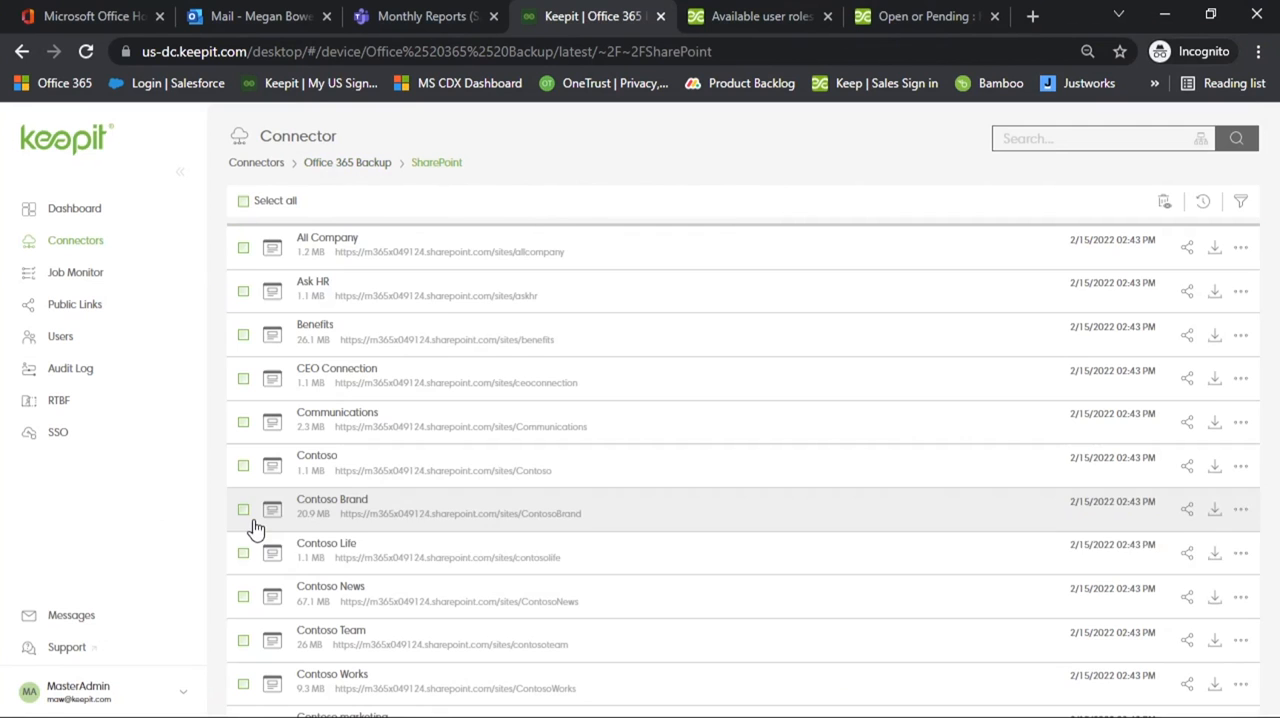
mouse_move(183, 545)
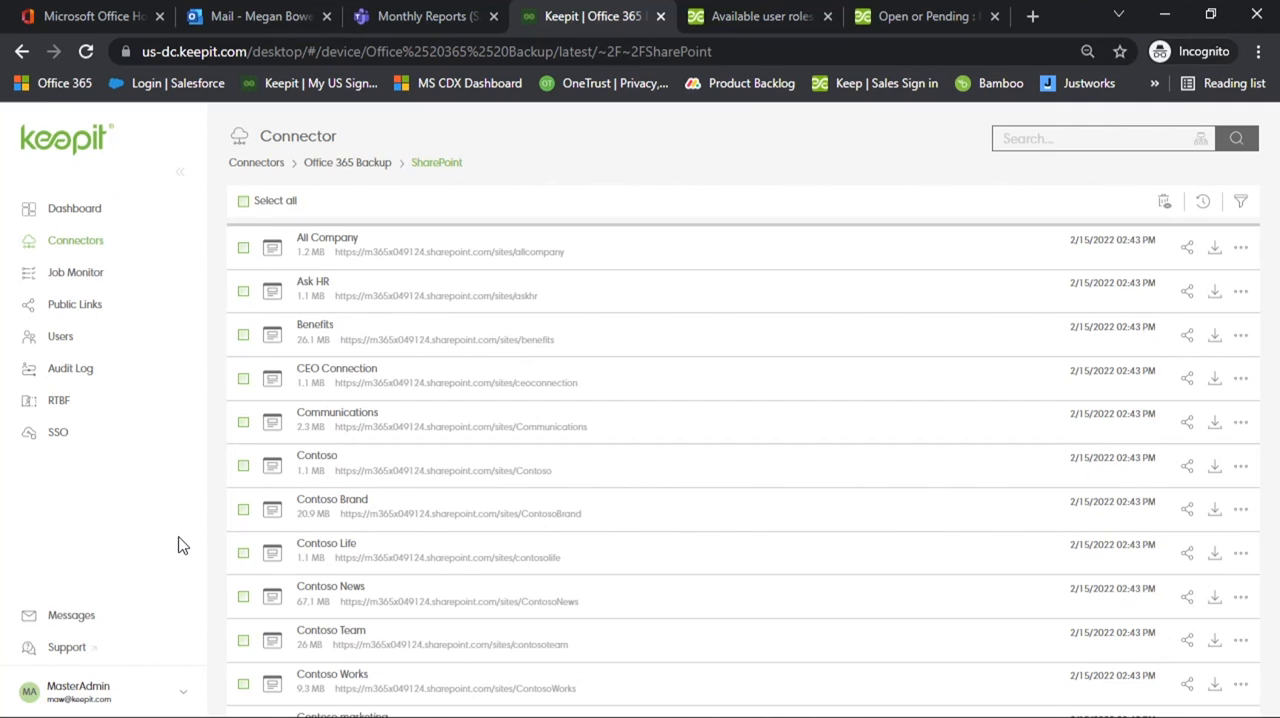
mouse_move(520, 284)
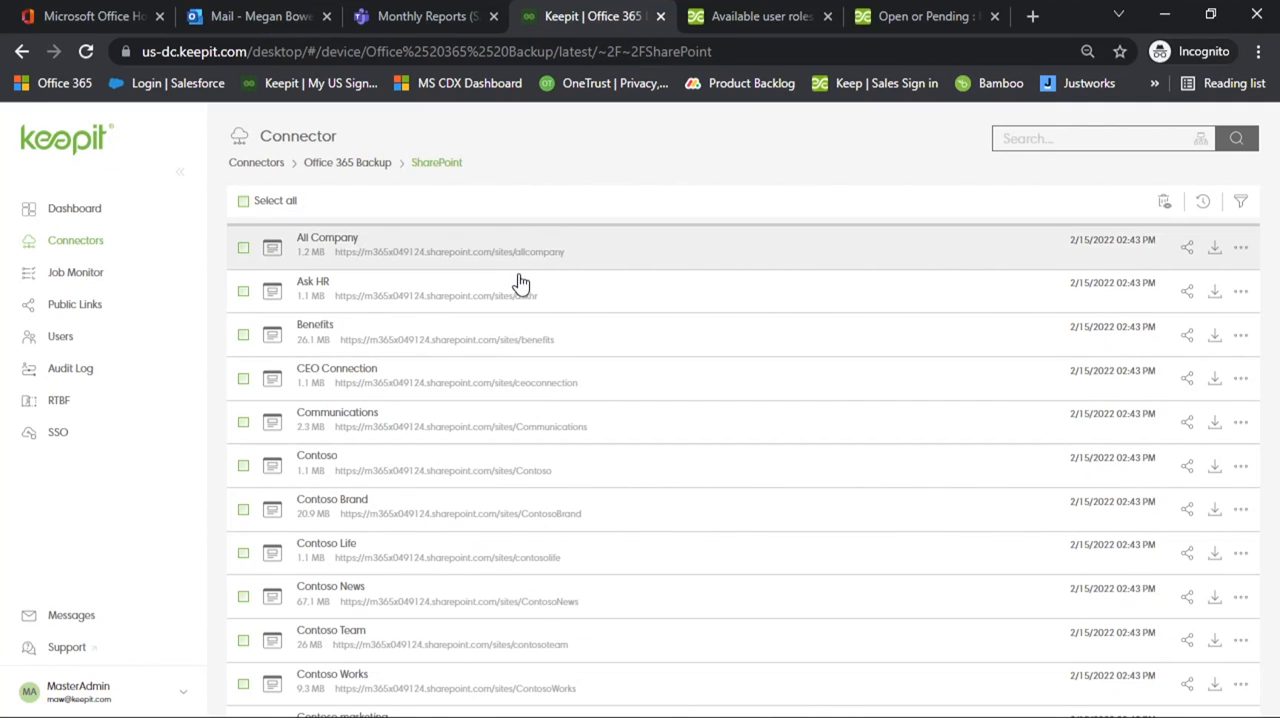
click(327, 244)
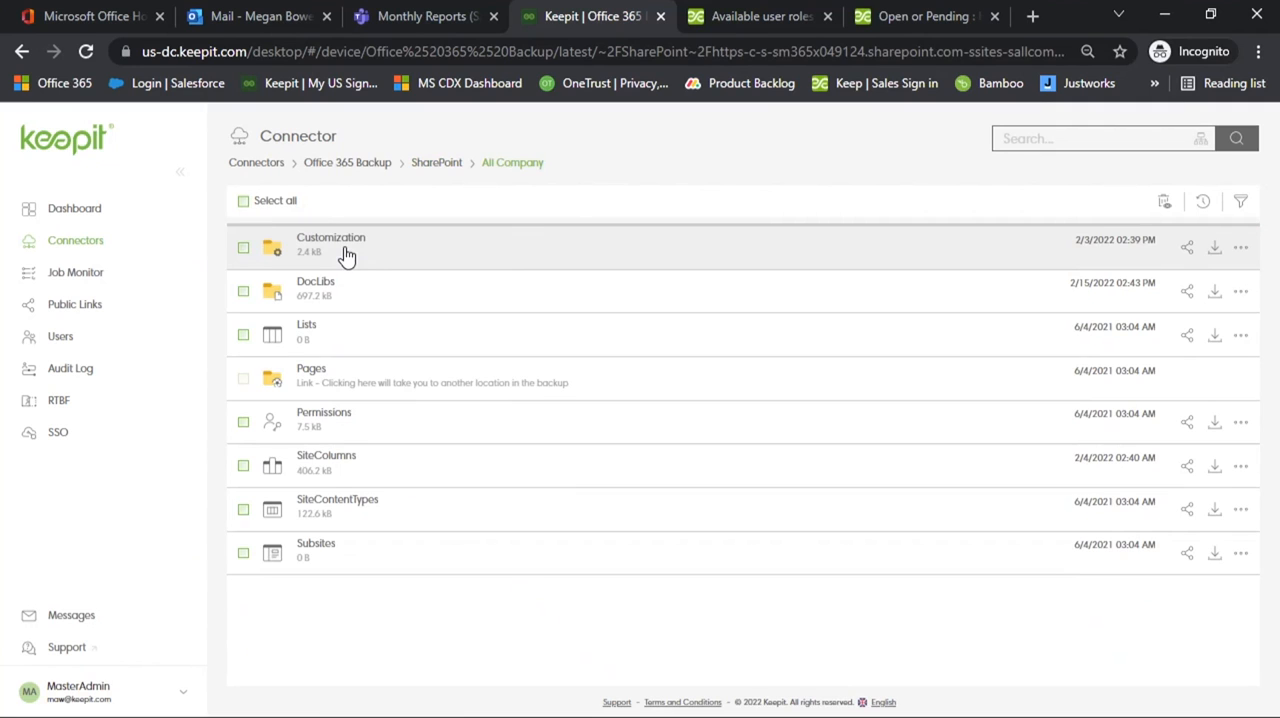
click(324, 412)
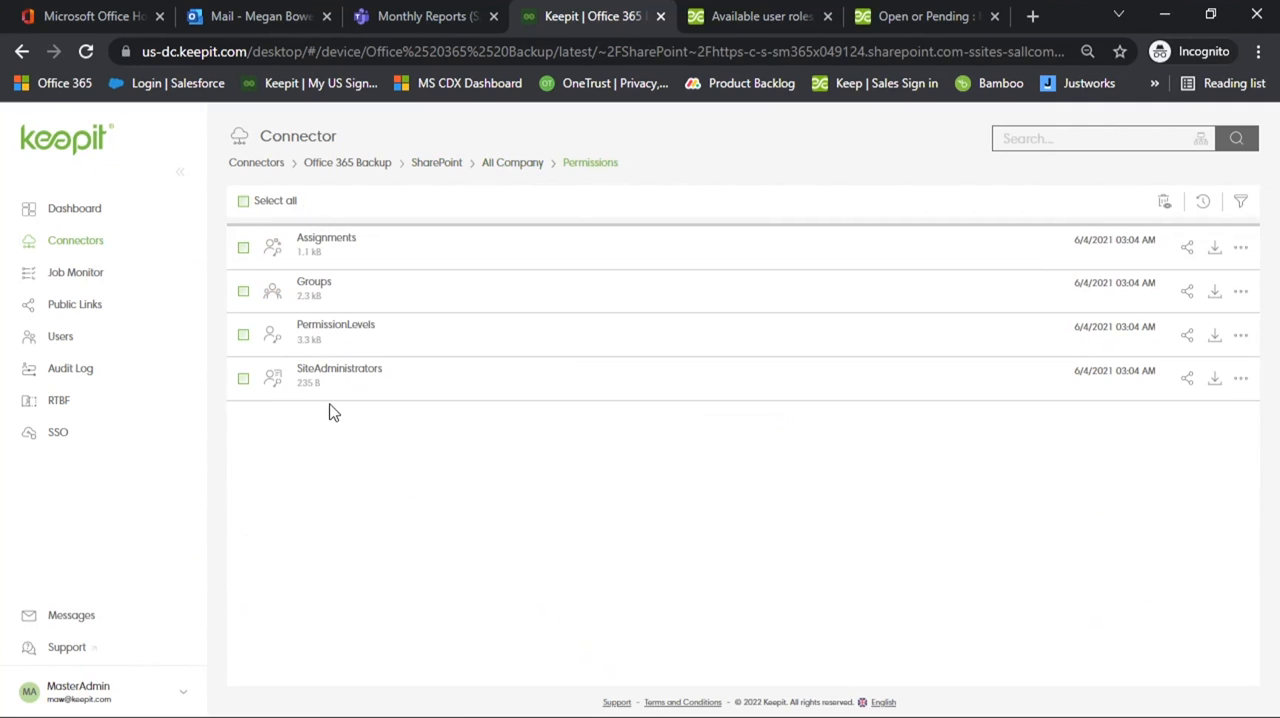
click(314, 281)
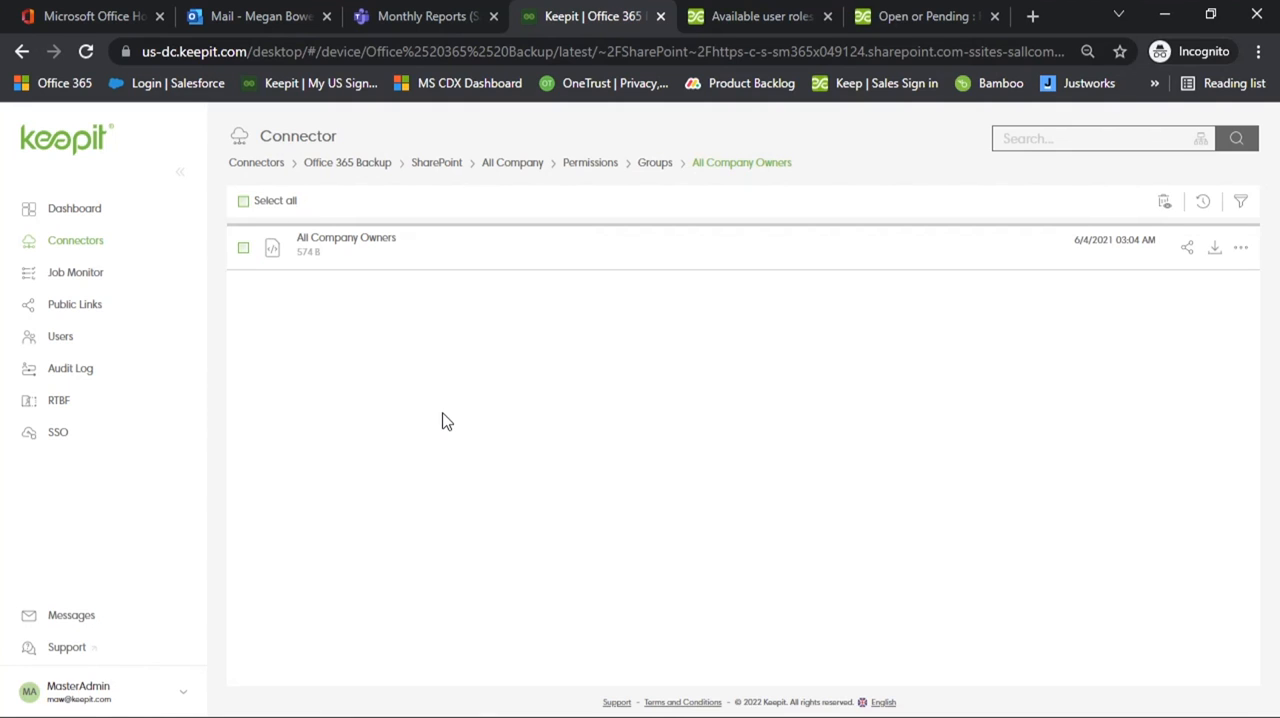
mouse_move(469, 343)
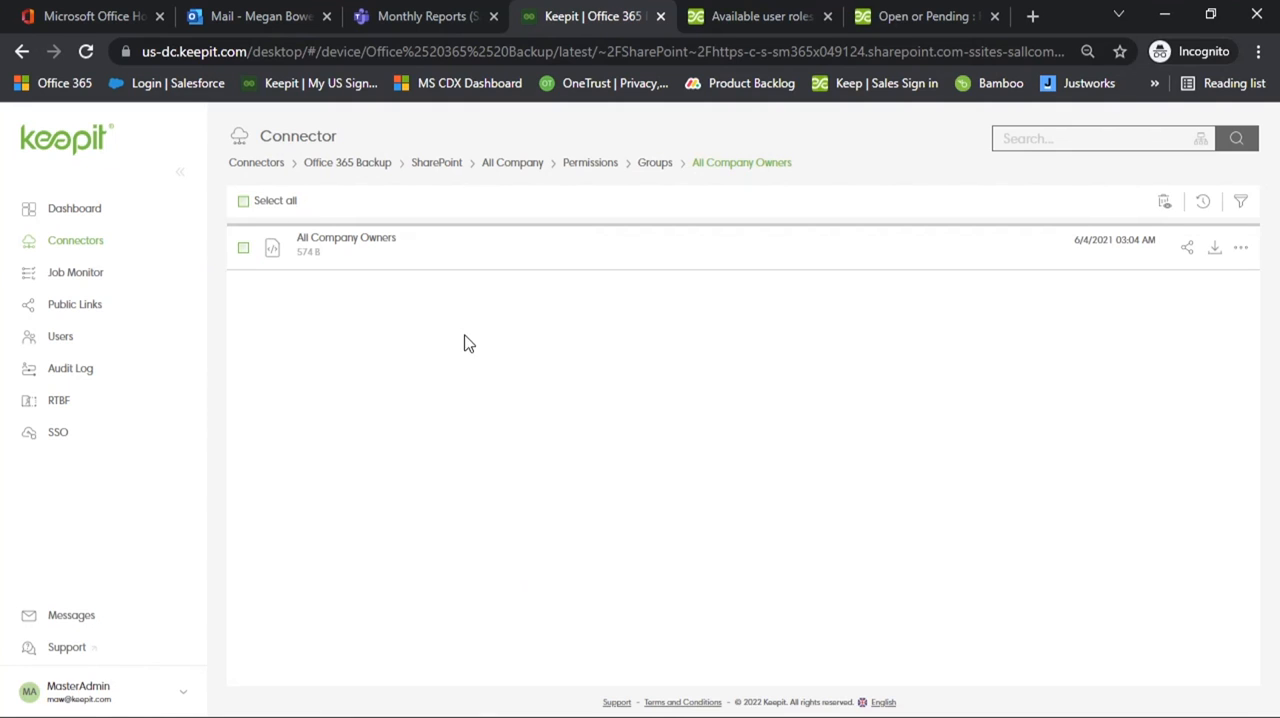
click(436, 162)
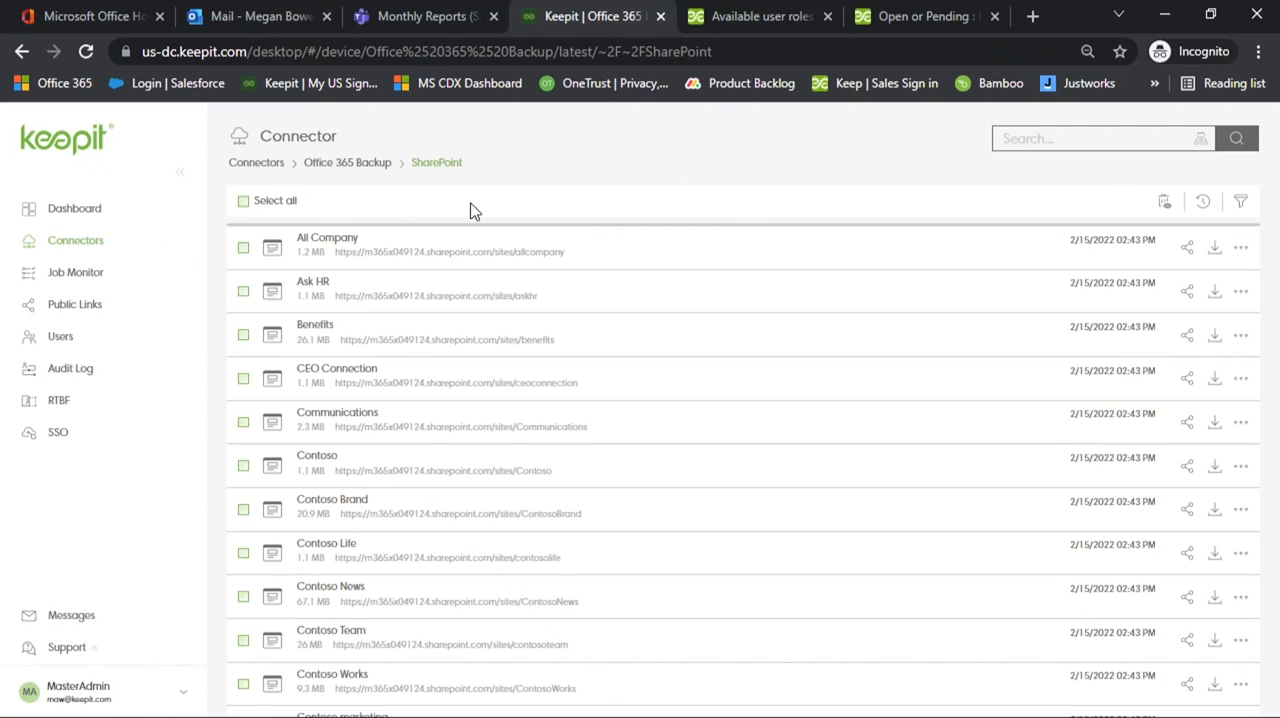
Begin restoring All Company as a new site named NewOne, then cancel.
click(1241, 246)
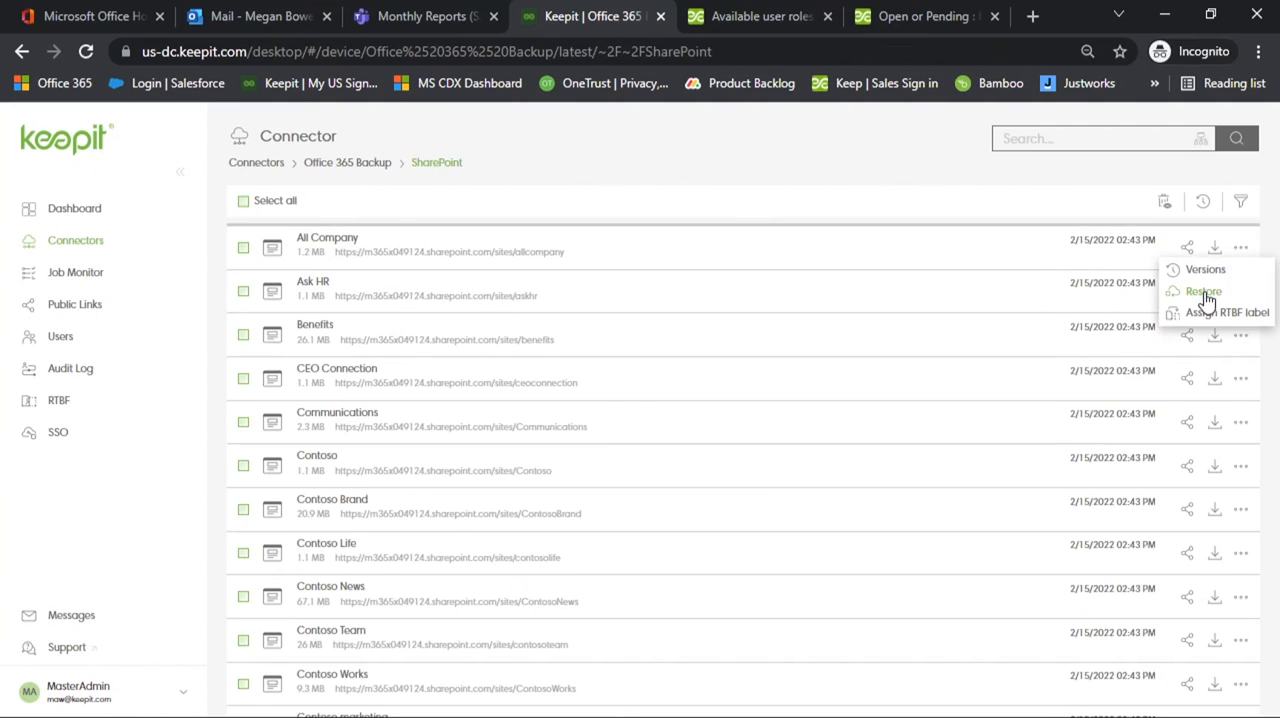
click(1204, 291)
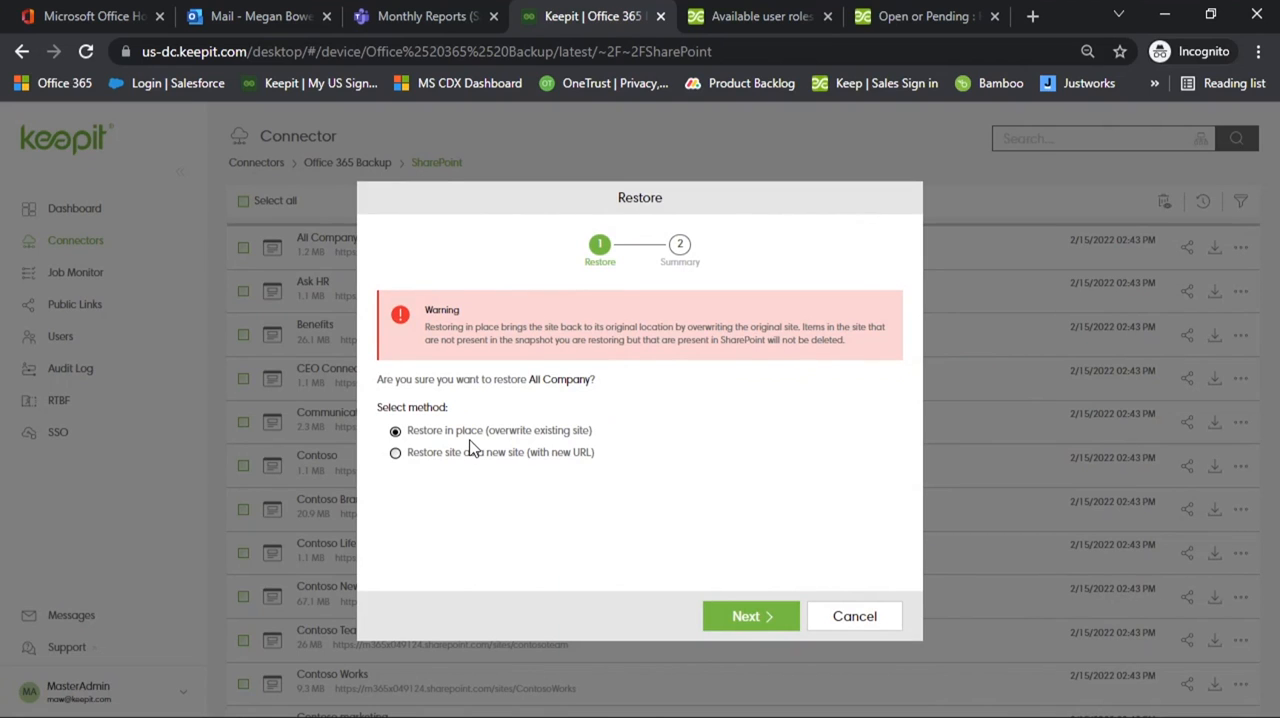
mouse_move(425, 483)
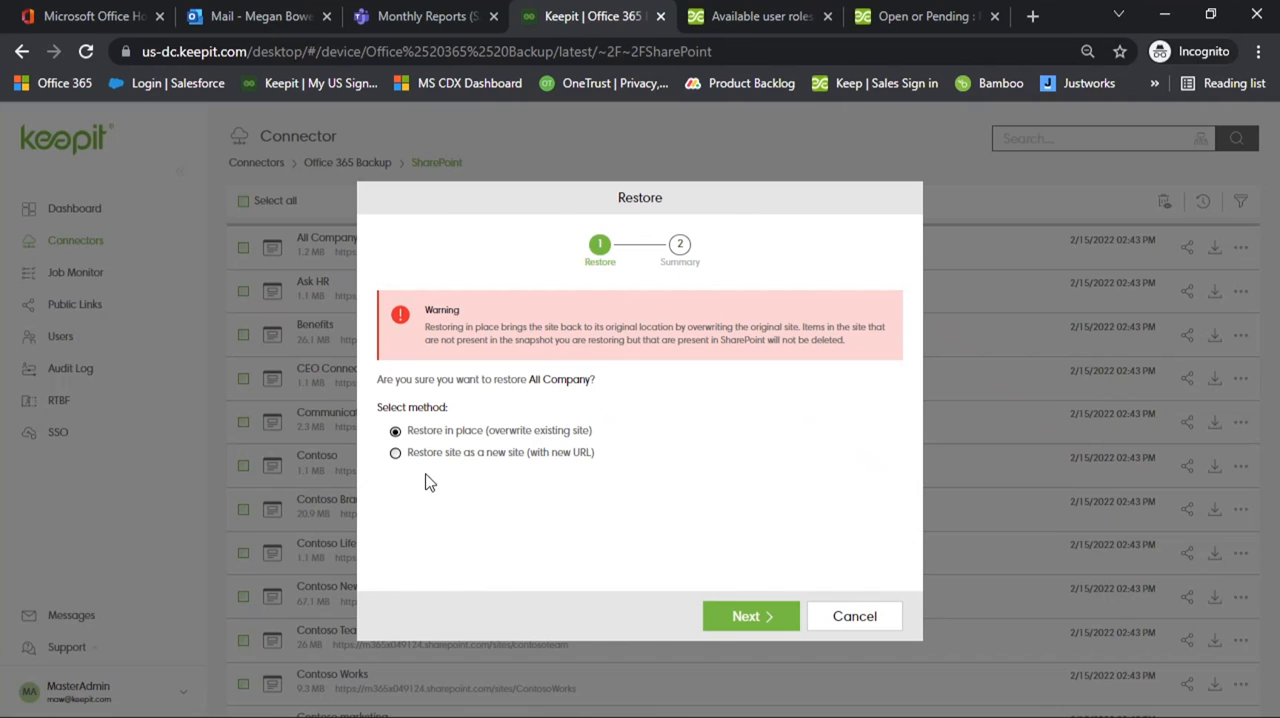
click(396, 452)
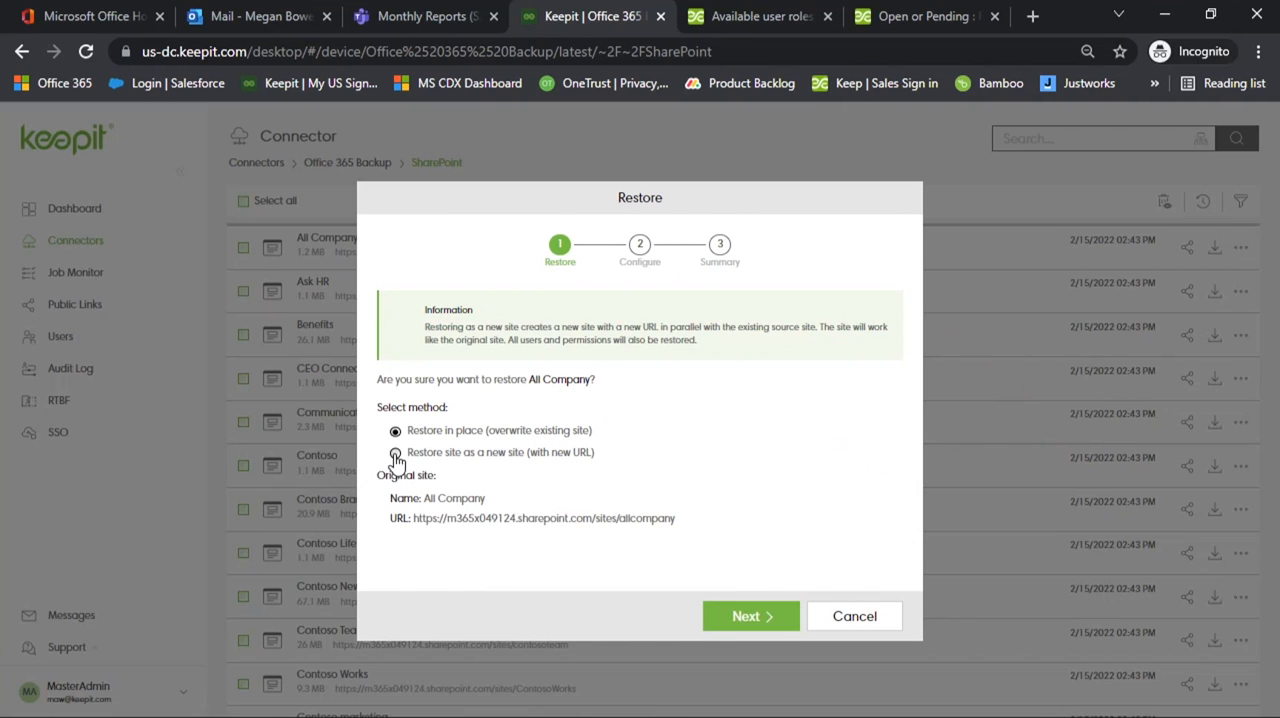
click(750, 615)
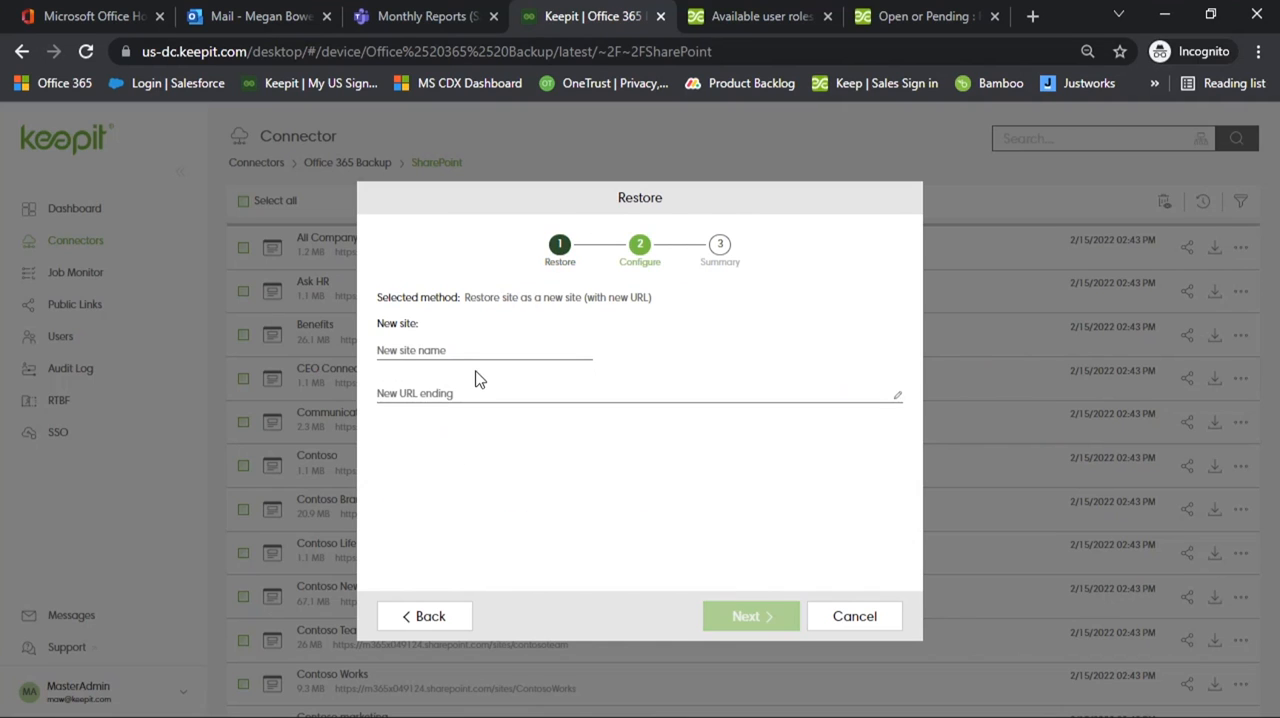
text(N)
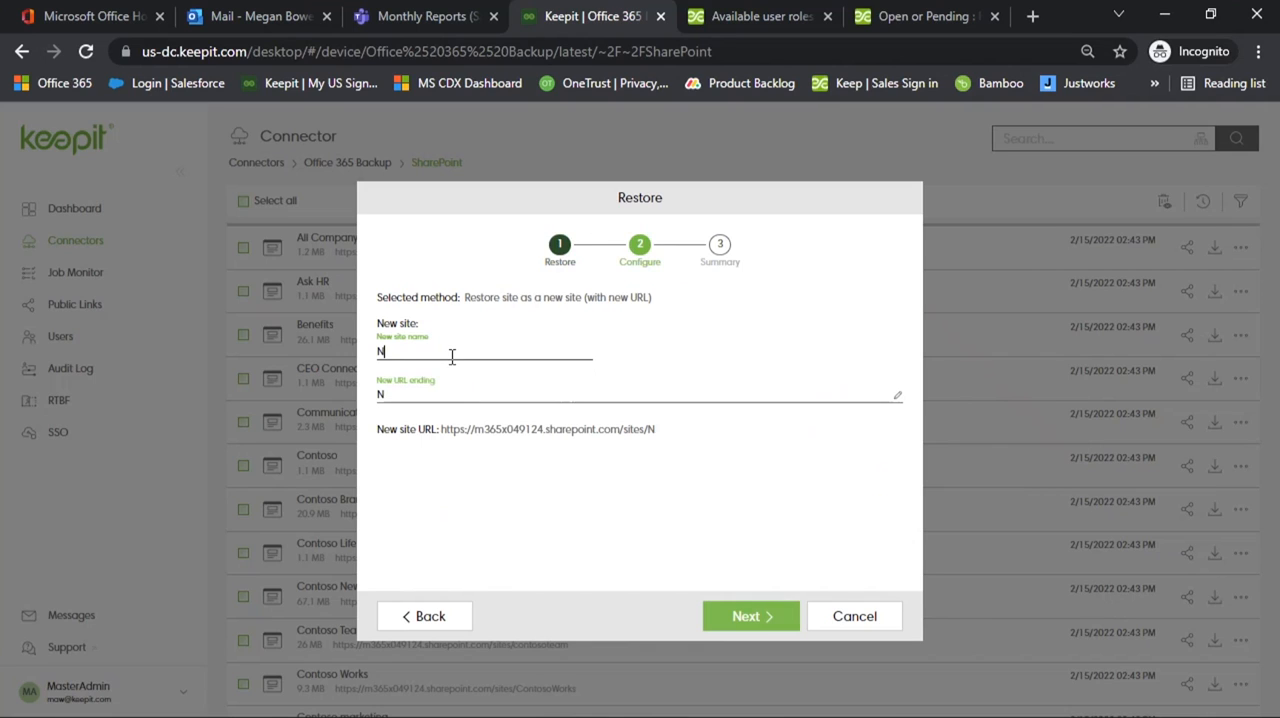
text(ewOne)
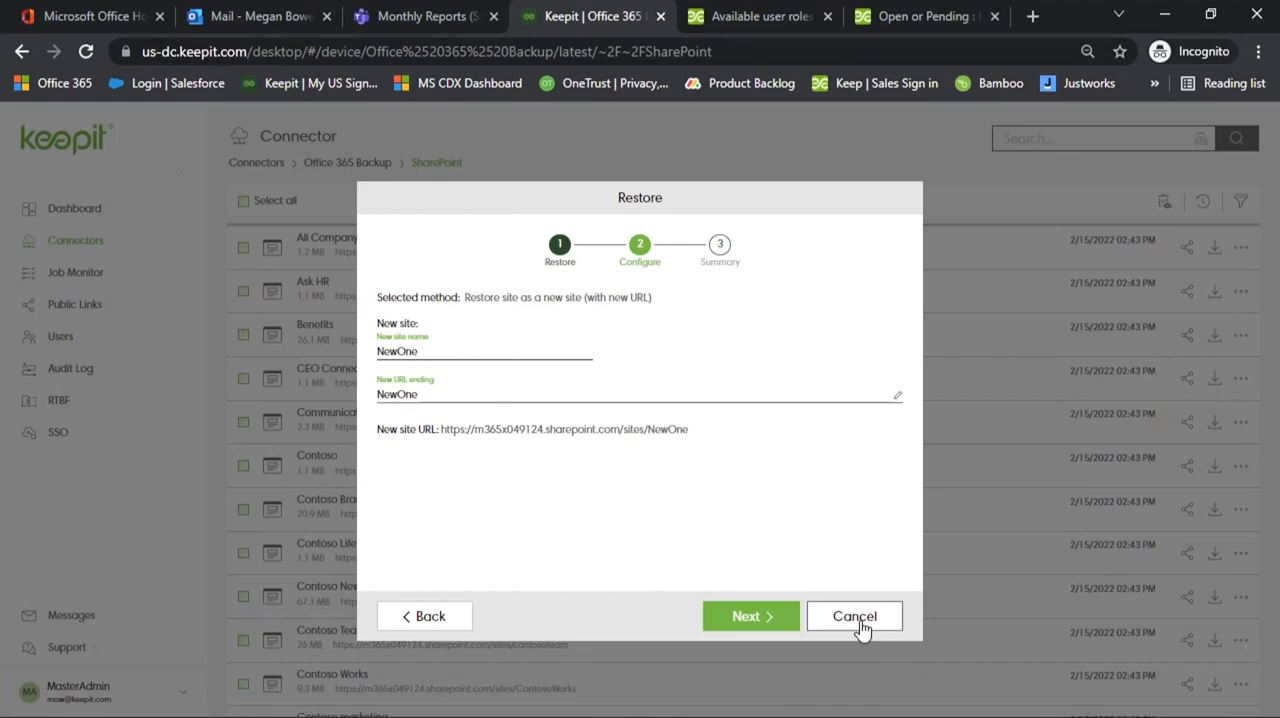
click(854, 615)
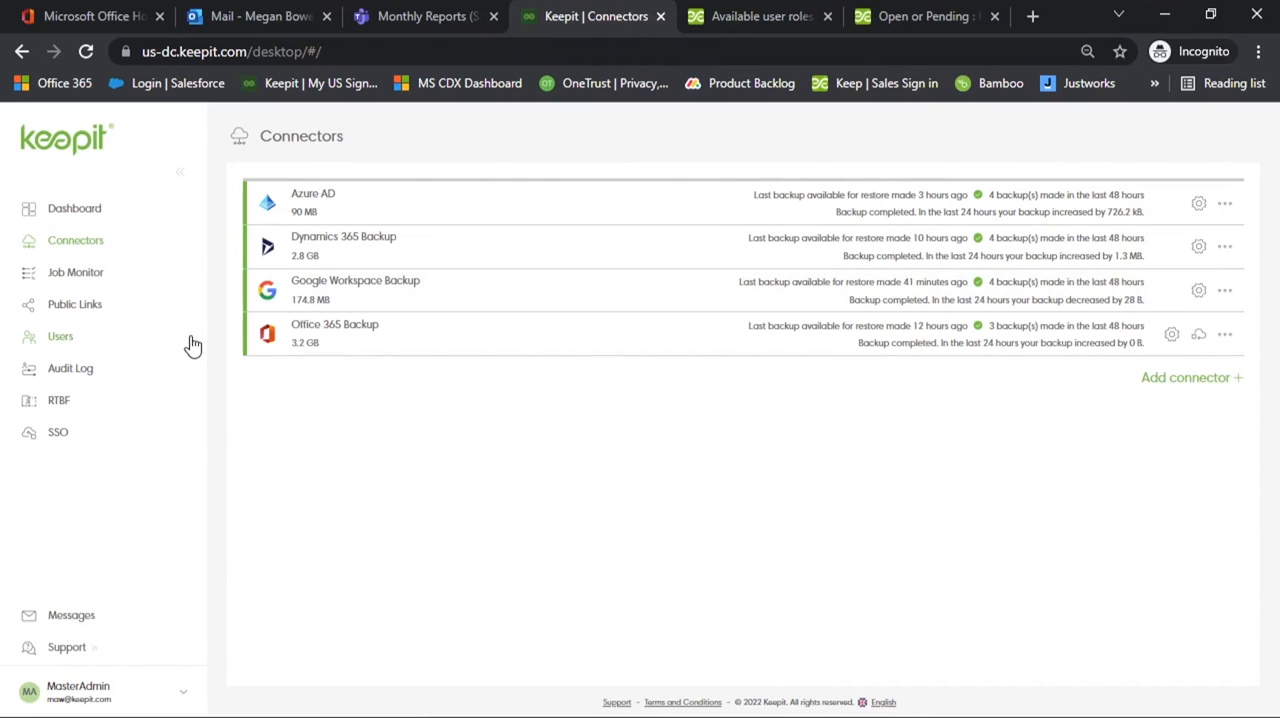
mouse_move(184, 373)
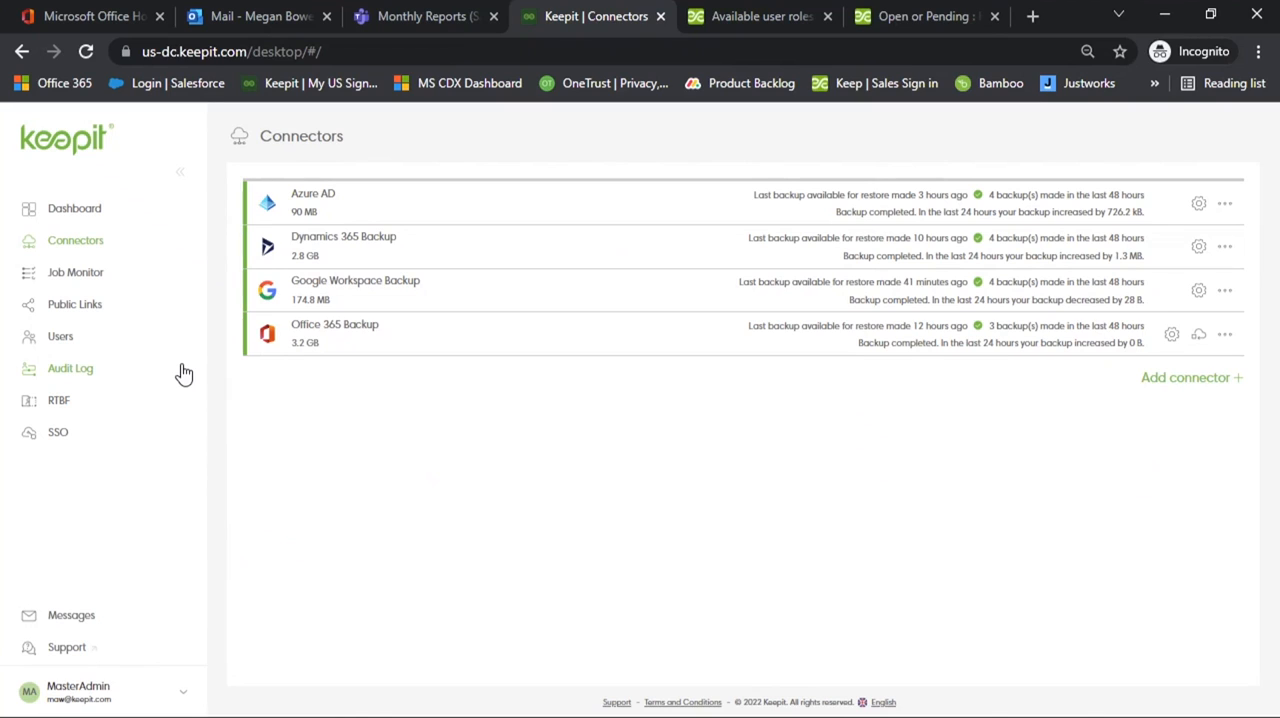
Open the Dashboard to see connector health, backup jobs and recovery jobs.
click(74, 208)
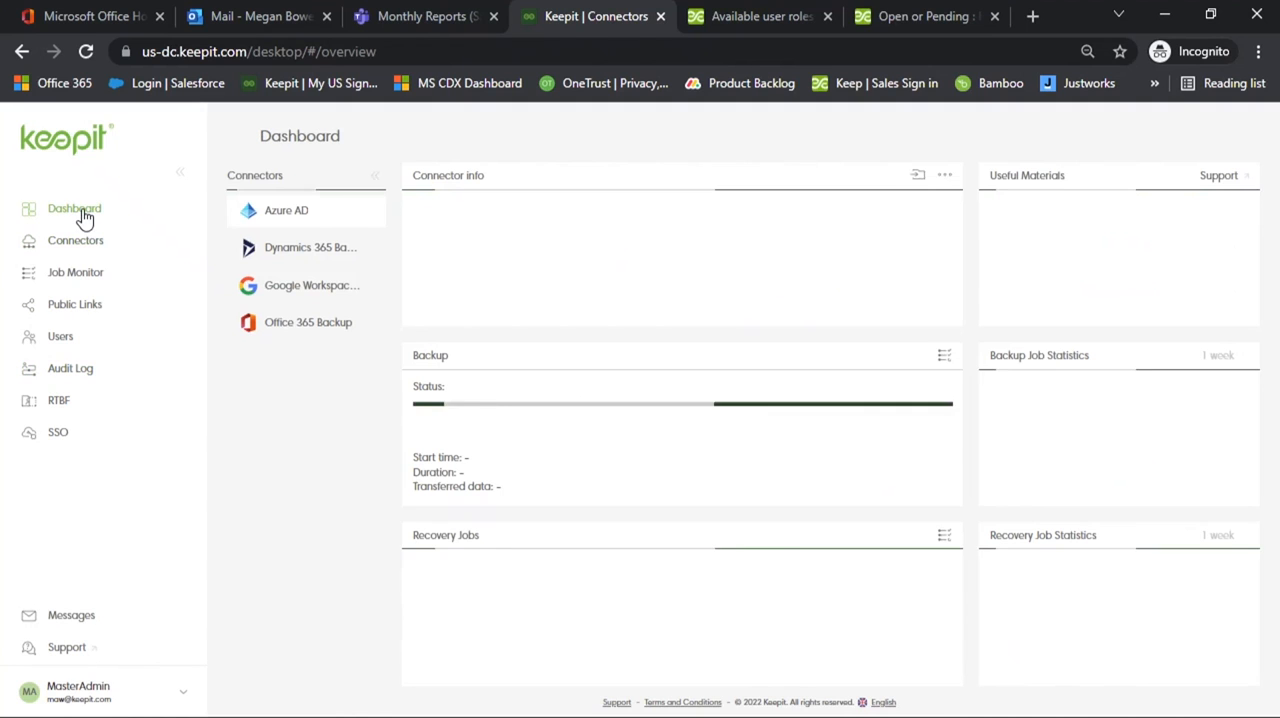
click(74, 208)
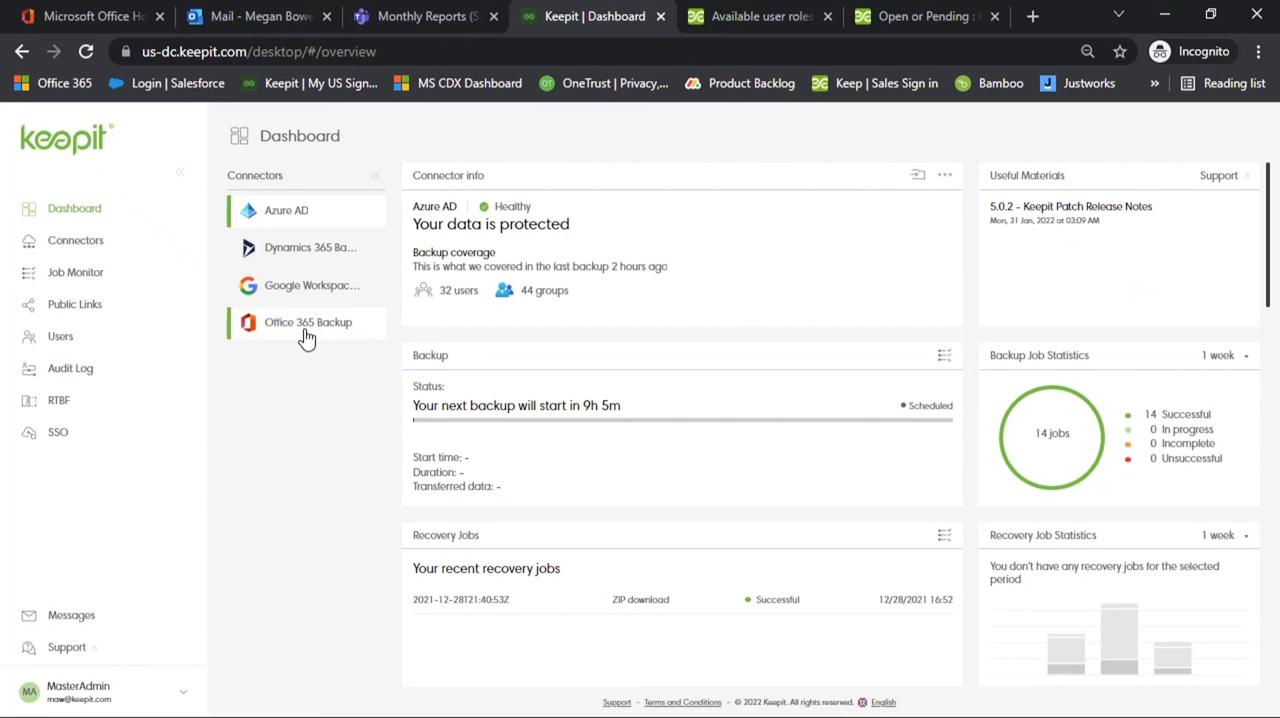
Show the Office 365 Backup connector details on the Dashboard.
click(308, 322)
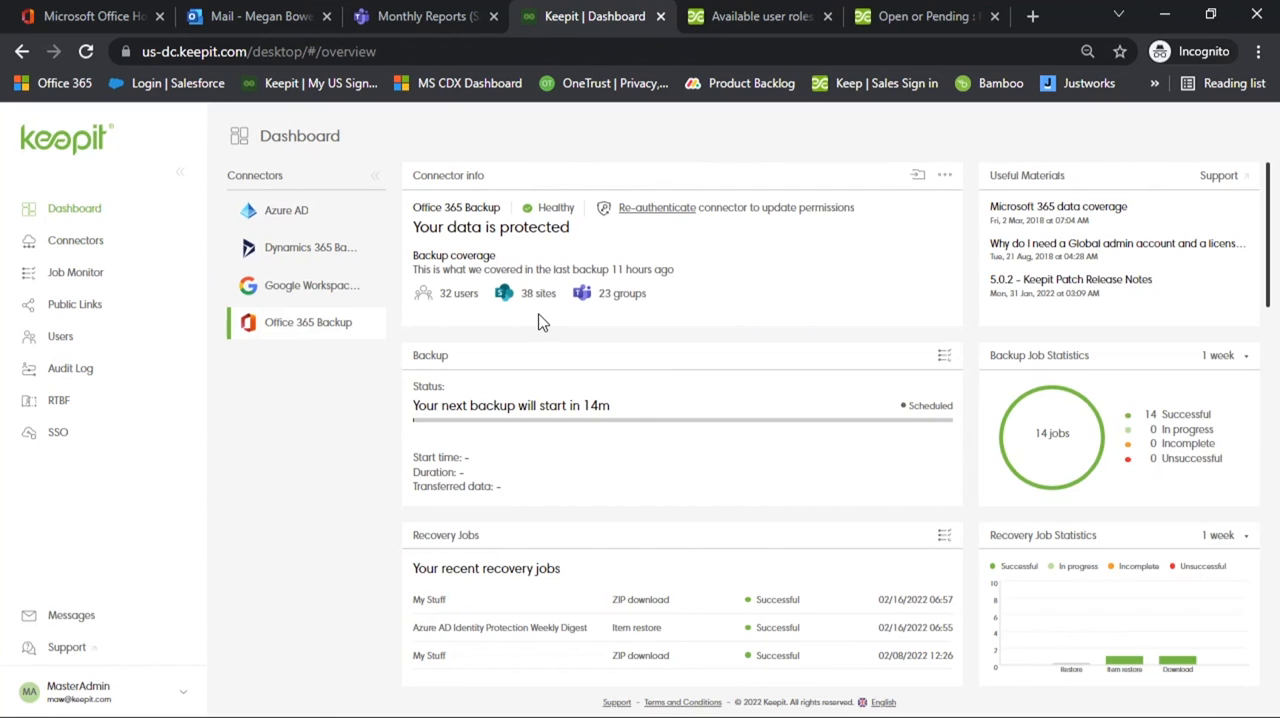
mouse_move(575, 458)
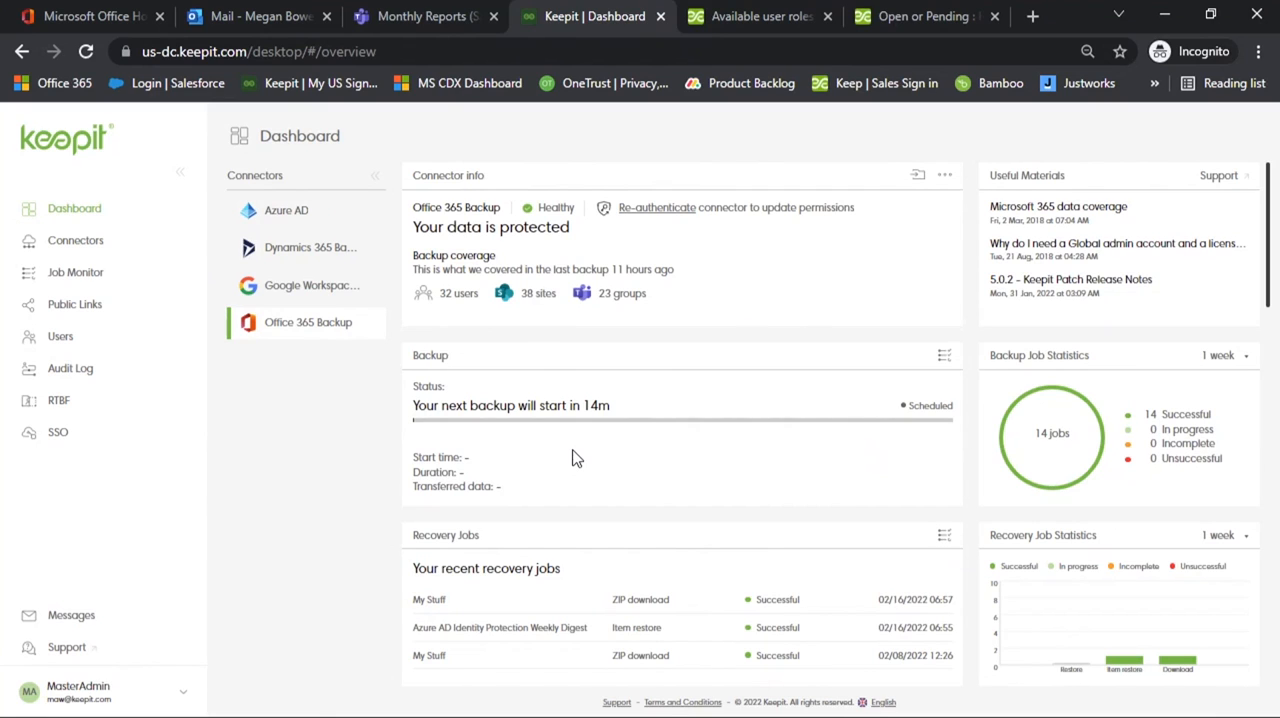
mouse_move(532, 600)
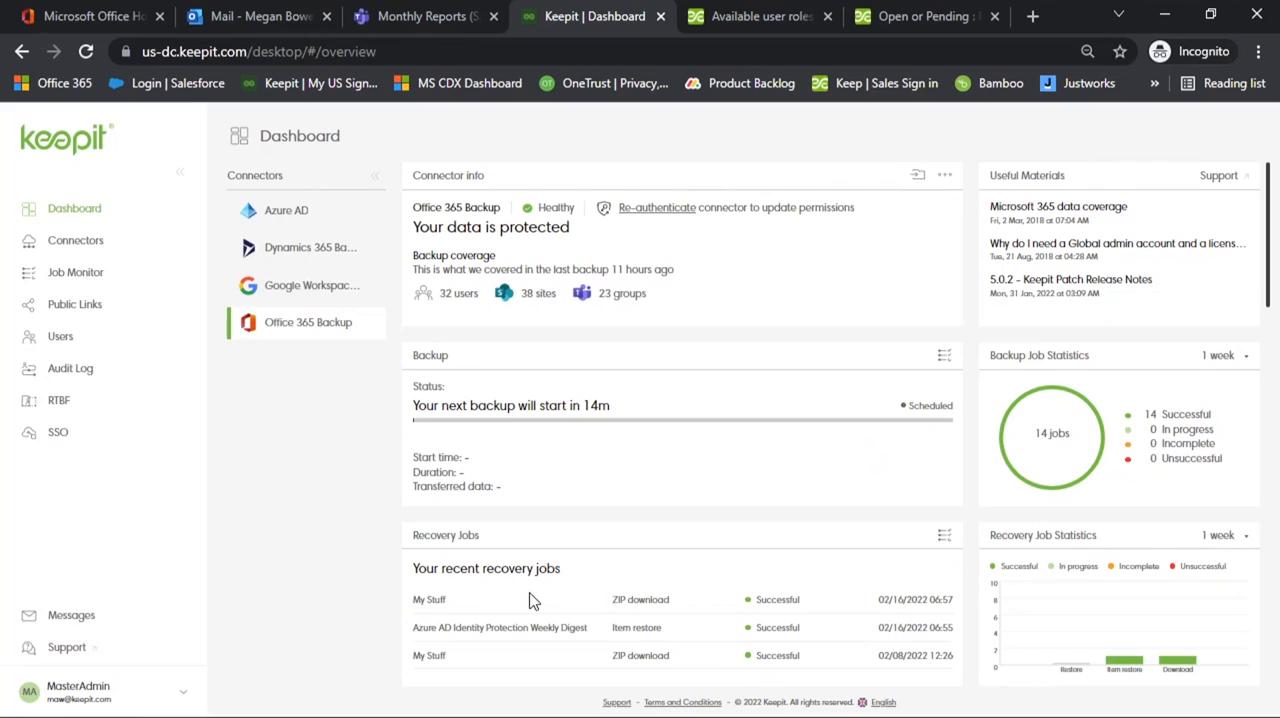
mouse_move(1216, 634)
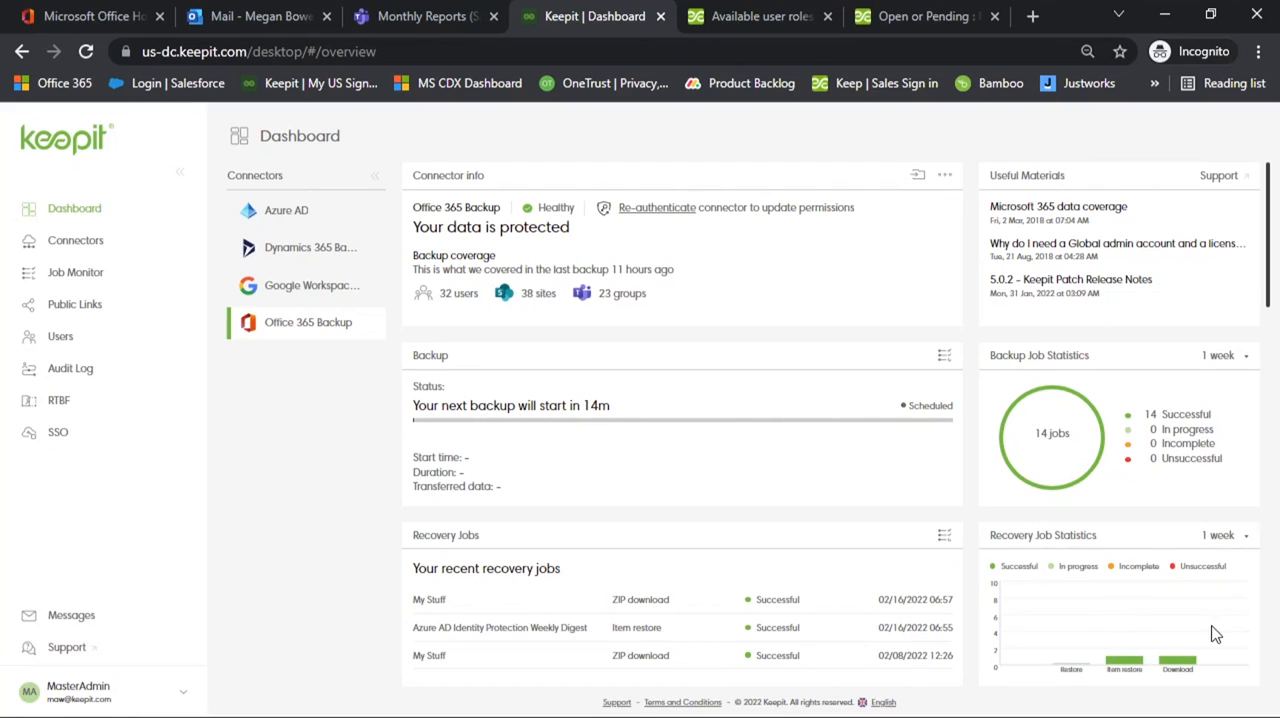
mouse_move(1120, 492)
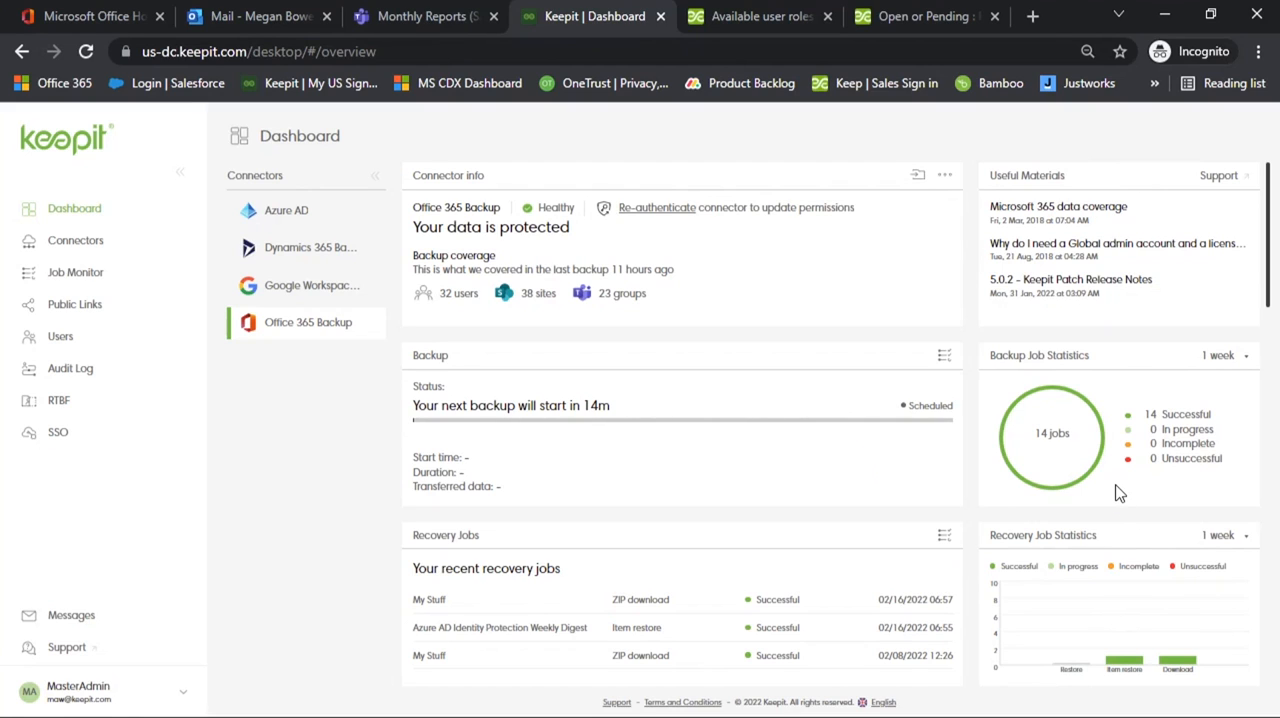
mouse_move(1115, 493)
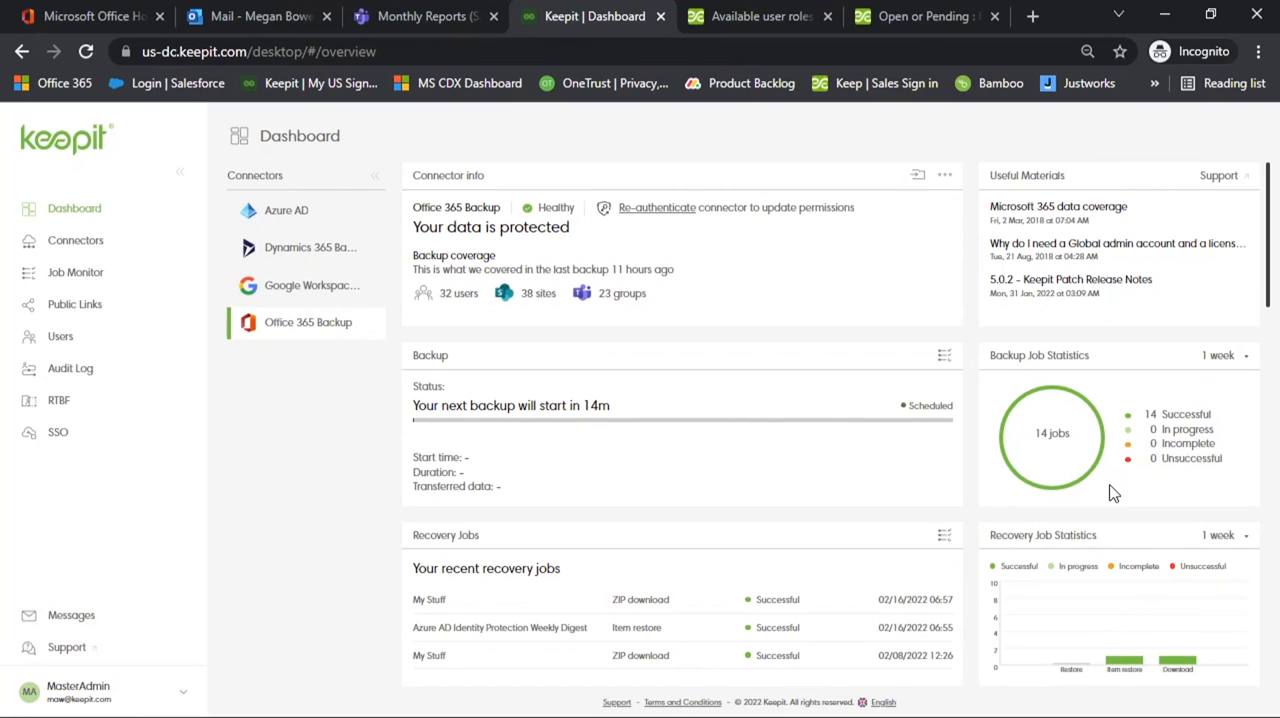
Open the Job Monitor and review the last 24 hours of jobs and filters.
click(75, 272)
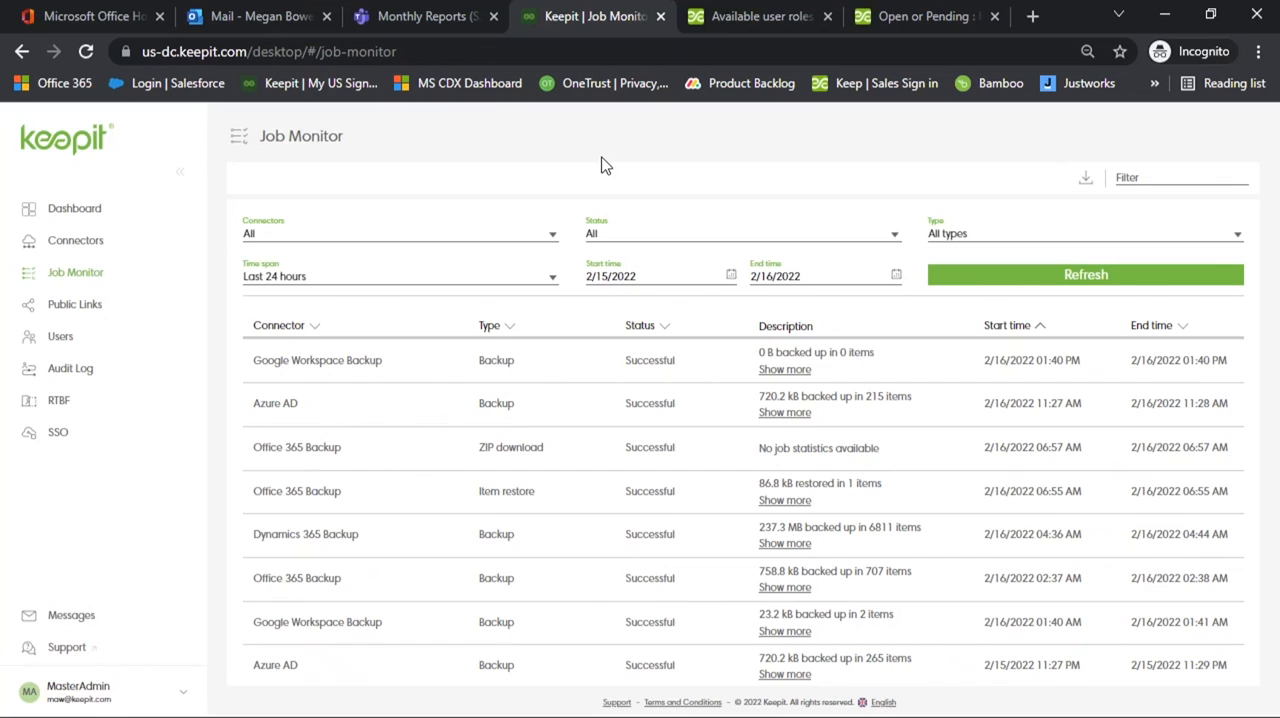
mouse_move(1236, 261)
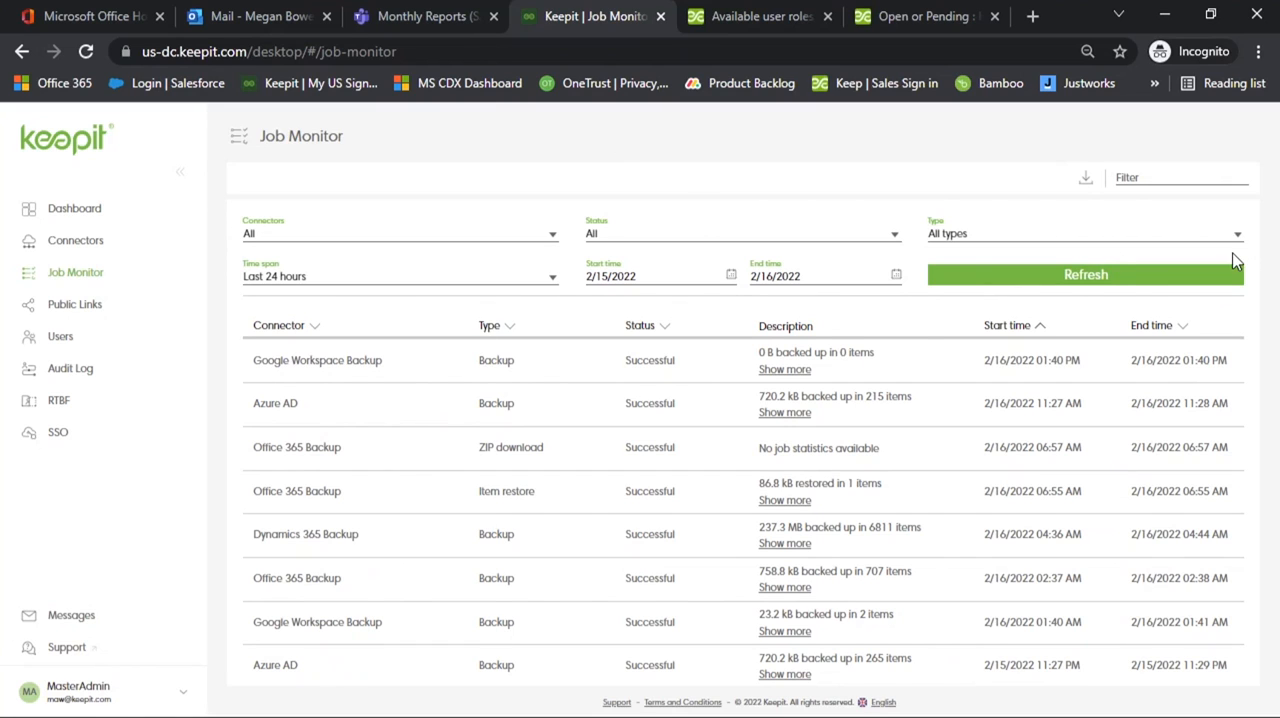
click(1085, 233)
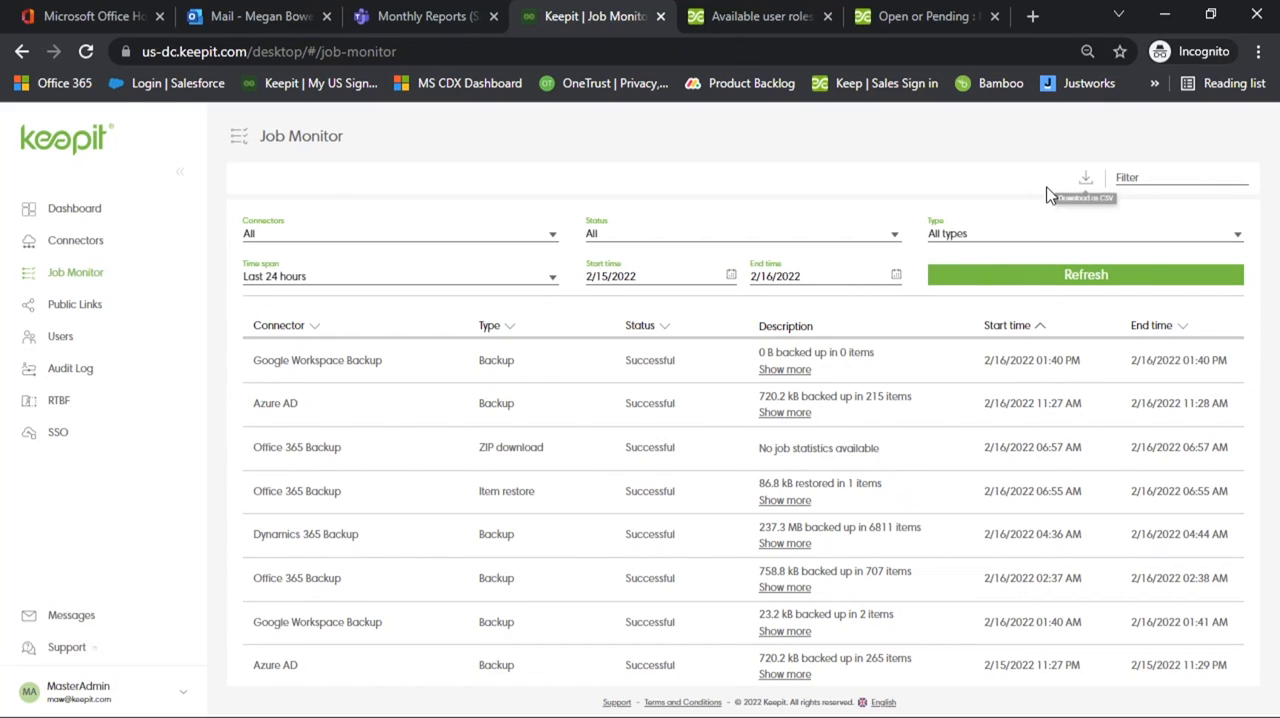
mouse_move(834, 196)
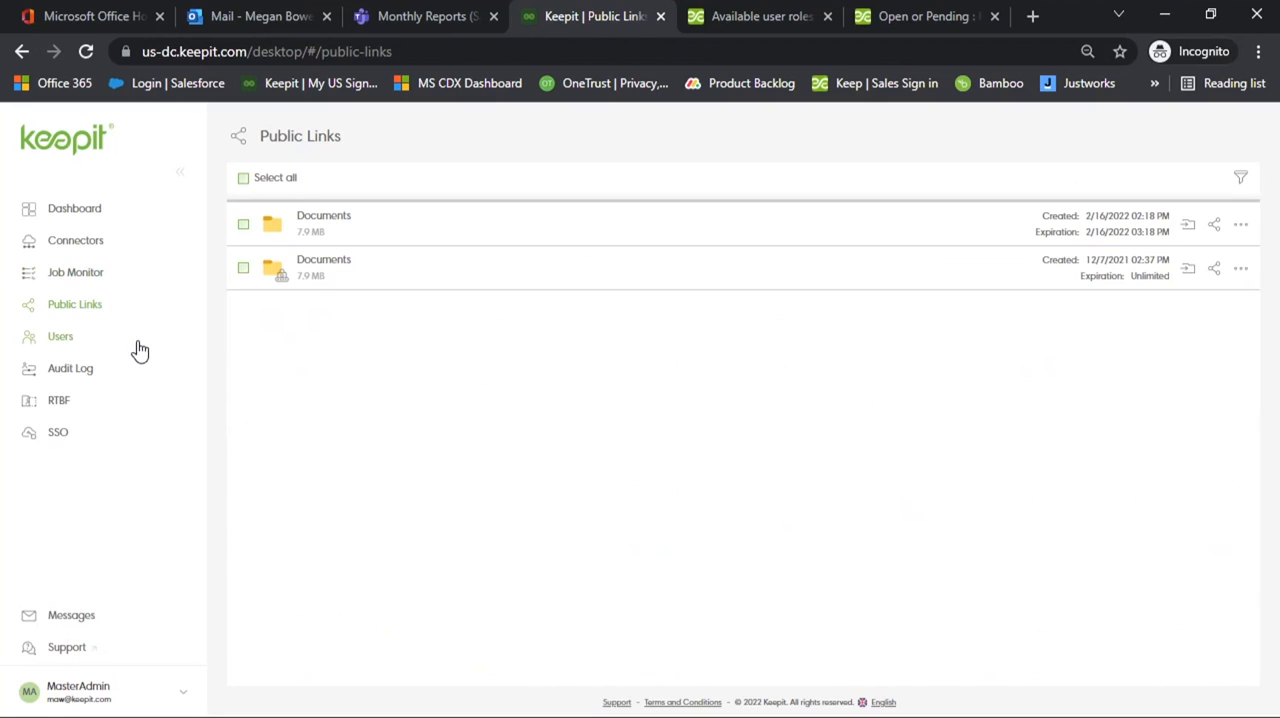
mouse_move(175, 365)
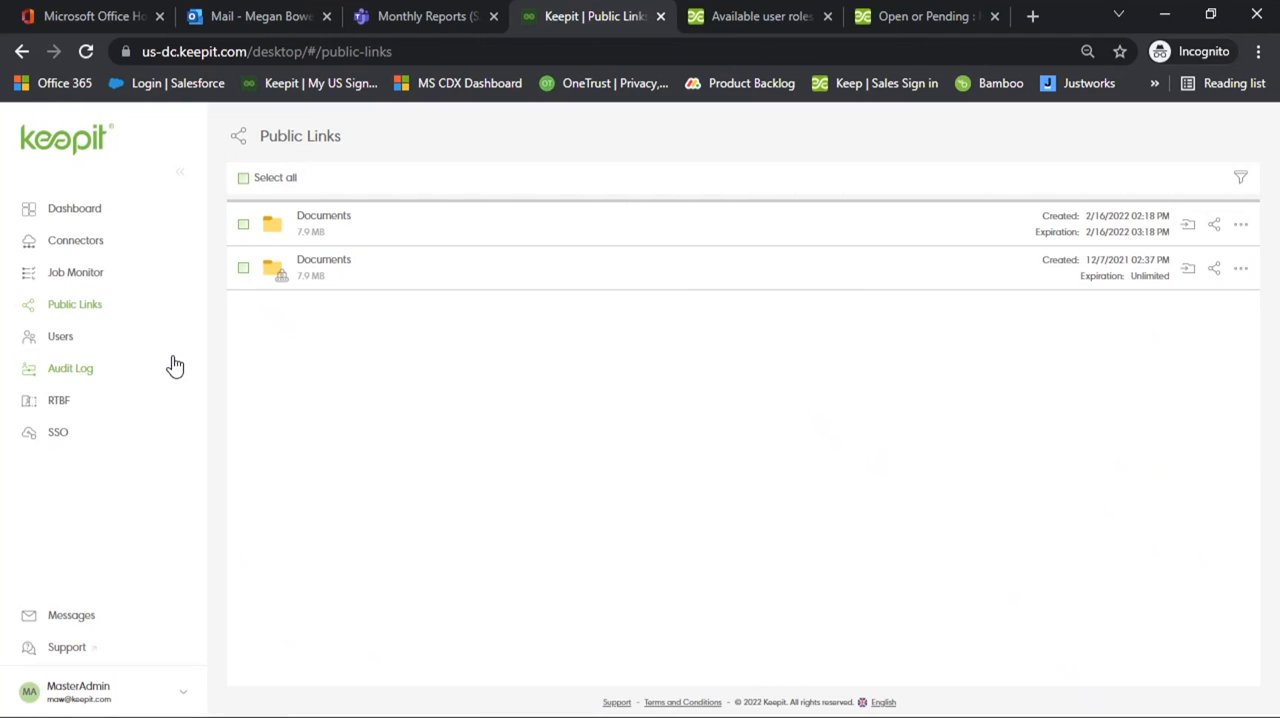
mouse_move(1147, 311)
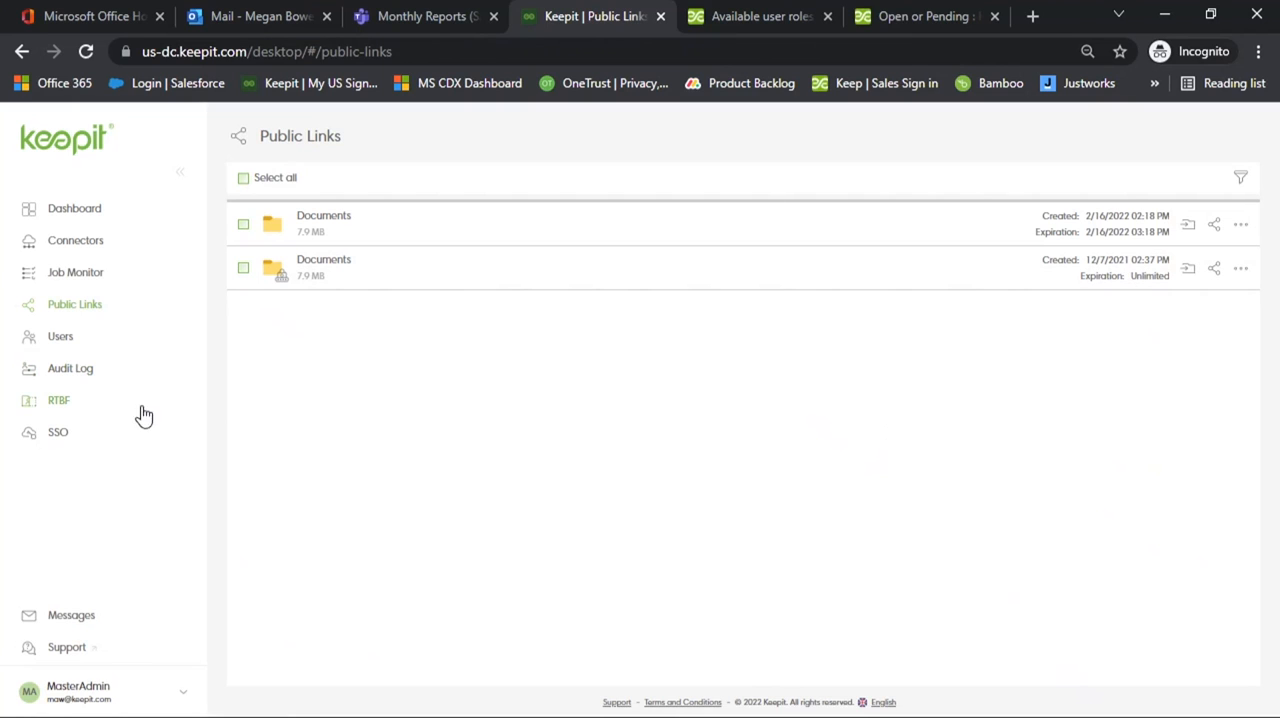
Open the Users page listing the four portal admin accounts.
click(60, 336)
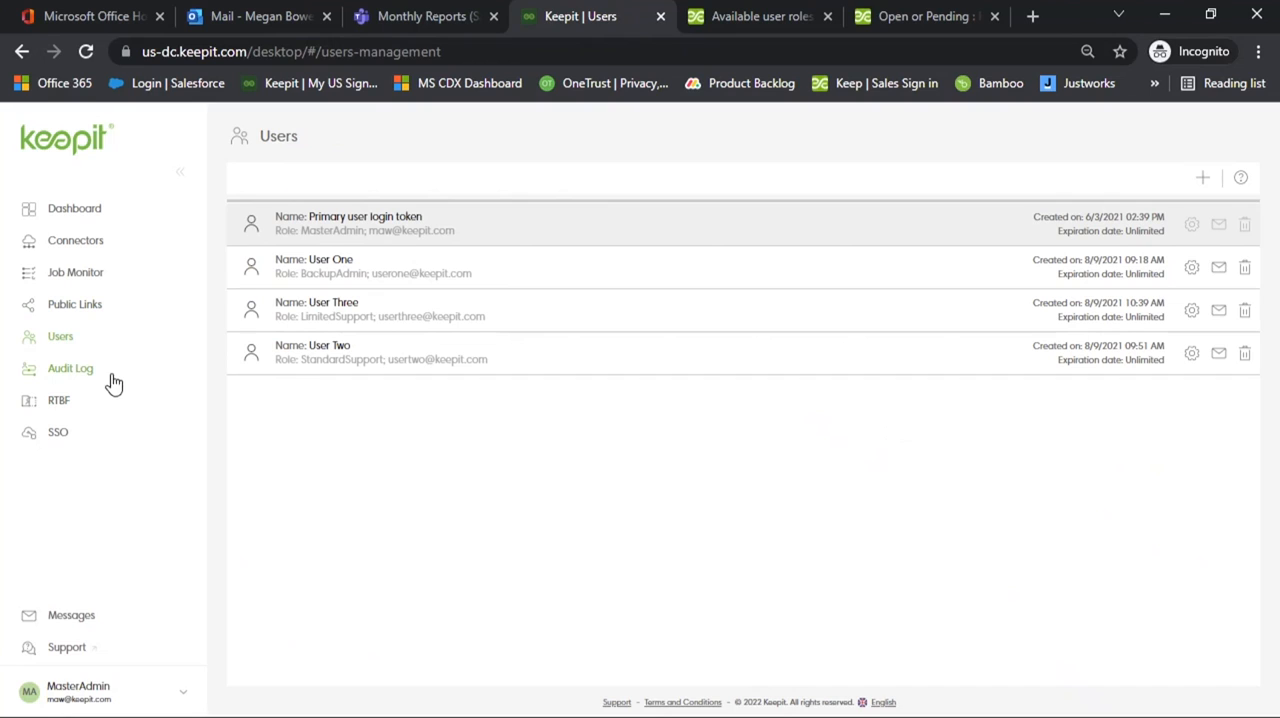
mouse_move(128, 412)
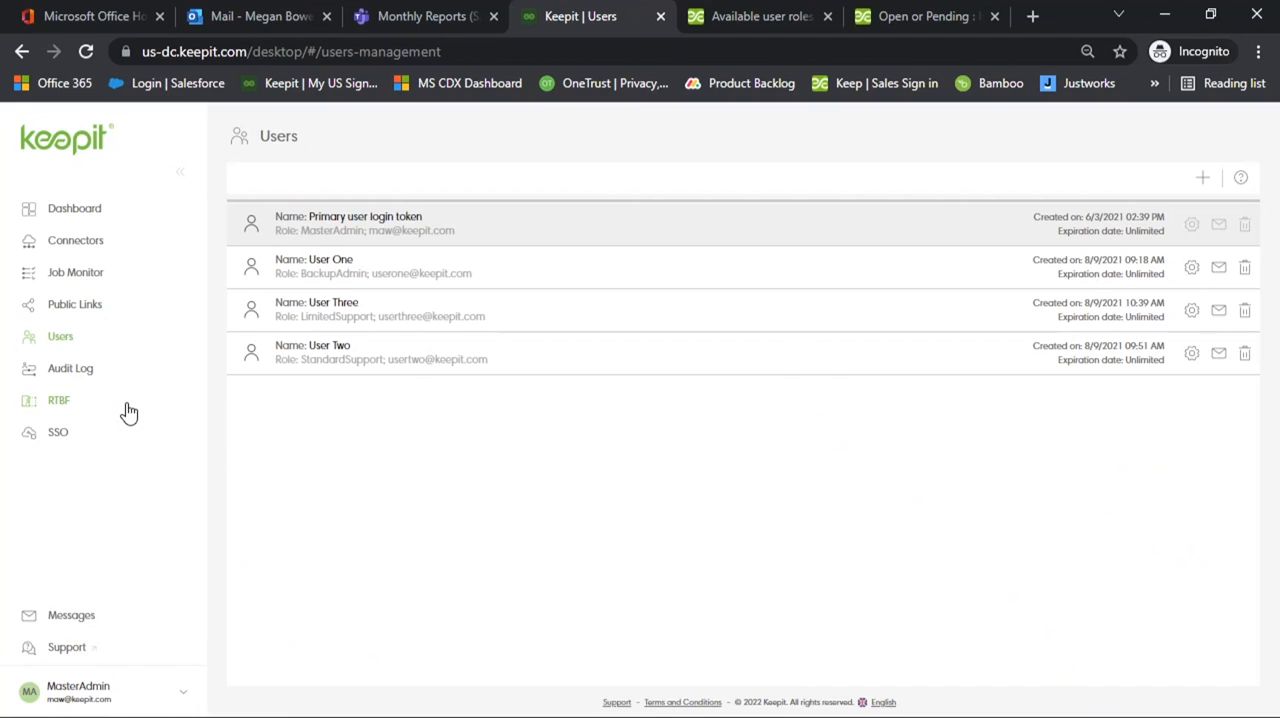
mouse_move(1203, 178)
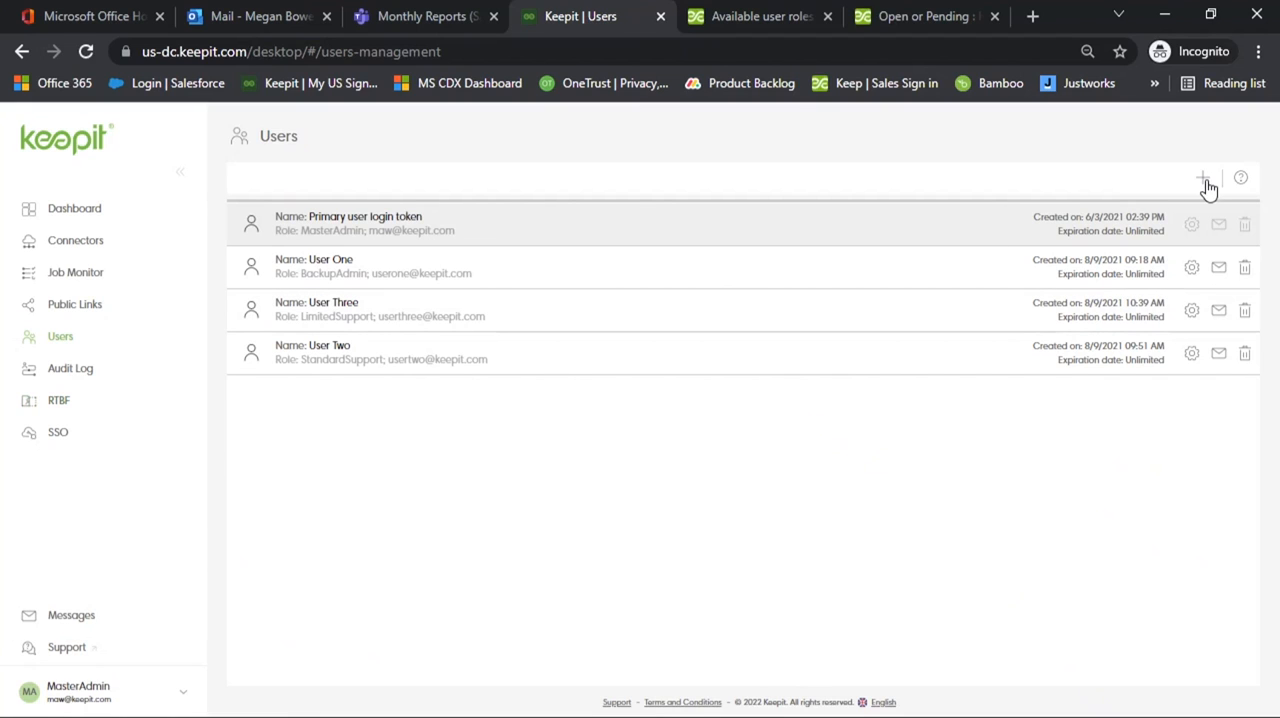
mouse_move(1203, 178)
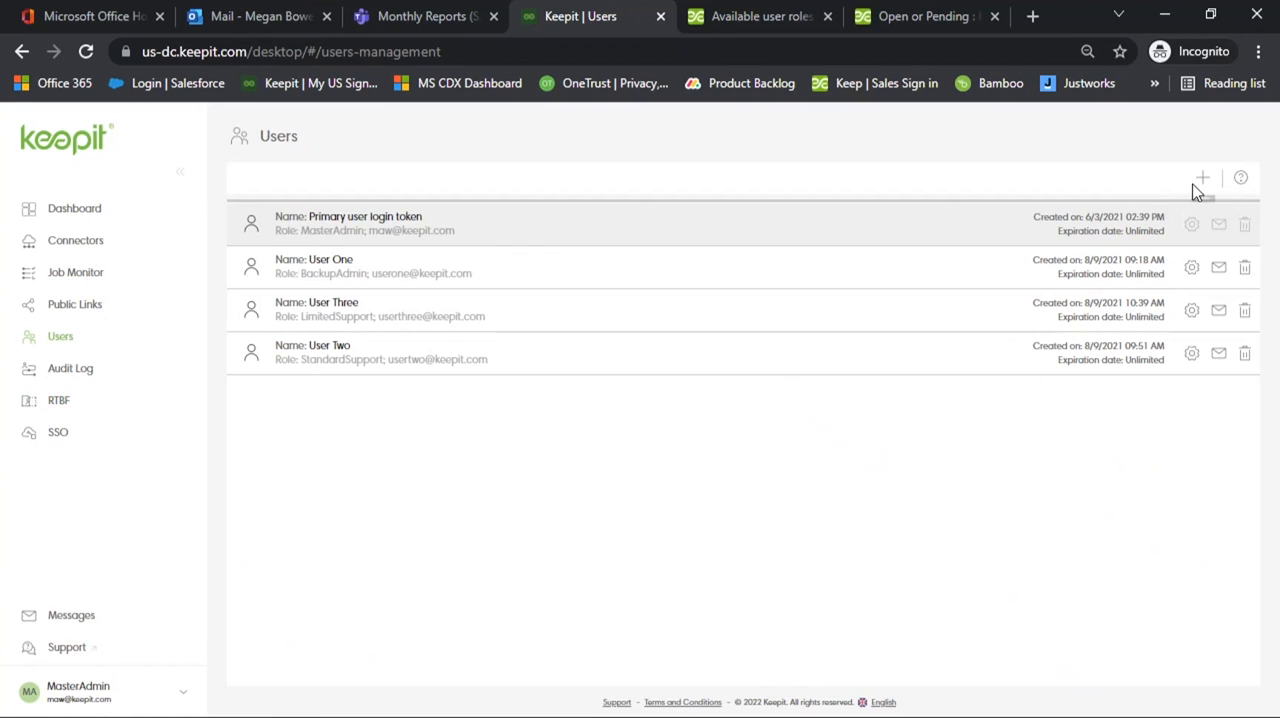
Switch to the Available user roles help article and scroll to the permissions matrix.
click(650, 16)
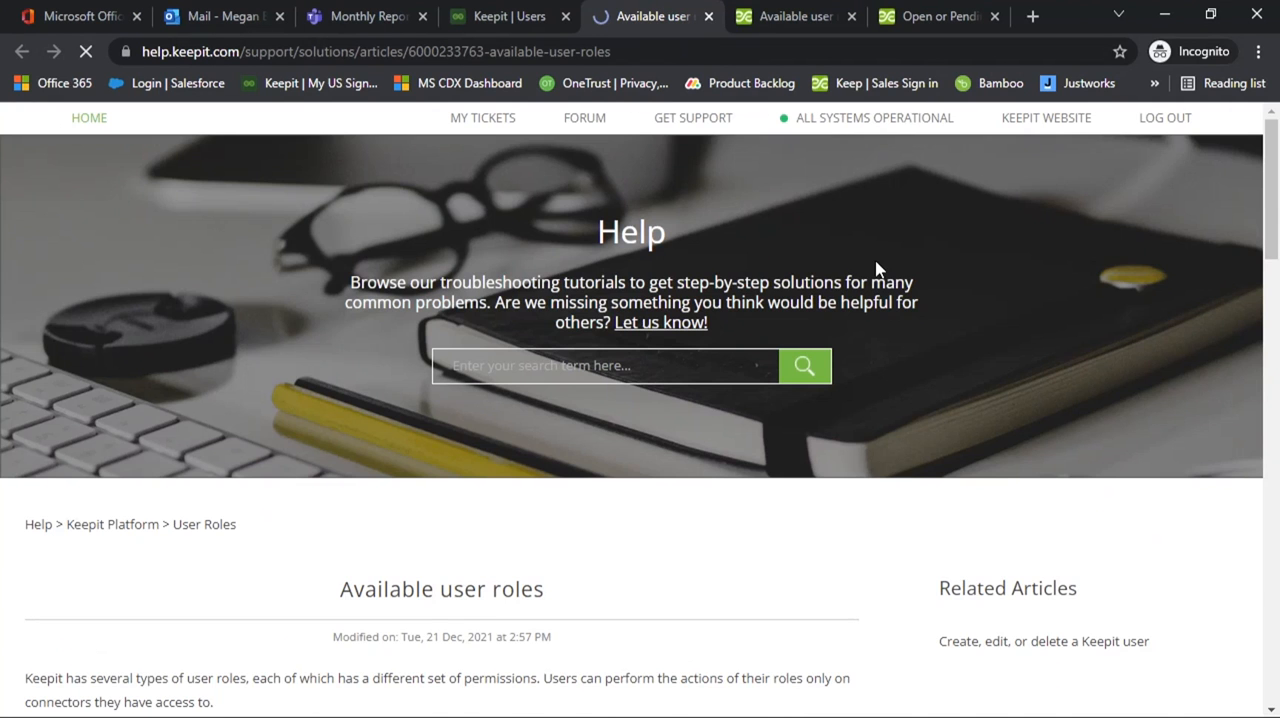
scroll(down, 3)
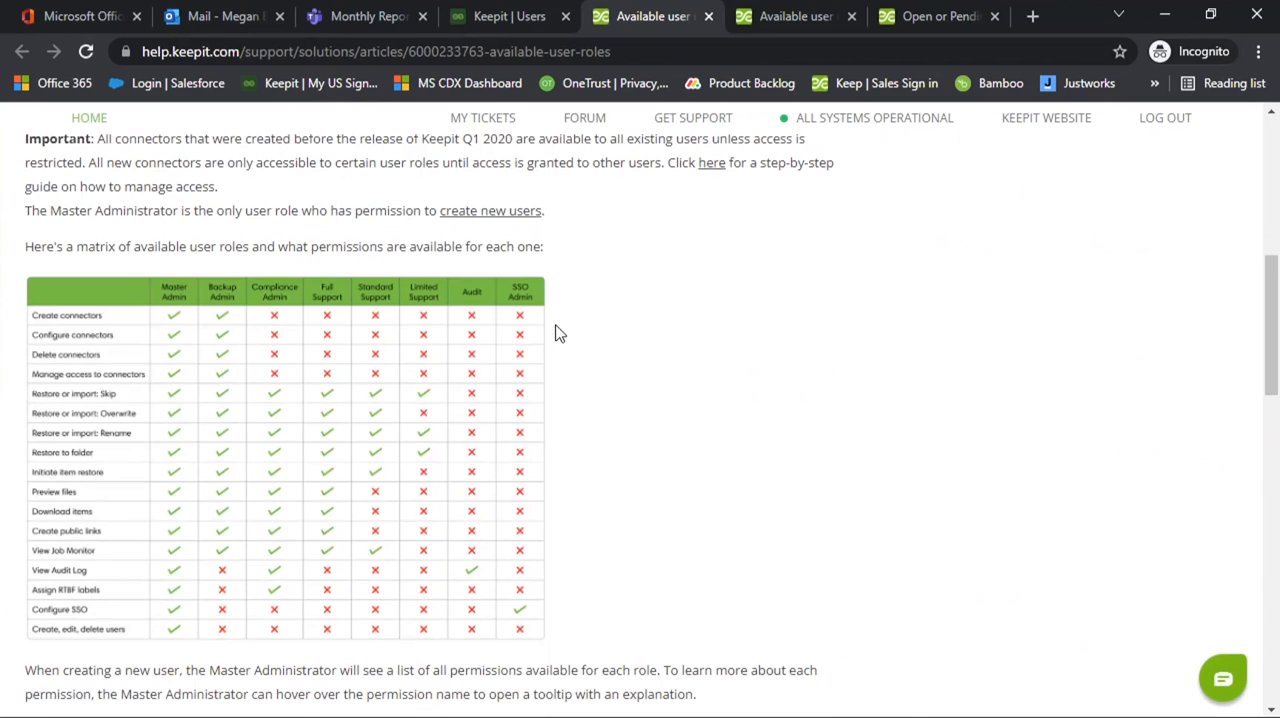
mouse_move(83, 317)
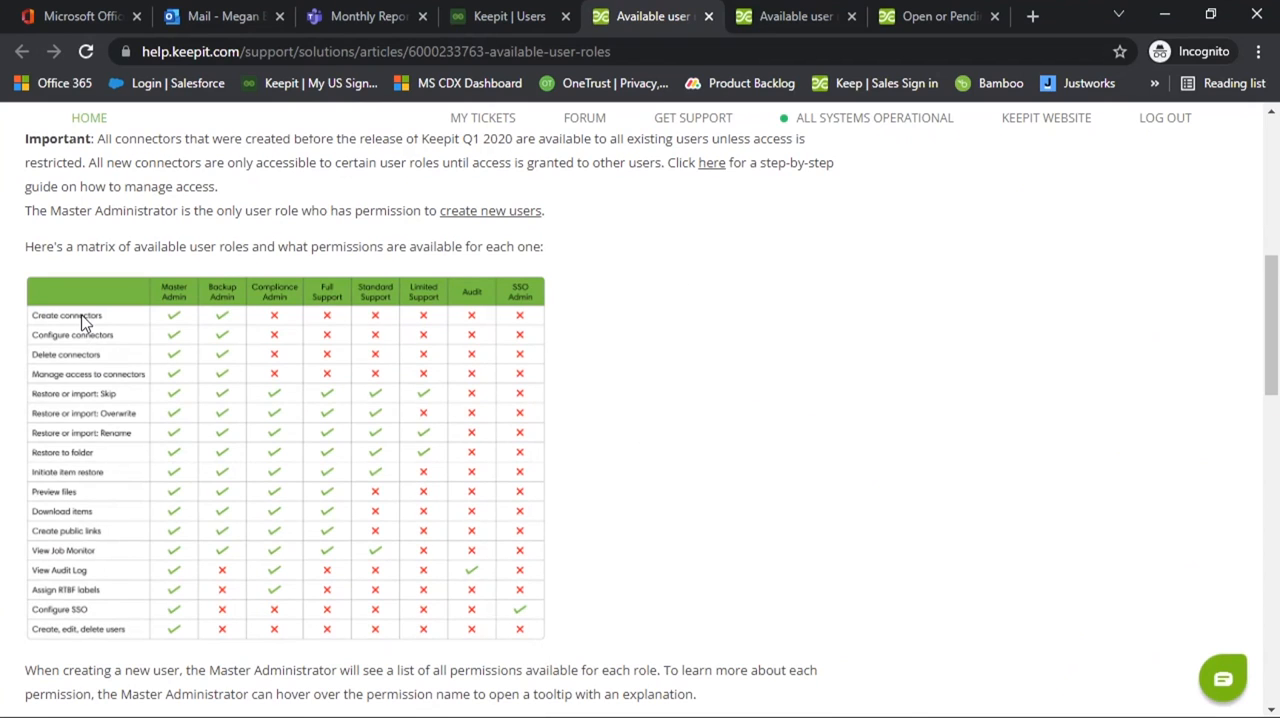
mouse_move(130, 327)
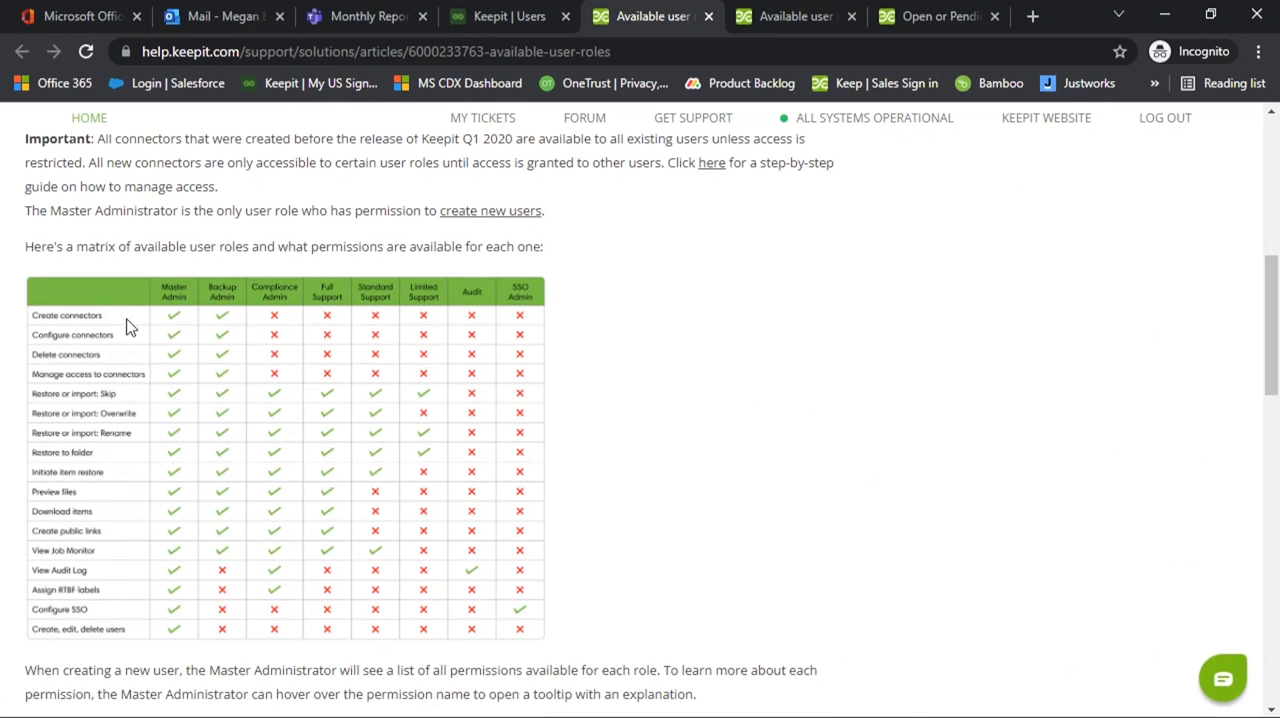
mouse_move(646, 339)
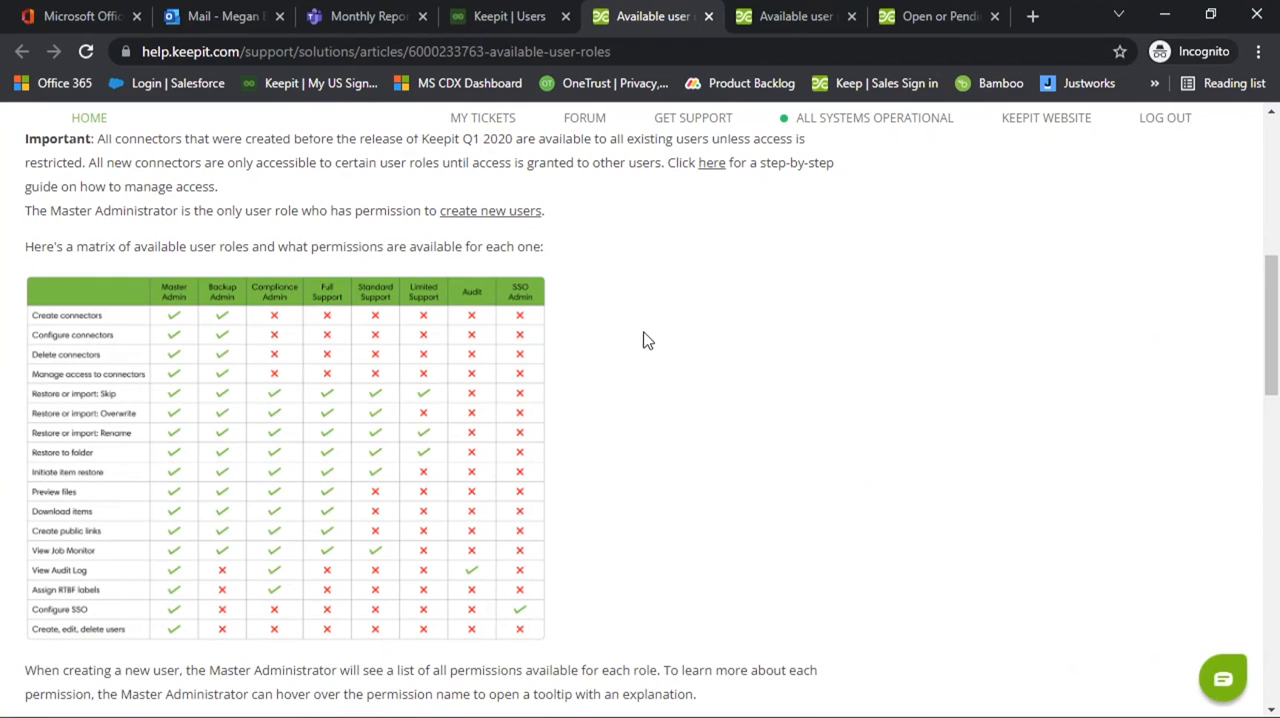
mouse_move(624, 342)
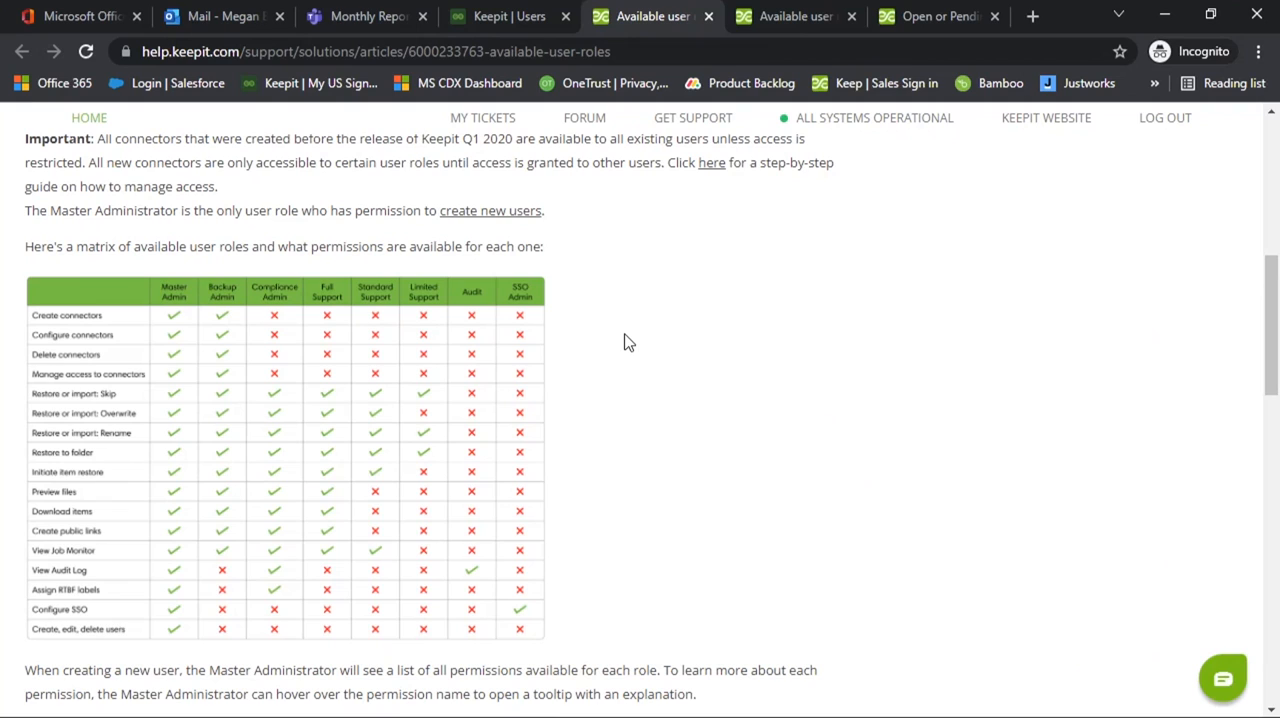
mouse_move(430, 303)
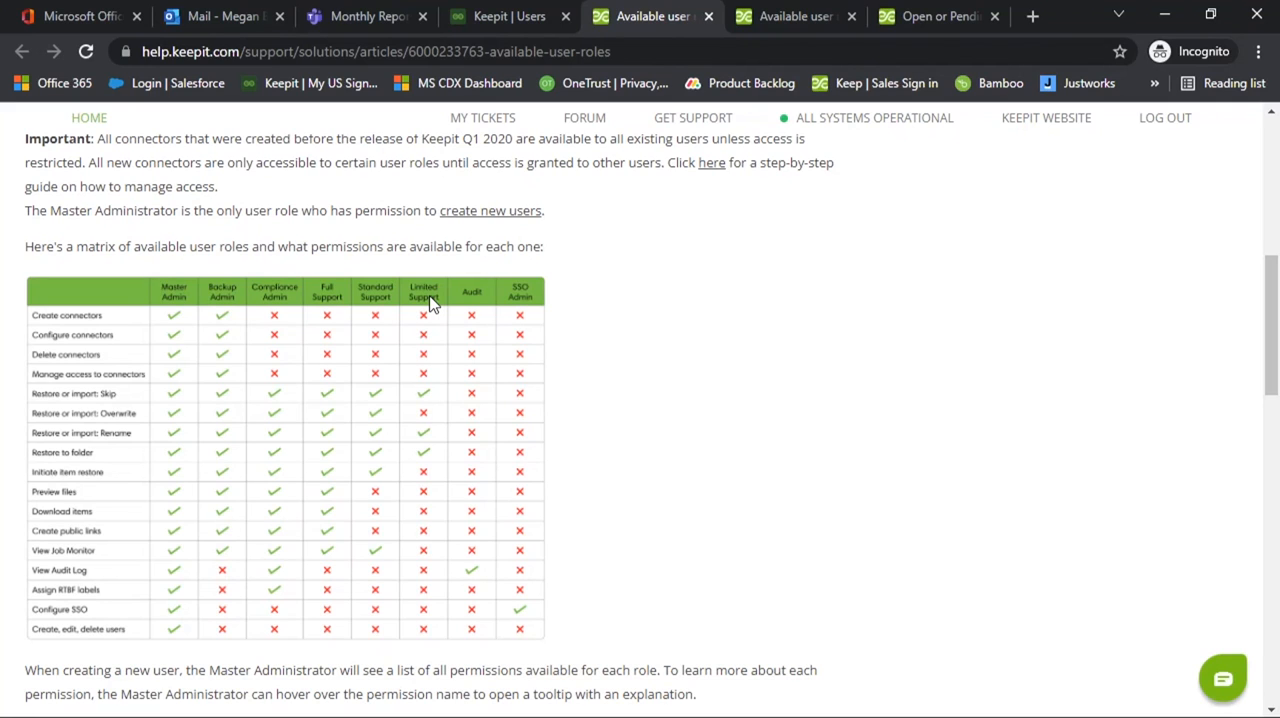
mouse_move(378, 314)
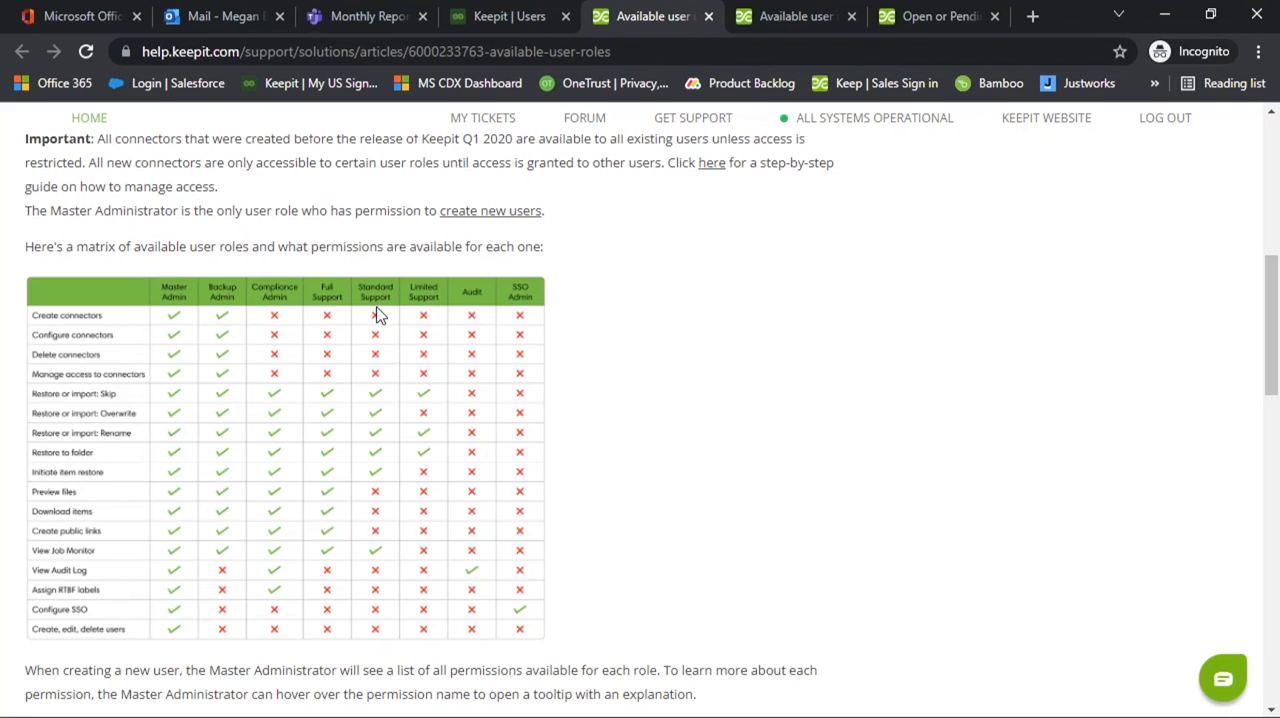
mouse_move(336, 316)
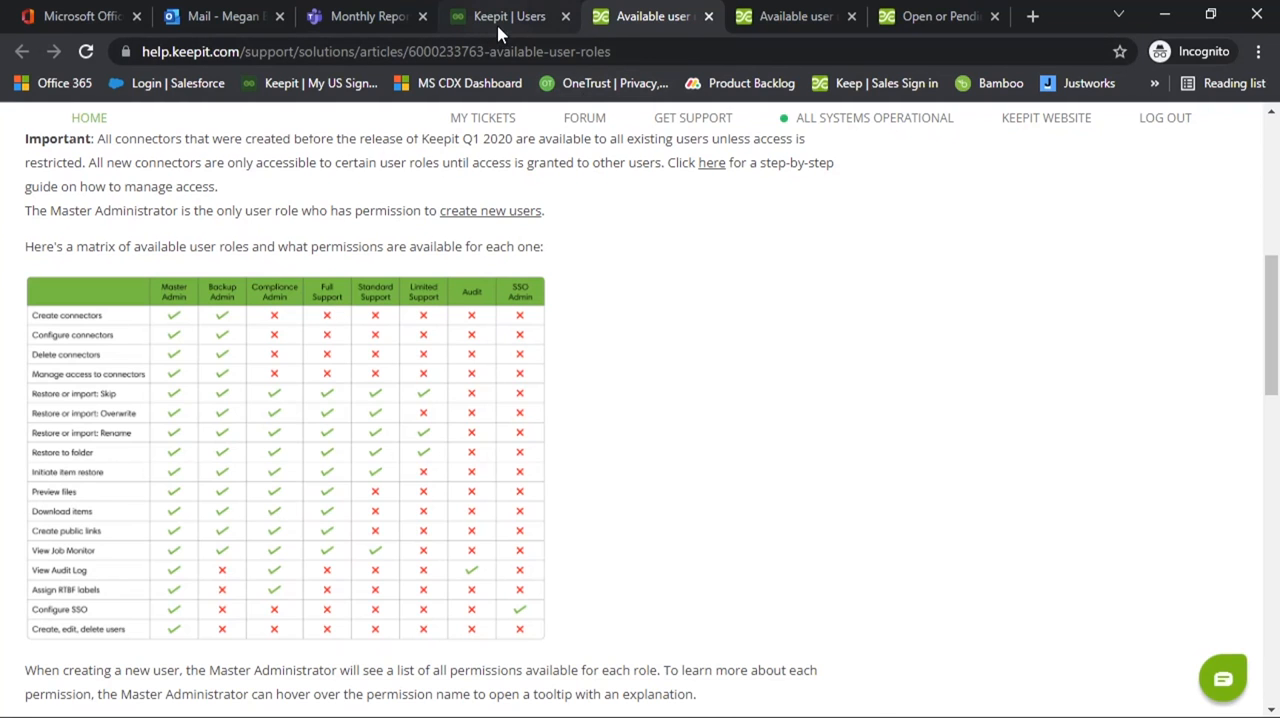
Return to the Keepit tab, open the Audit Log and scroll through entries.
click(509, 16)
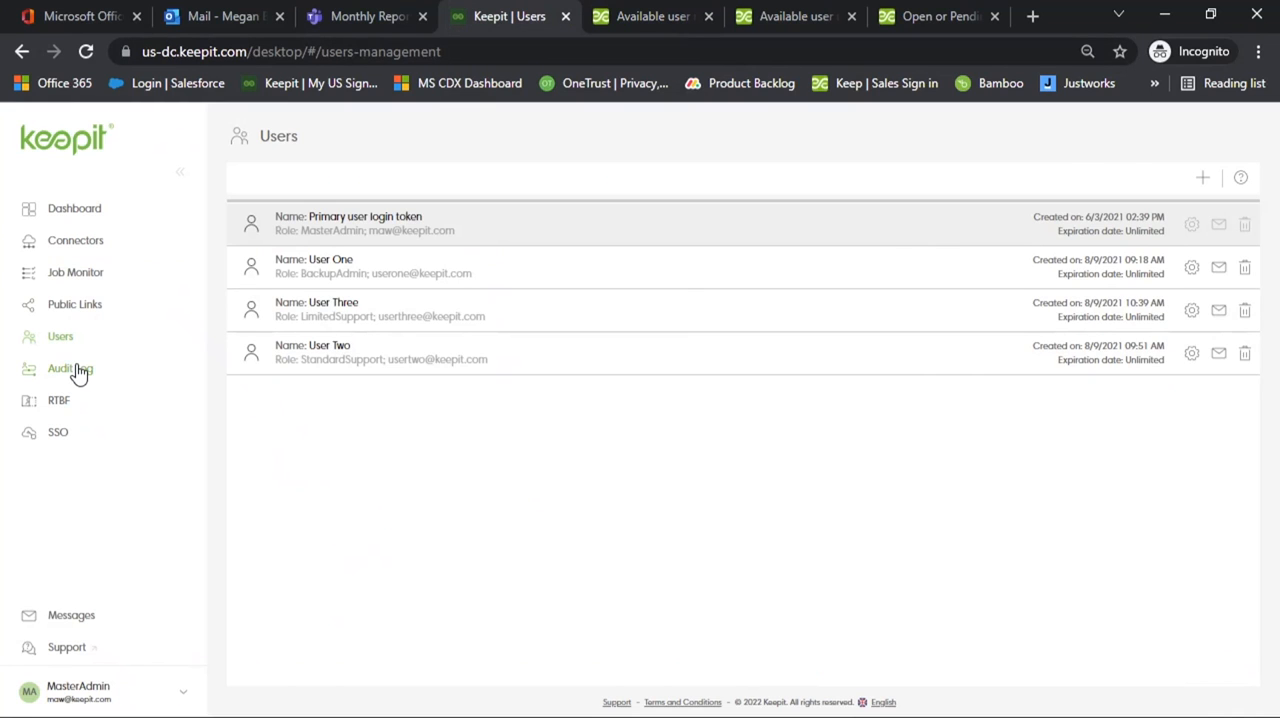
click(61, 369)
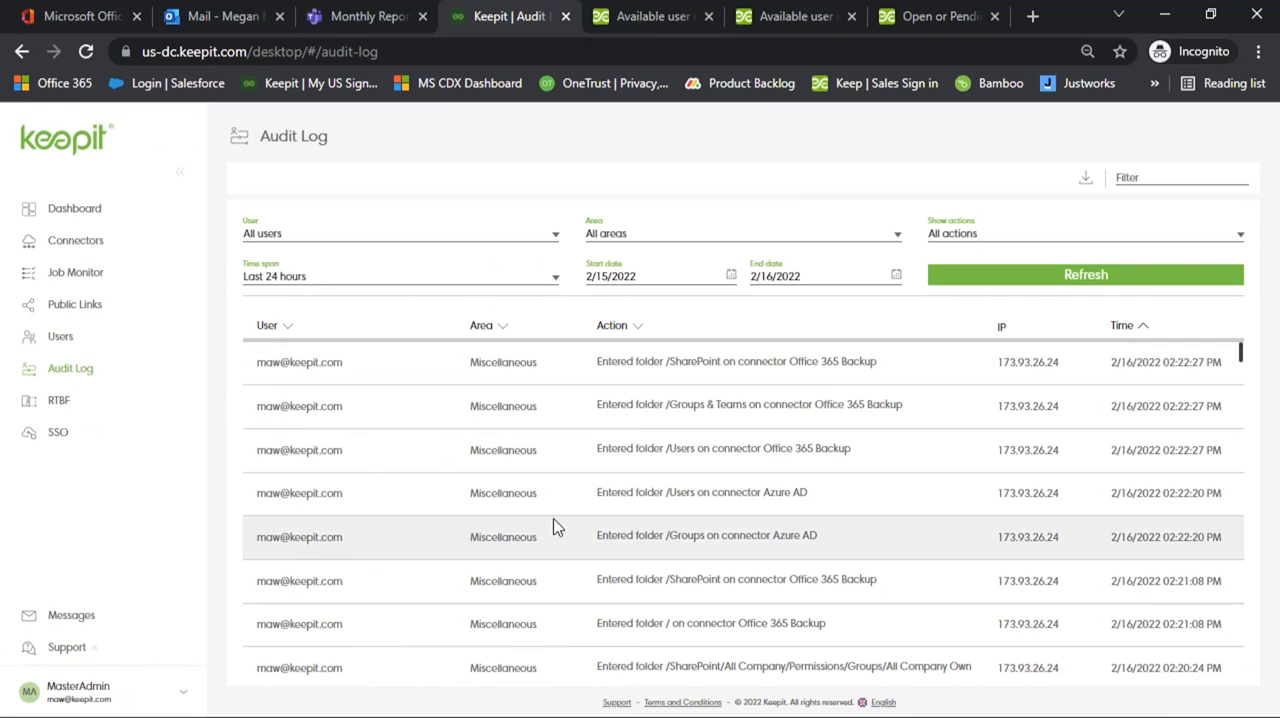
scroll(down, 3)
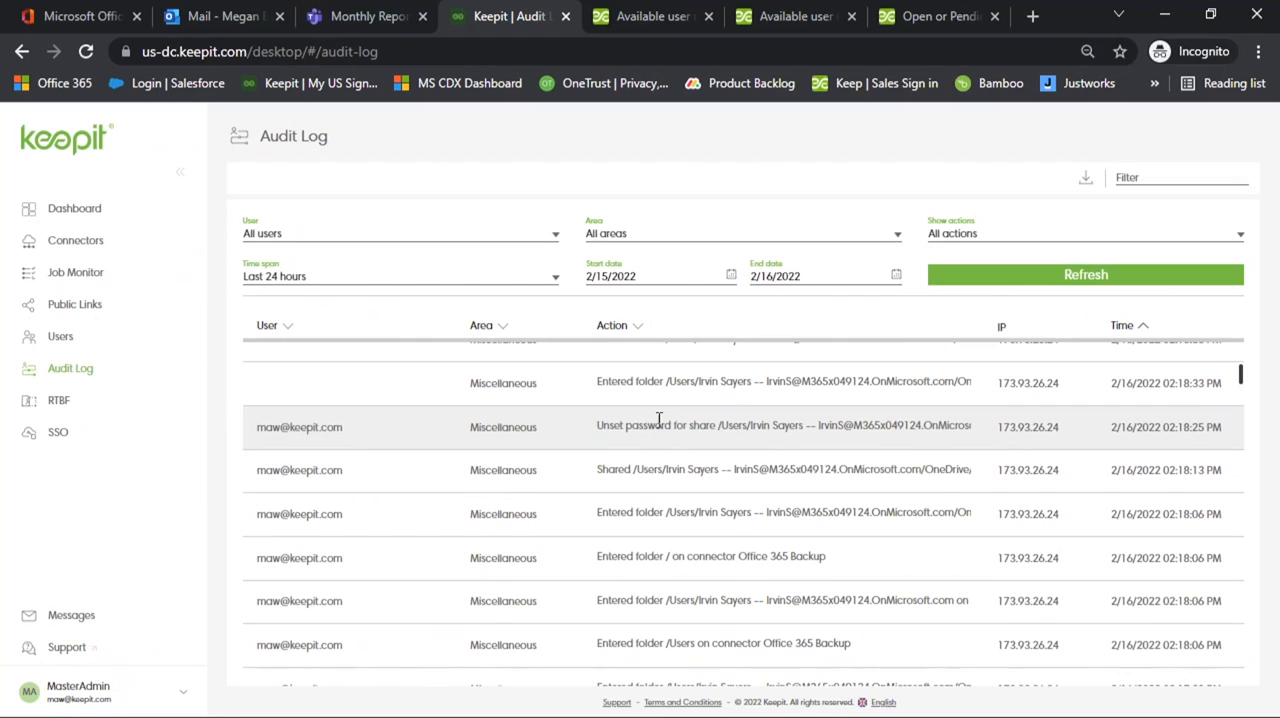
mouse_move(695, 540)
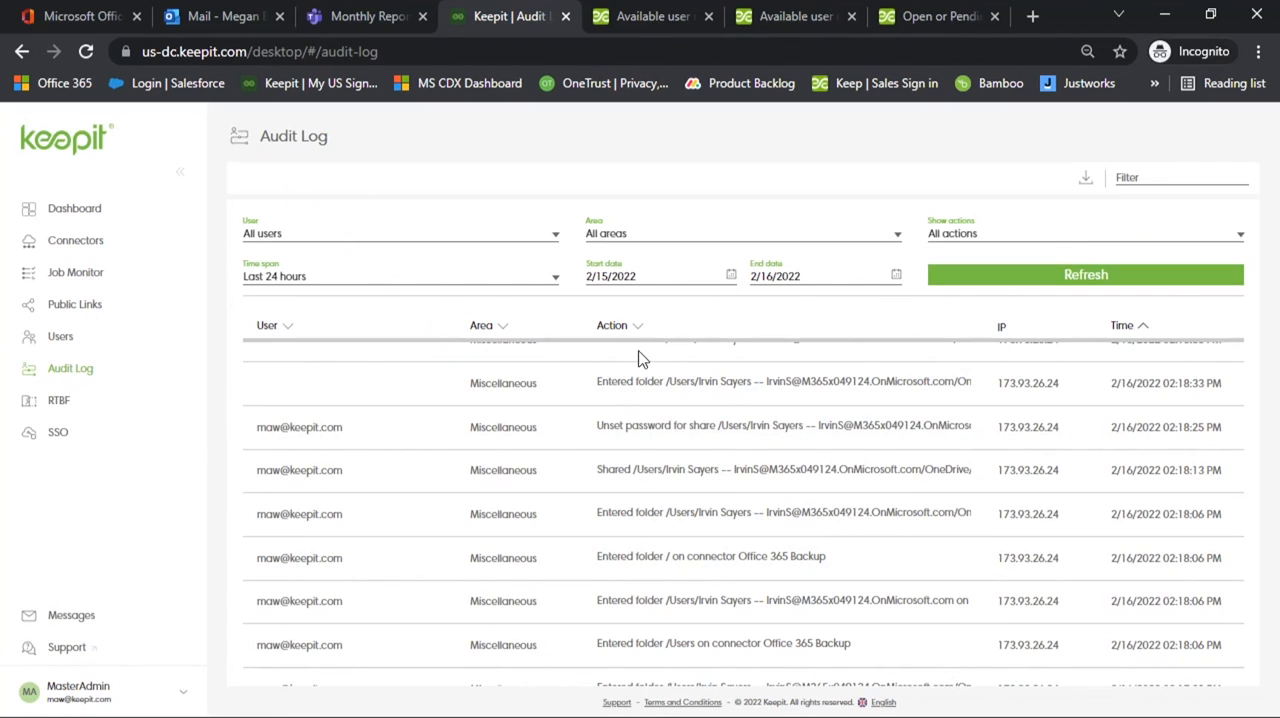
mouse_move(148, 475)
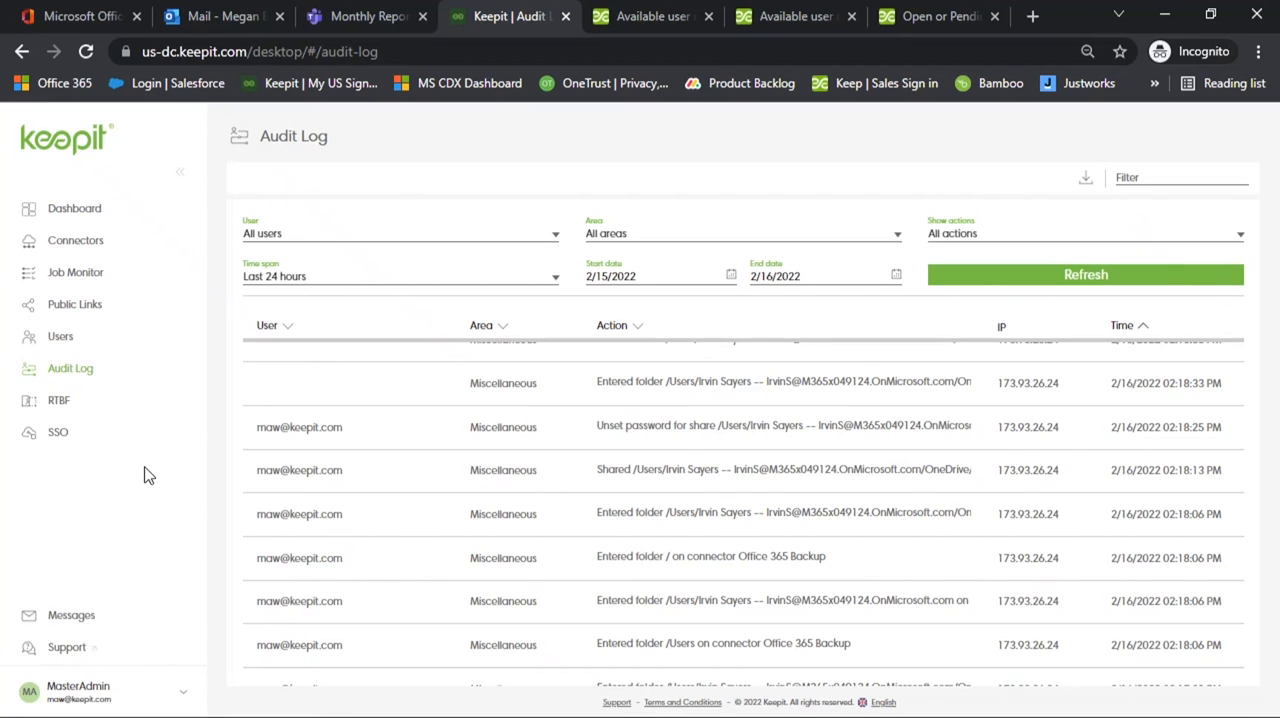
Open the RTBF page listing Employee Engagement Plan.docx and Timesheet_AdeleV.xlsx.
click(58, 400)
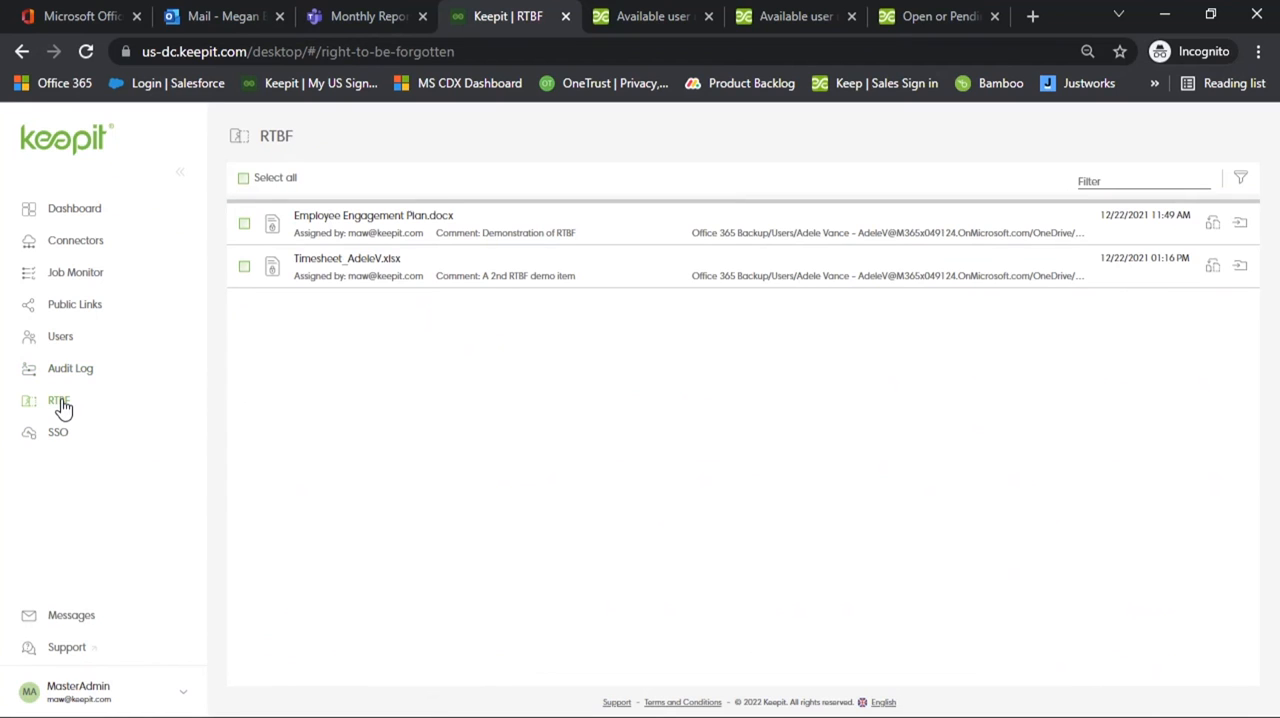
mouse_move(420, 404)
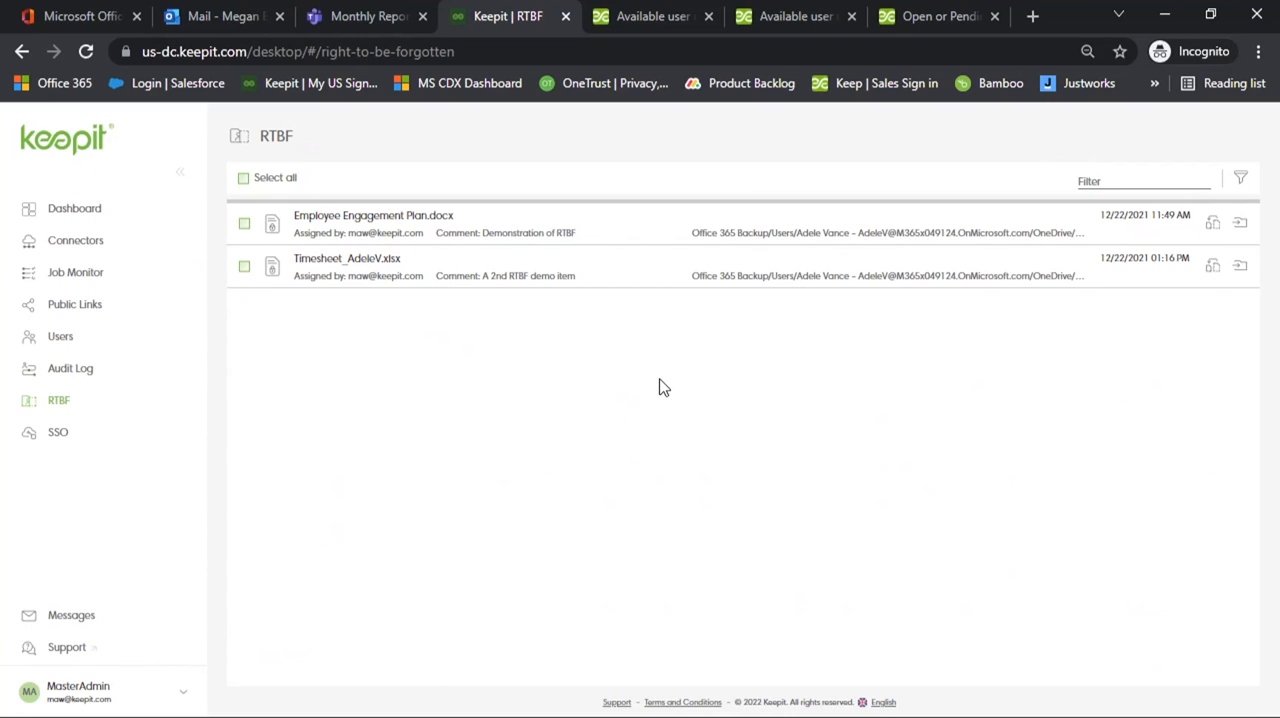
mouse_move(769, 365)
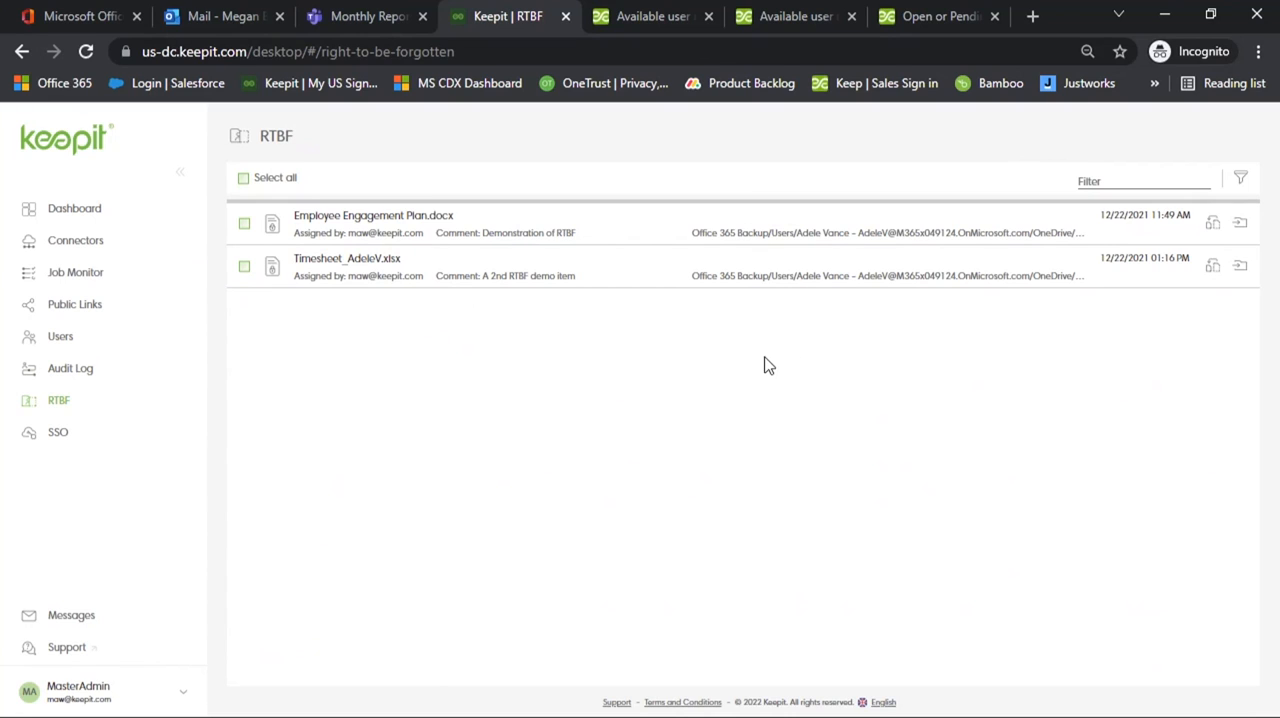
mouse_move(753, 363)
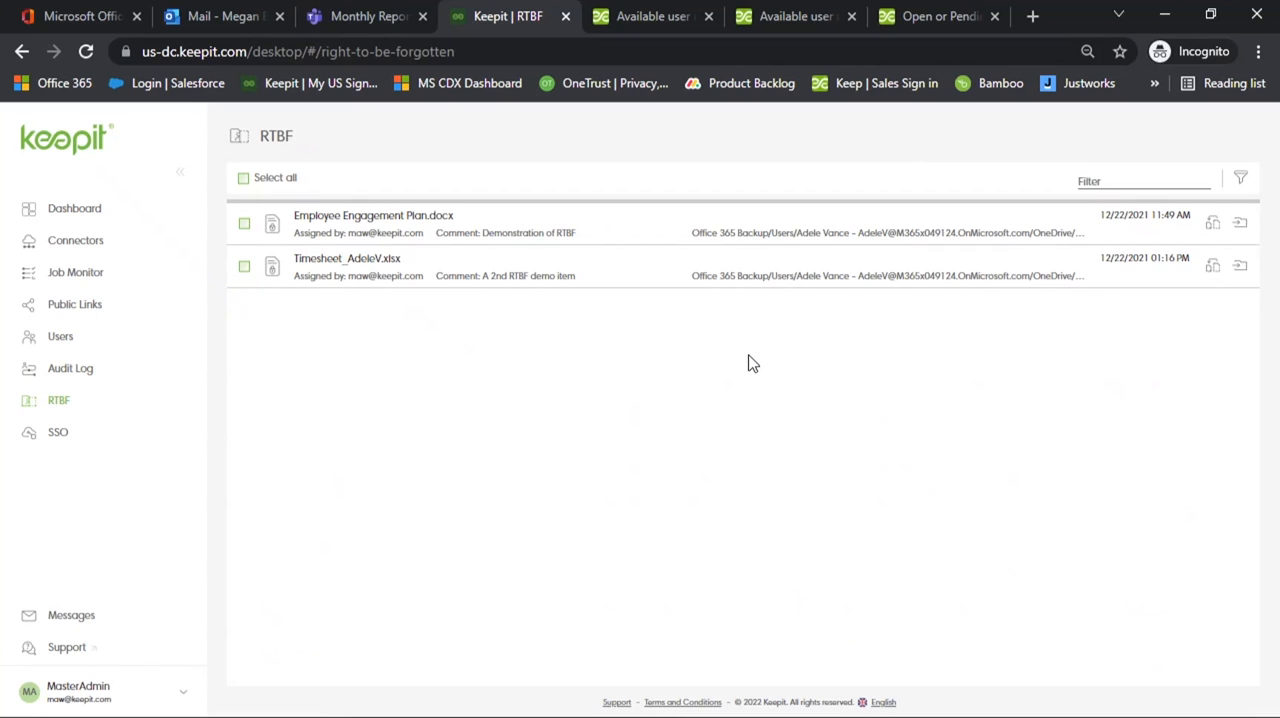
mouse_move(1267, 263)
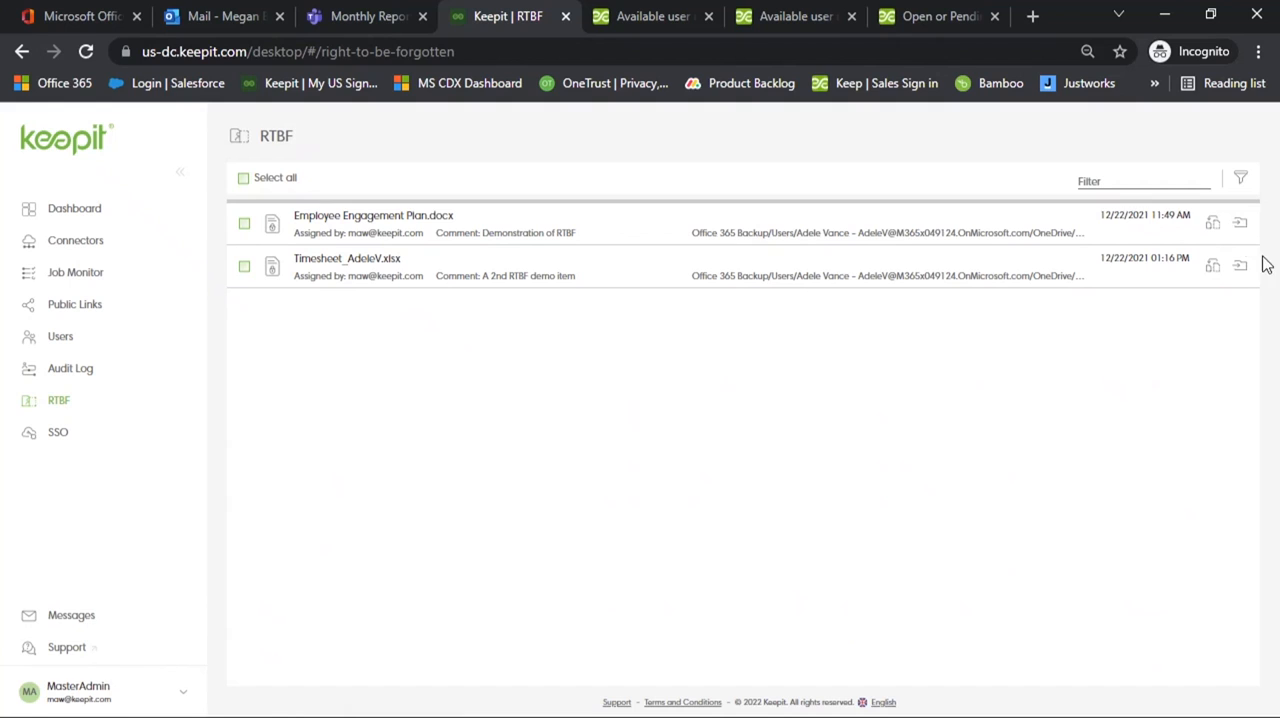
mouse_move(1214, 223)
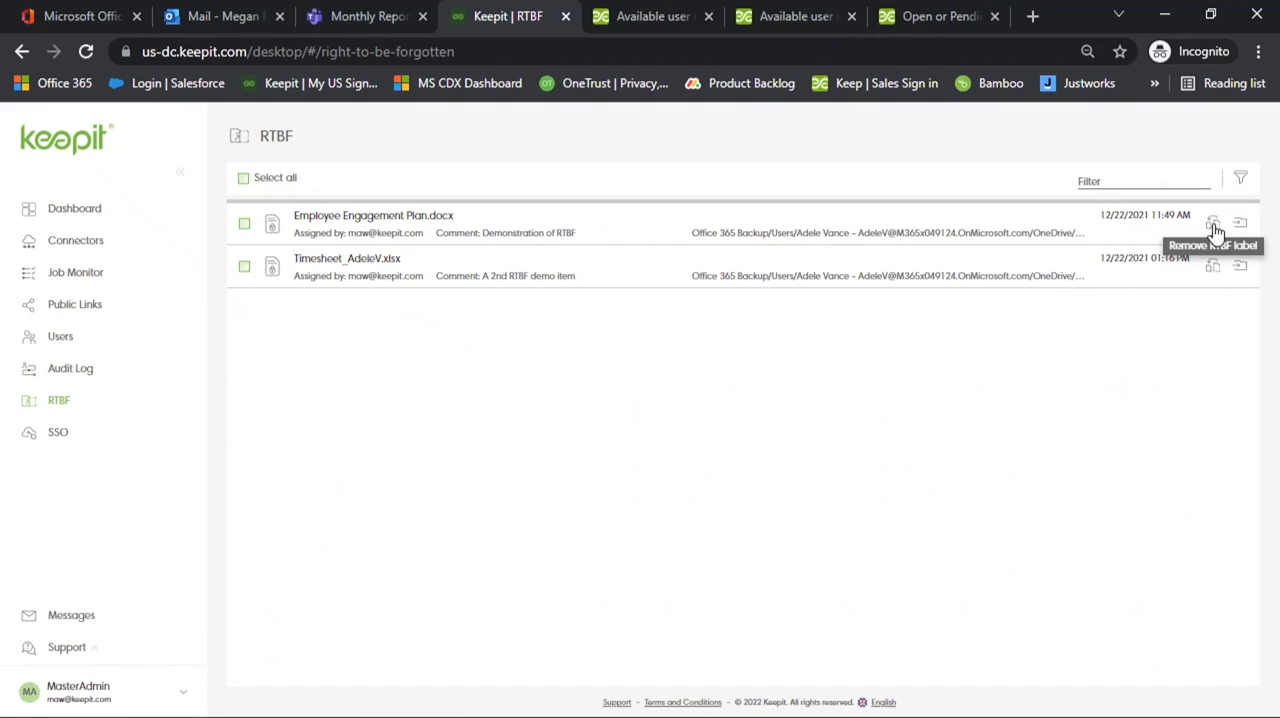
mouse_move(925, 474)
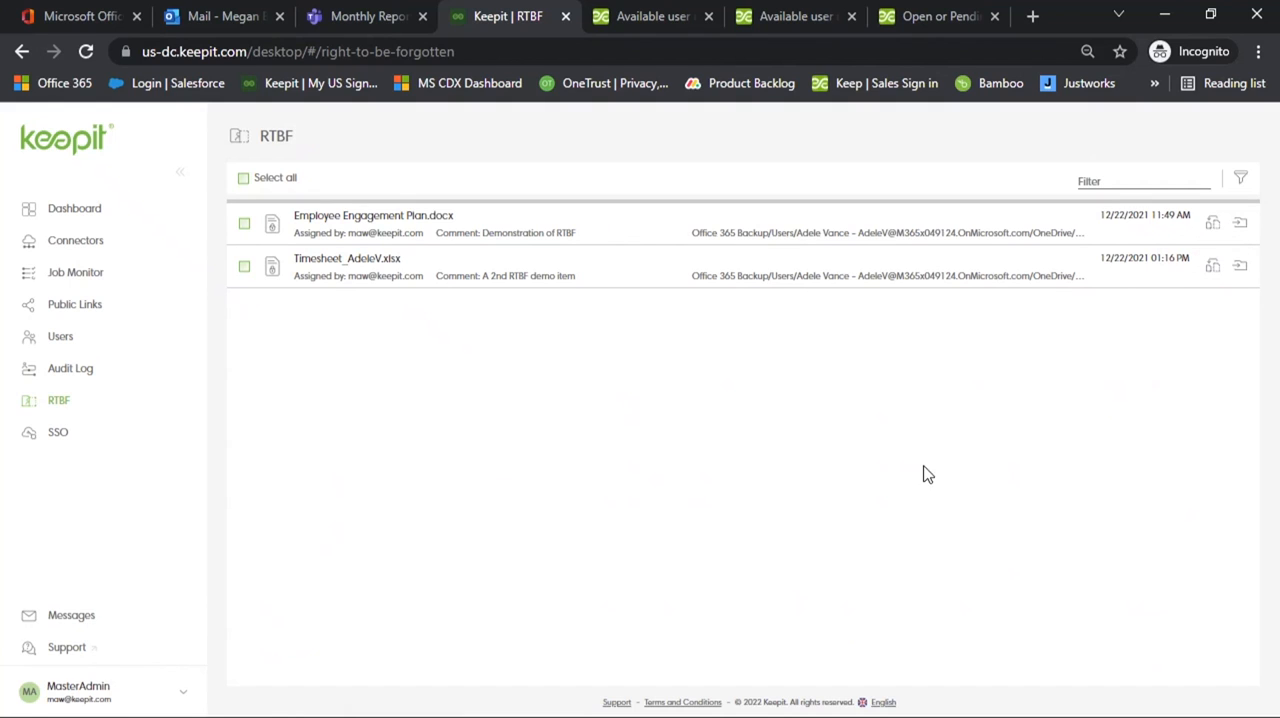
mouse_move(865, 350)
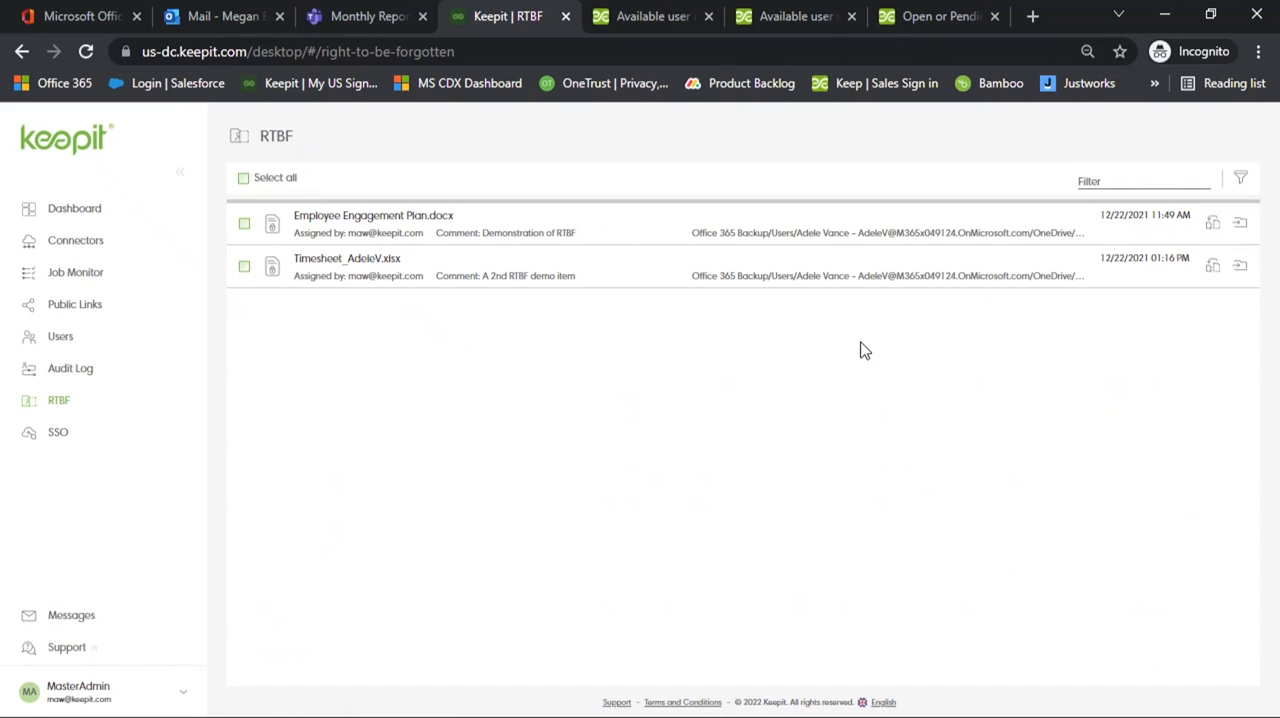
mouse_move(58, 432)
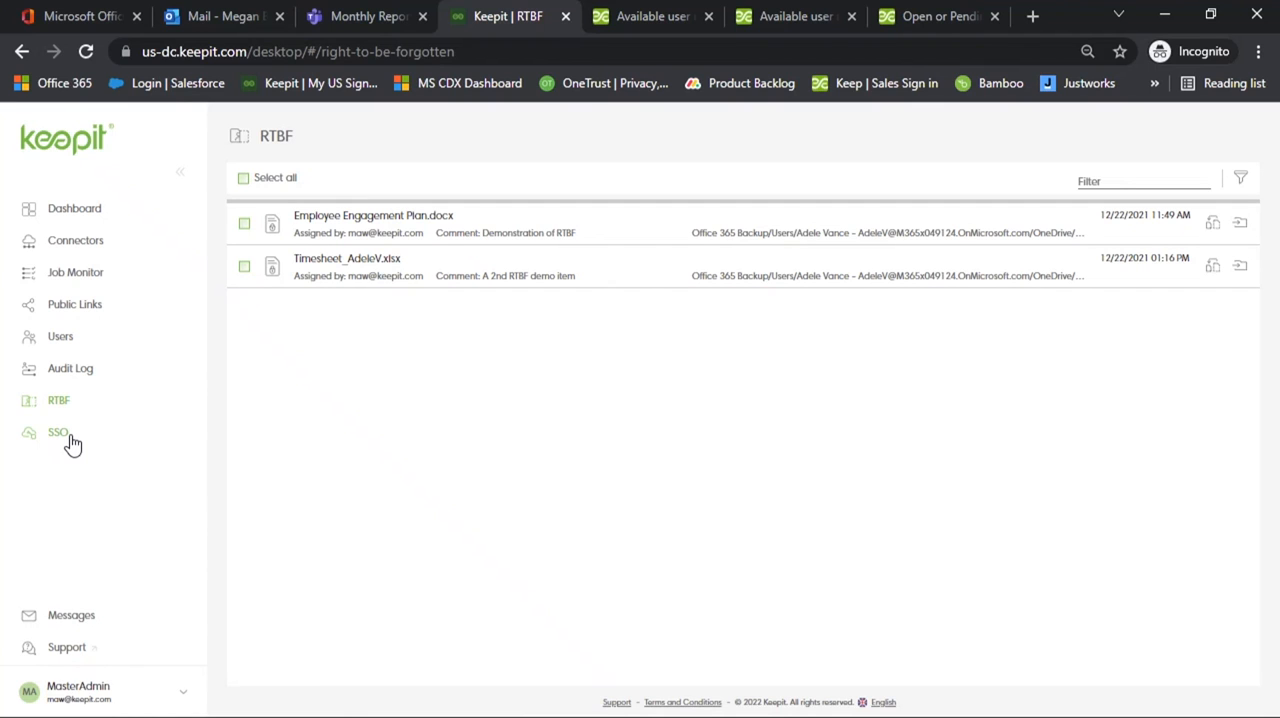
Open the Azure AD connector backup from the Connectors list.
click(75, 240)
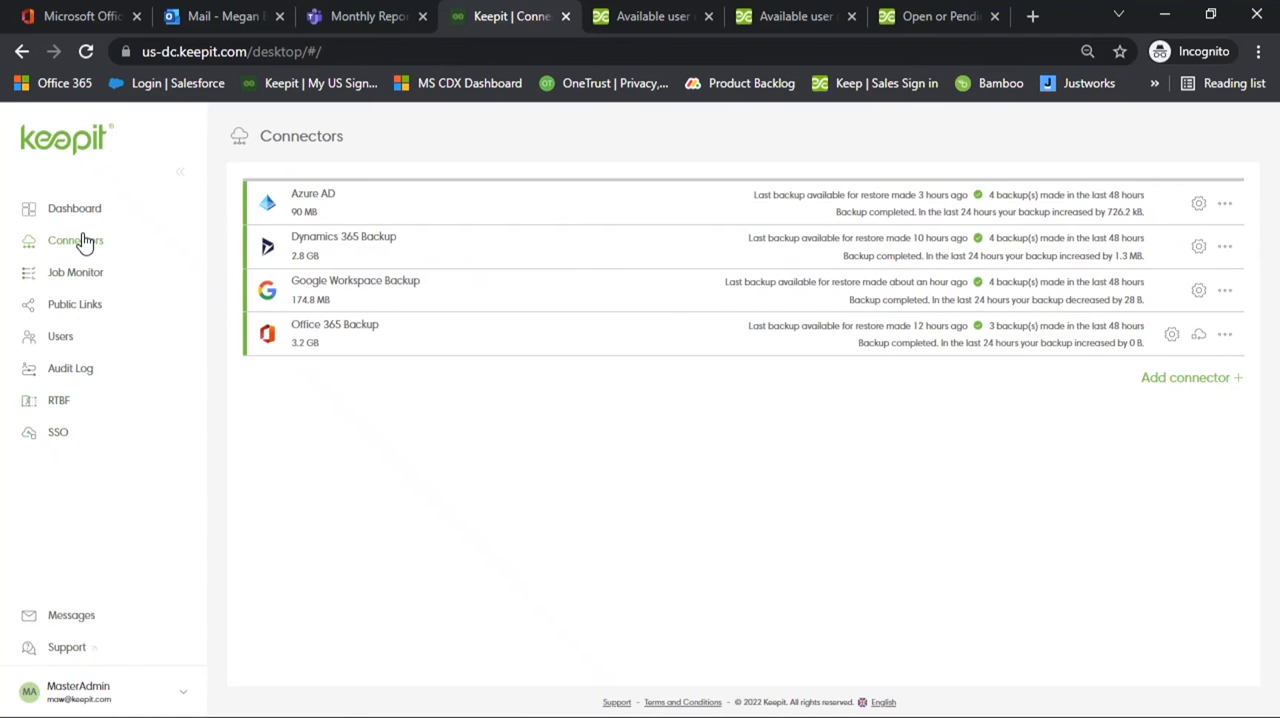
mouse_move(163, 250)
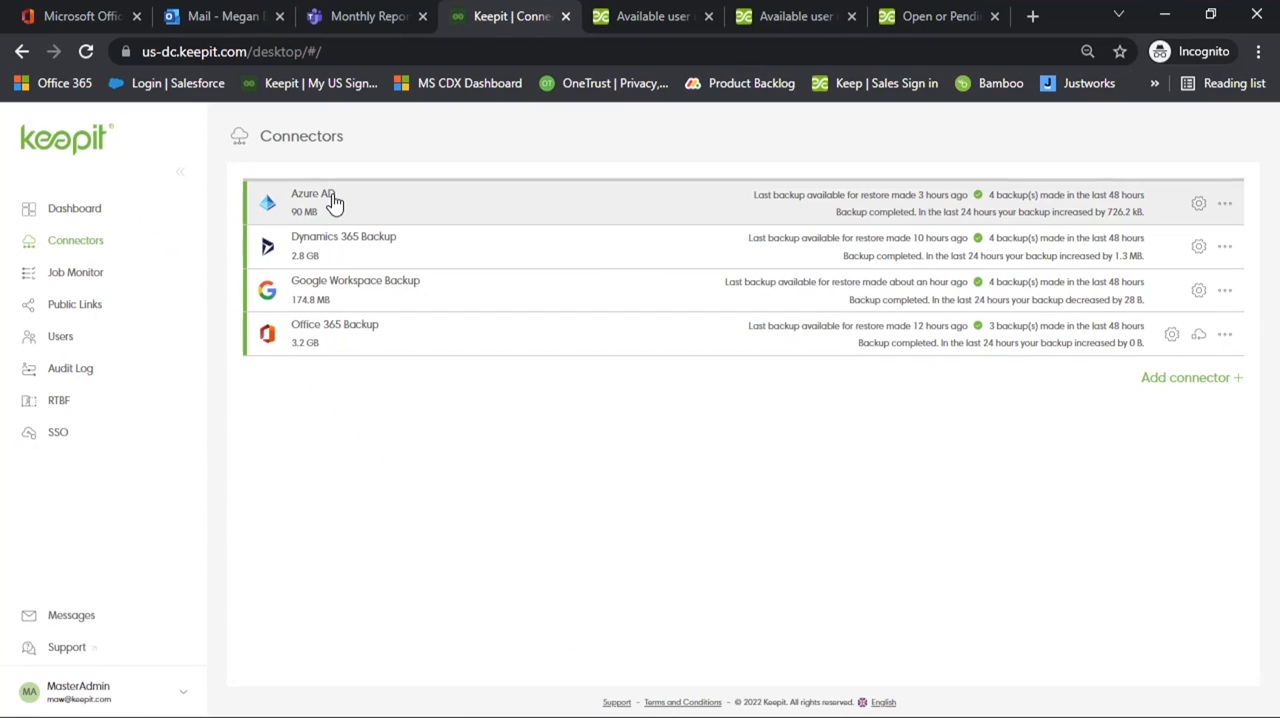
click(315, 200)
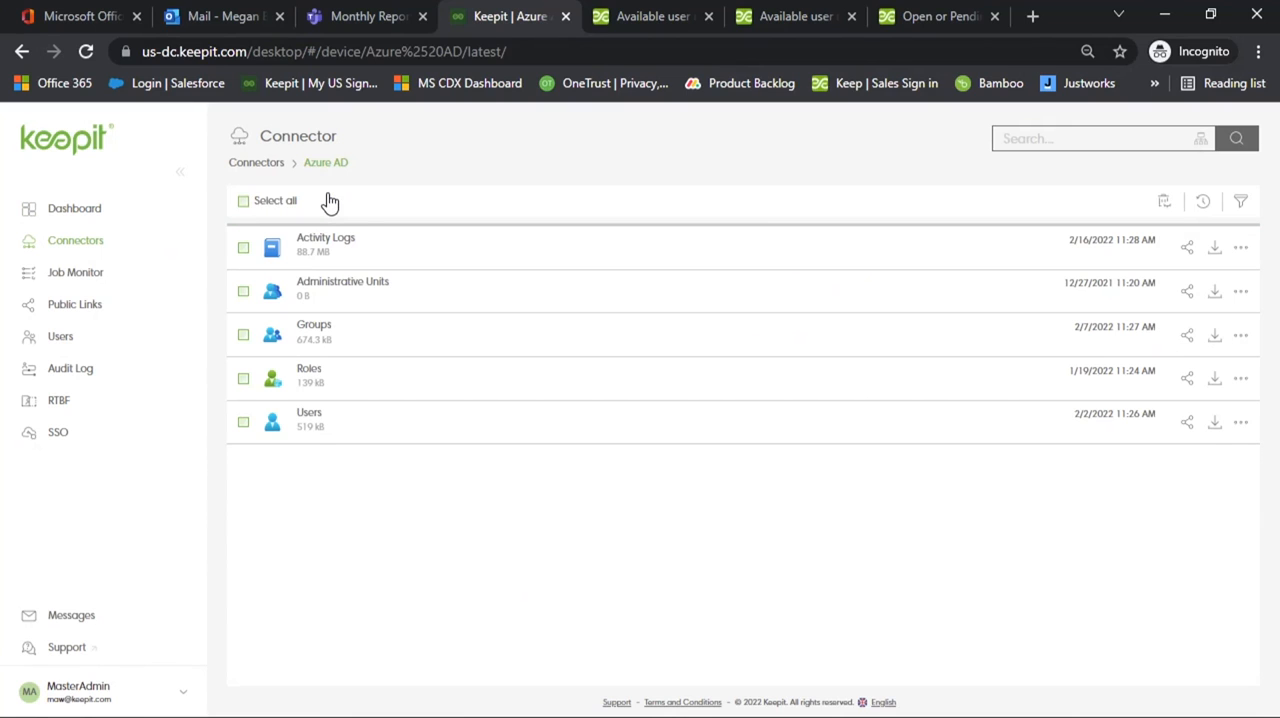
mouse_move(390, 247)
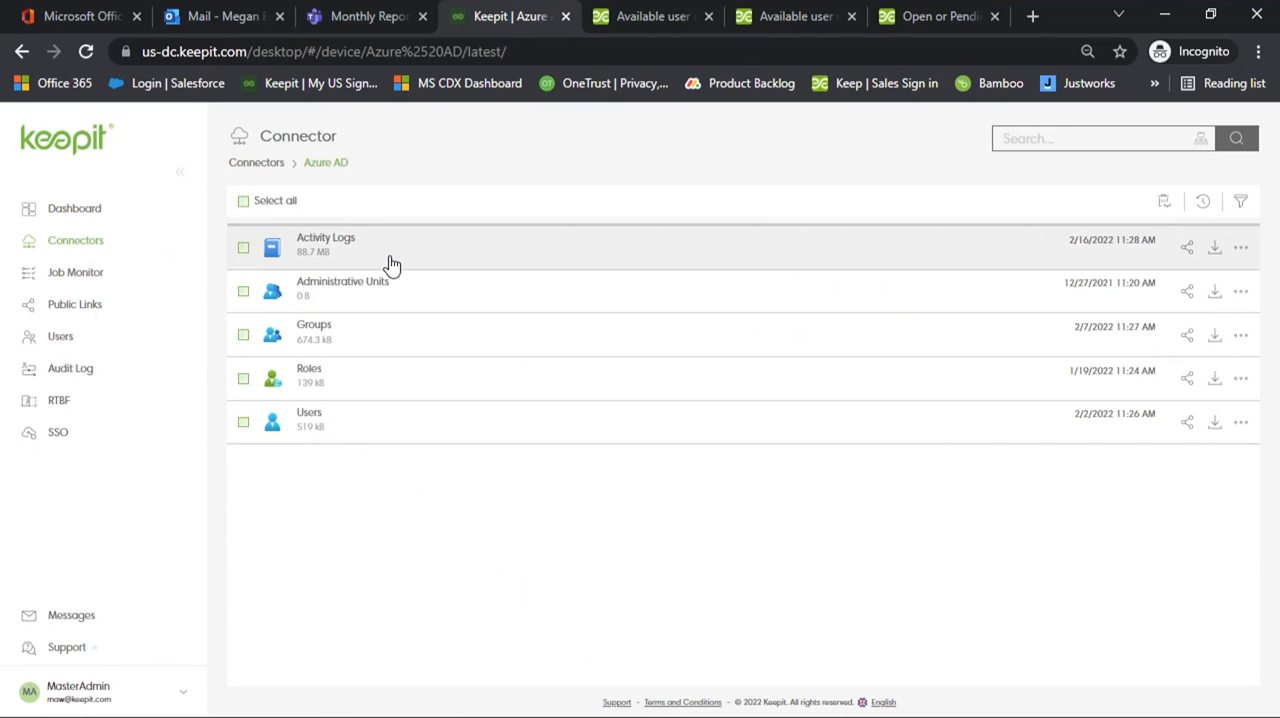
mouse_move(381, 360)
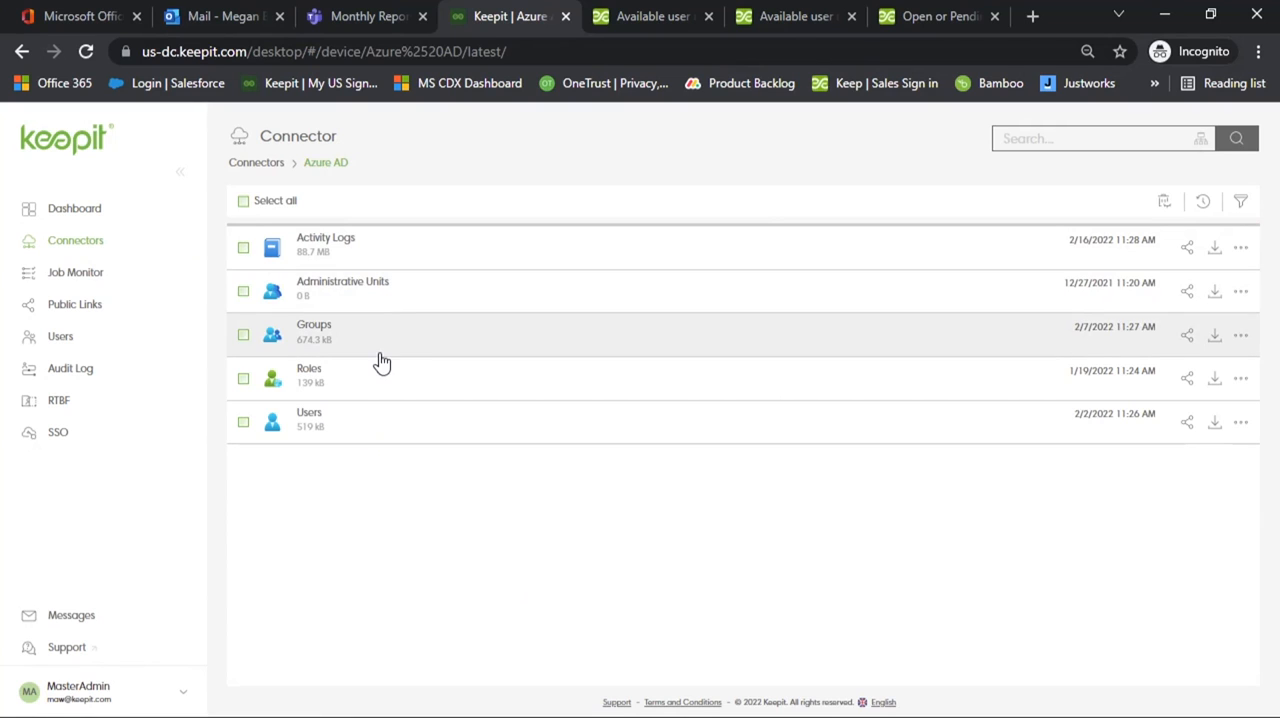
mouse_move(400, 532)
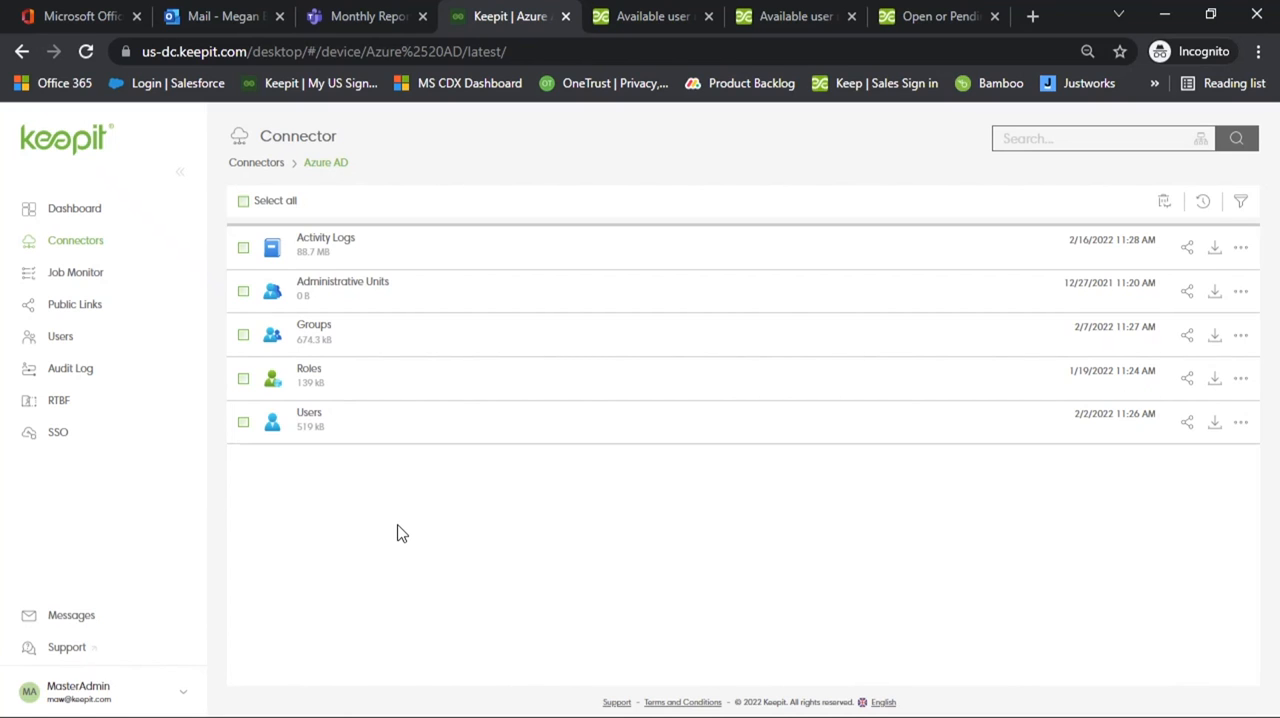
mouse_move(318, 422)
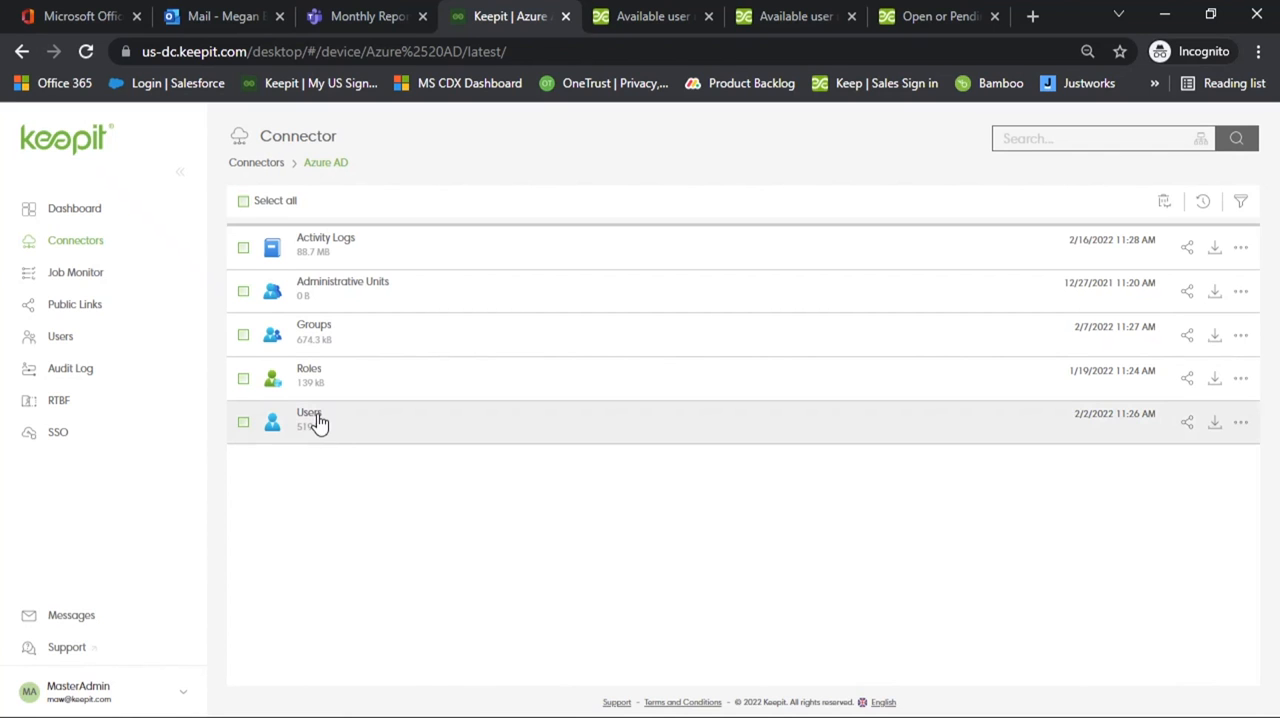
View Adele Vance's object metadata from the Azure AD Users backup and scroll her attributes.
click(309, 417)
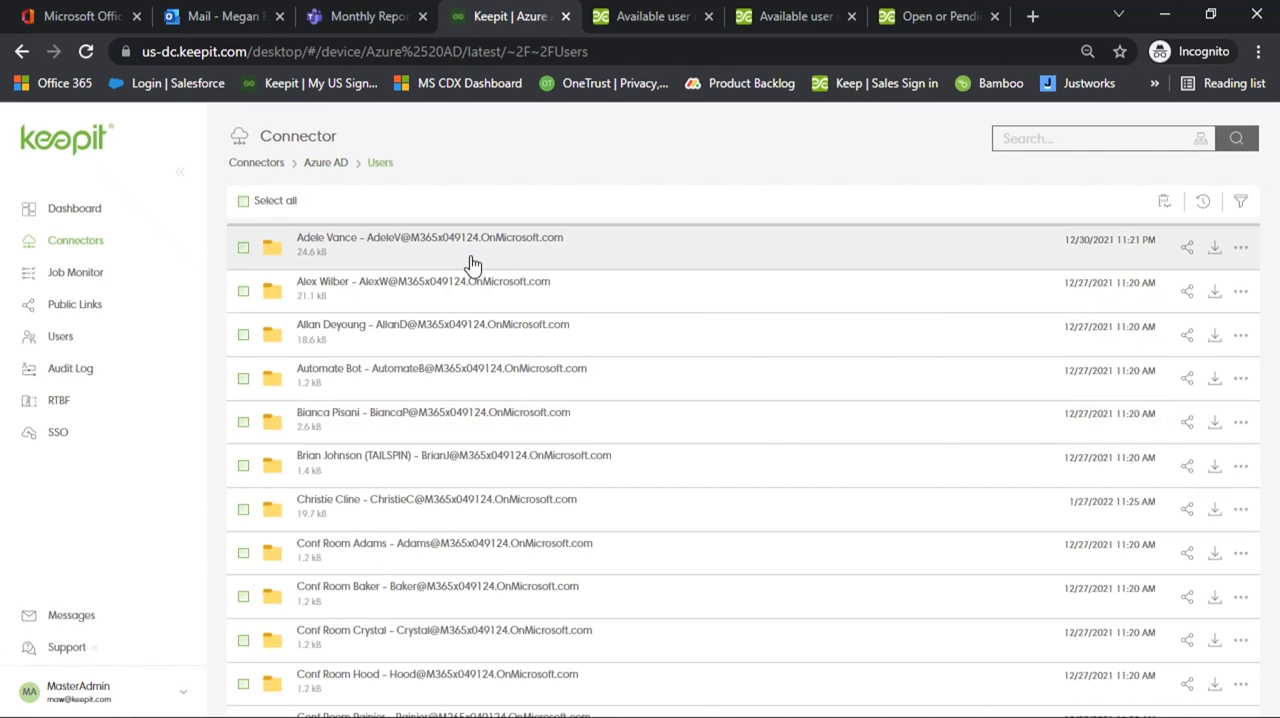
click(1241, 247)
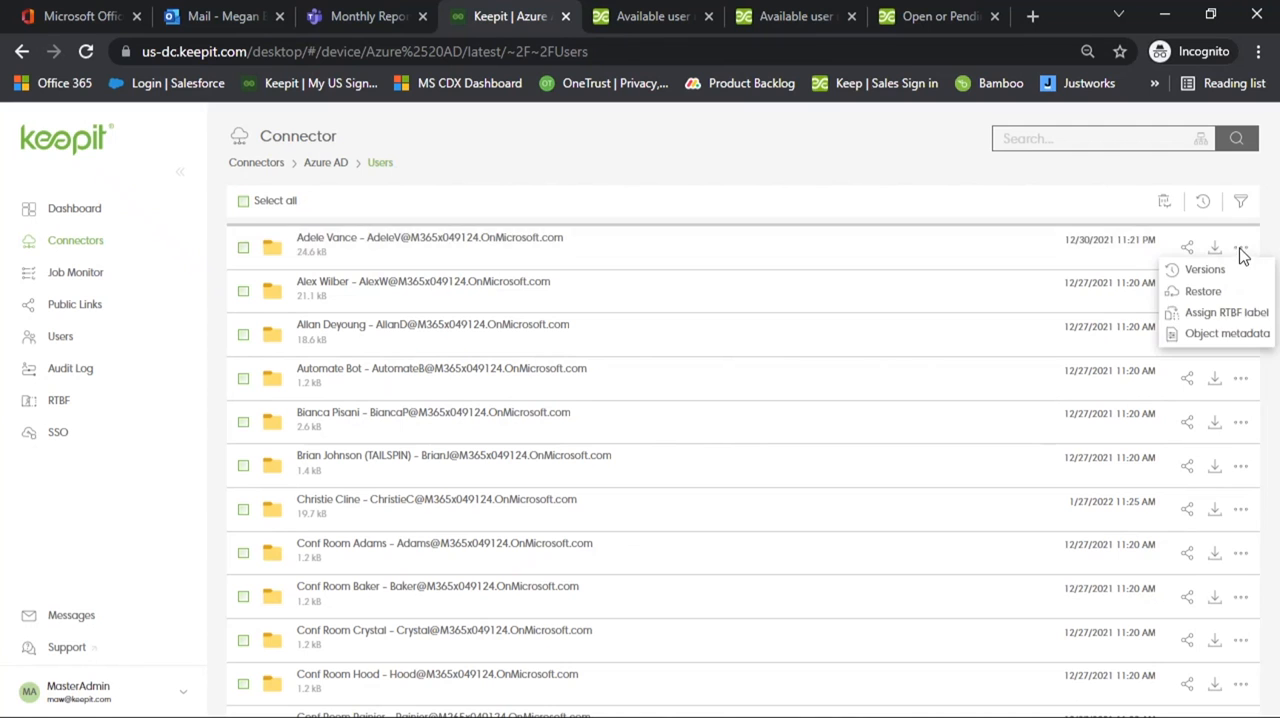
click(1204, 269)
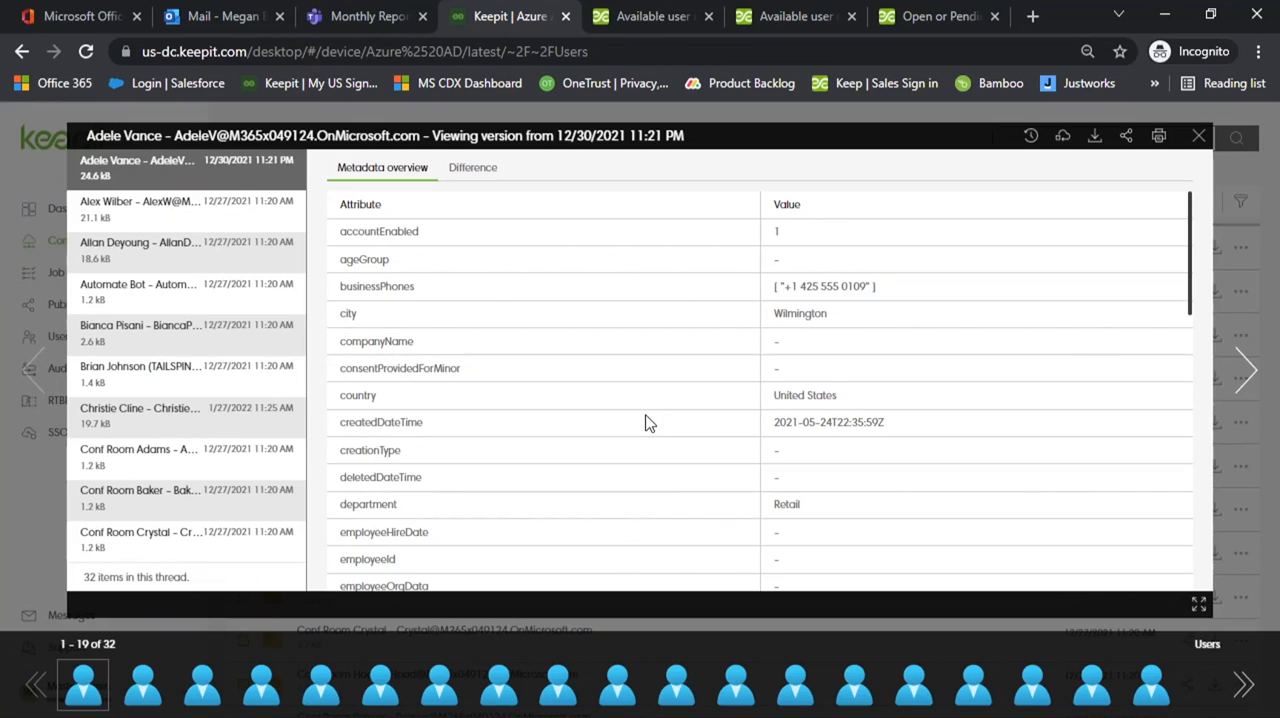
mouse_move(635, 379)
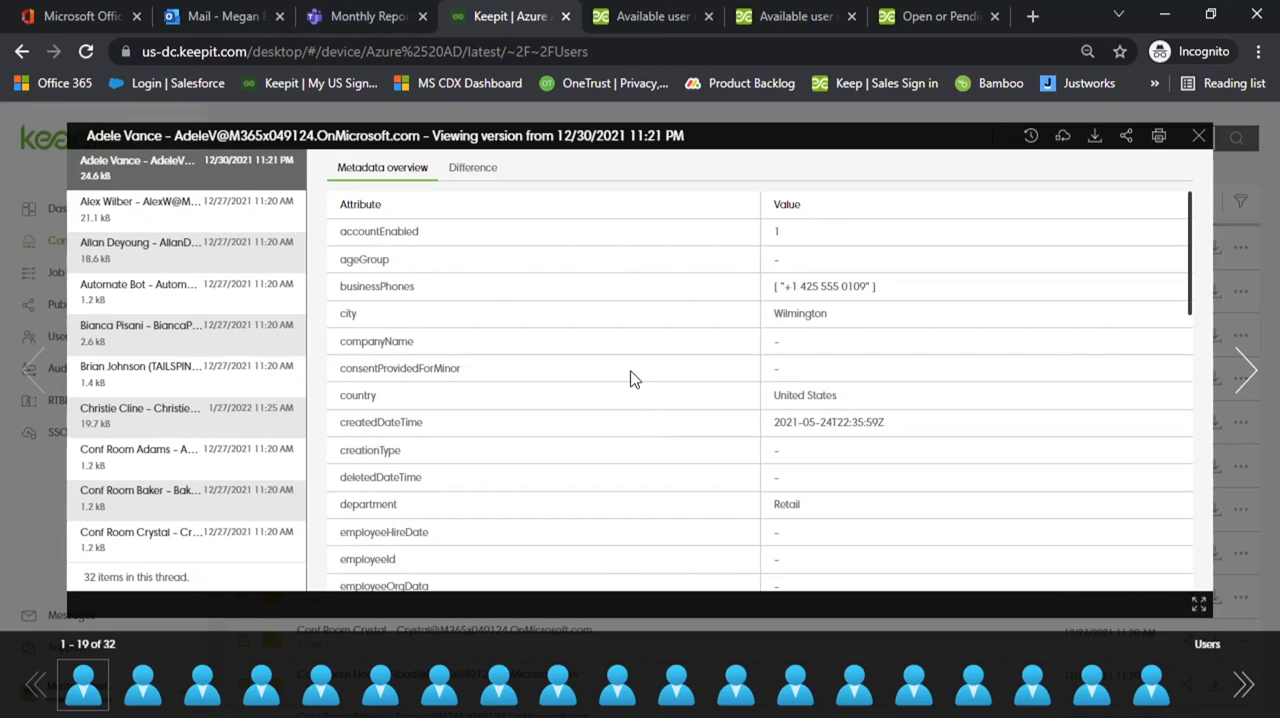
scroll(down, 3)
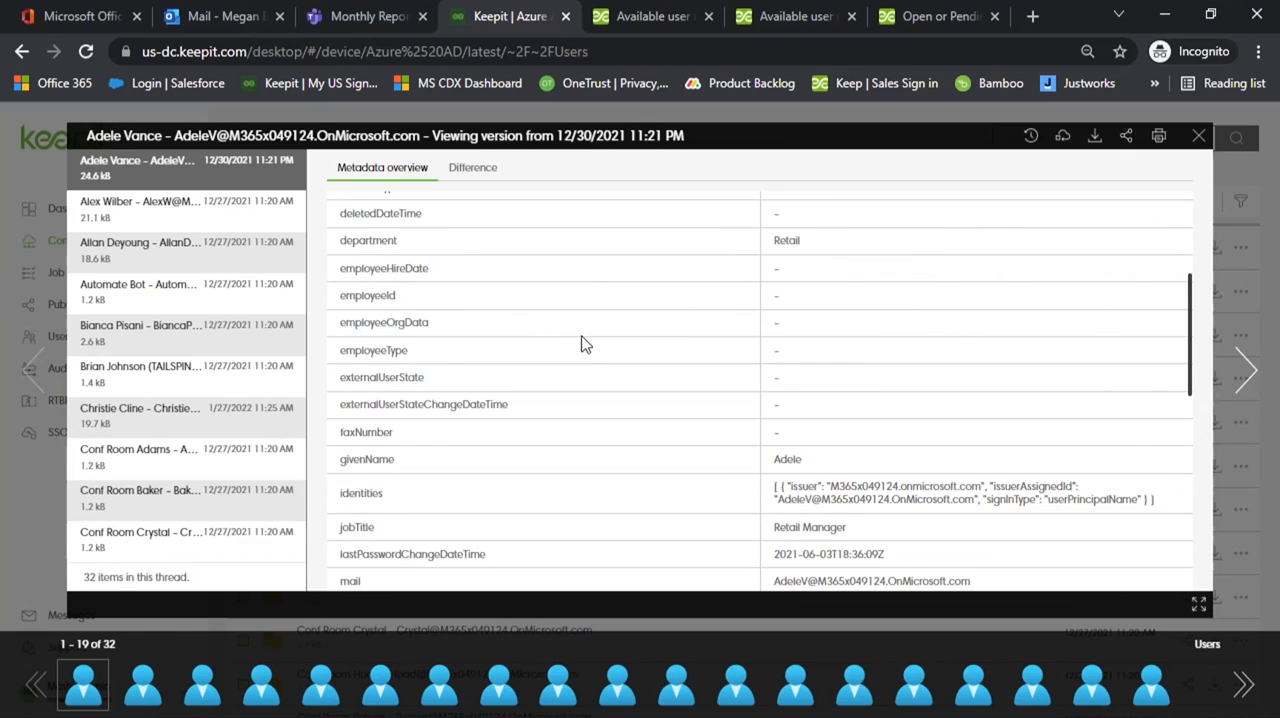
scroll(down, 3)
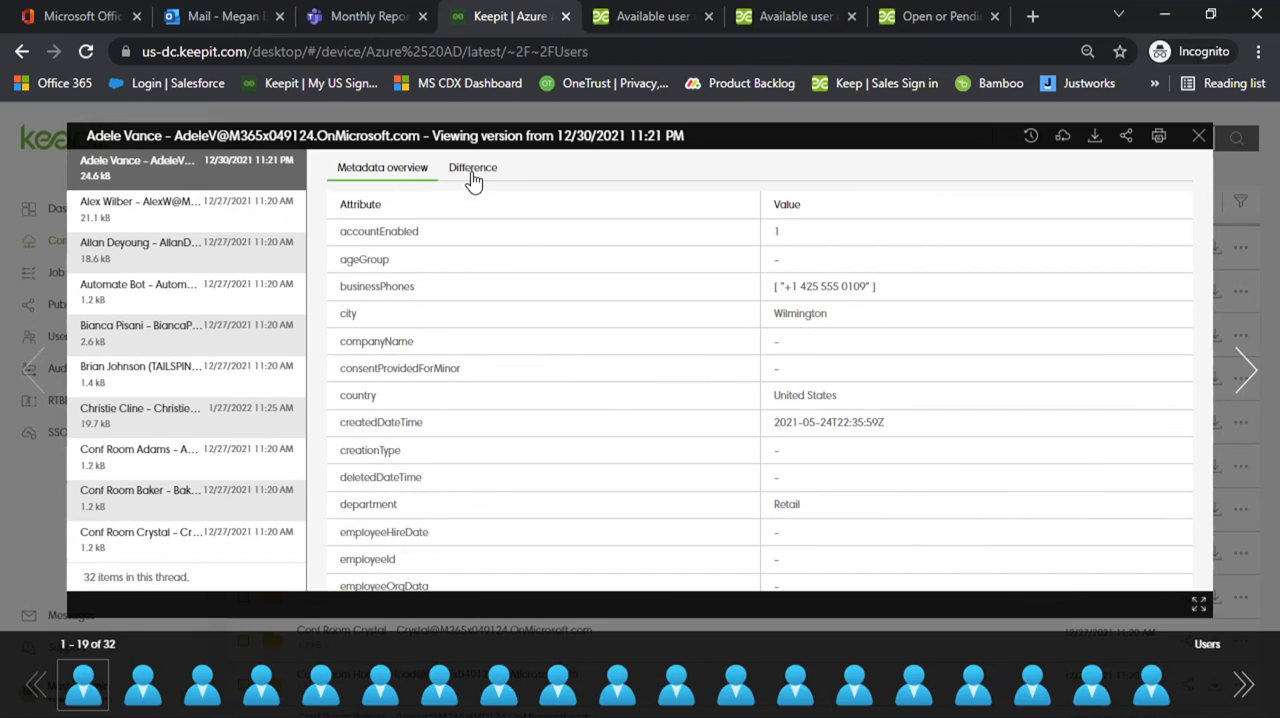
Compare Adele Vance's snapshots (Bellevue, WA changed to Wilmington, NC), then close the viewer.
click(472, 167)
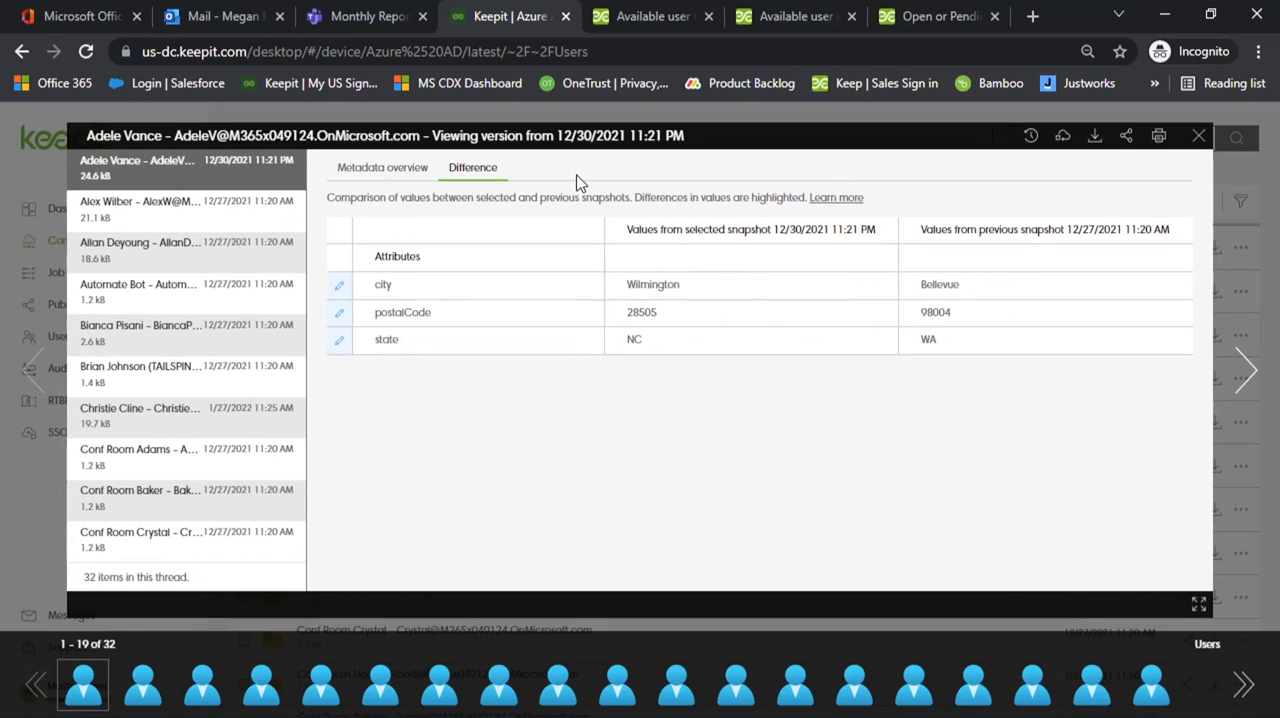
mouse_move(700, 305)
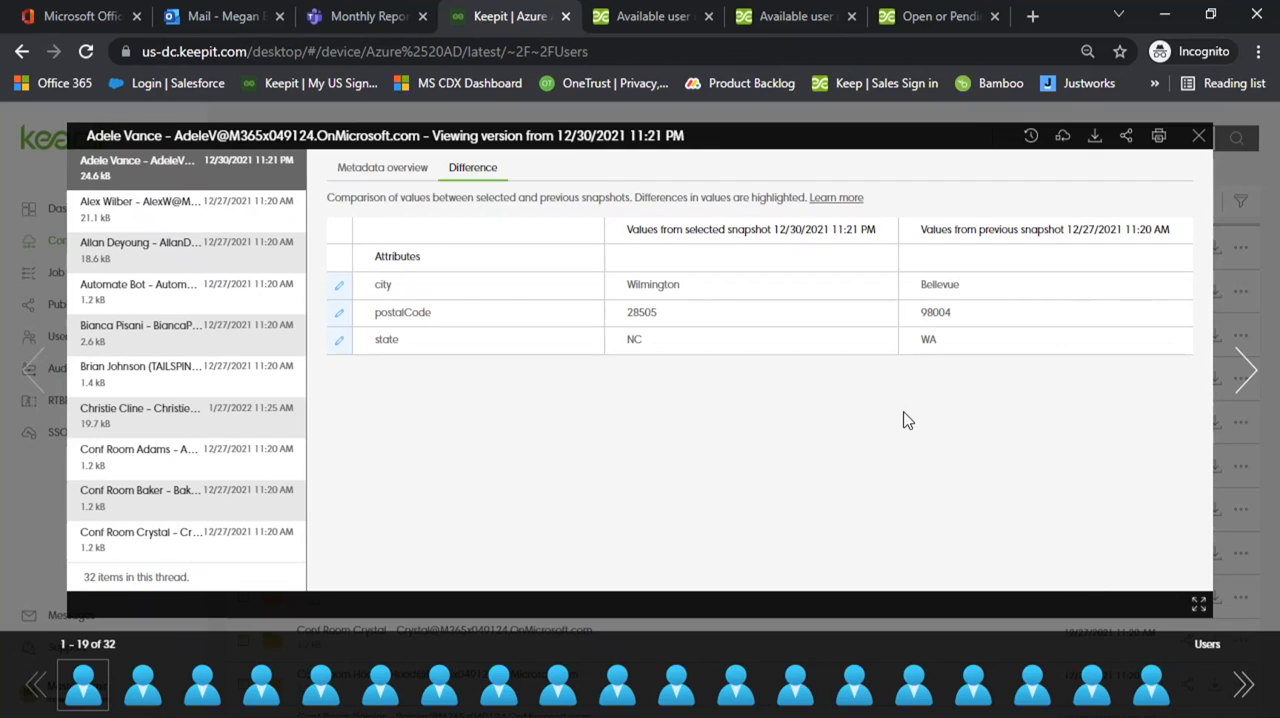
mouse_move(1199, 136)
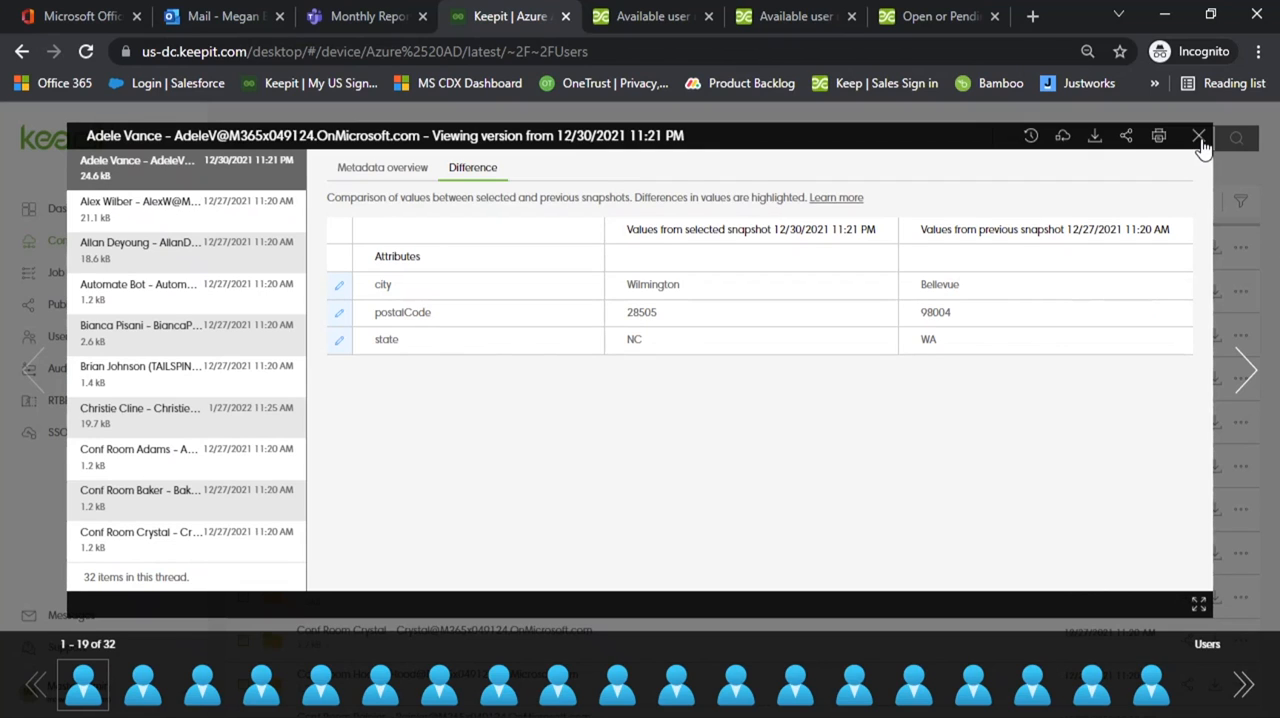
click(1199, 136)
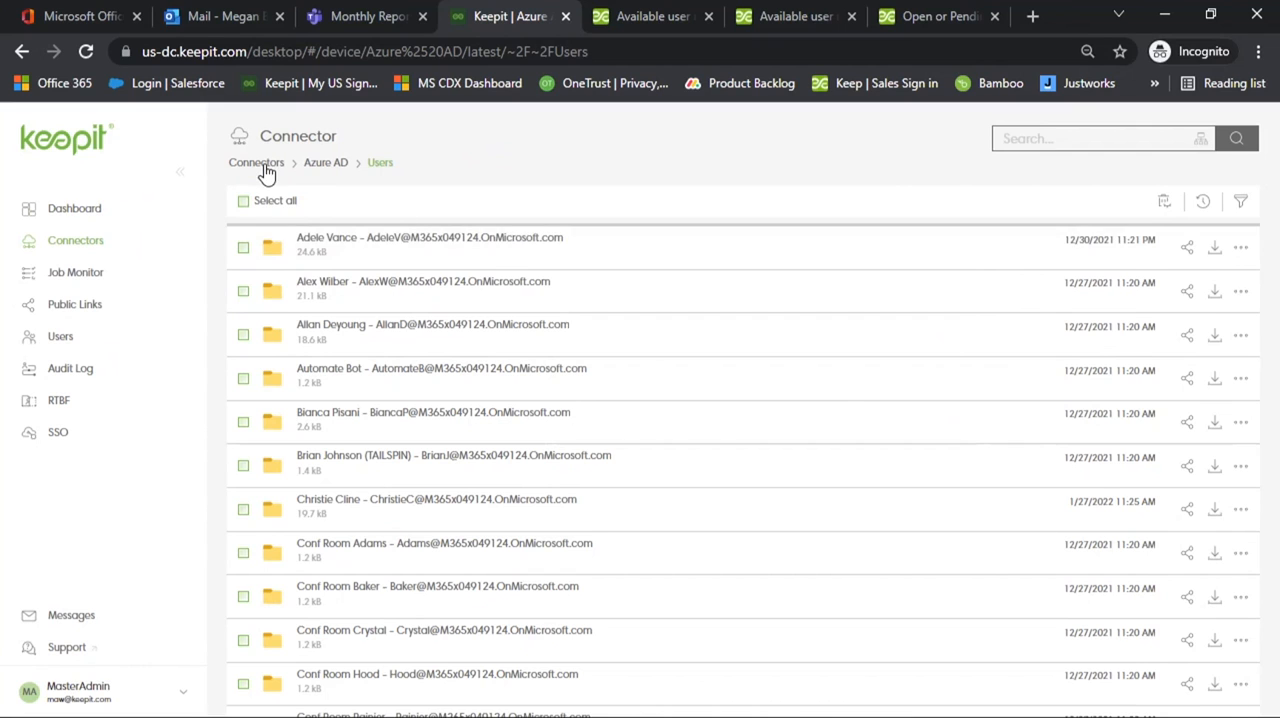
Browse from the connectors into the Data folder of Dynamics 365 backup CRM139504.
click(256, 162)
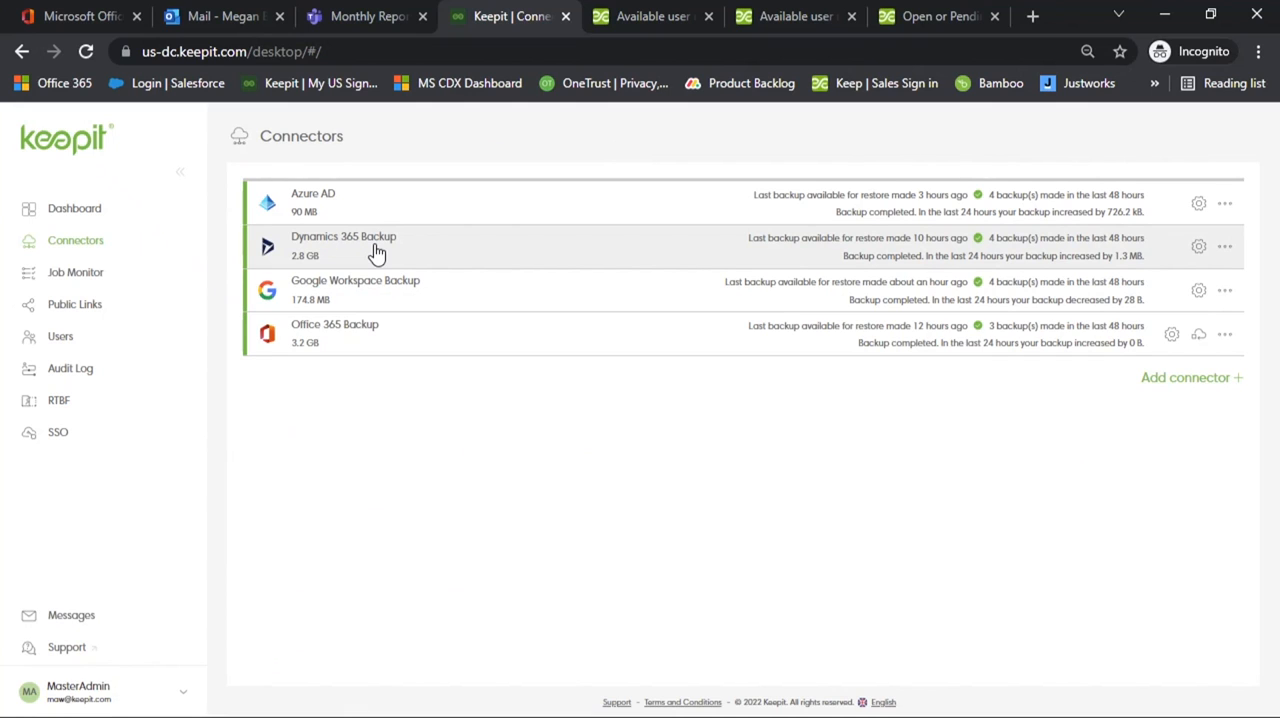
click(343, 240)
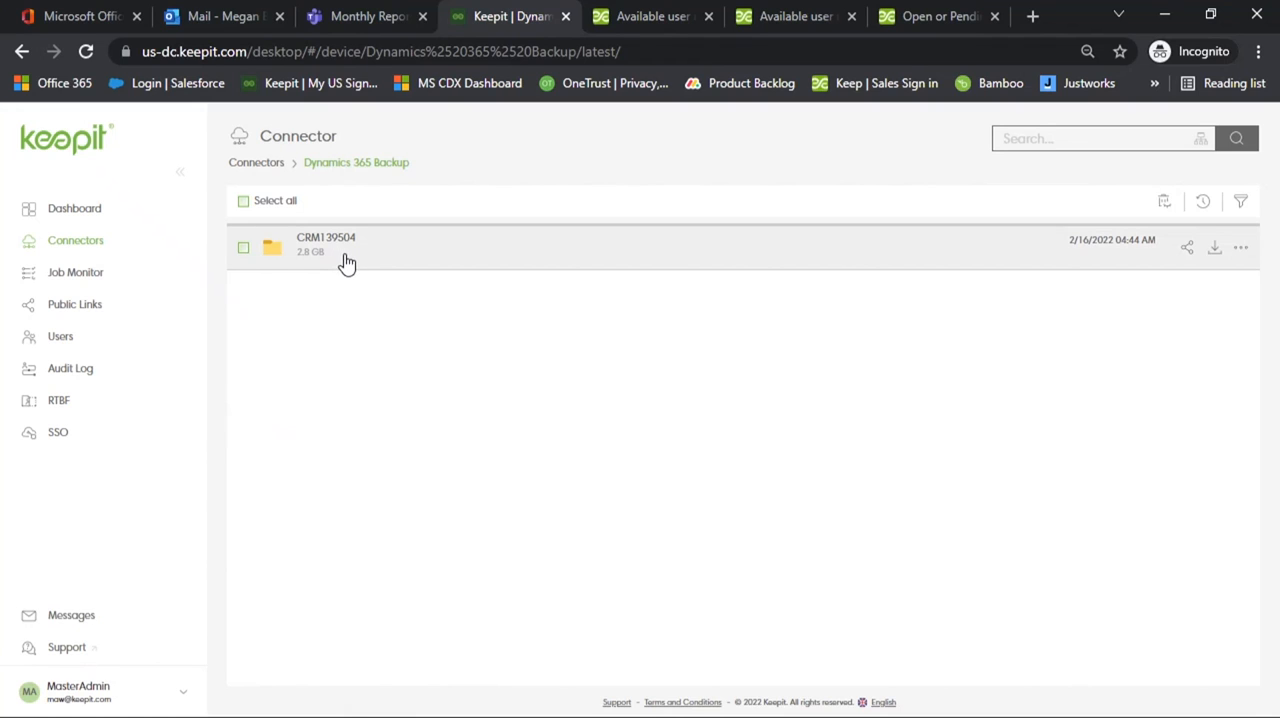
mouse_move(362, 255)
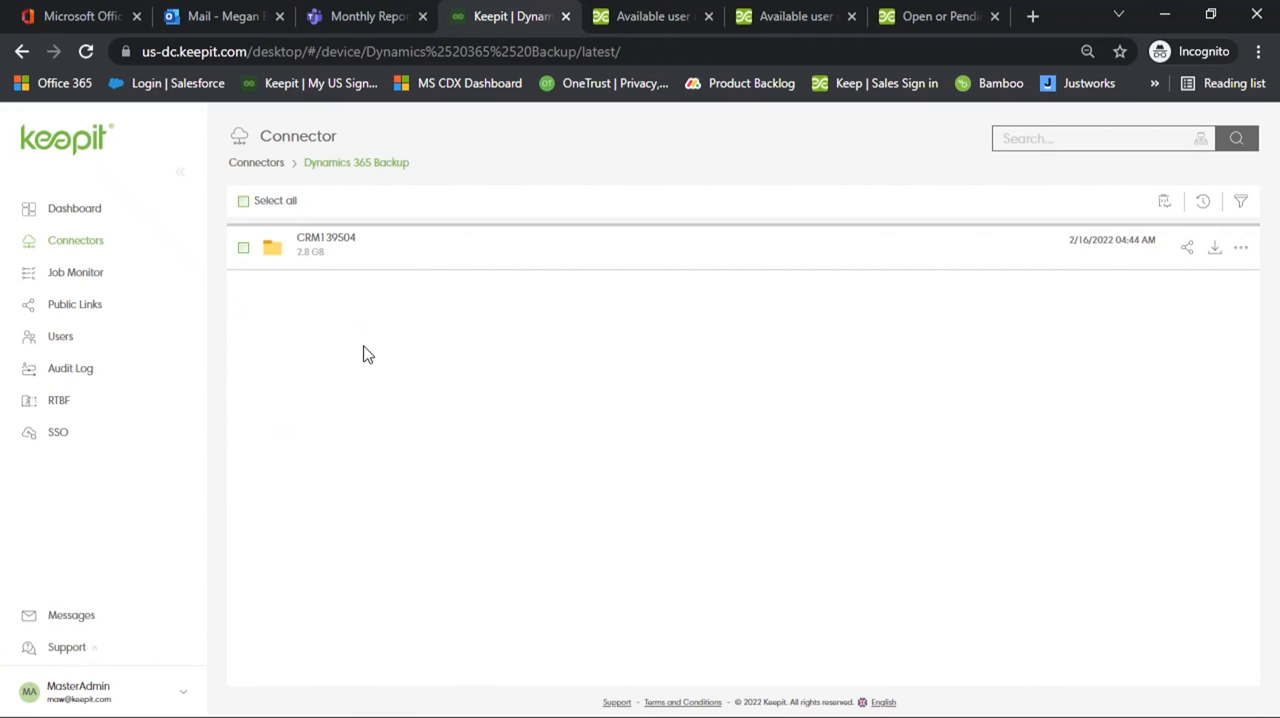
mouse_move(349, 364)
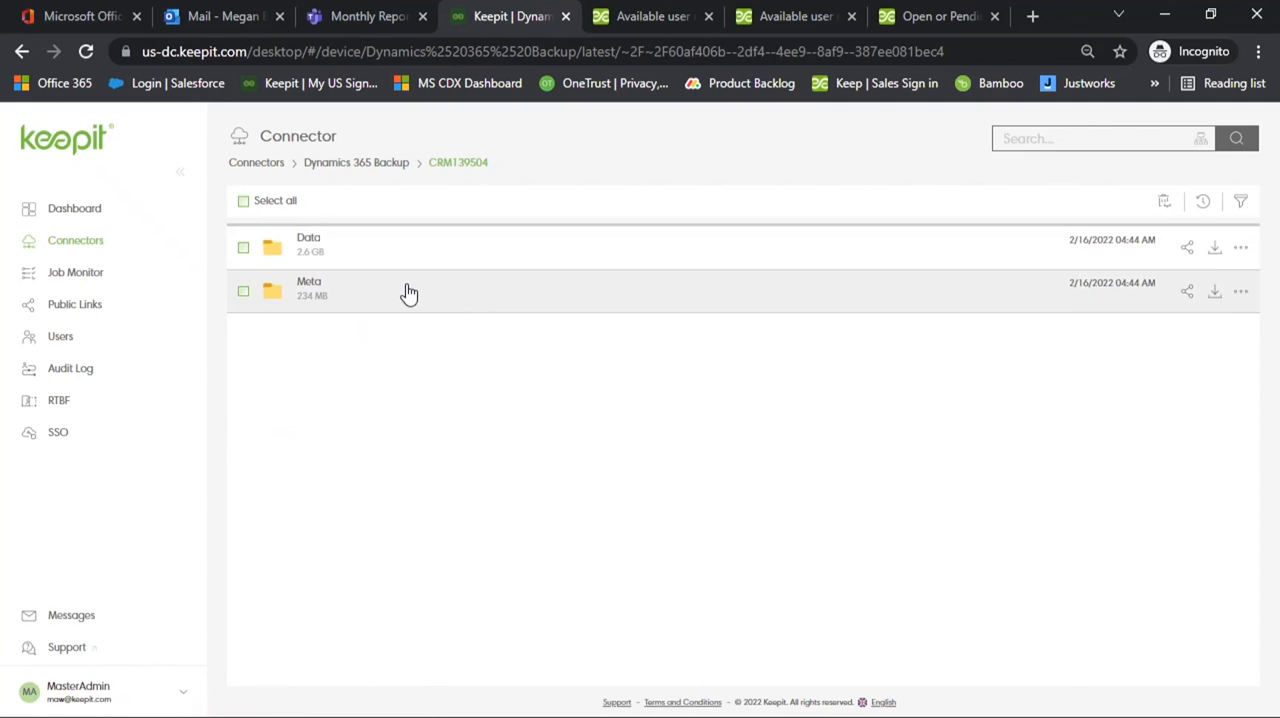
mouse_move(359, 296)
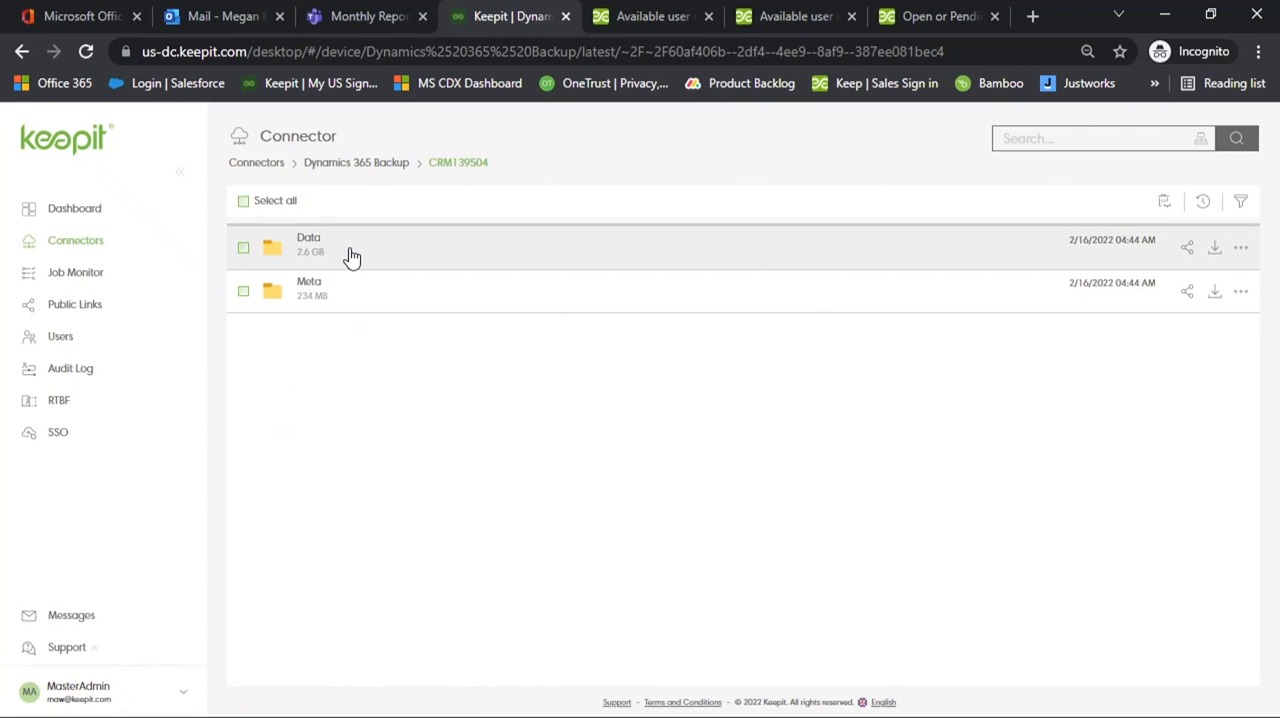
mouse_move(351, 256)
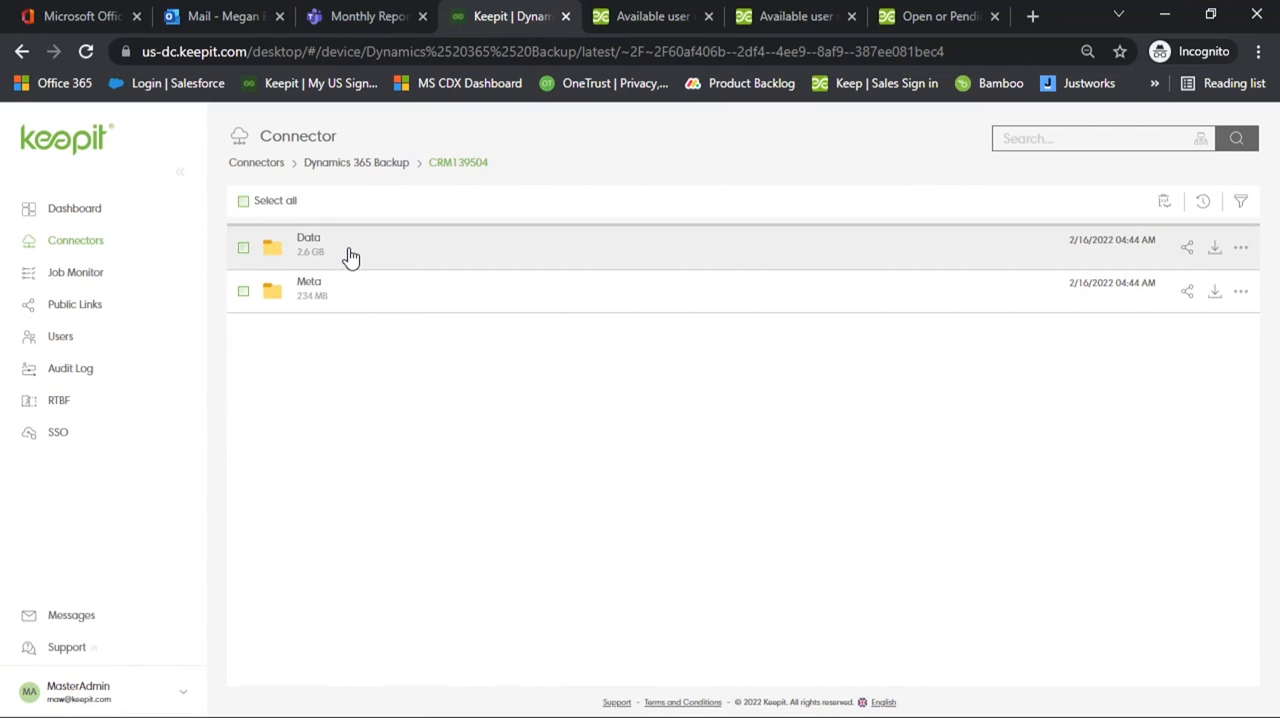
mouse_move(349, 289)
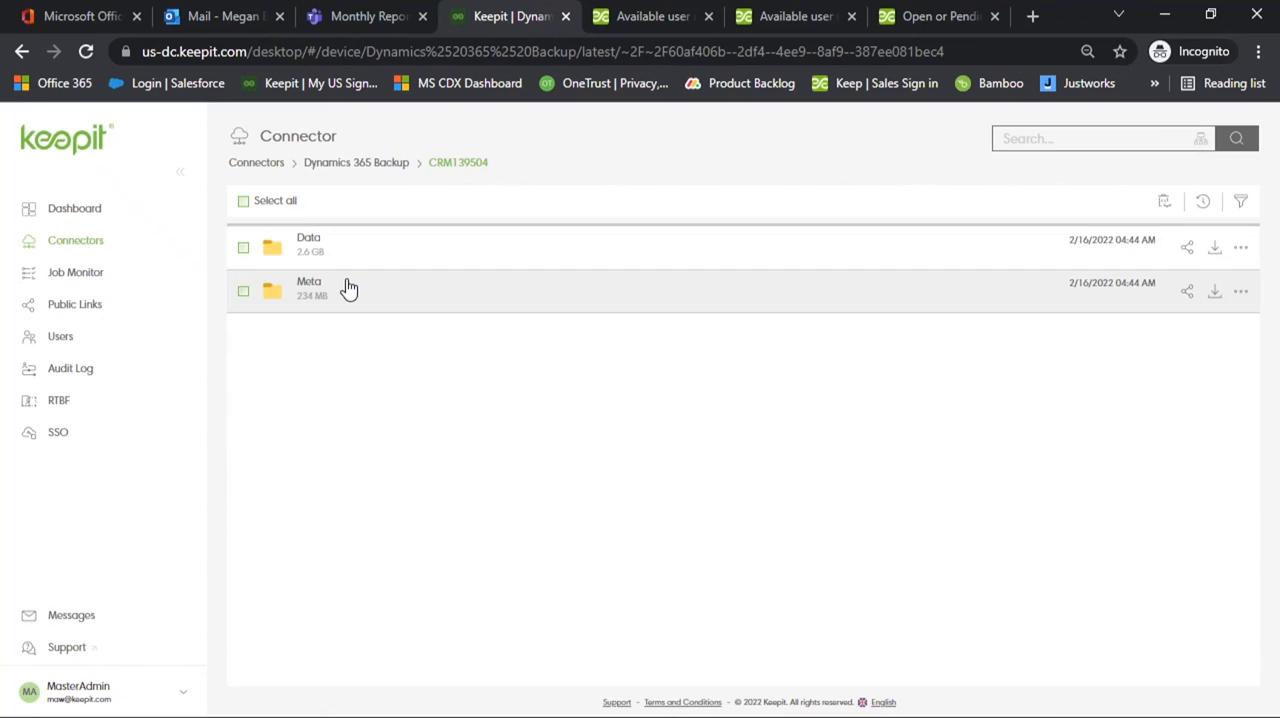
mouse_move(337, 248)
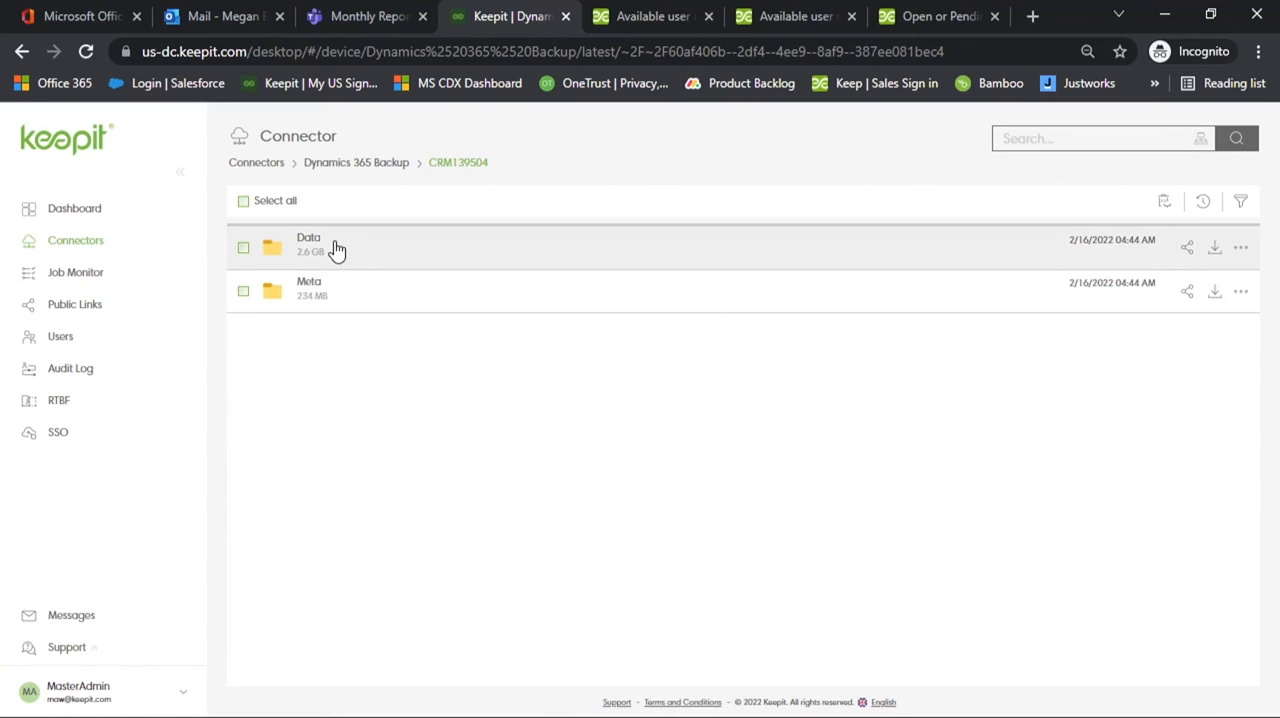
double_click(308, 240)
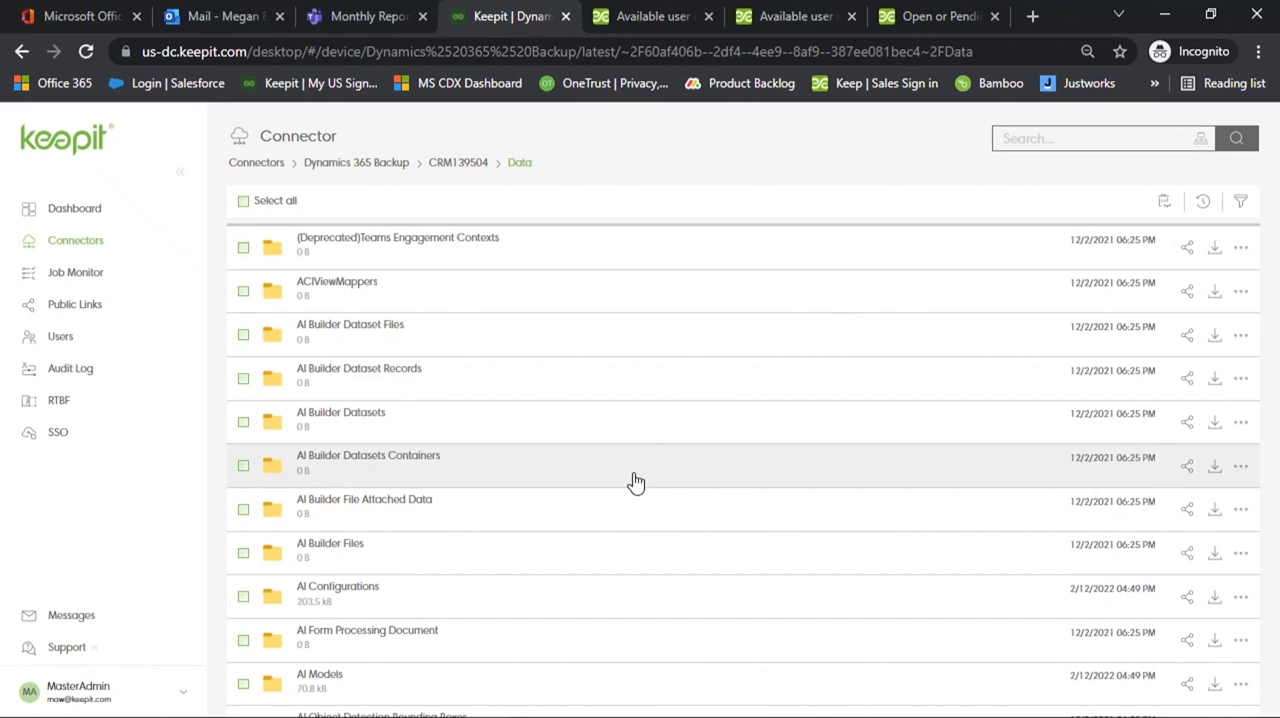
Search the Dynamics data for 'Account' and show actions for A Datum Corporation.
click(1100, 138)
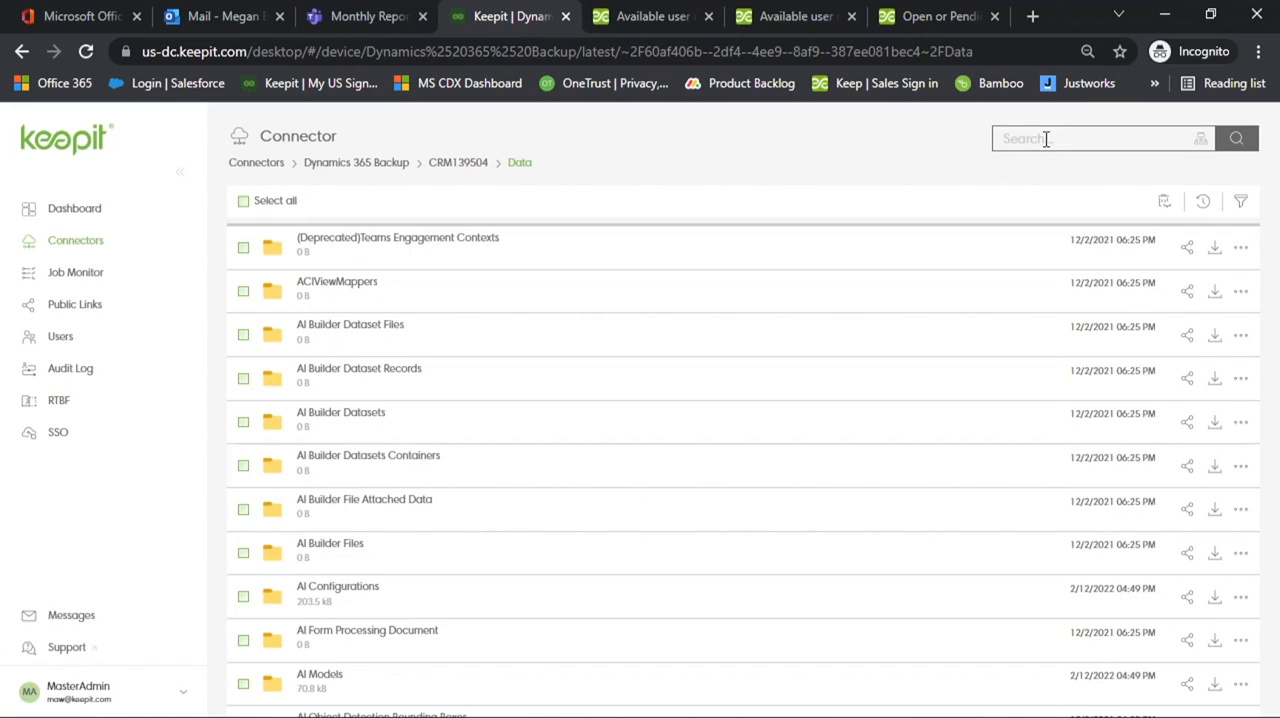
text(Account)
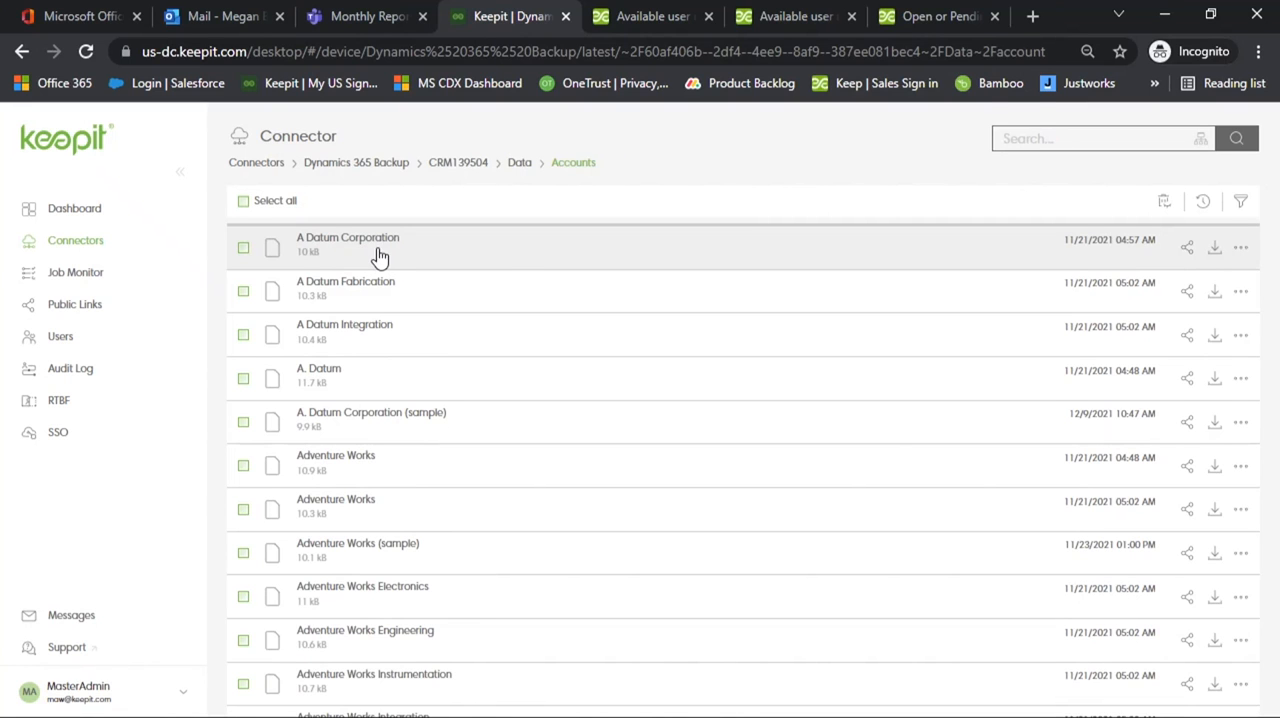
mouse_move(1247, 250)
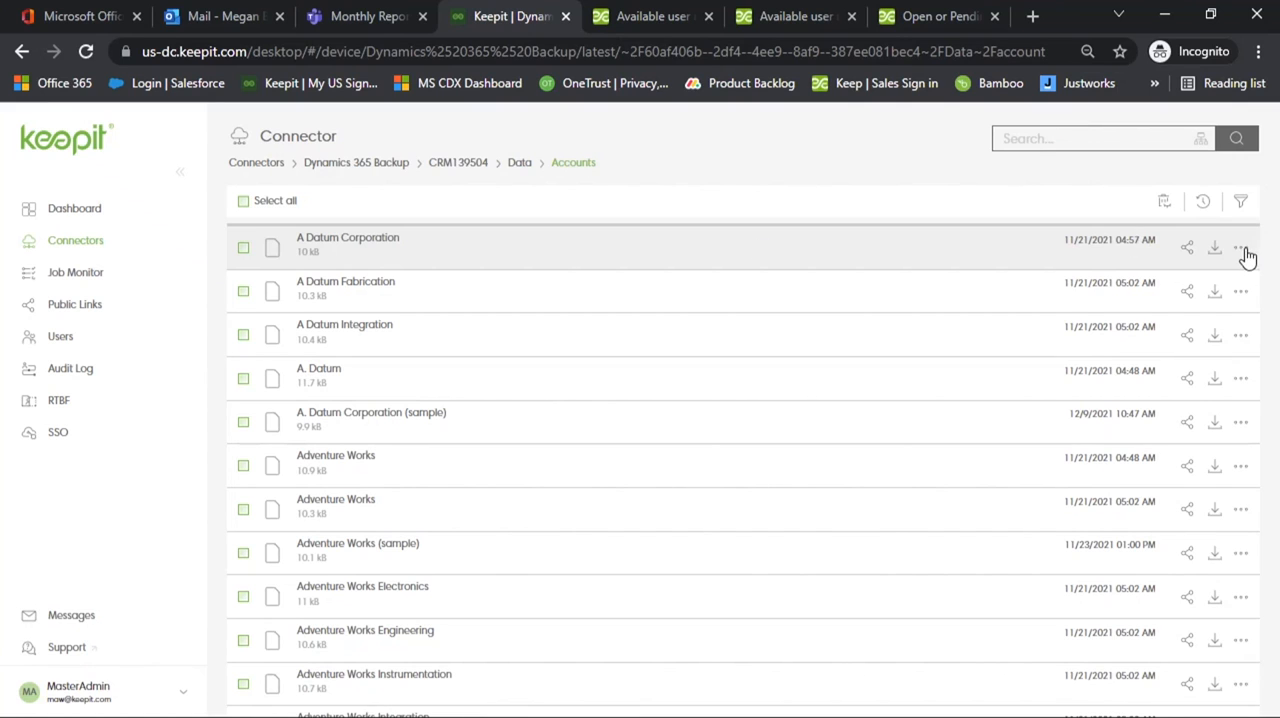
click(1241, 247)
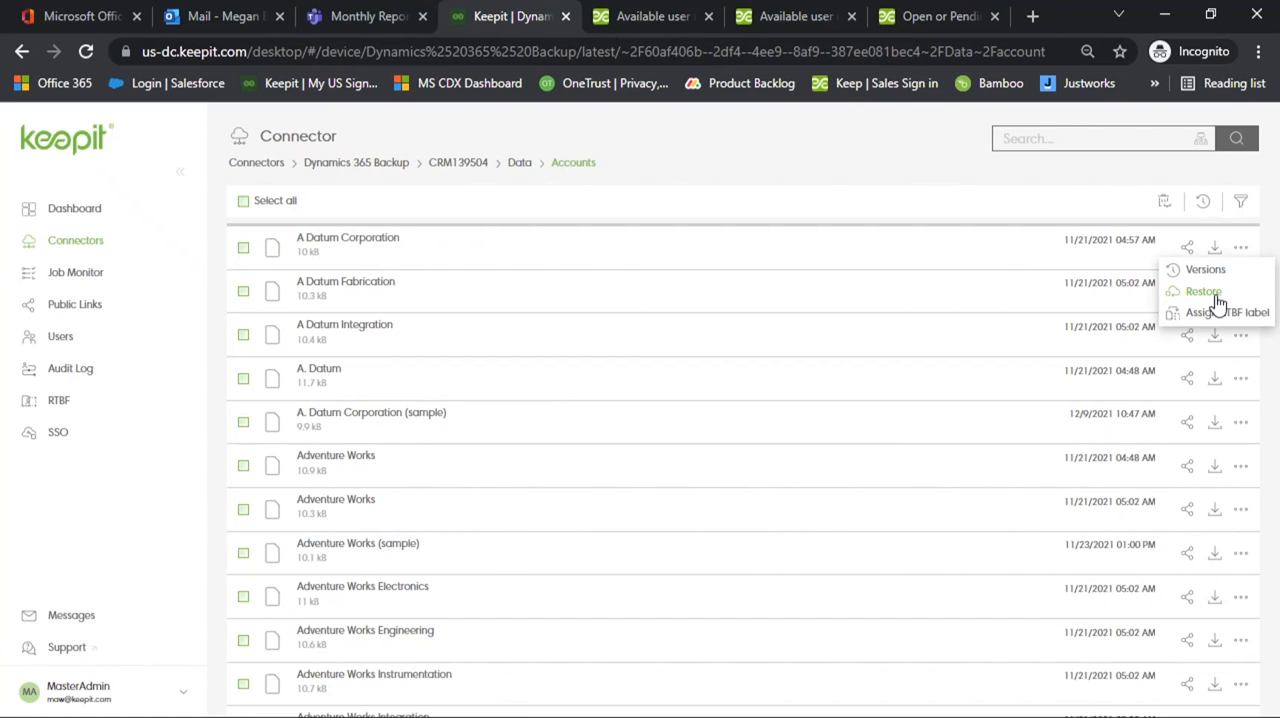
click(1204, 291)
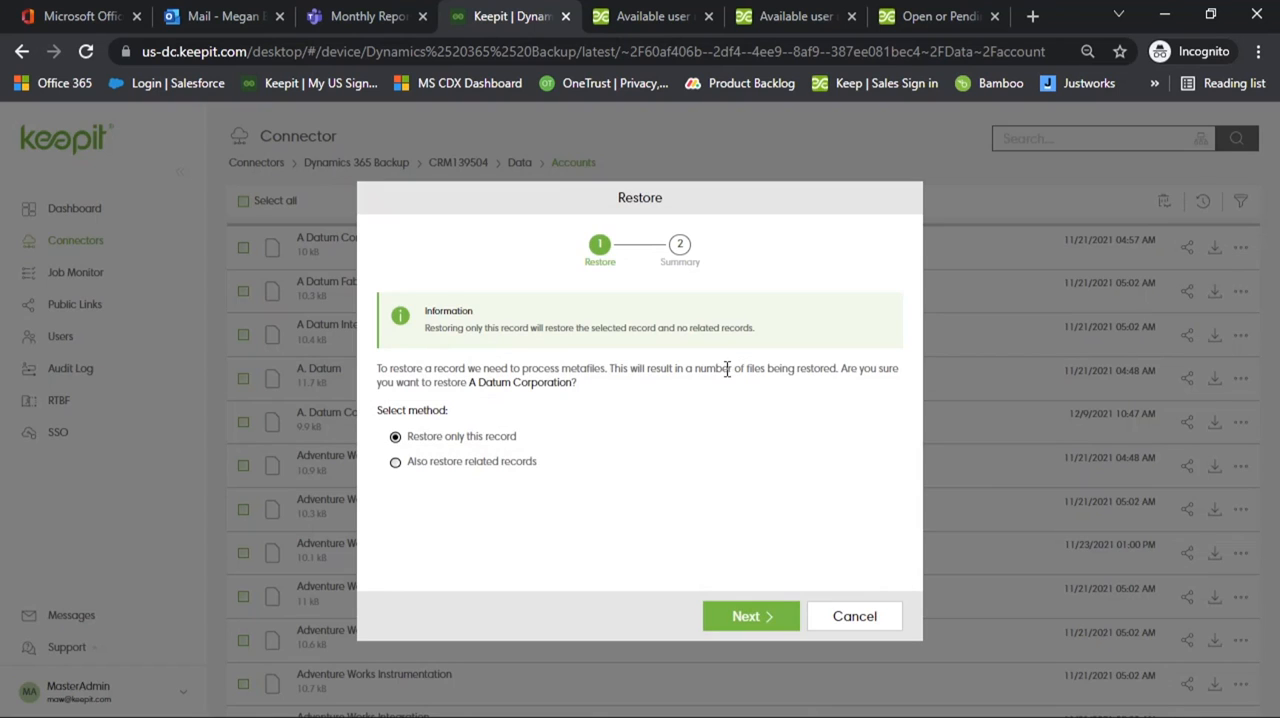
mouse_move(557, 447)
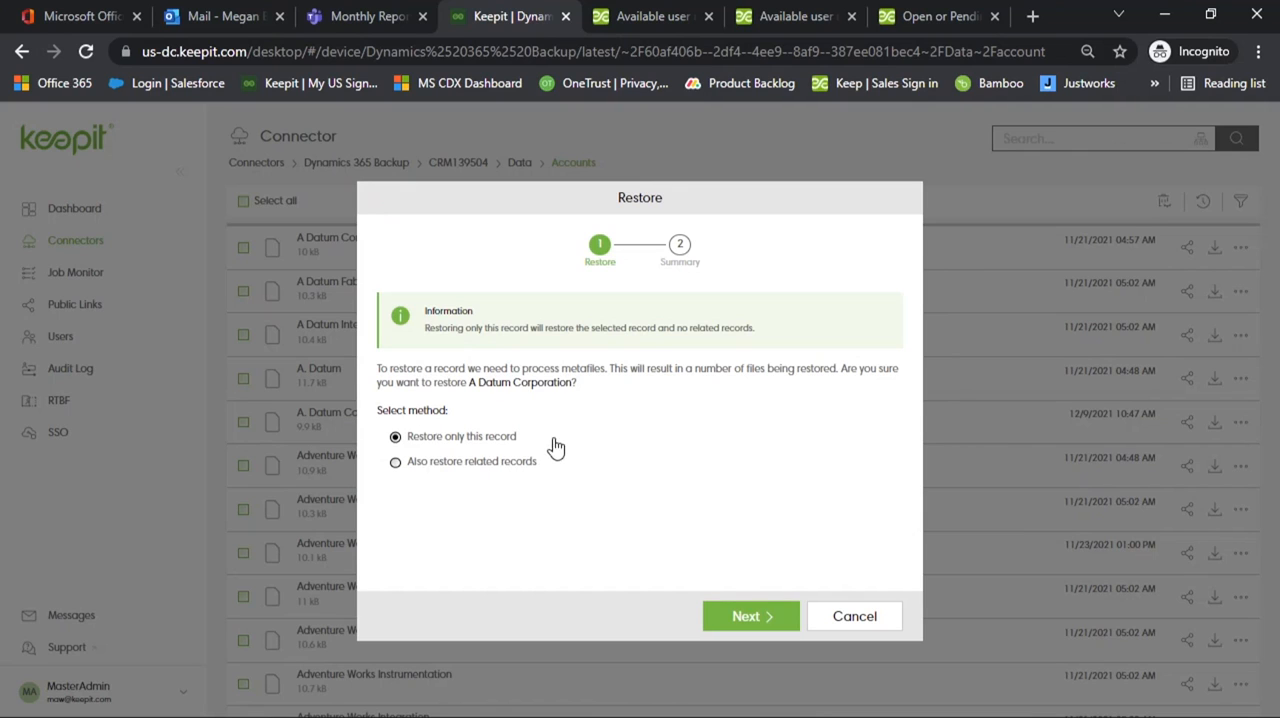
mouse_move(696, 461)
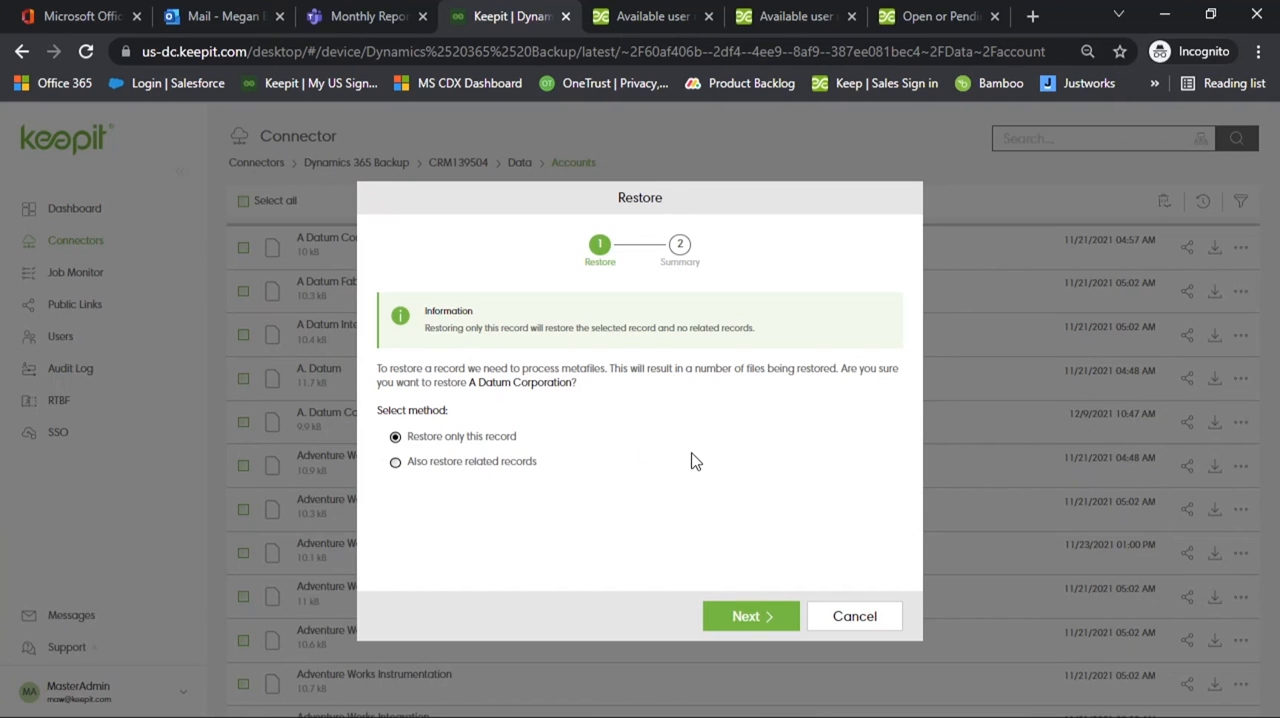
click(395, 461)
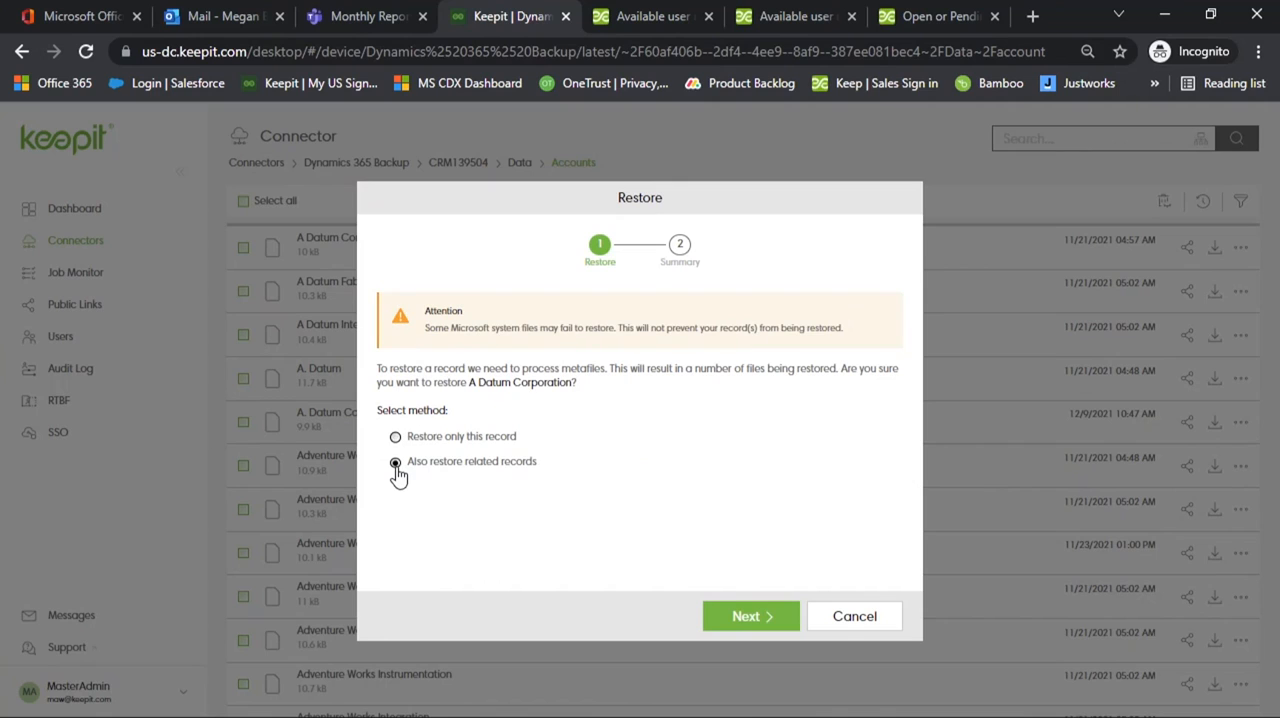
click(395, 461)
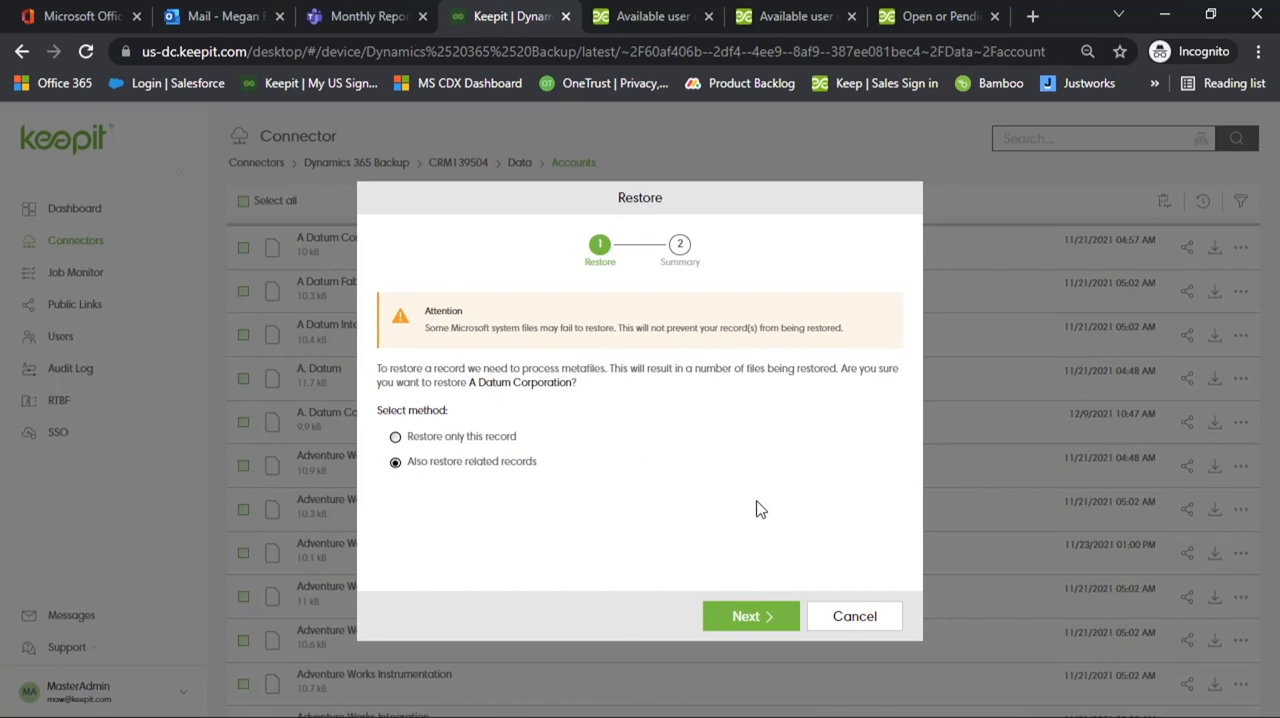
mouse_move(748, 496)
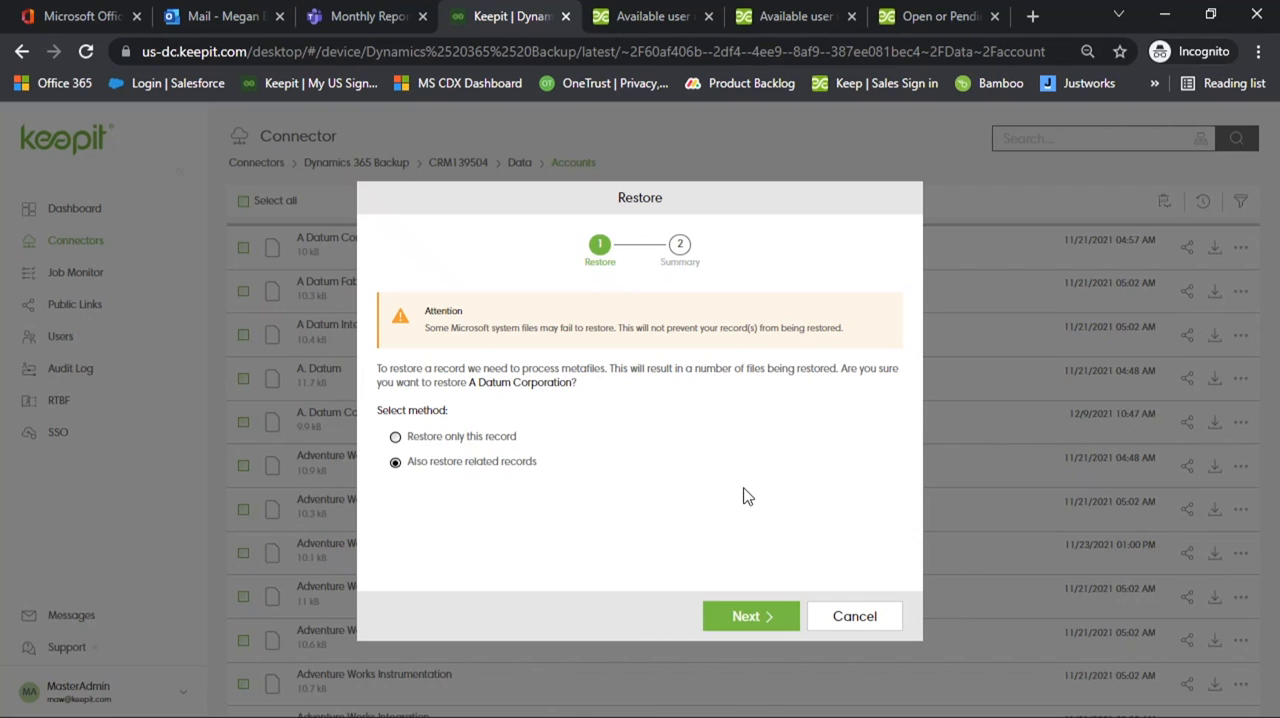
click(854, 616)
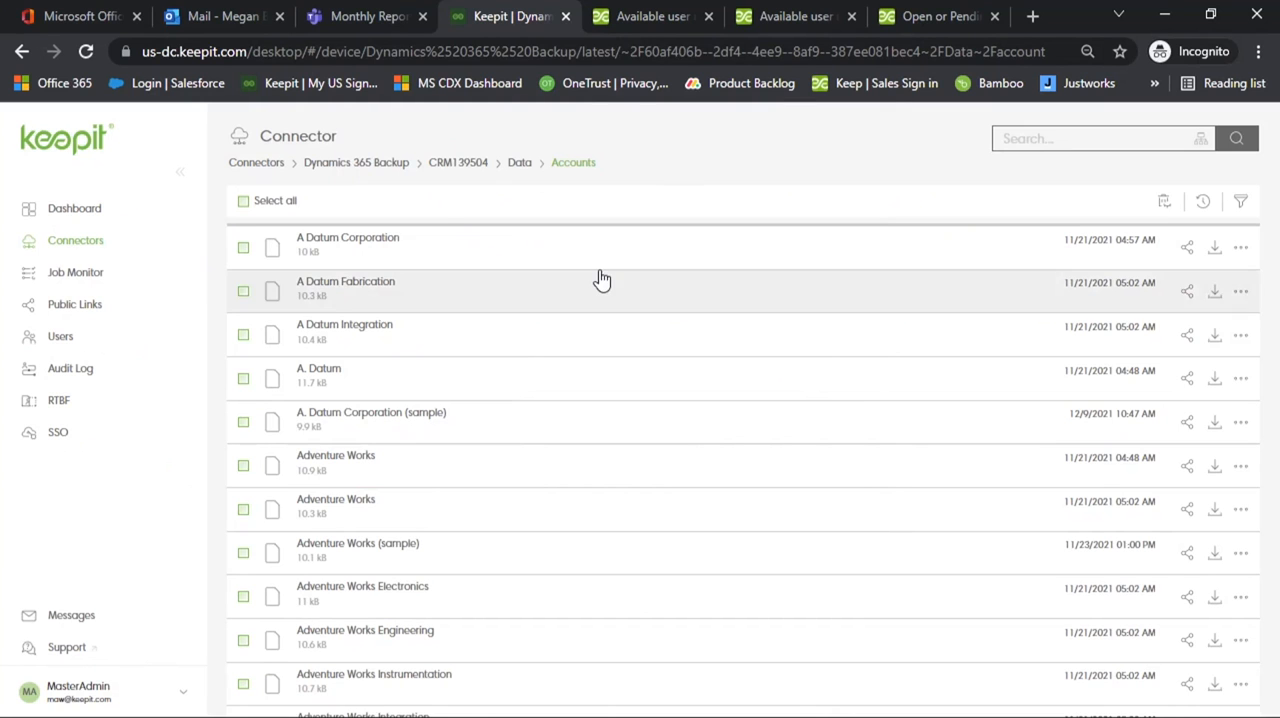
Browse Frodo Baggins' Google Workspace Gmail sorted by subject, then go to the Dashboard.
click(256, 162)
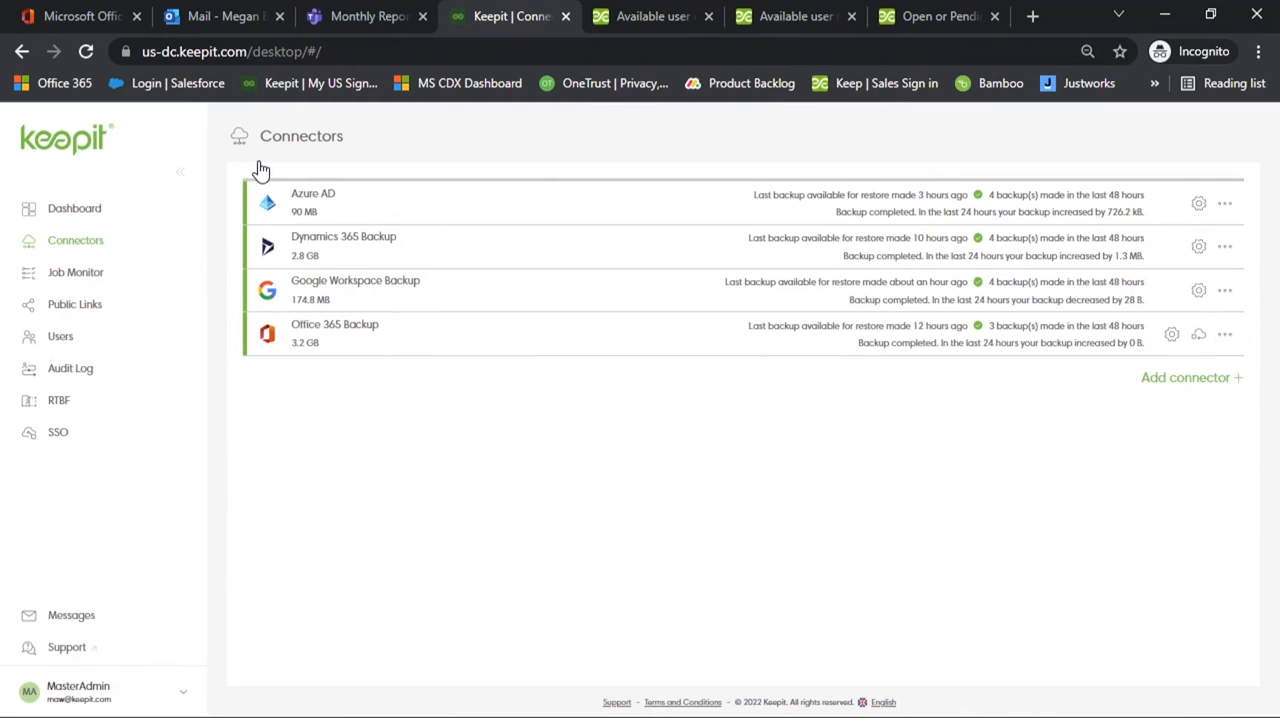
mouse_move(400, 290)
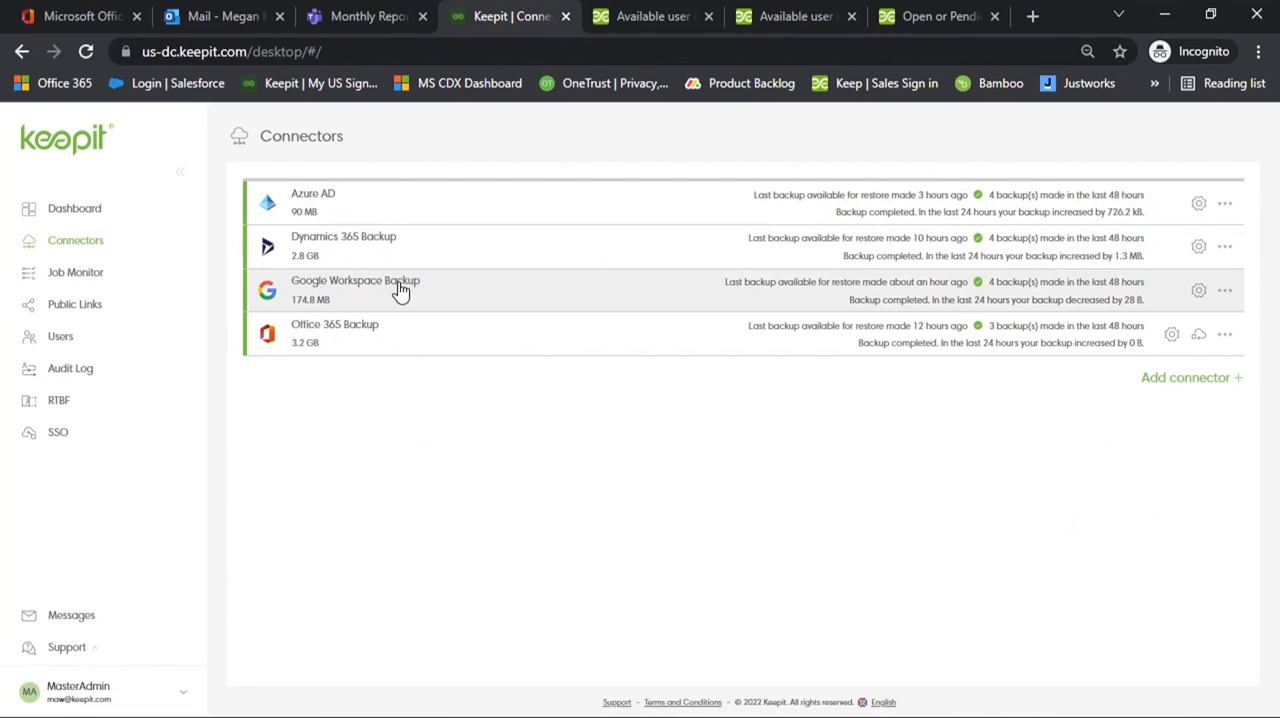
click(355, 290)
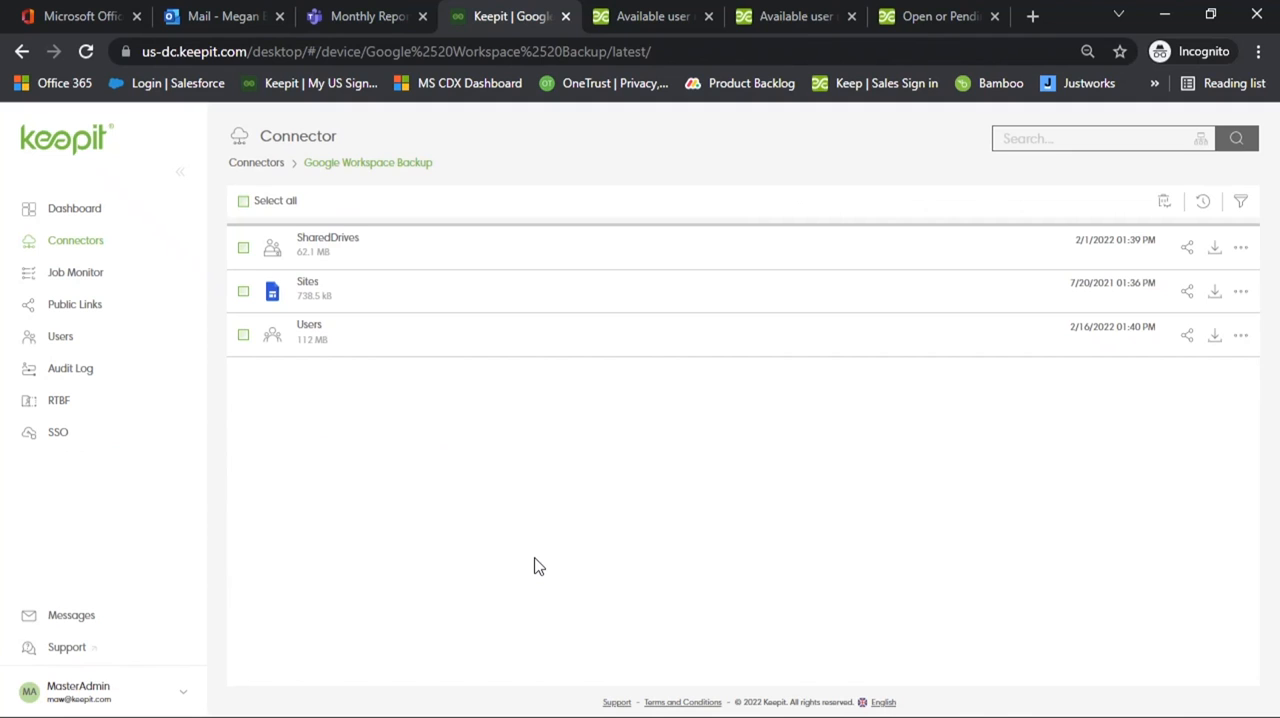
mouse_move(340, 248)
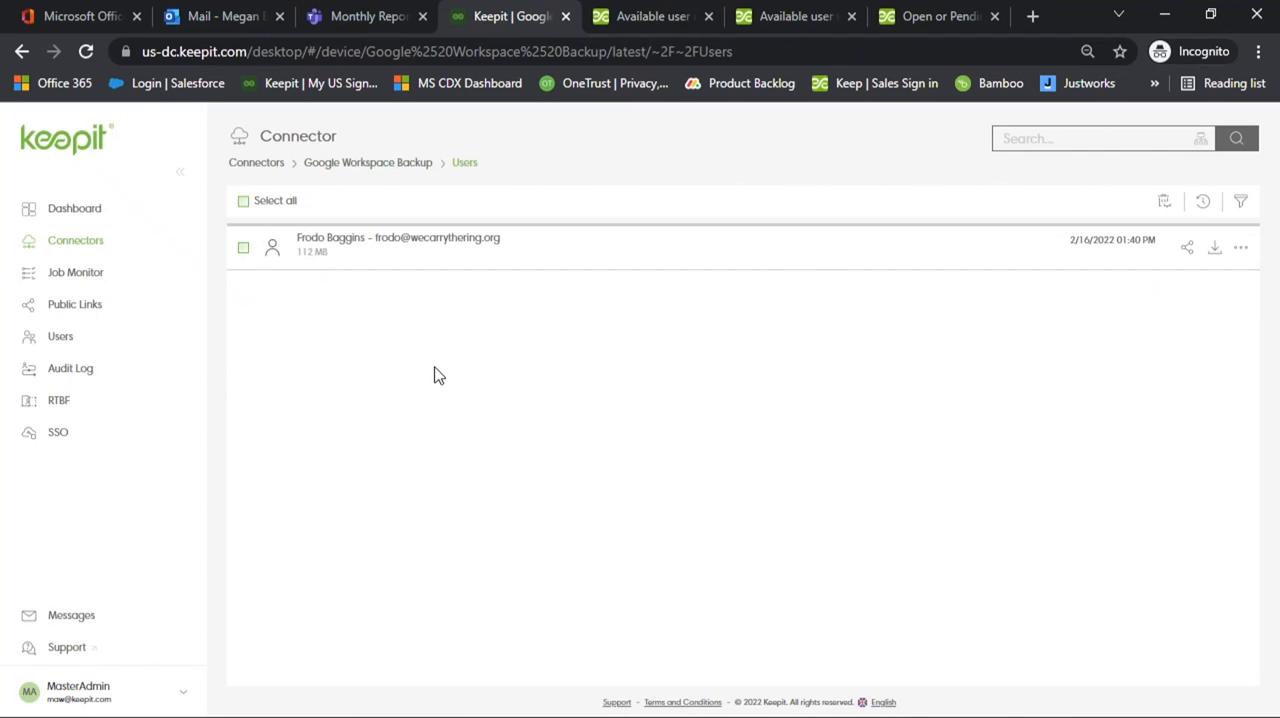
click(398, 243)
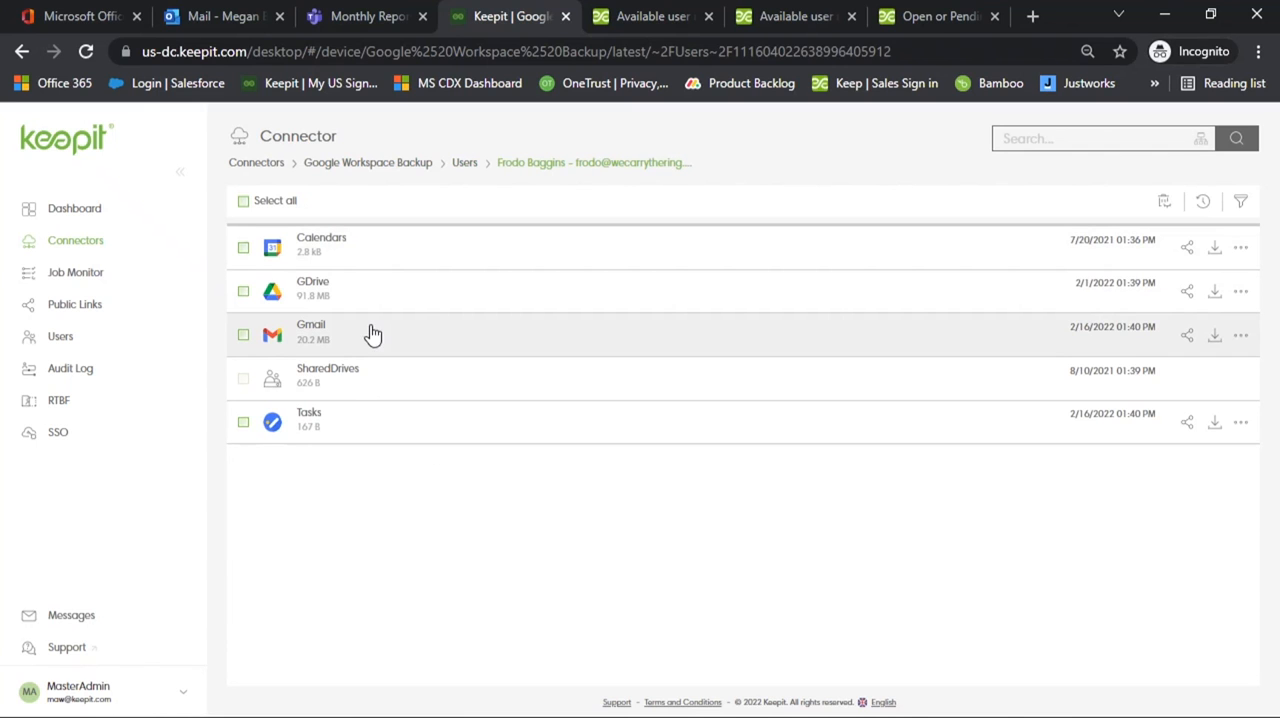
mouse_move(343, 339)
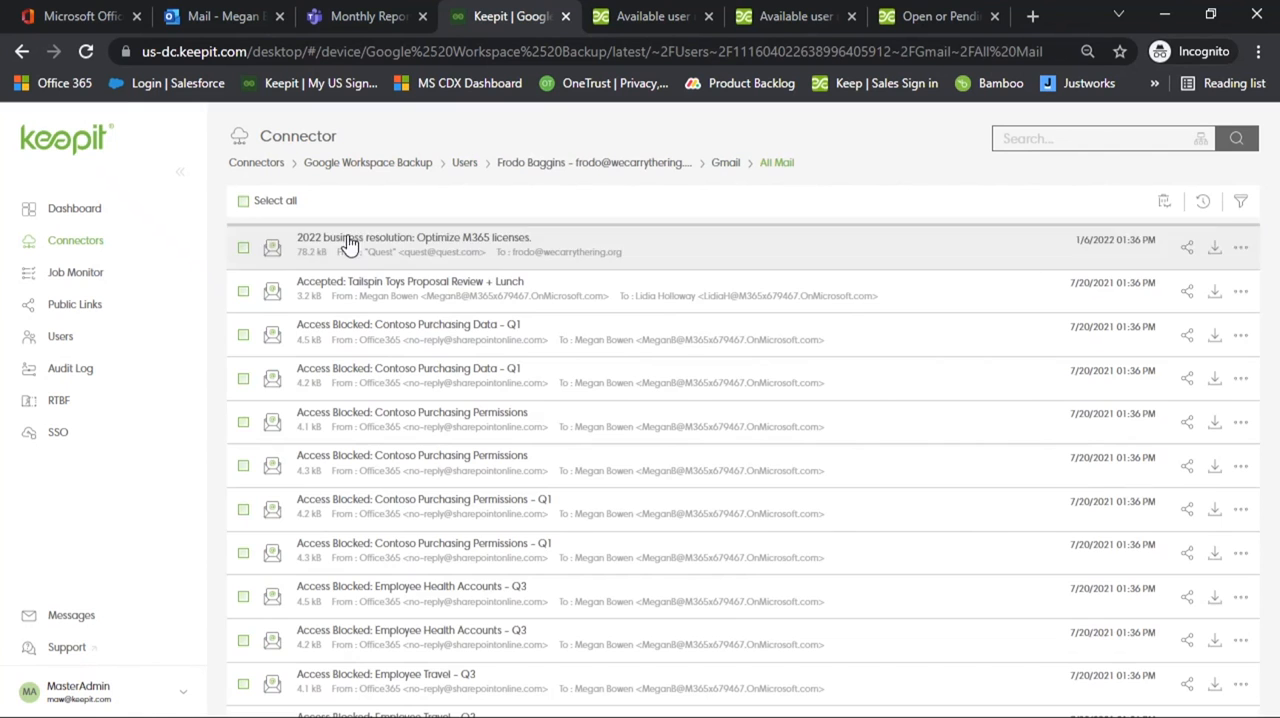
click(1240, 201)
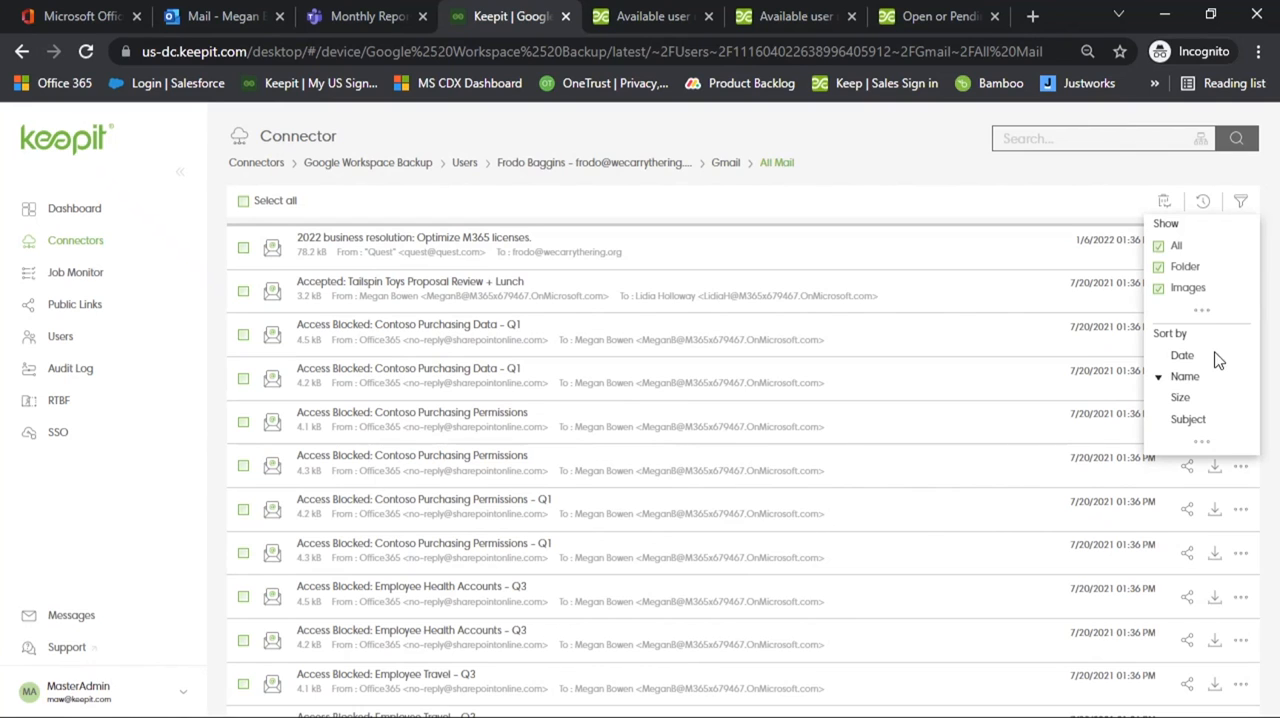
click(1188, 419)
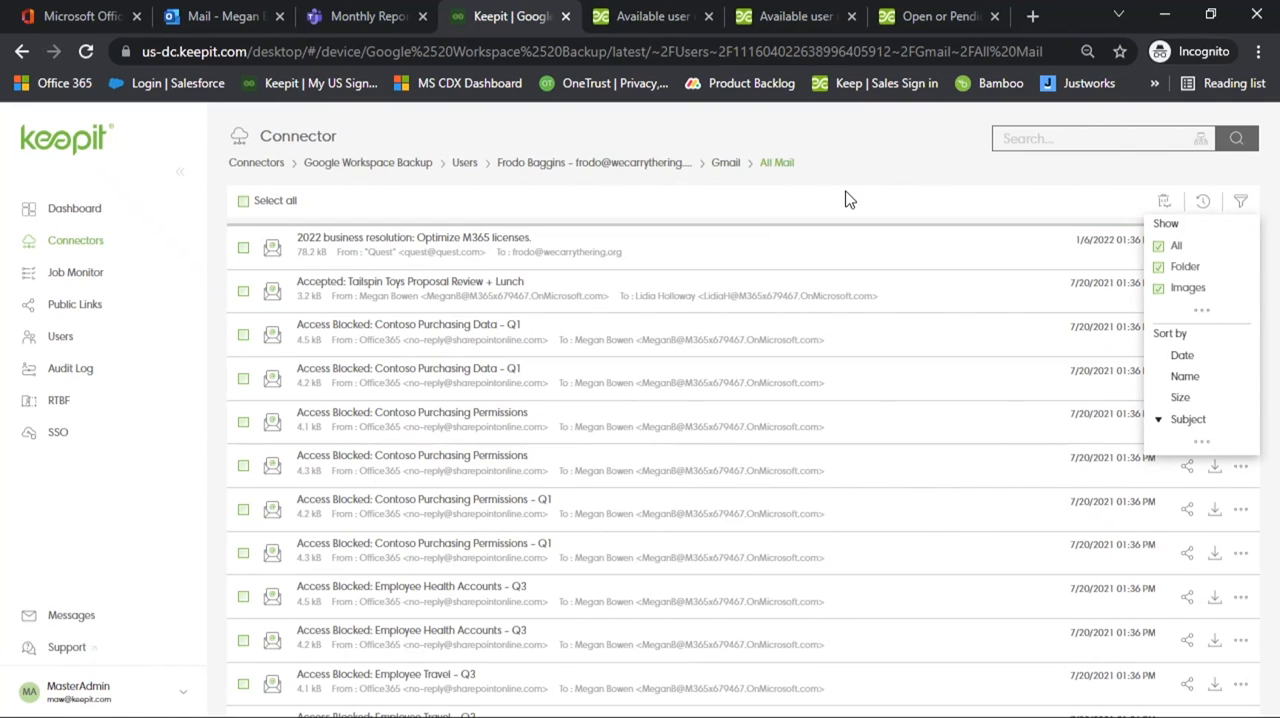
mouse_move(727, 440)
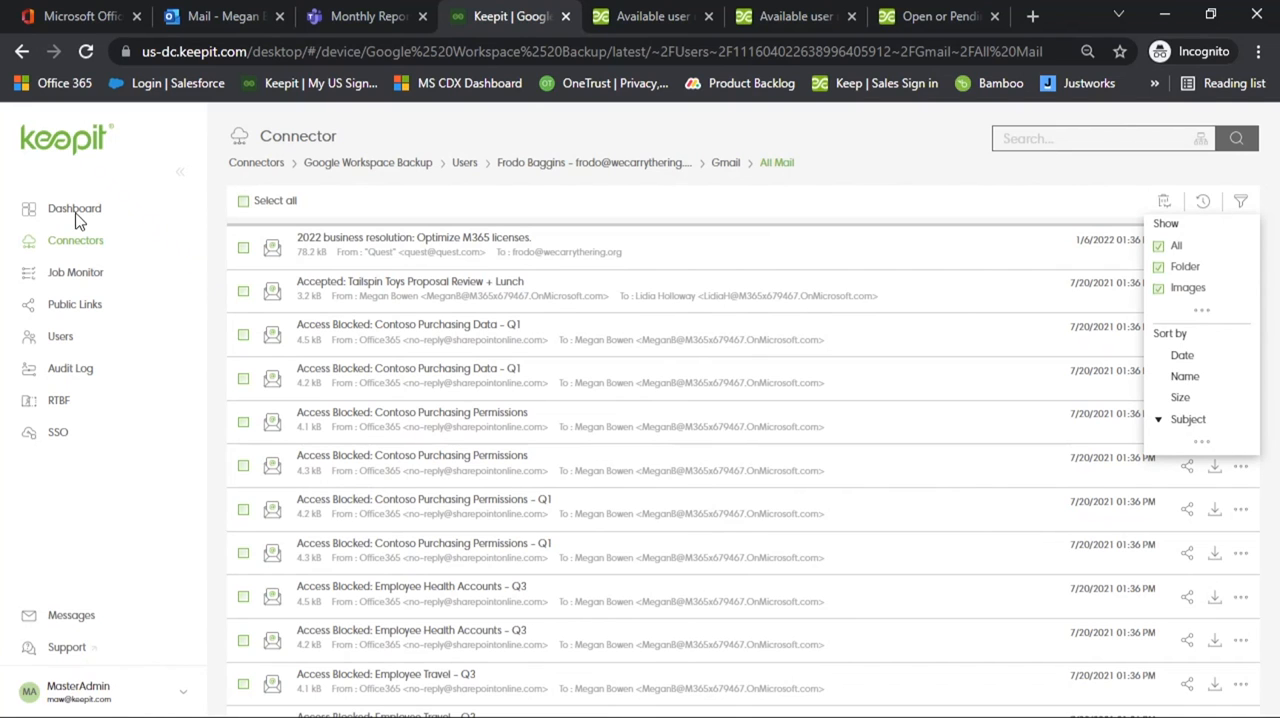
click(74, 208)
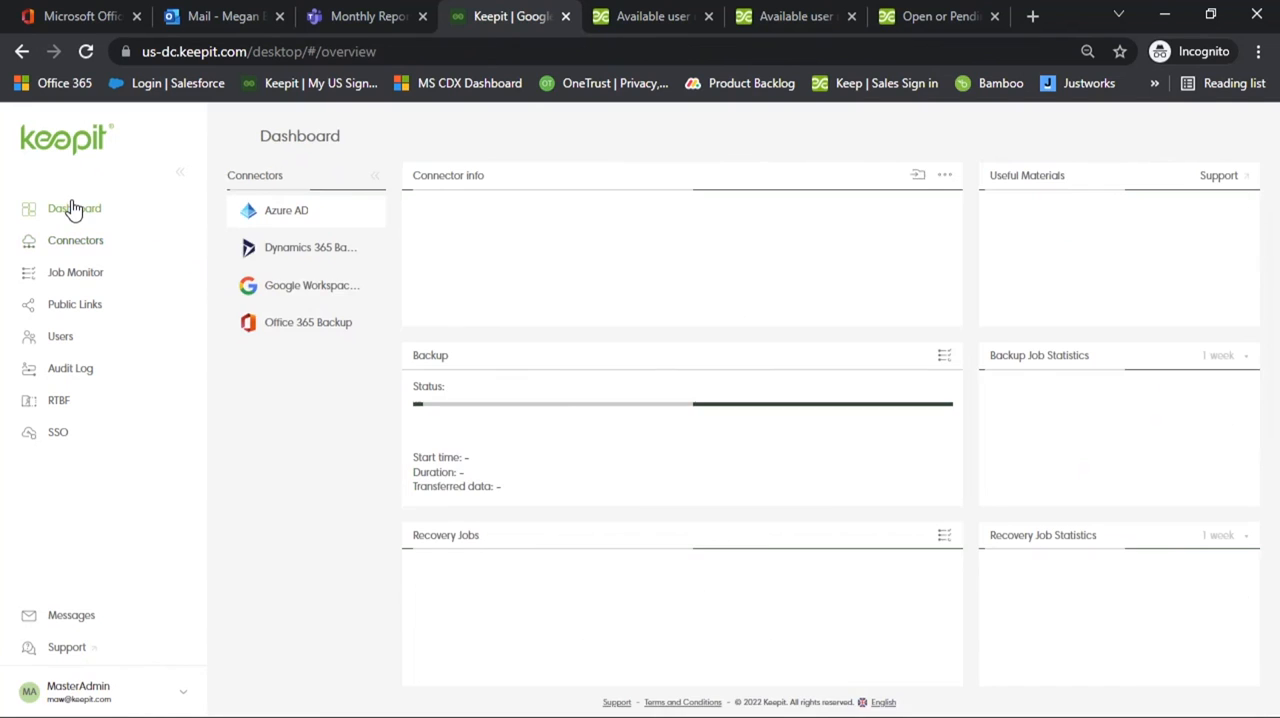
Go to the Connectors page listing Azure AD, Dynamics 365, Google Workspace and Office 365.
click(75, 240)
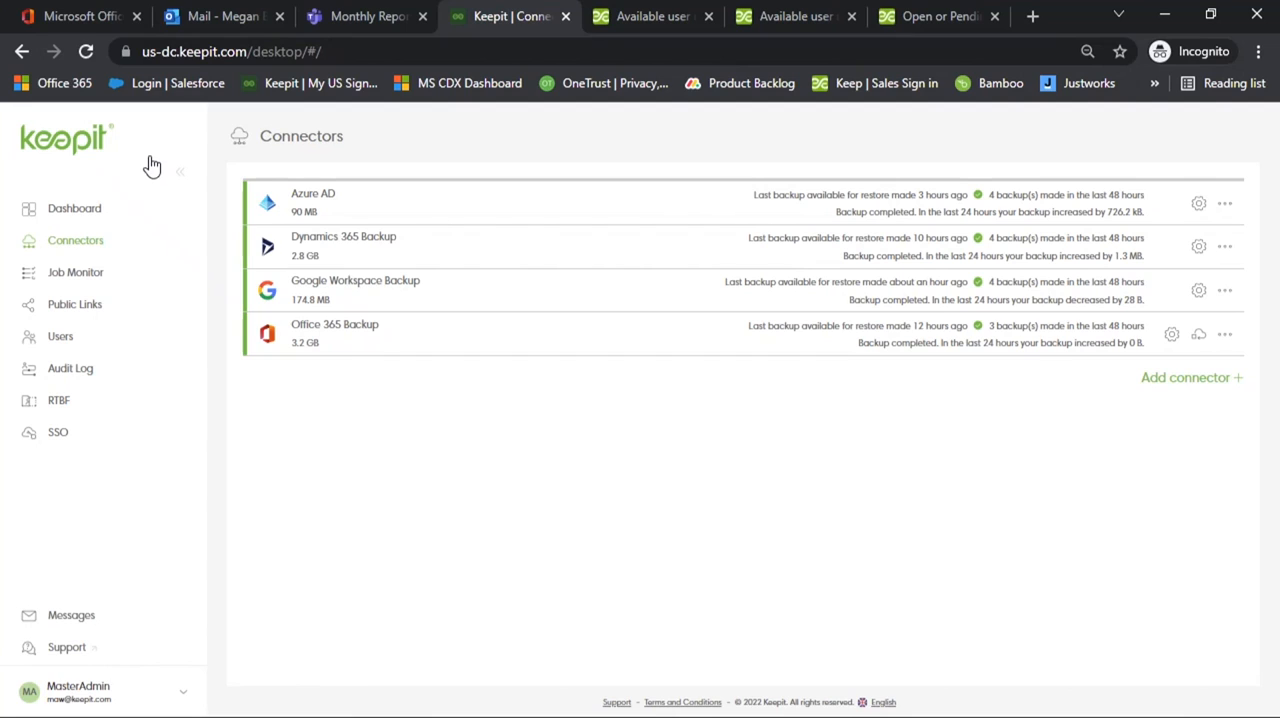
mouse_move(318, 123)
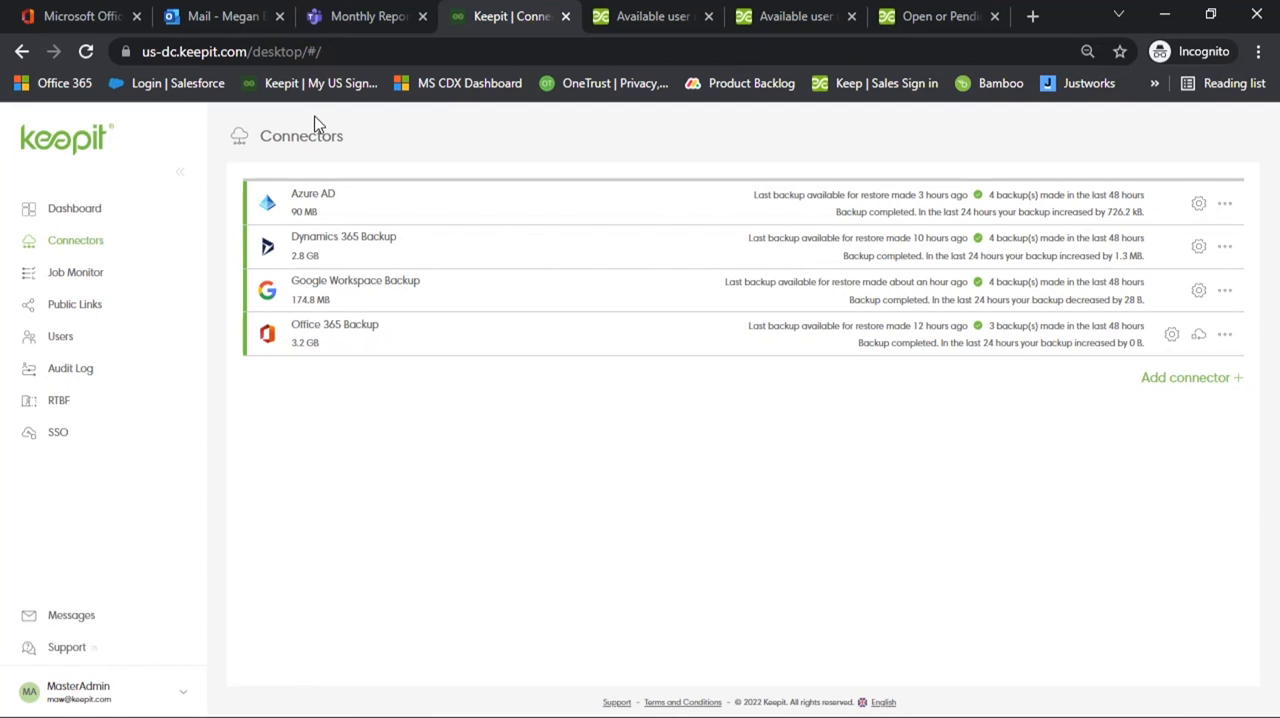